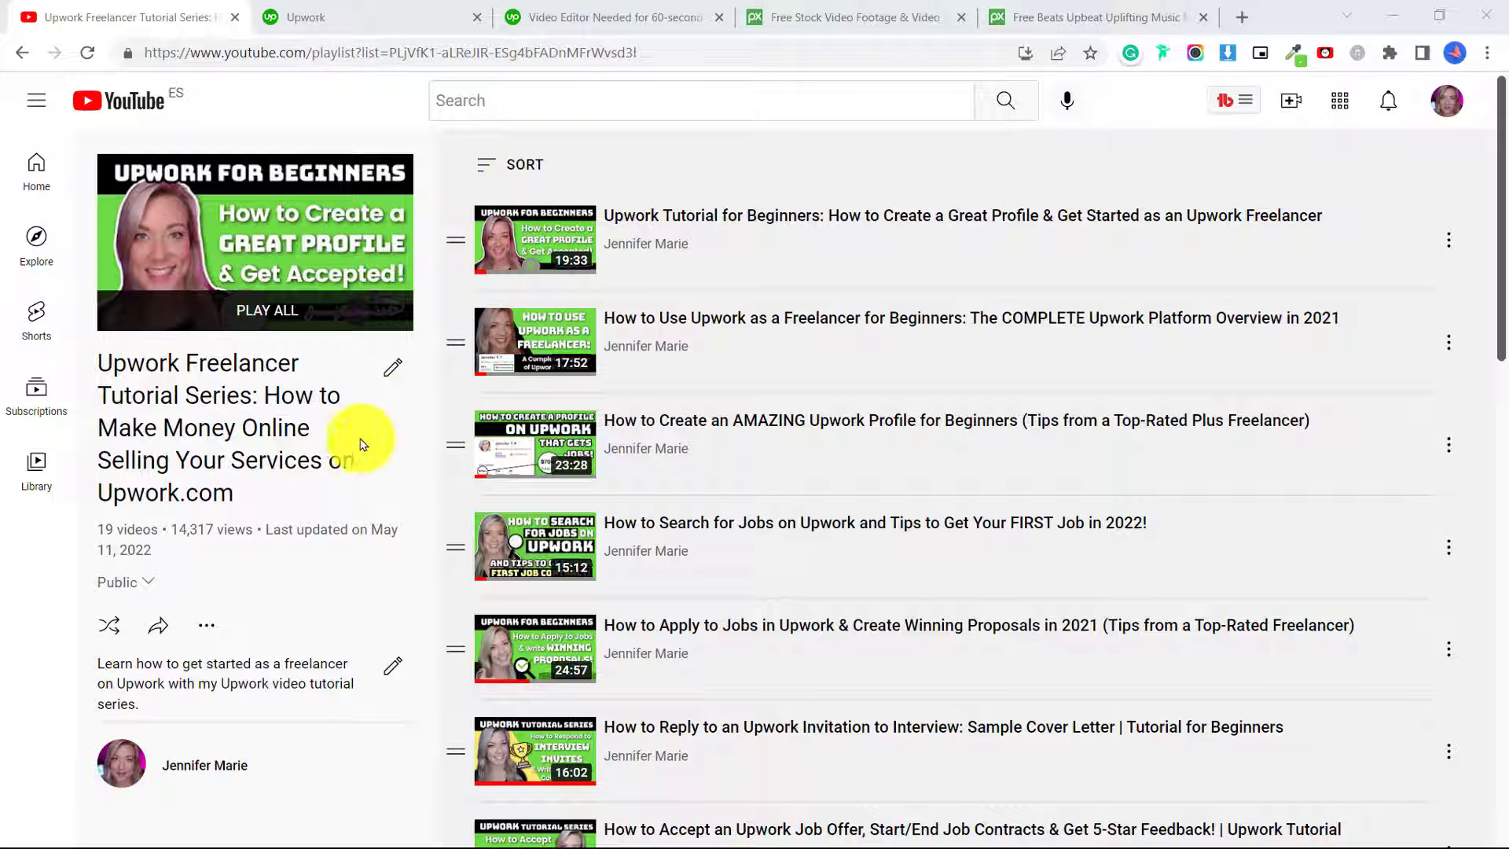
Search for video editing jobs and limit the results to Entry Level experience
scroll(down, 3)
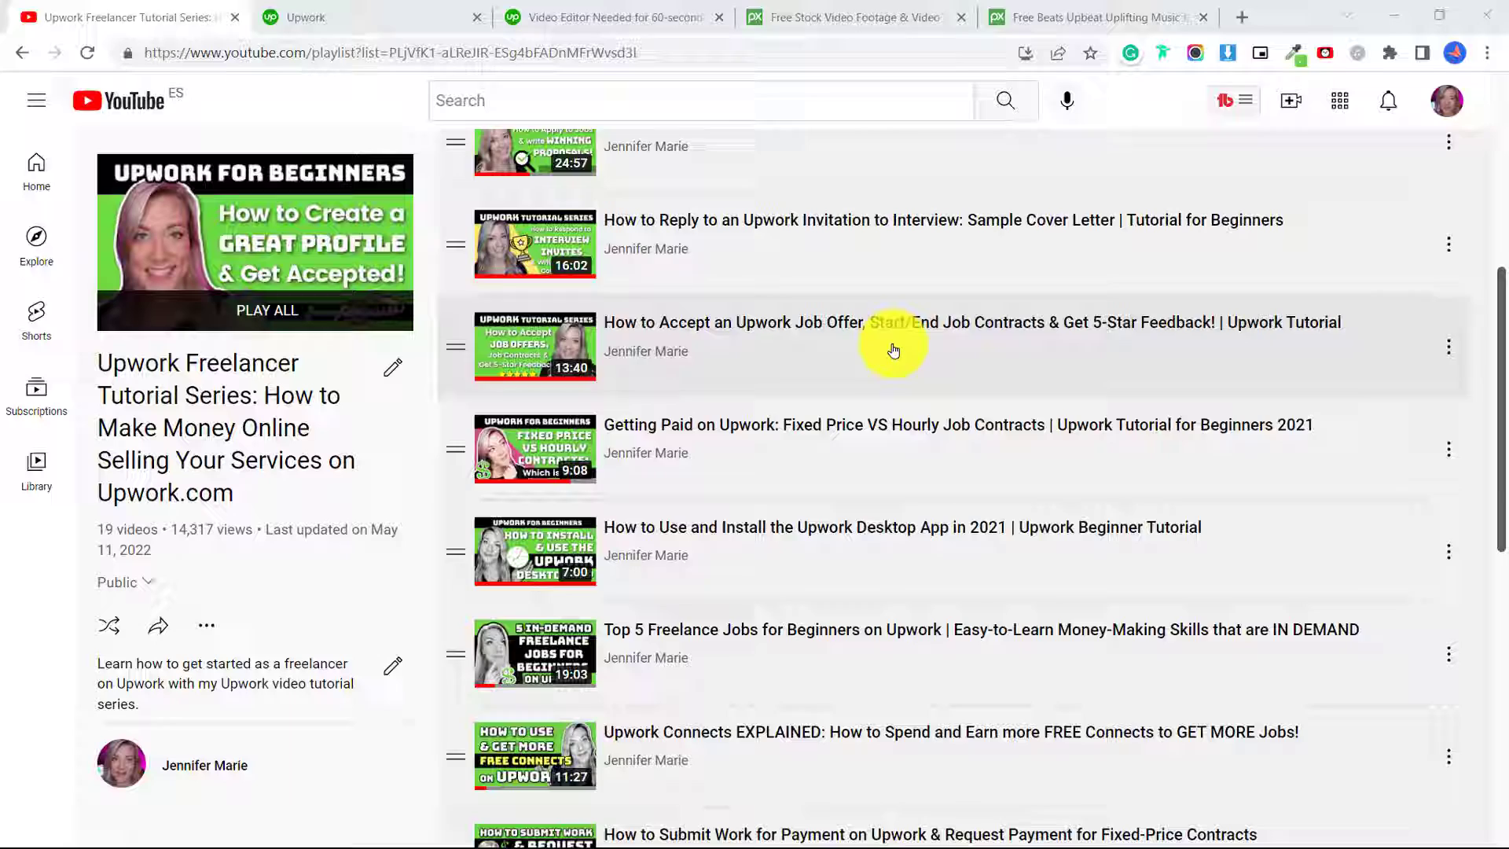
scroll(down, 3)
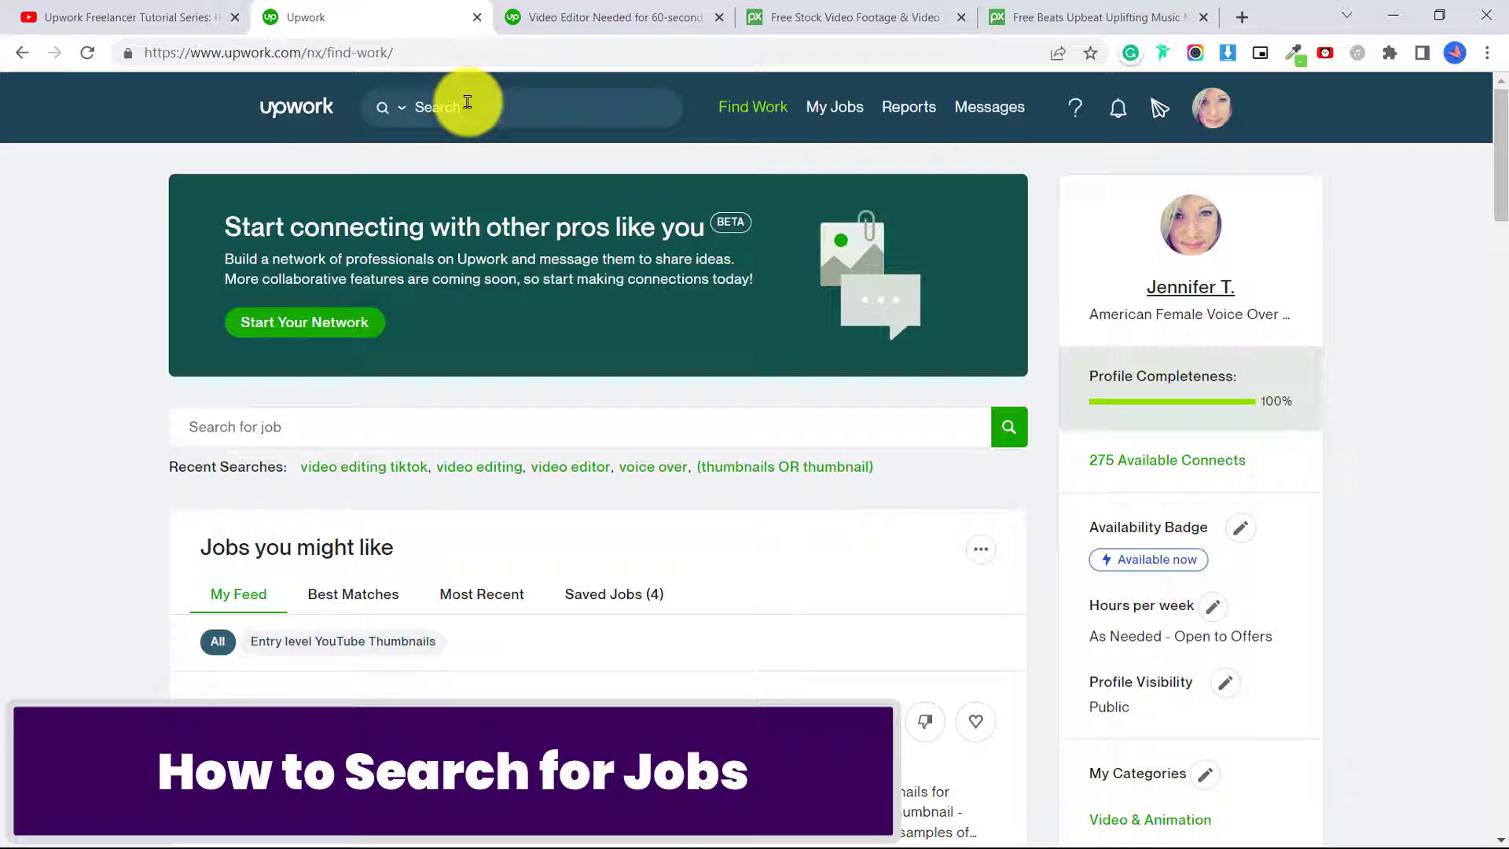
click(437, 107)
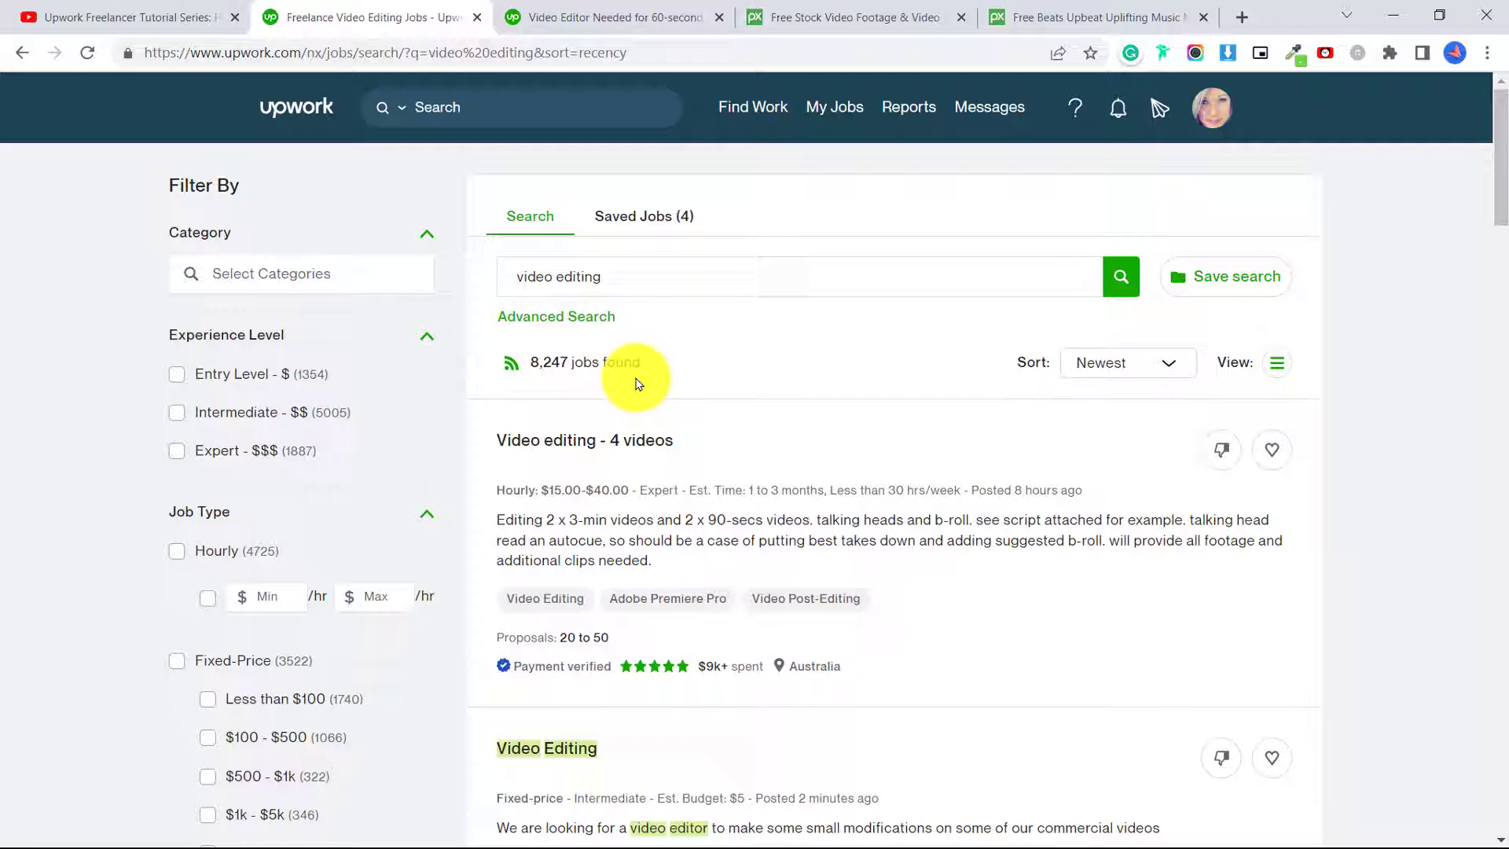
mouse_move(657, 333)
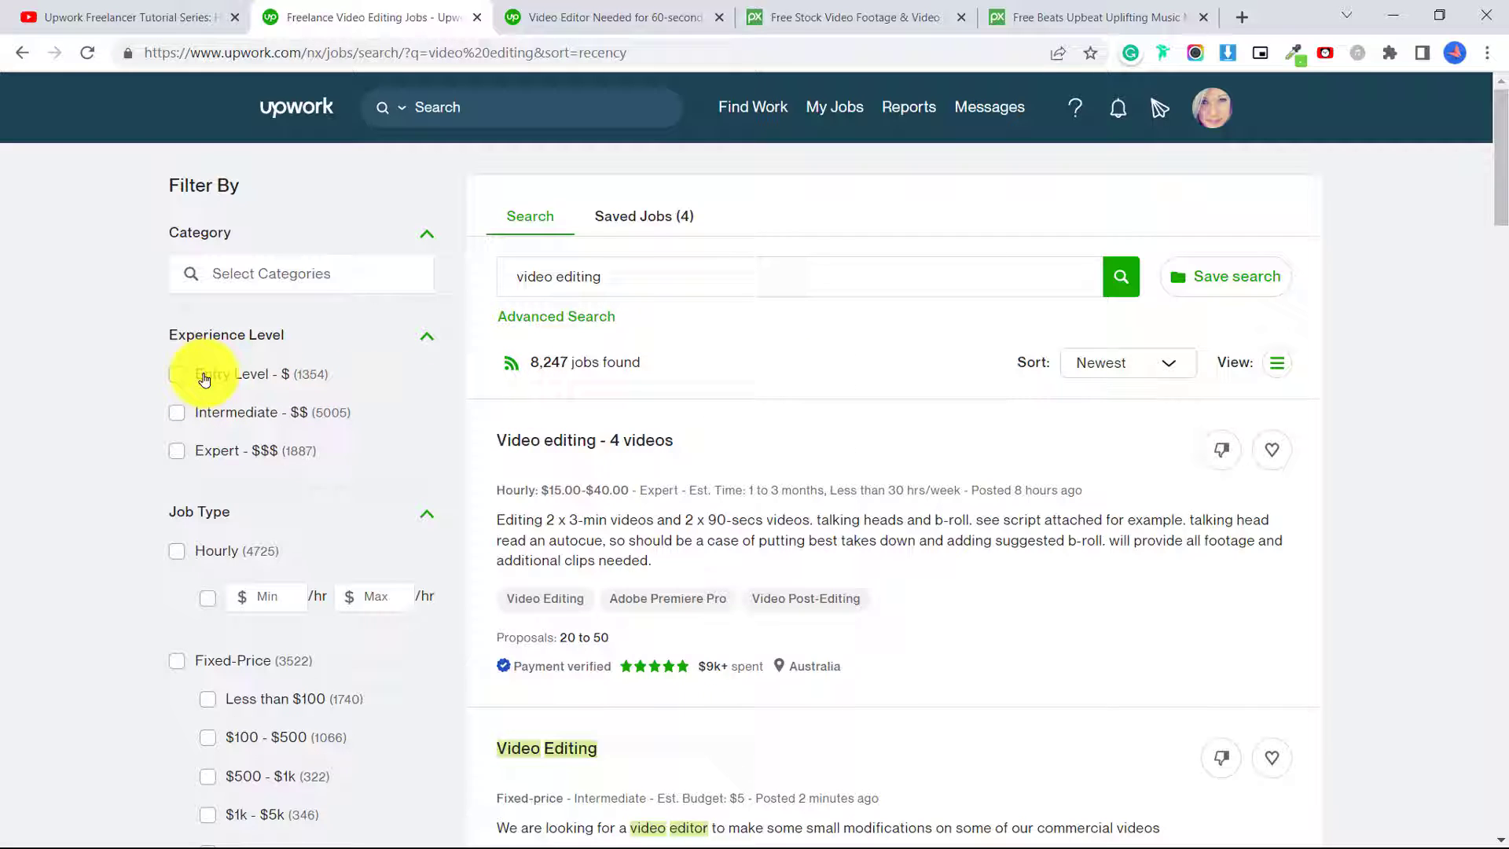
click(176, 374)
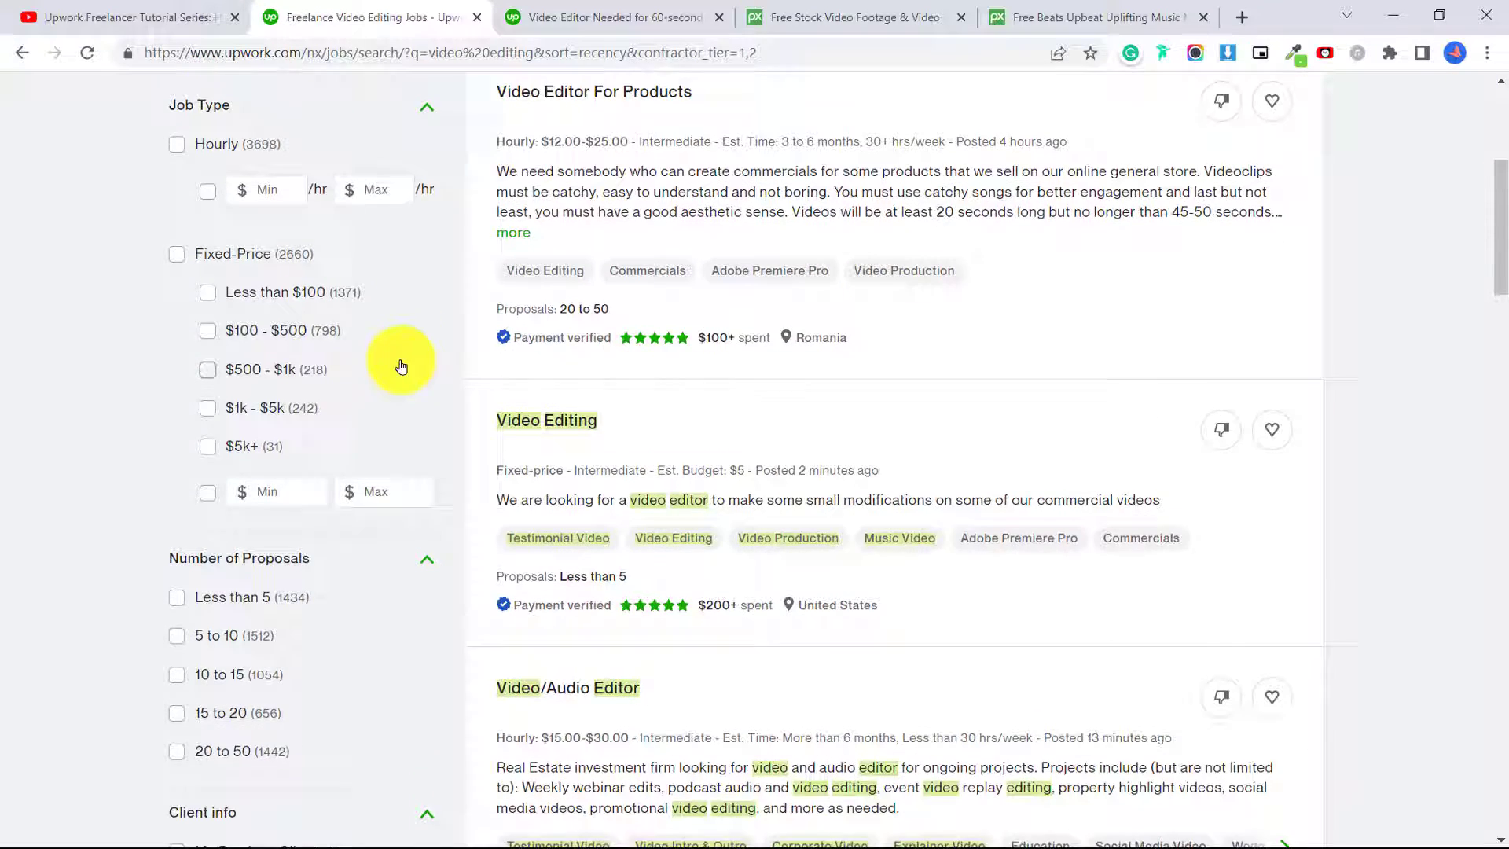
scroll(down, 3)
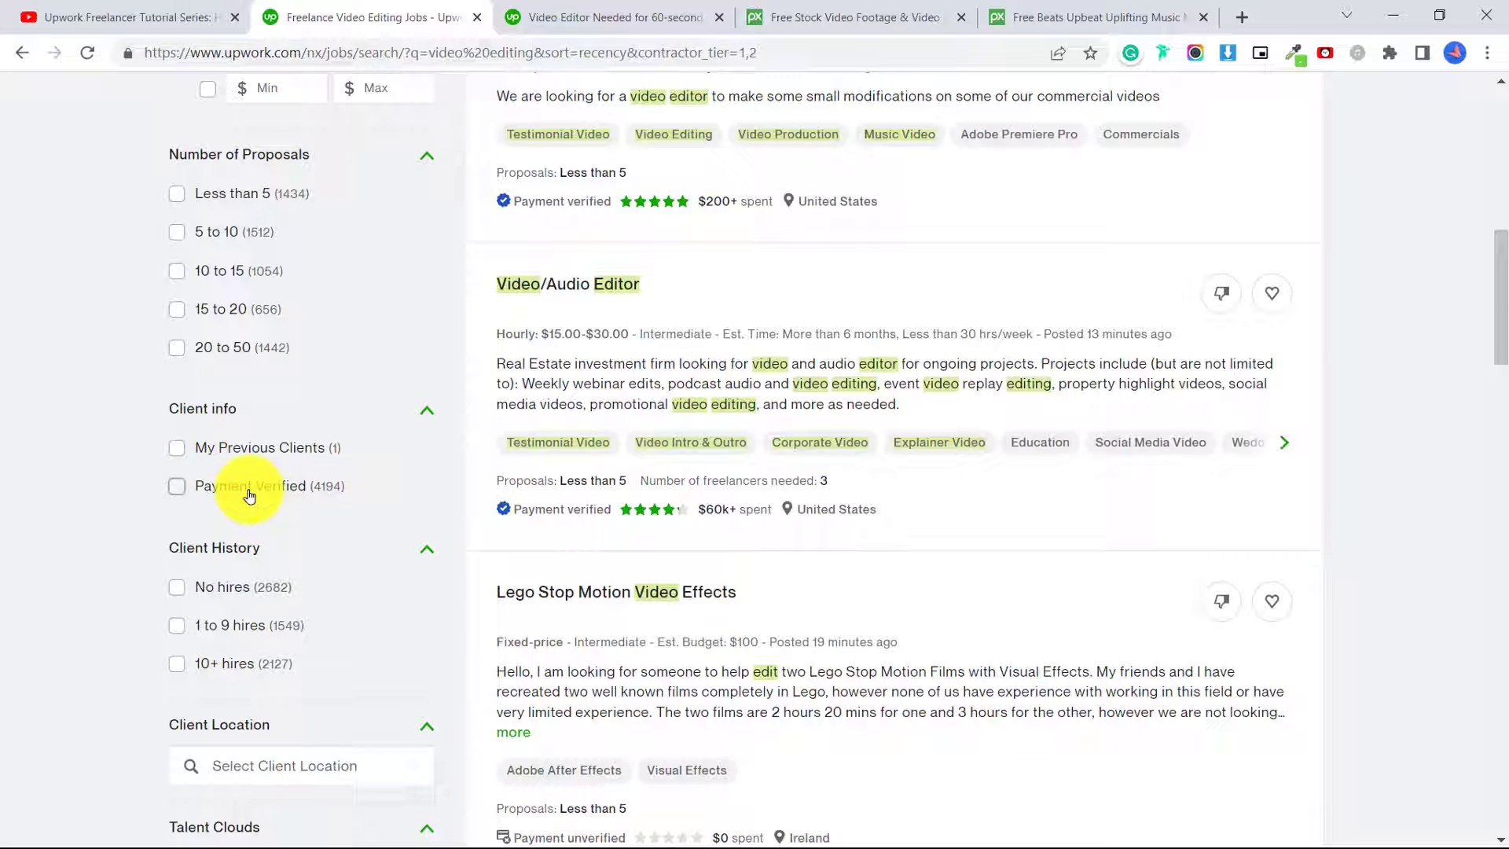
mouse_move(383, 428)
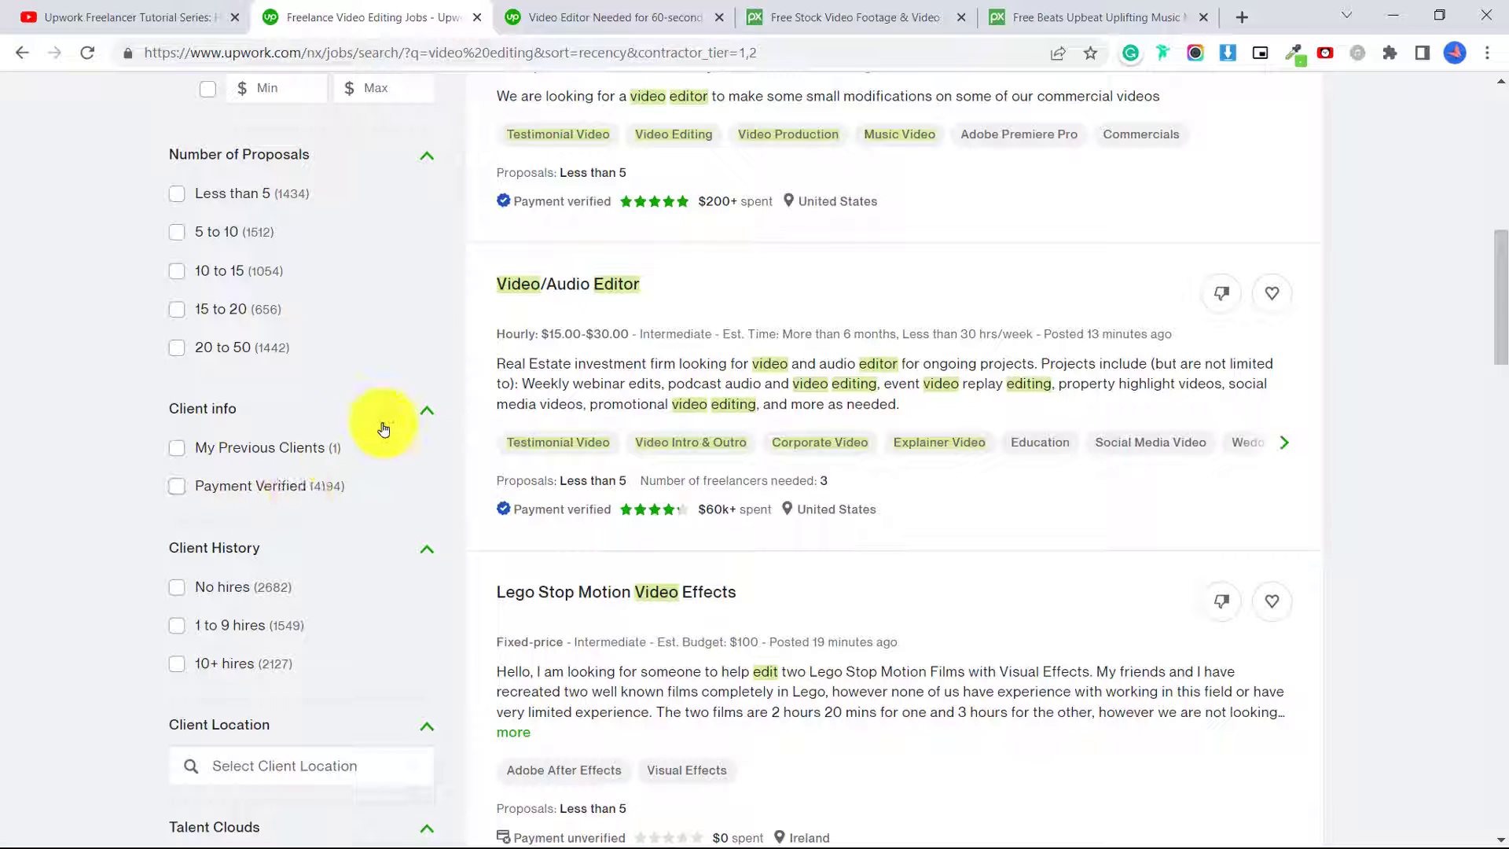
mouse_move(319, 491)
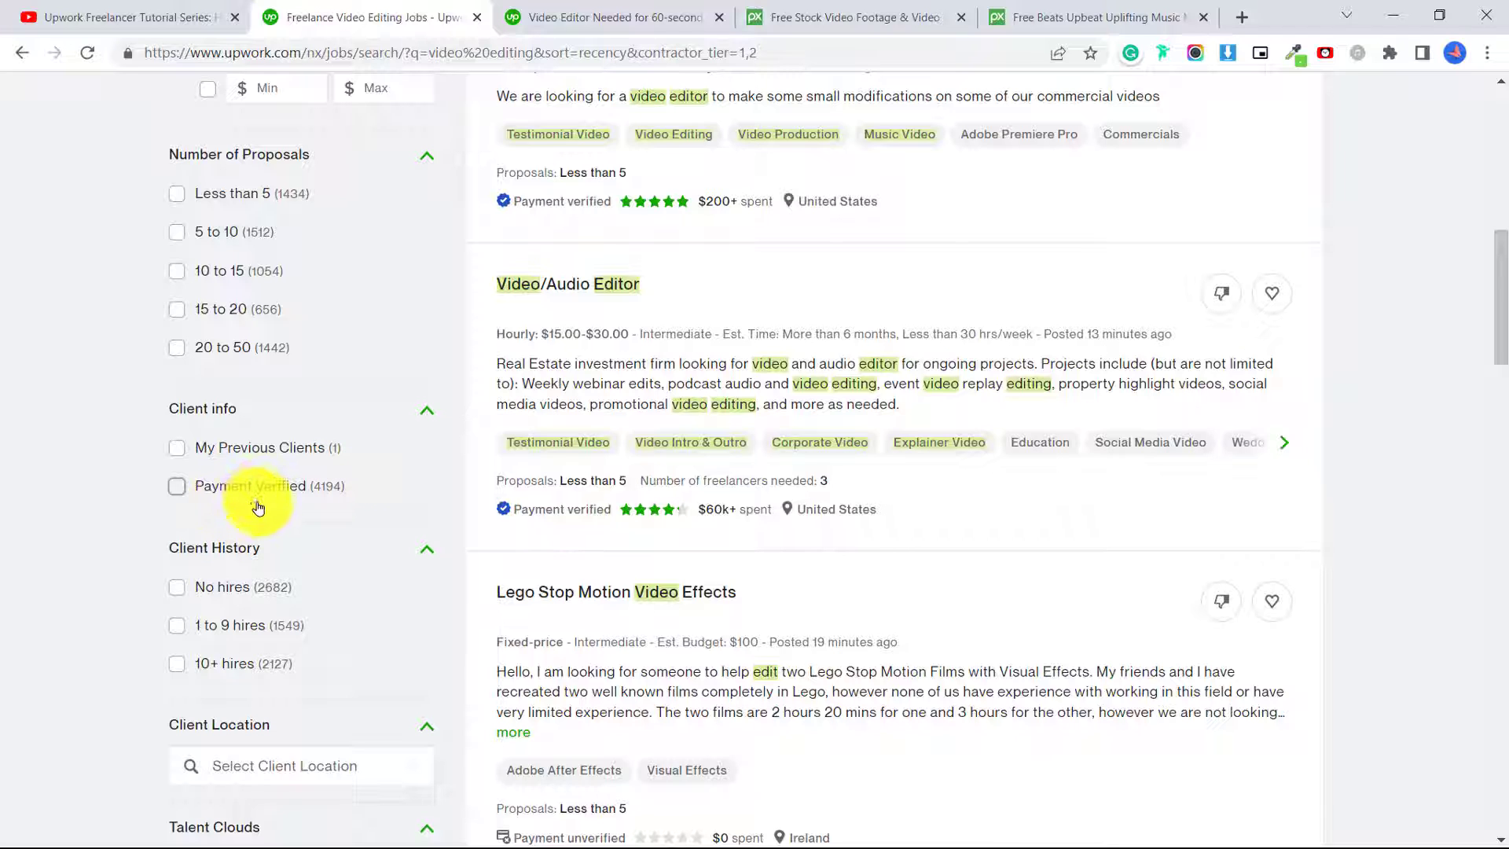
mouse_move(299, 498)
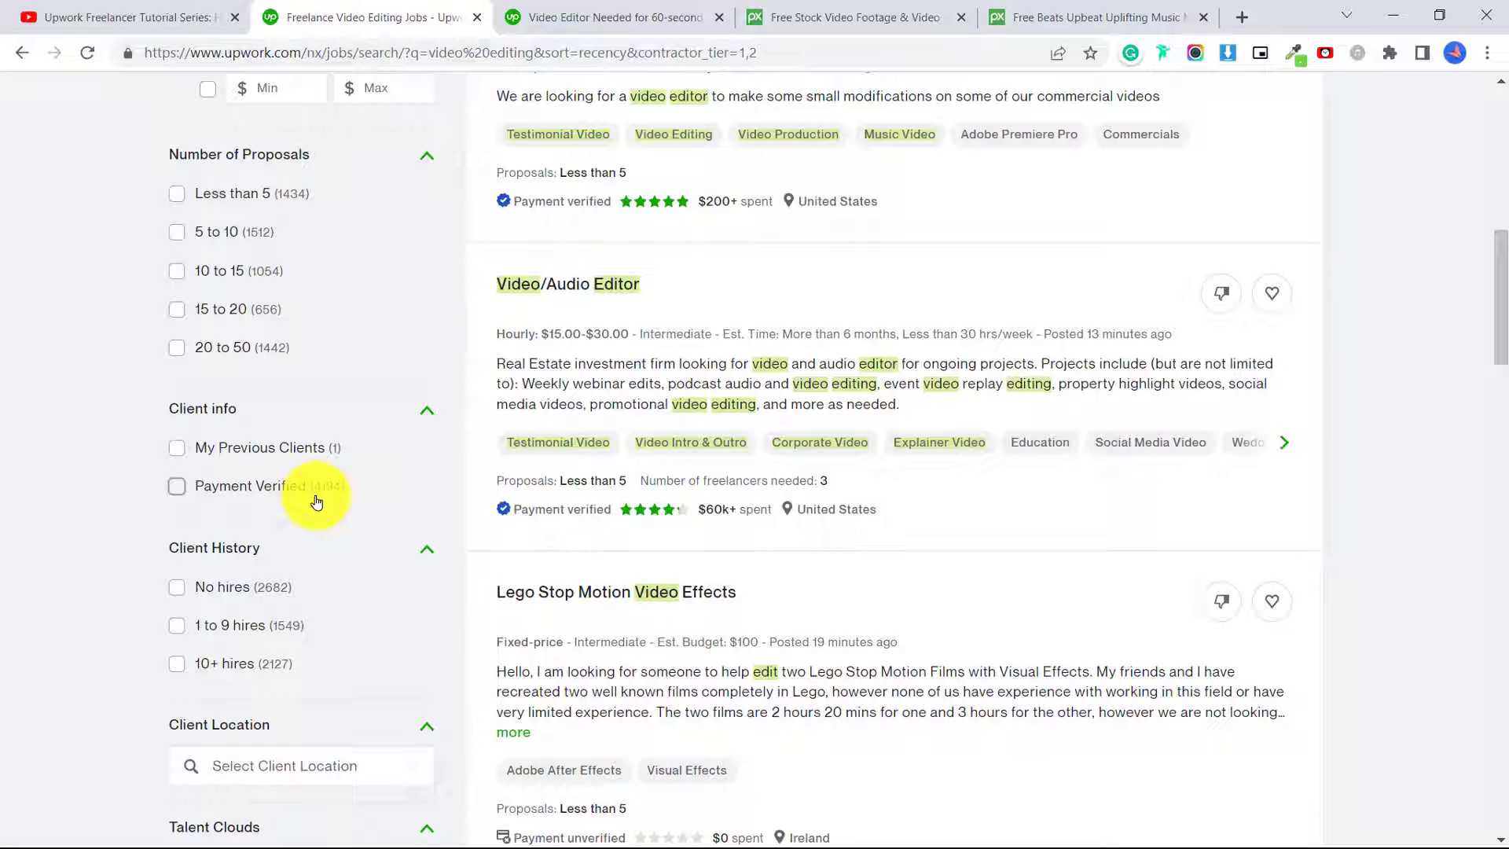
Add Payment Verified and 15-to-20 proposals filters, then return to the search keywords
click(176, 485)
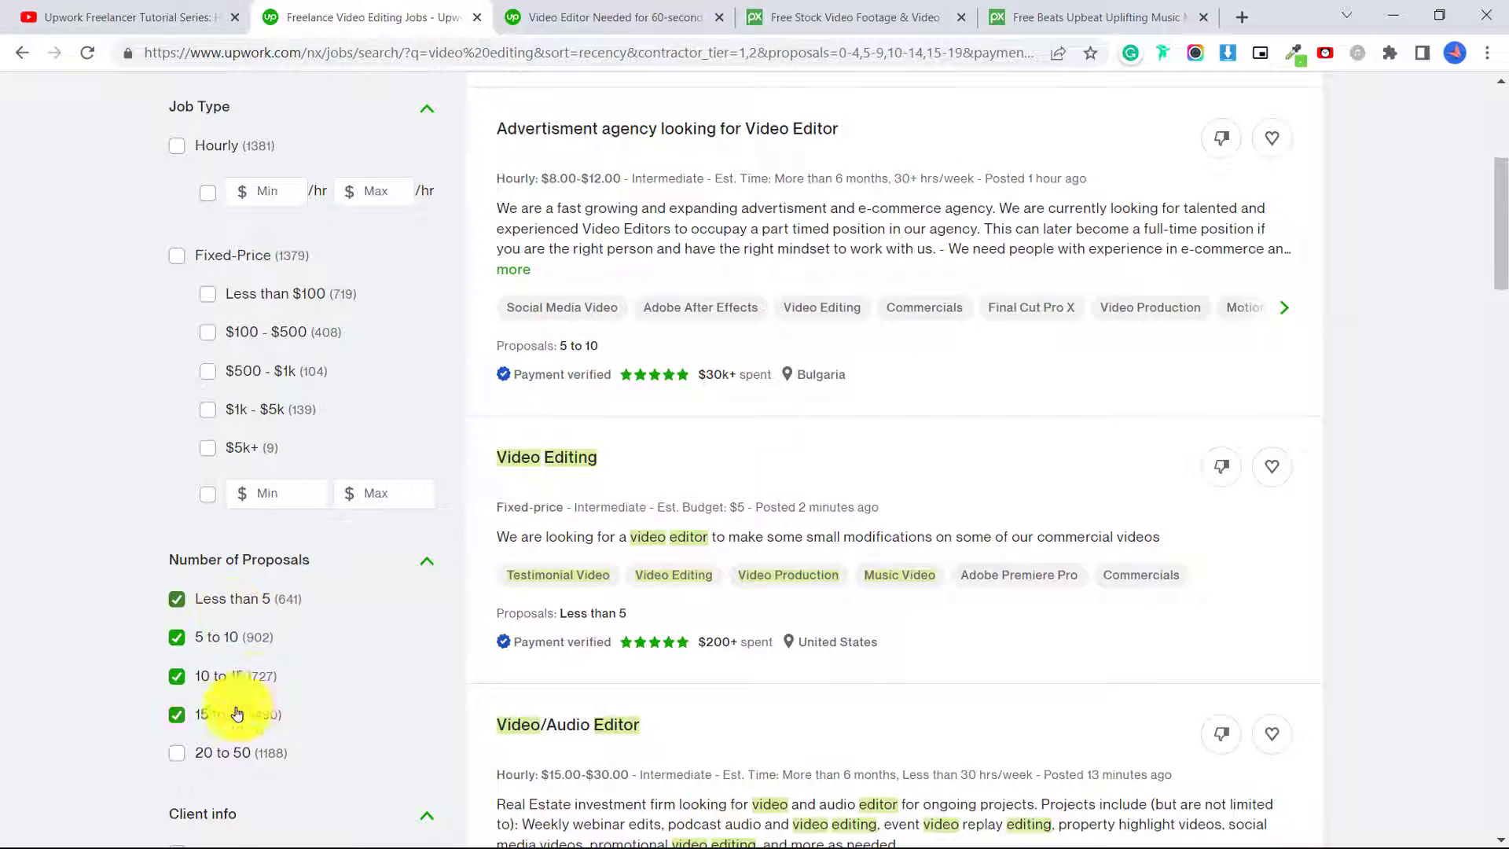
click(176, 714)
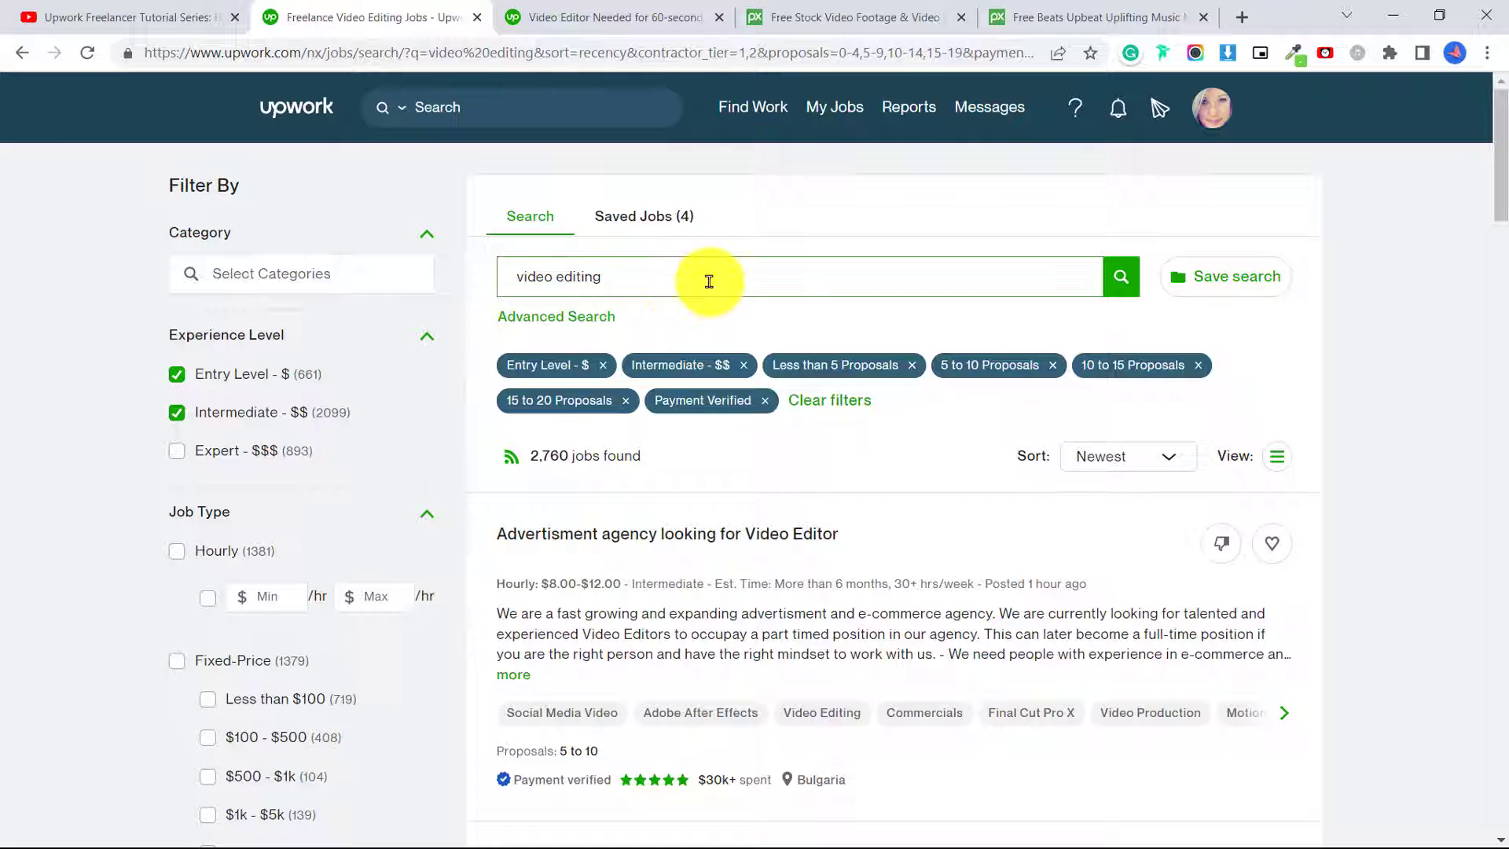
click(707, 276)
text( tiktok)
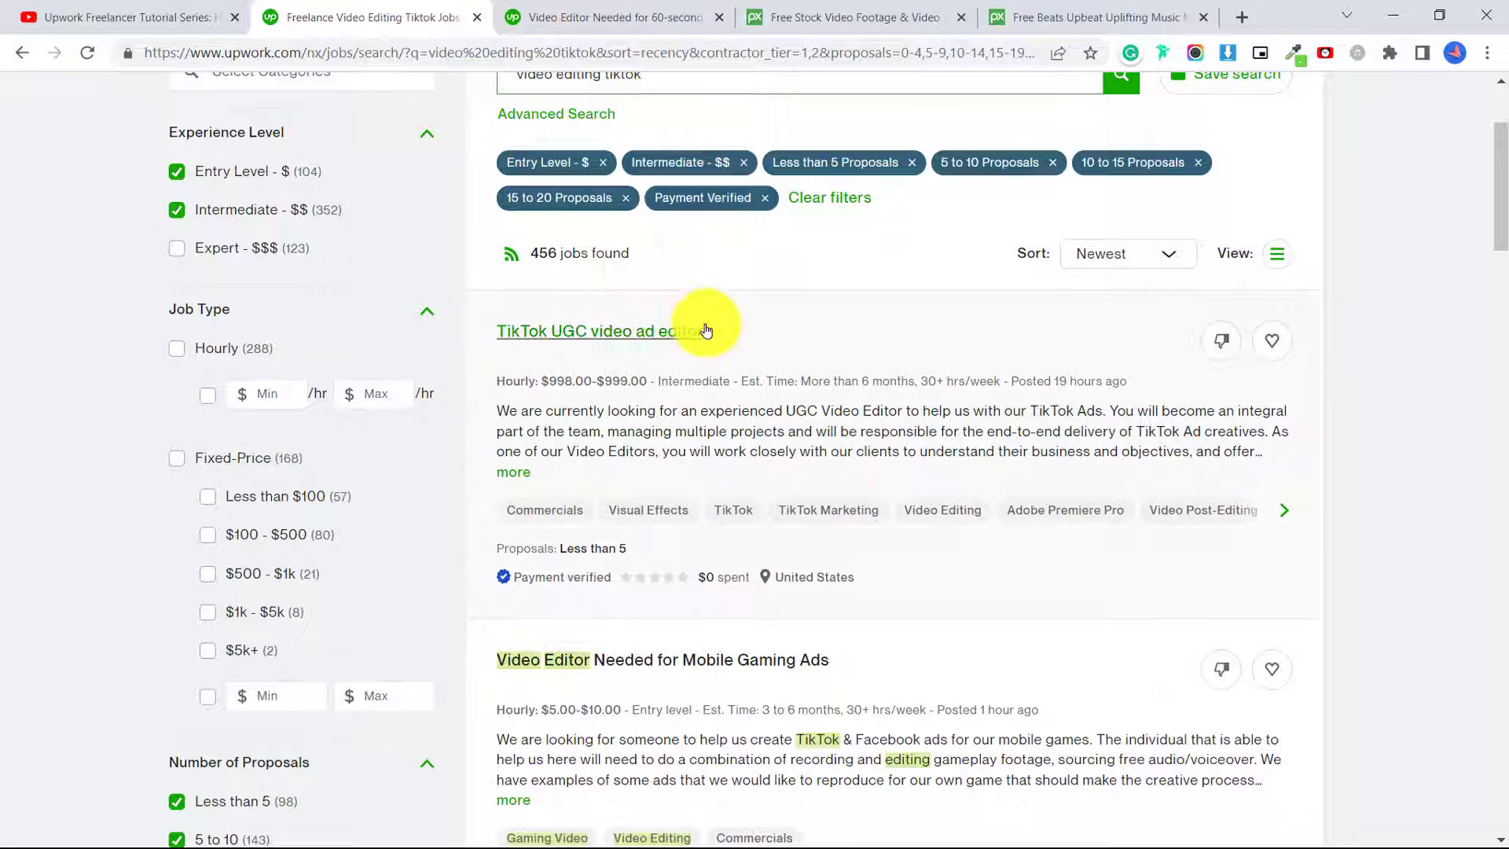
mouse_move(992, 293)
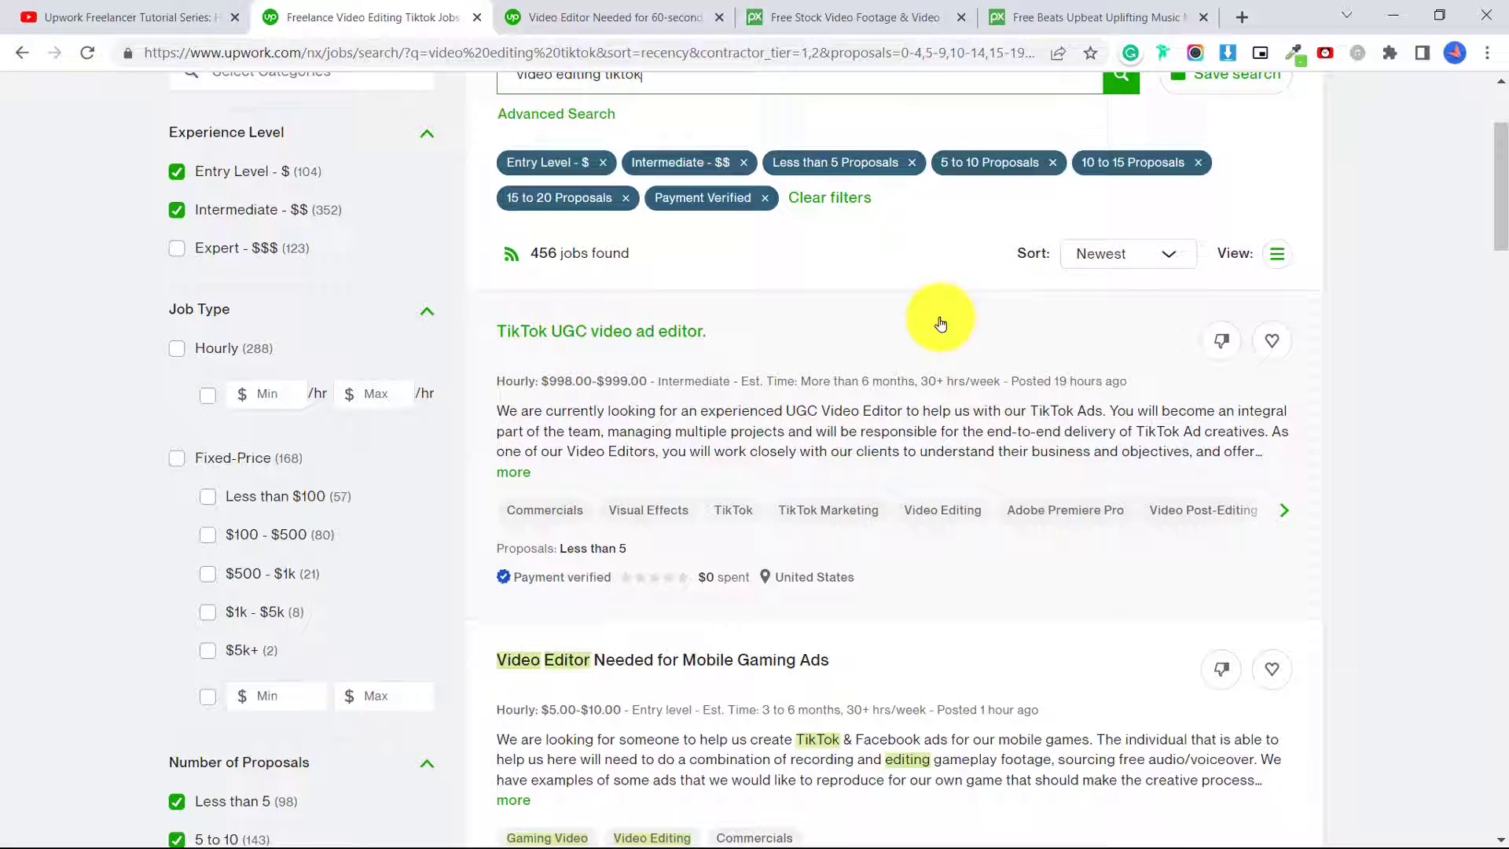
mouse_move(934, 326)
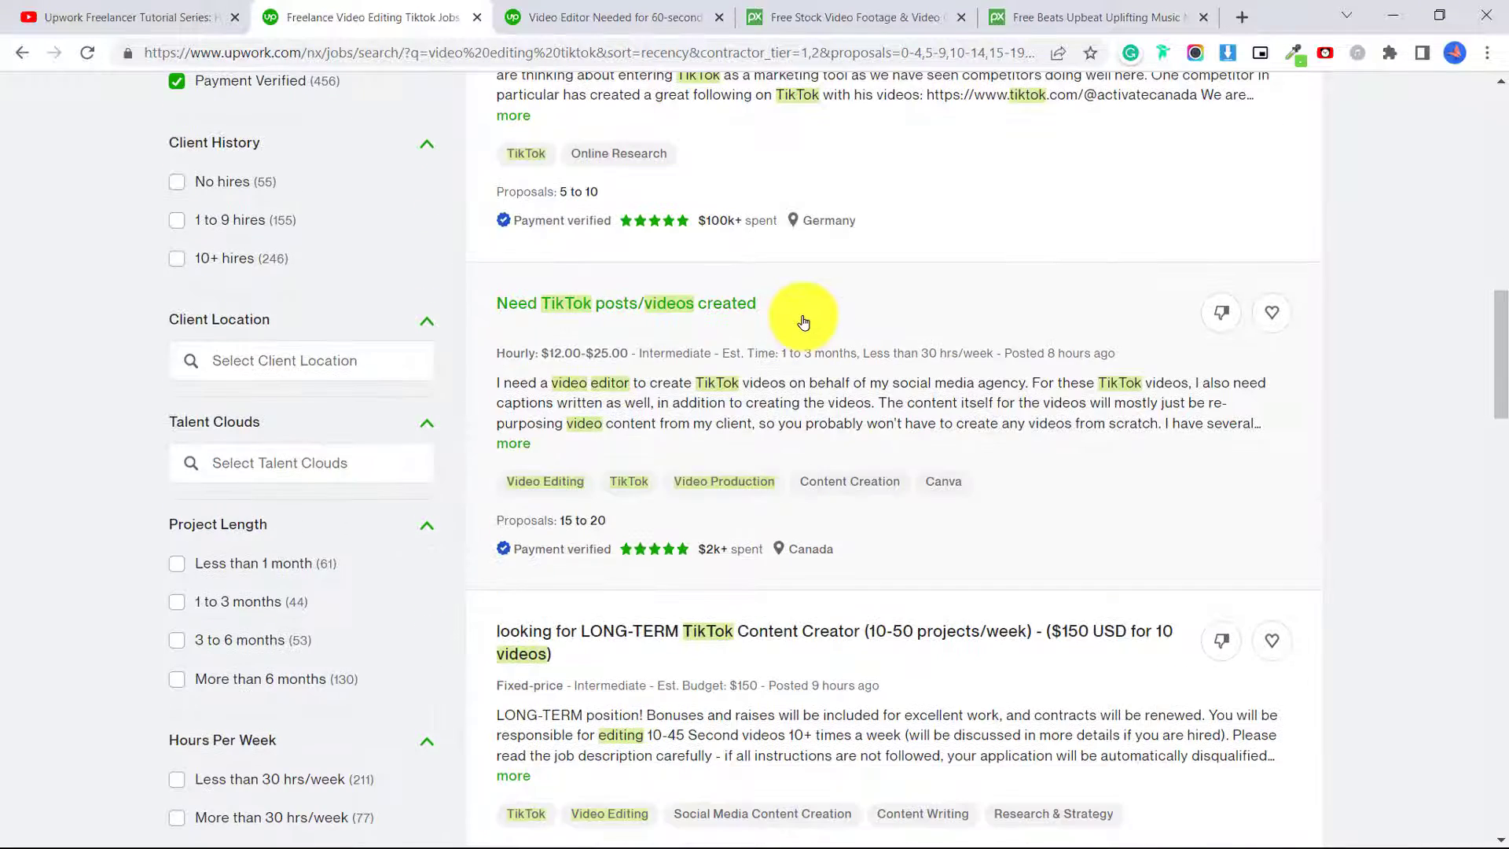
Scroll through the 456 filtered 'video editing tiktok' job results
scroll(down, 3)
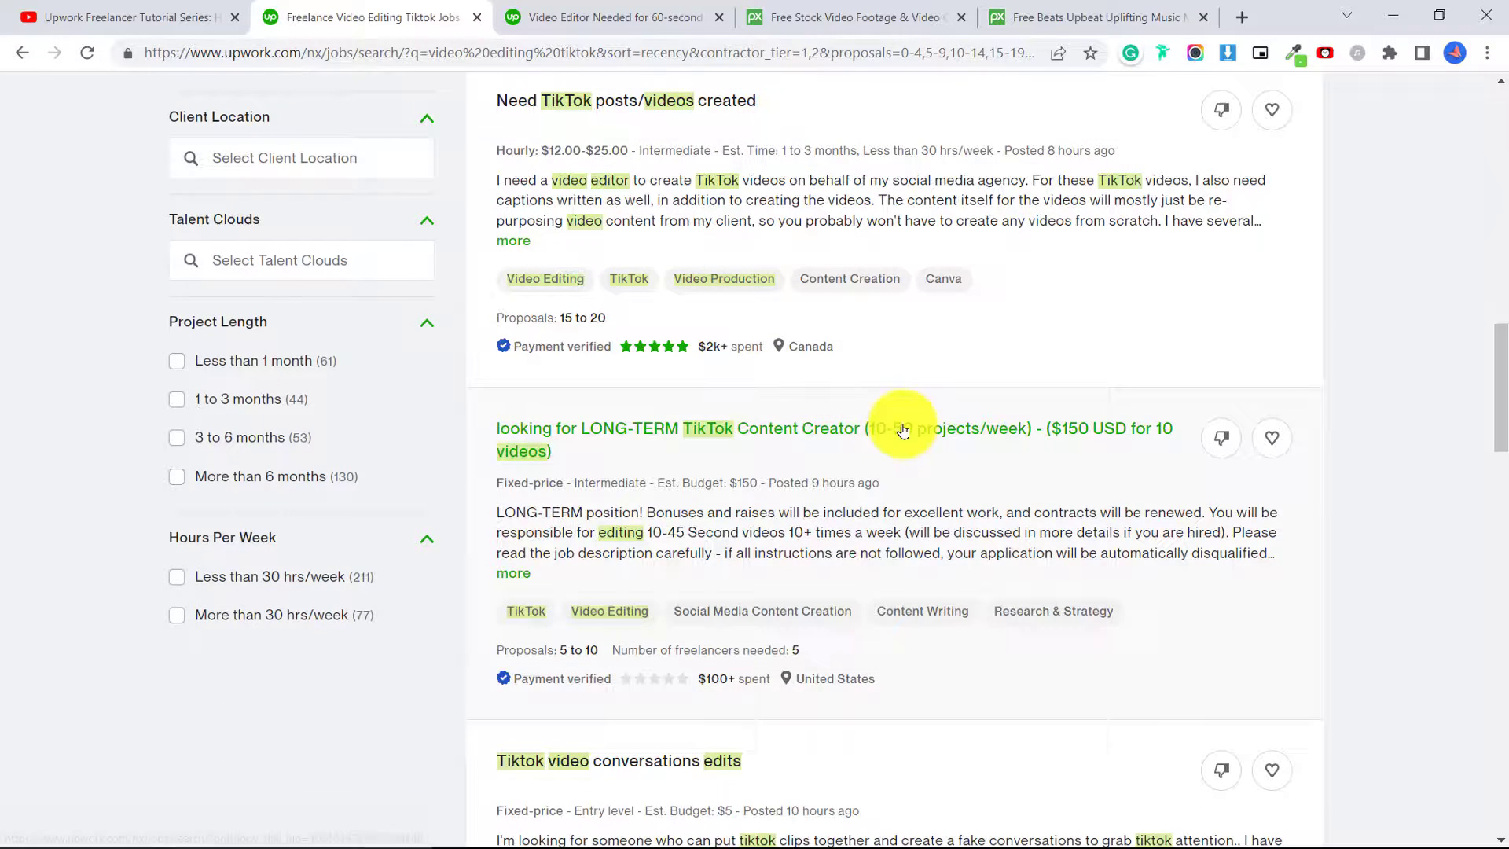
mouse_move(670, 440)
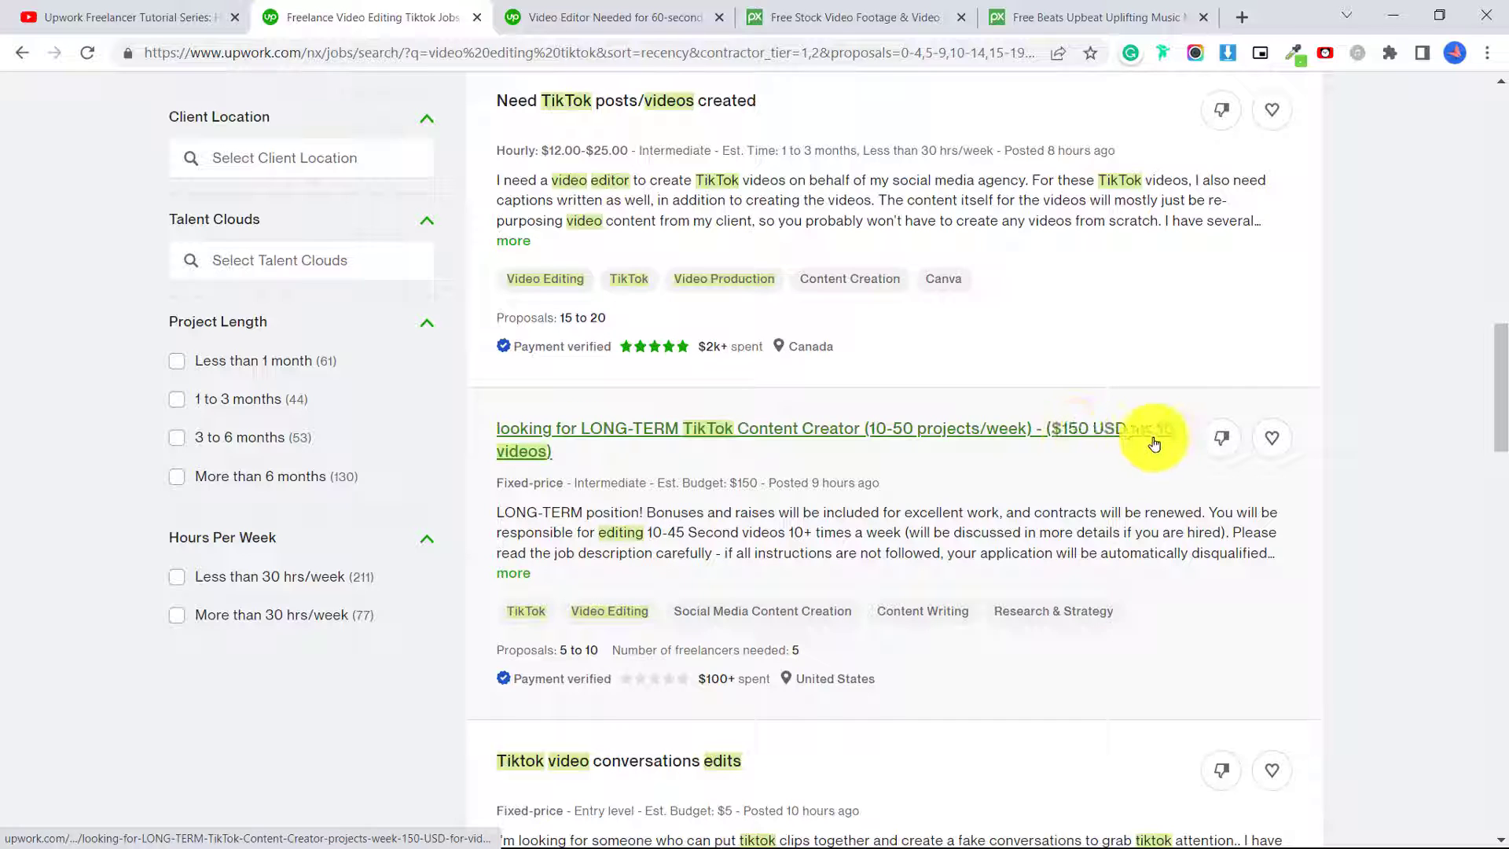
mouse_move(658, 546)
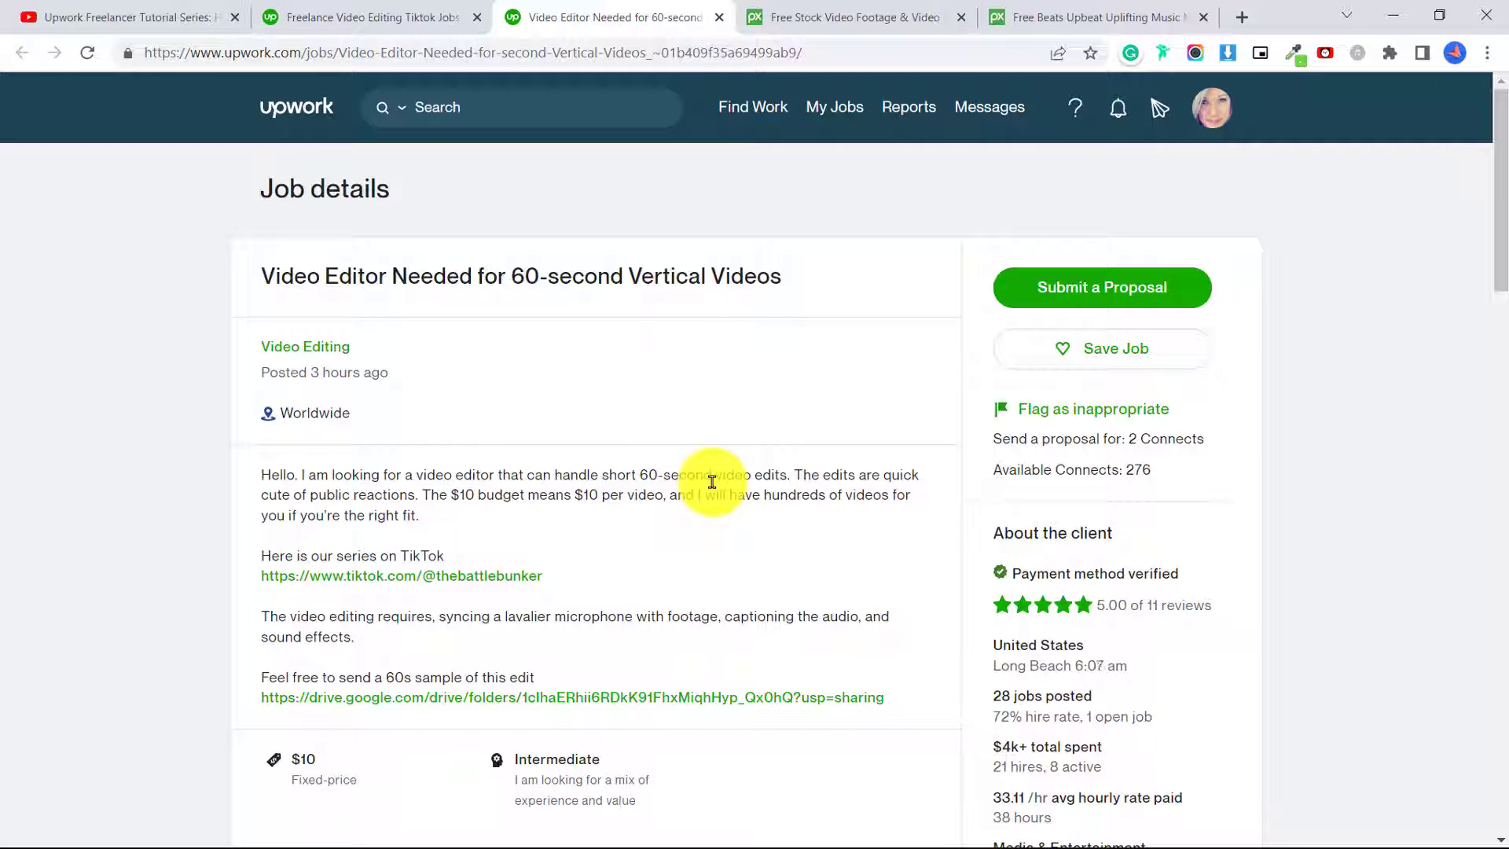
mouse_move(194, 486)
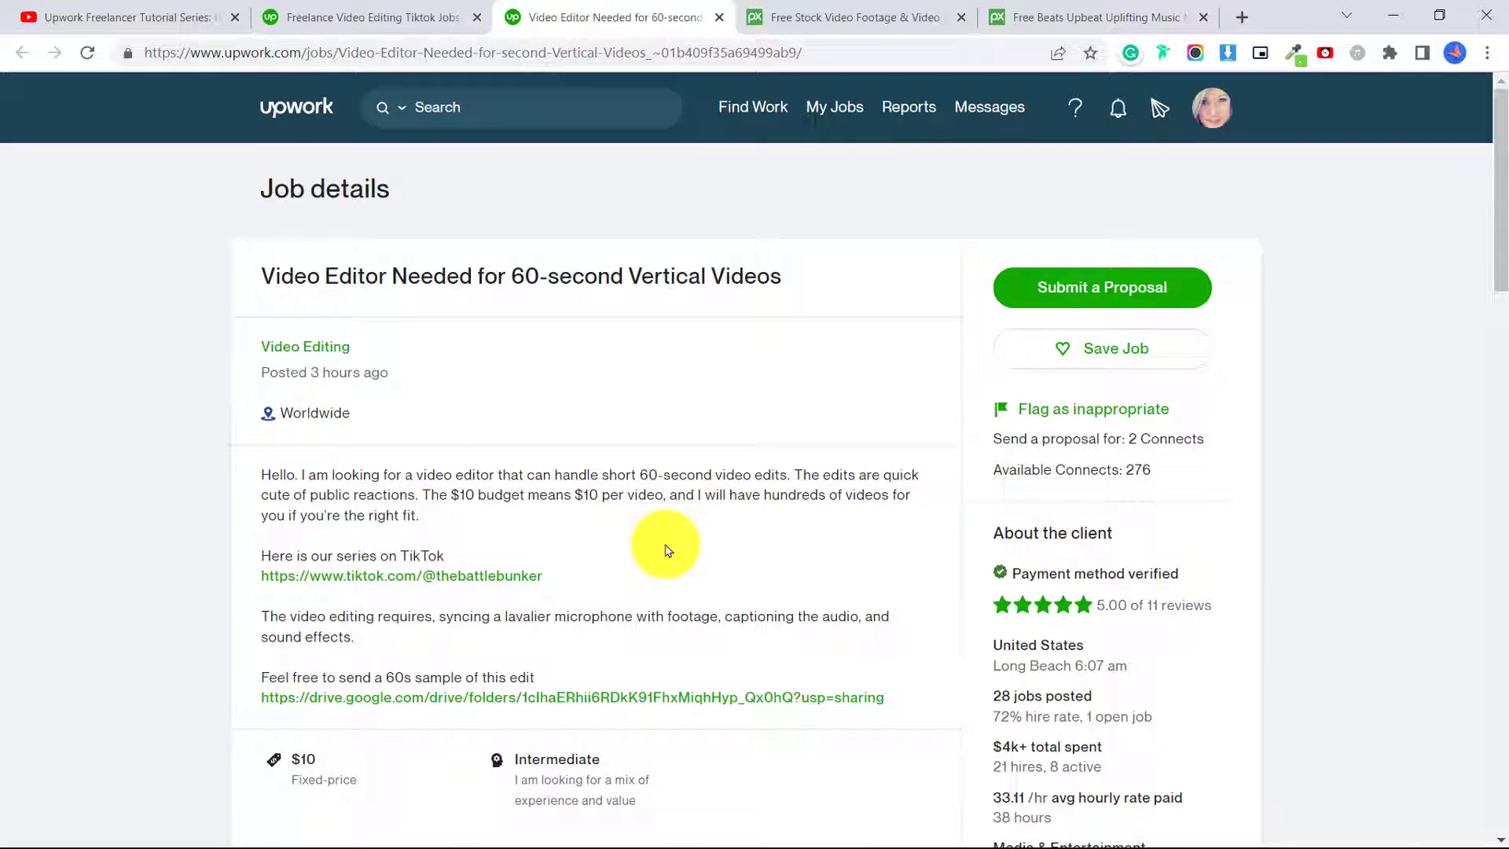
Browse the client's thebattlebunker TikTok workout videos, then return to the Upwork job post
click(401, 575)
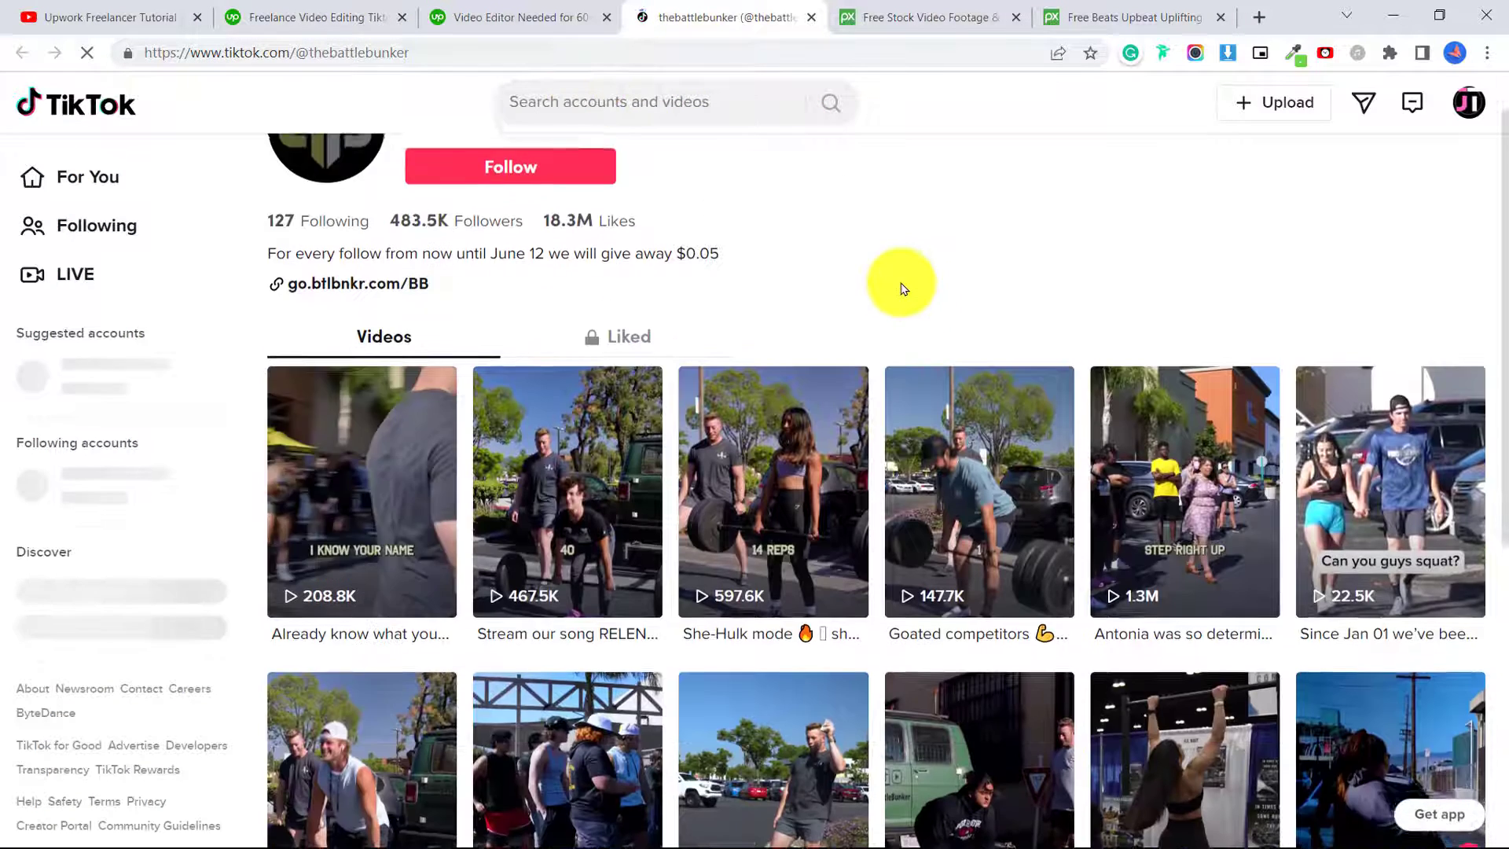
scroll(down, 3)
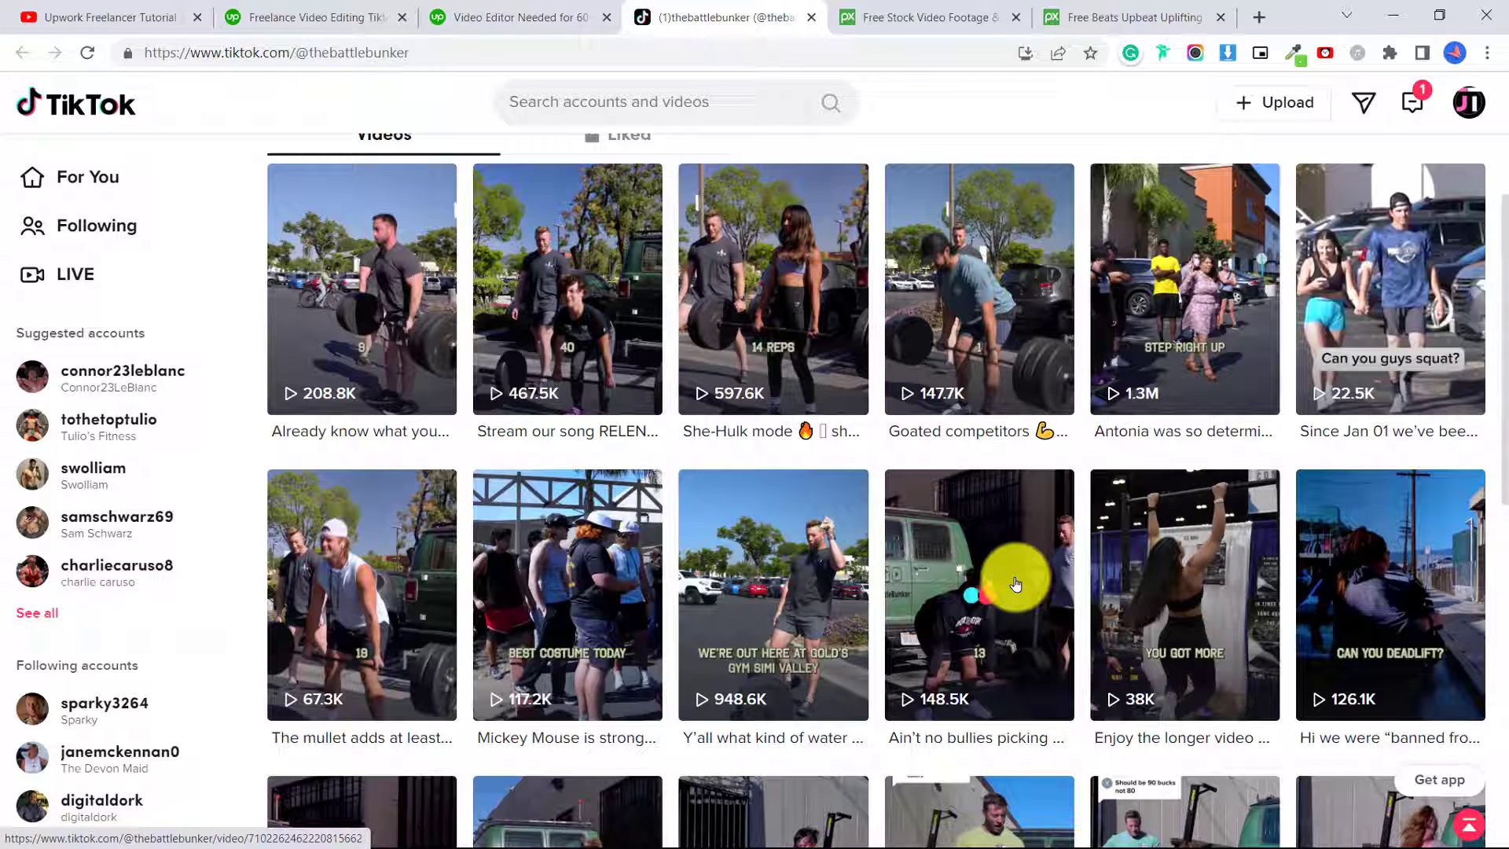
scroll(down, 3)
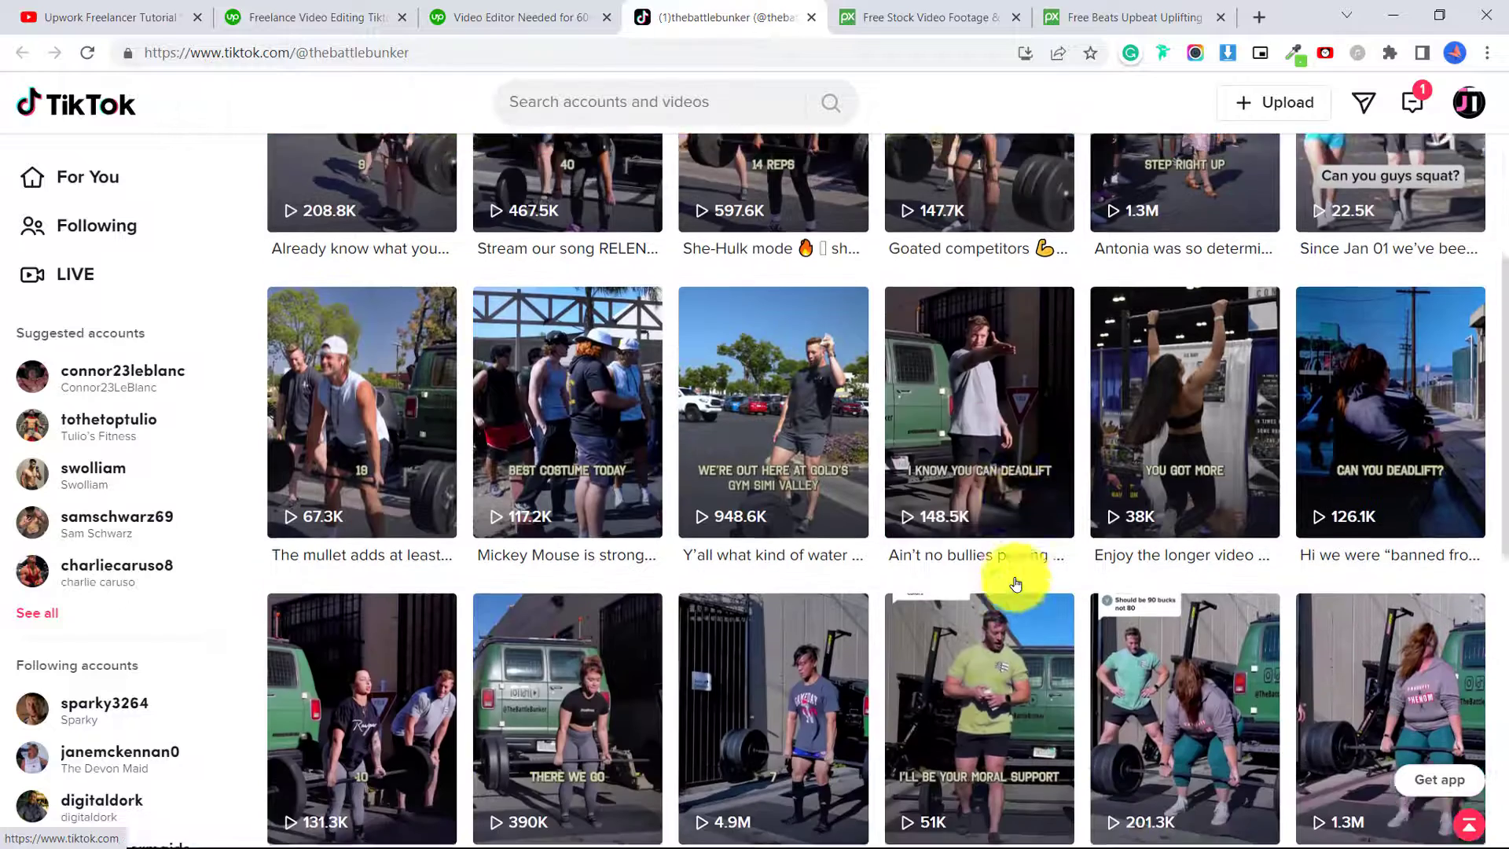
click(520, 16)
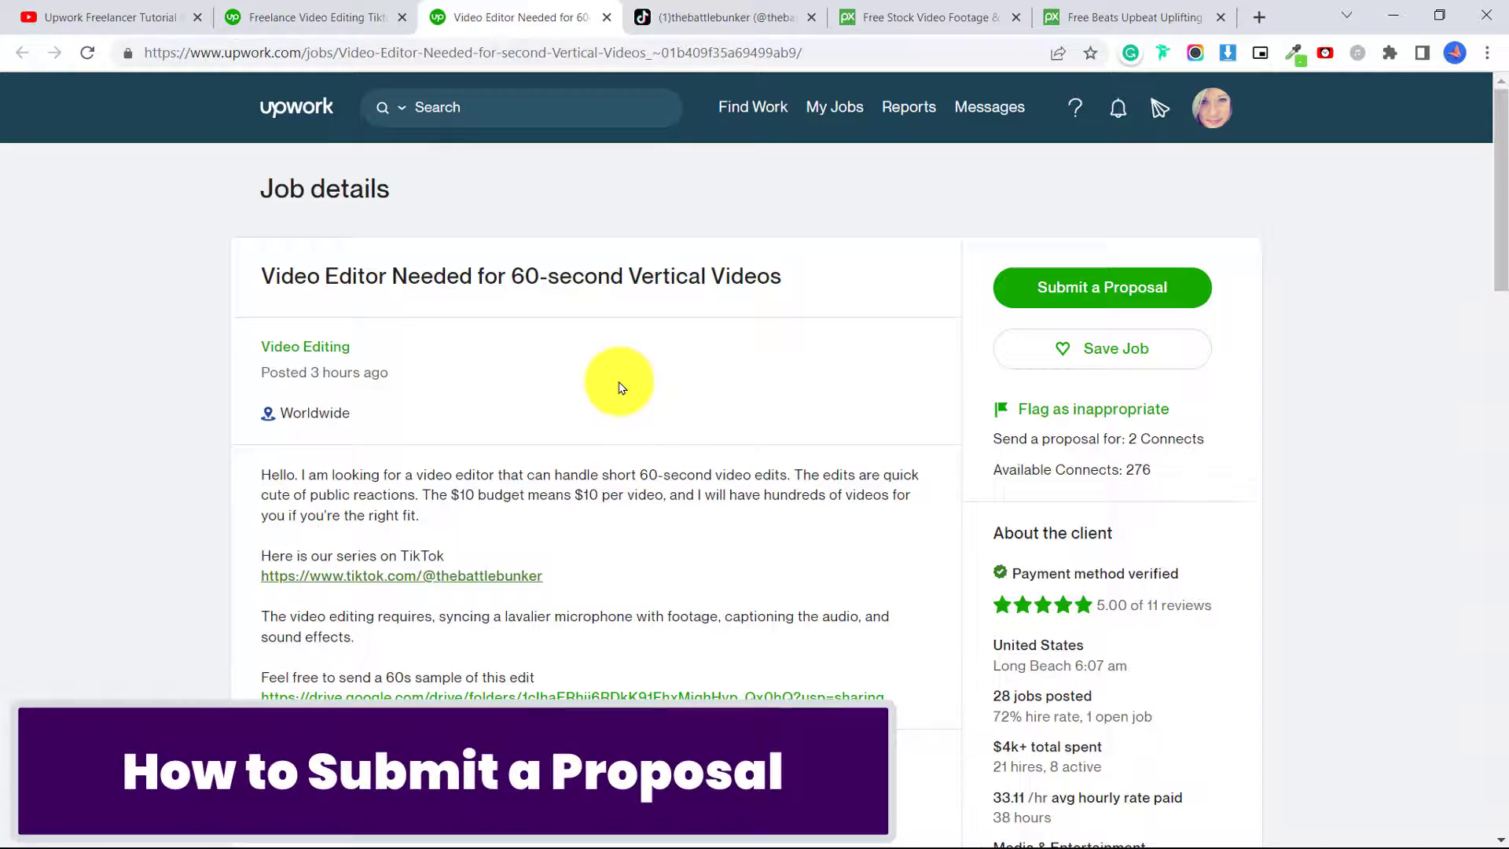
mouse_move(777, 401)
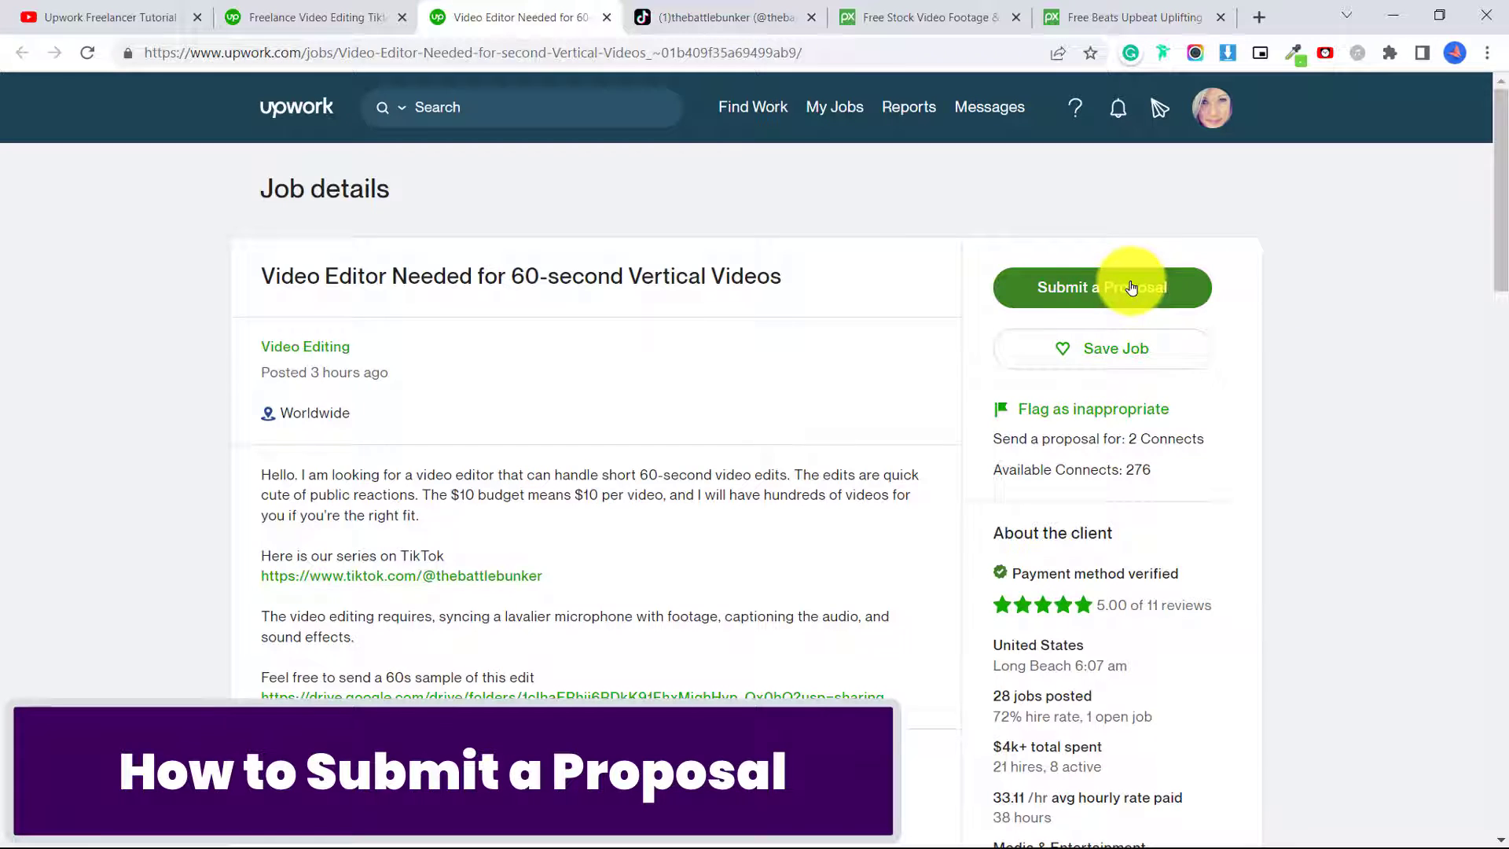
Start a proposal for the 60-second vertical videos job and review the available profiles
click(1101, 286)
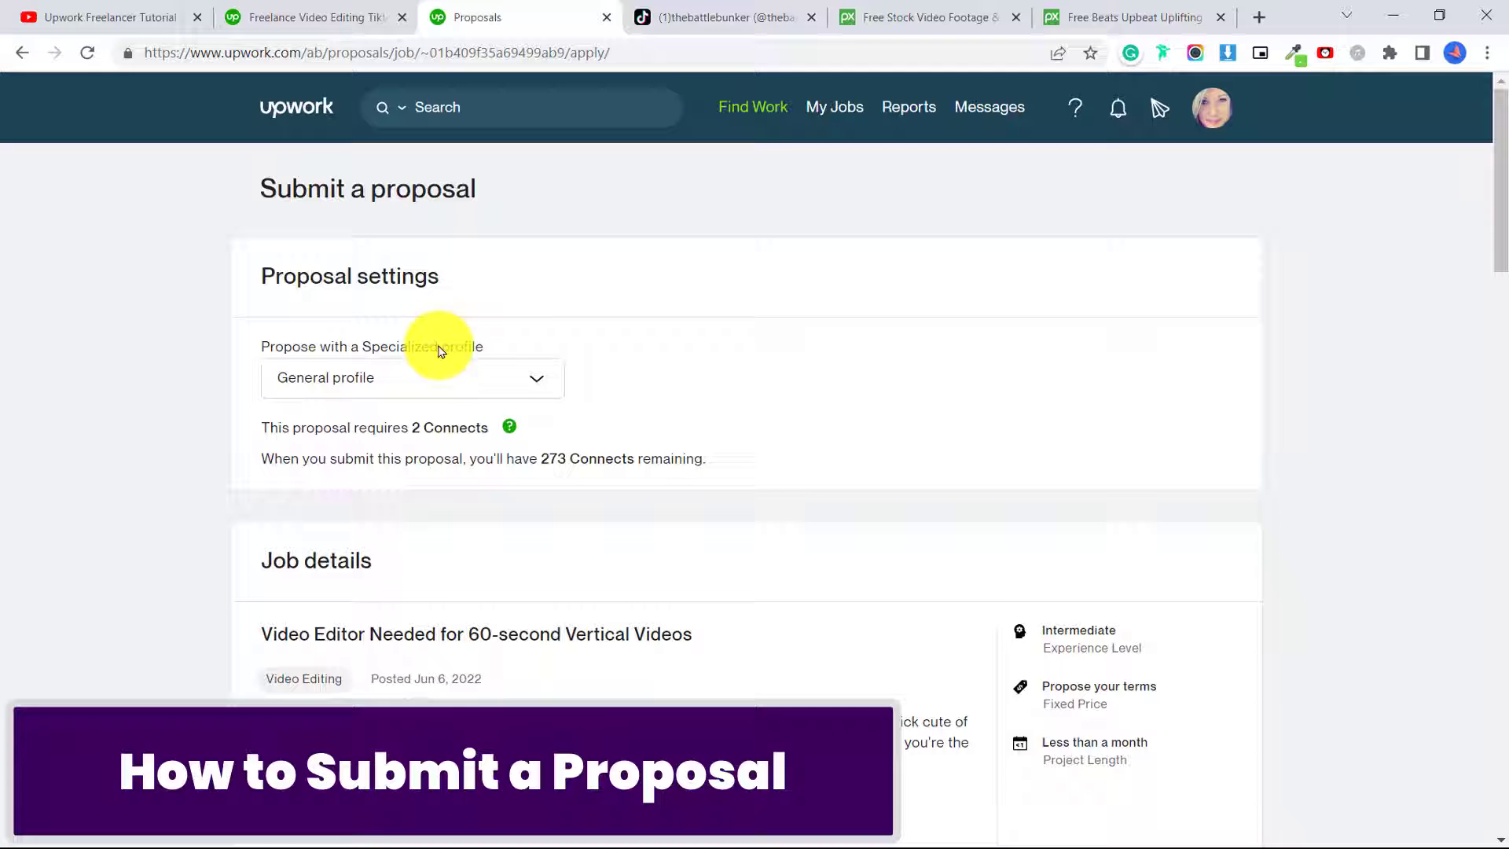
click(410, 377)
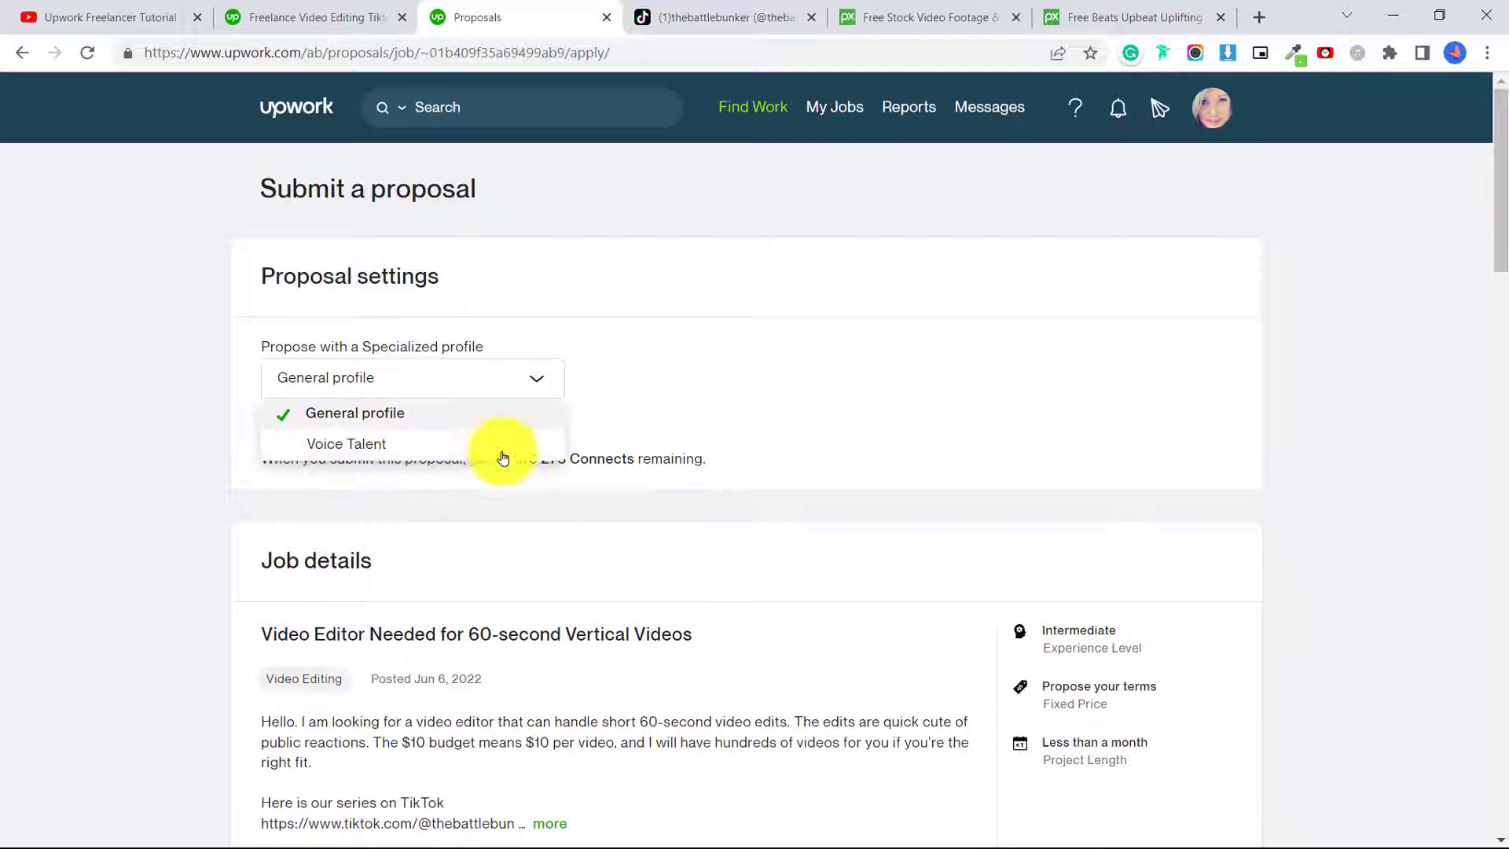
mouse_move(398, 444)
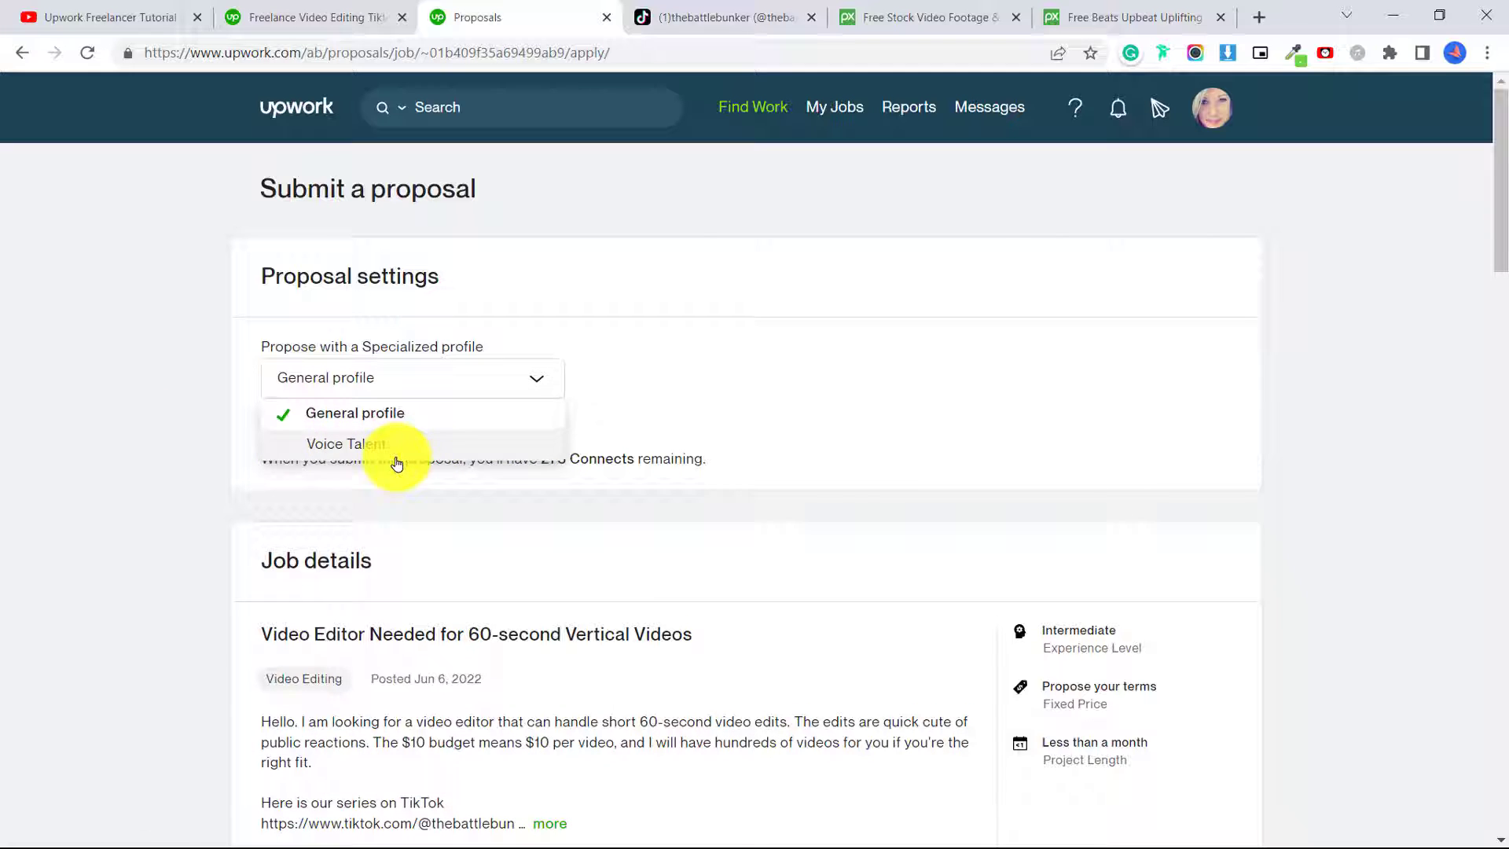
scroll(down, 3)
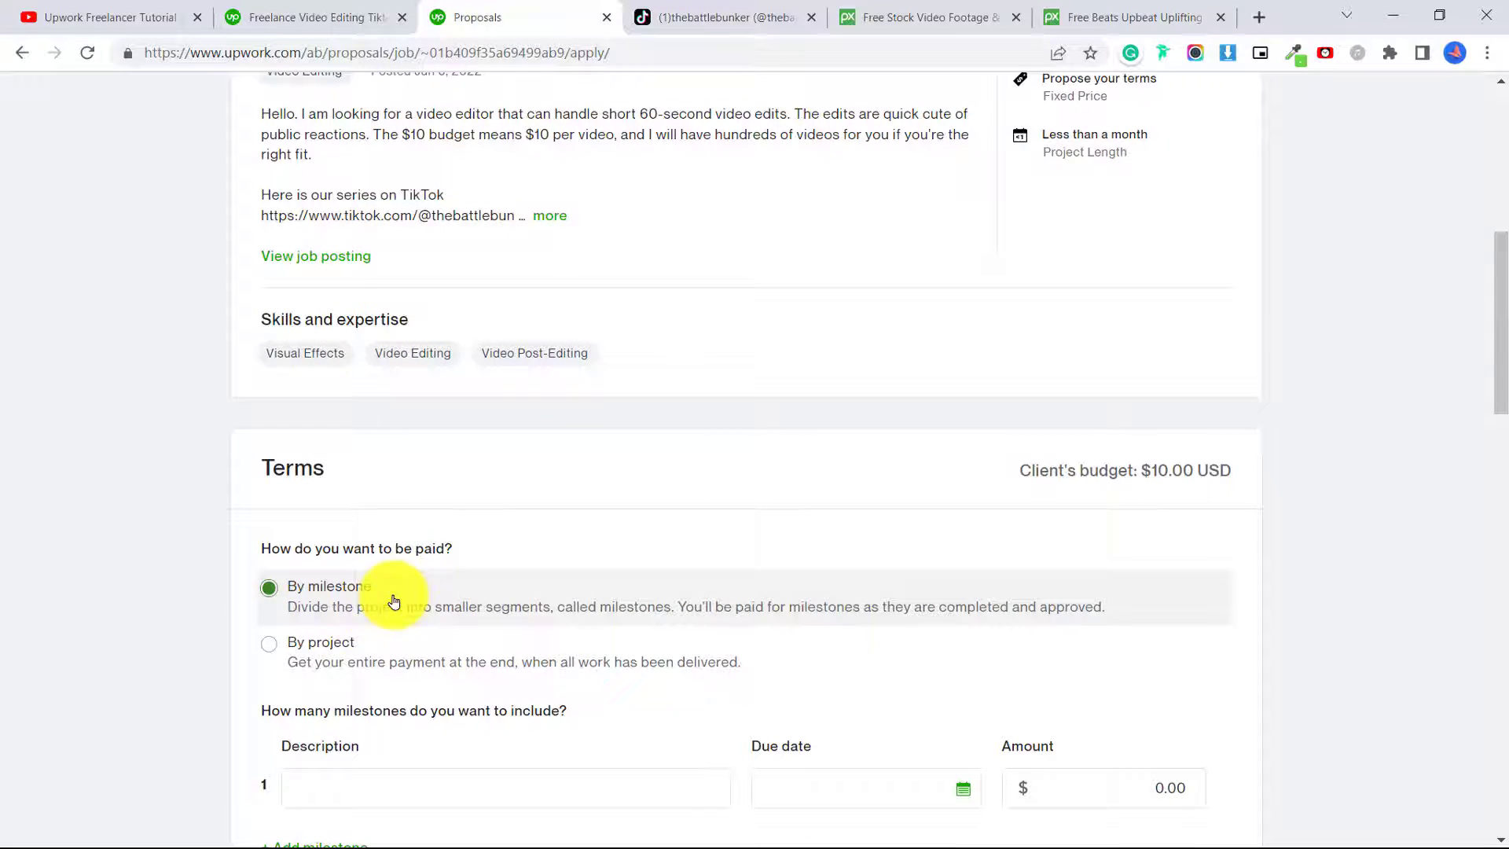
Bid $10.00 by project, leaving $8.00 after the service fee
click(269, 641)
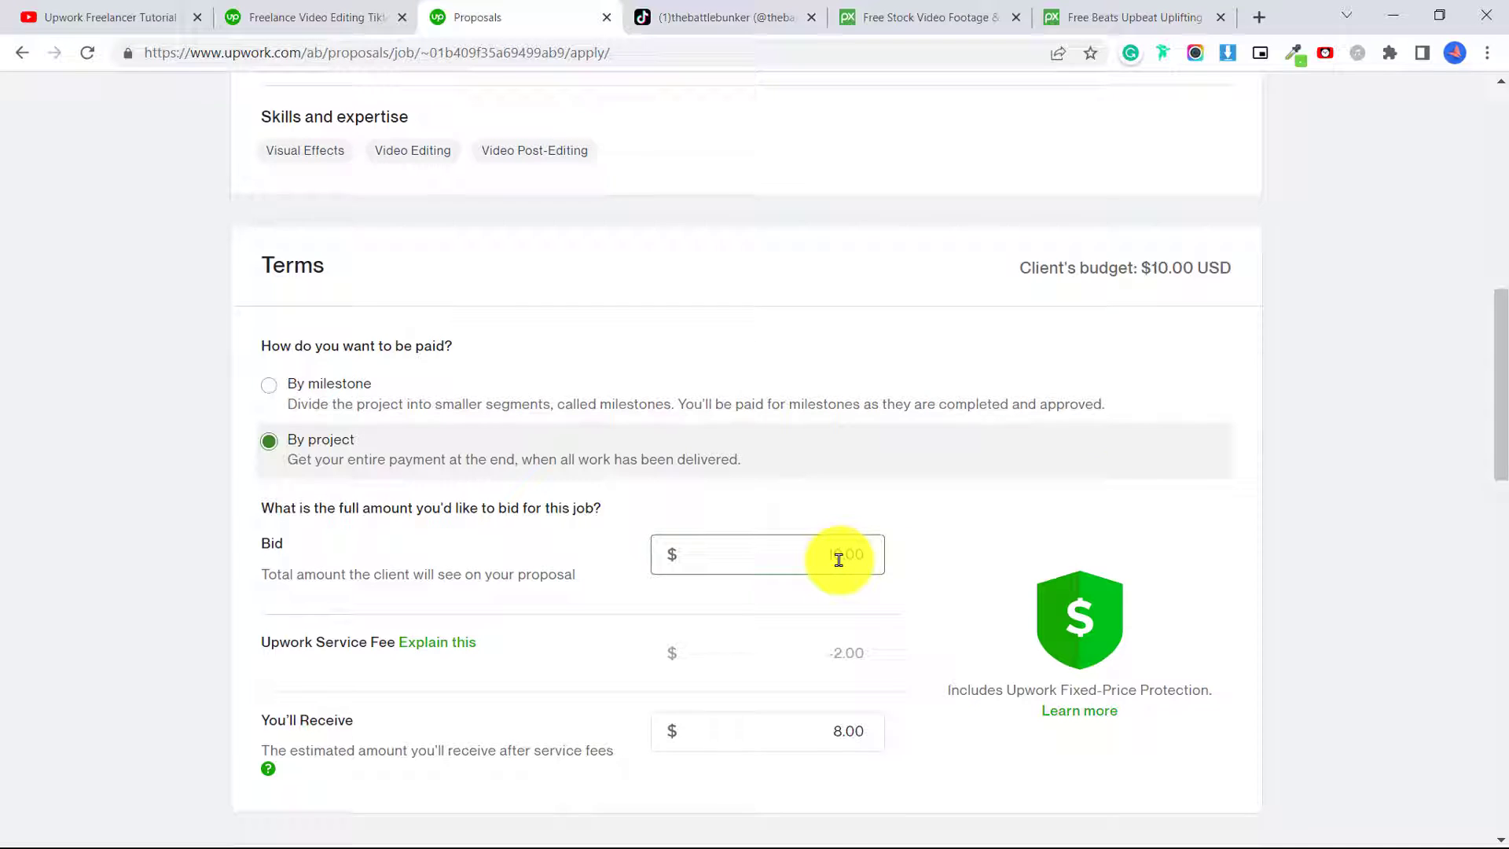
click(767, 555)
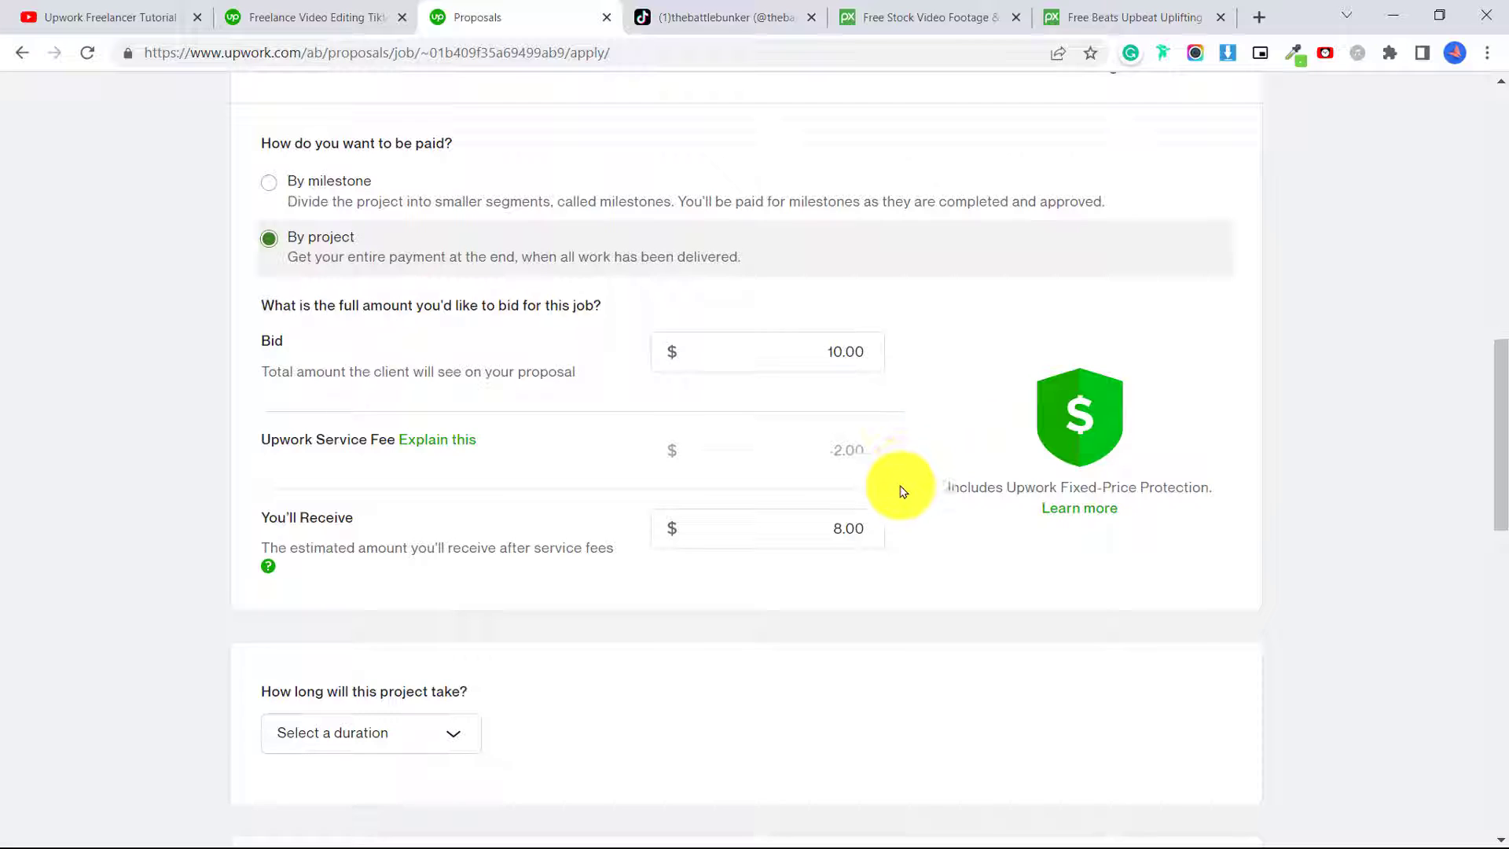
mouse_move(879, 380)
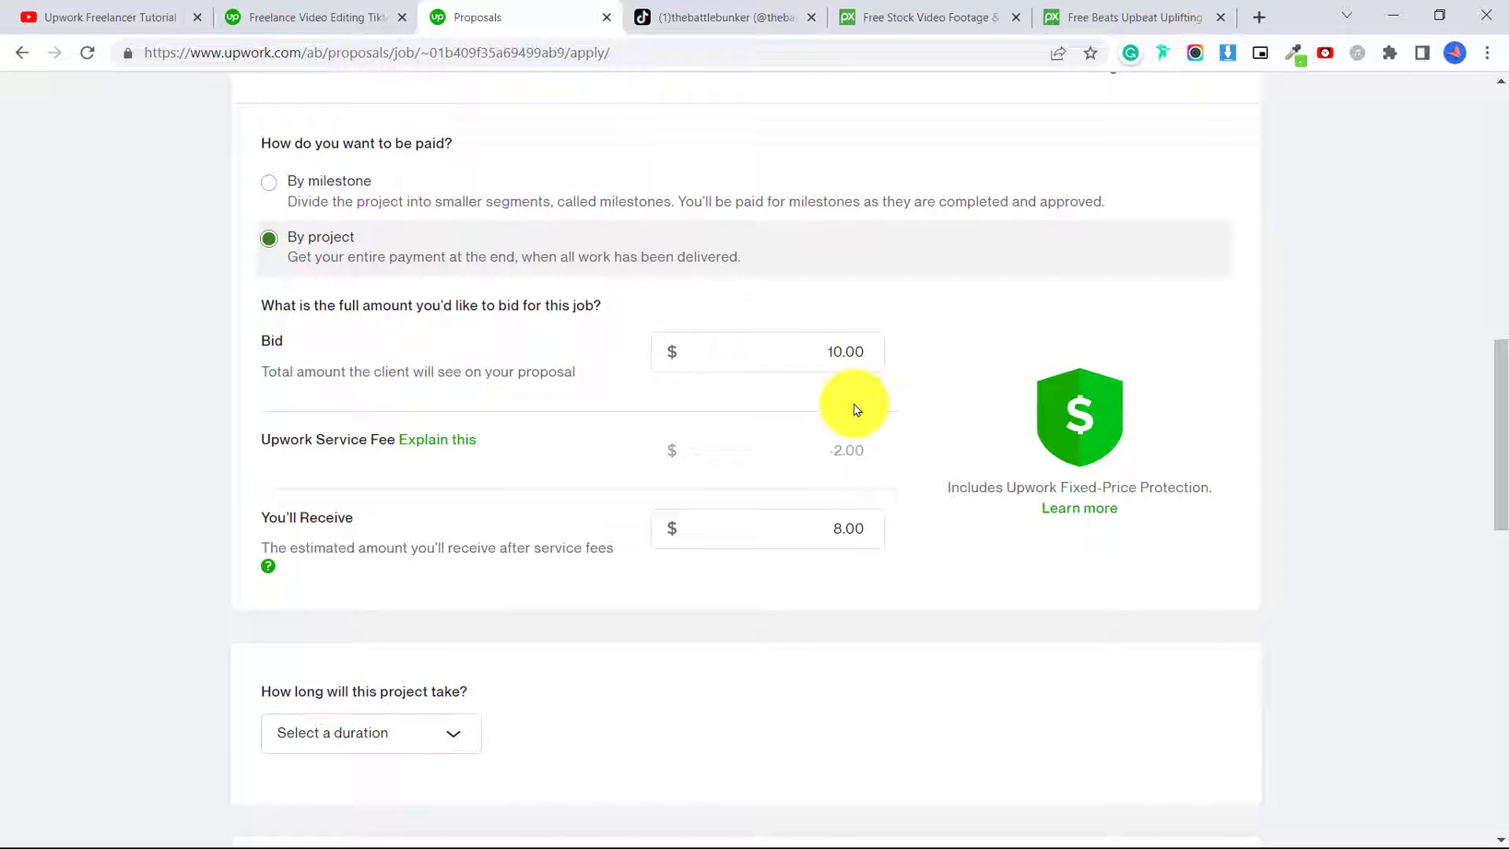
scroll(down, 3)
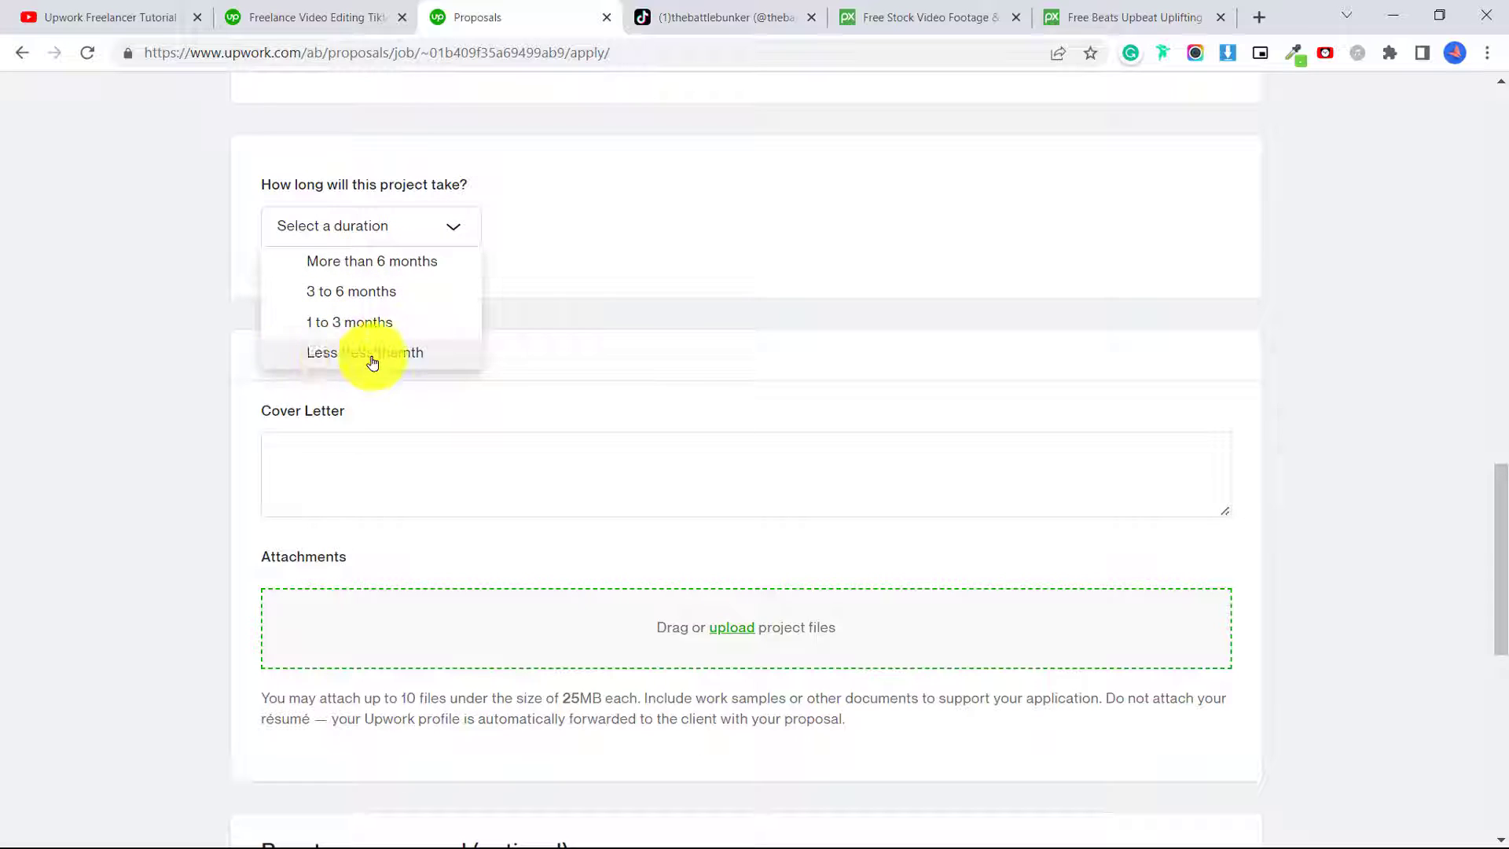
Set the duration to less than 1 month and begin the Battle Bunker cover letter
click(364, 352)
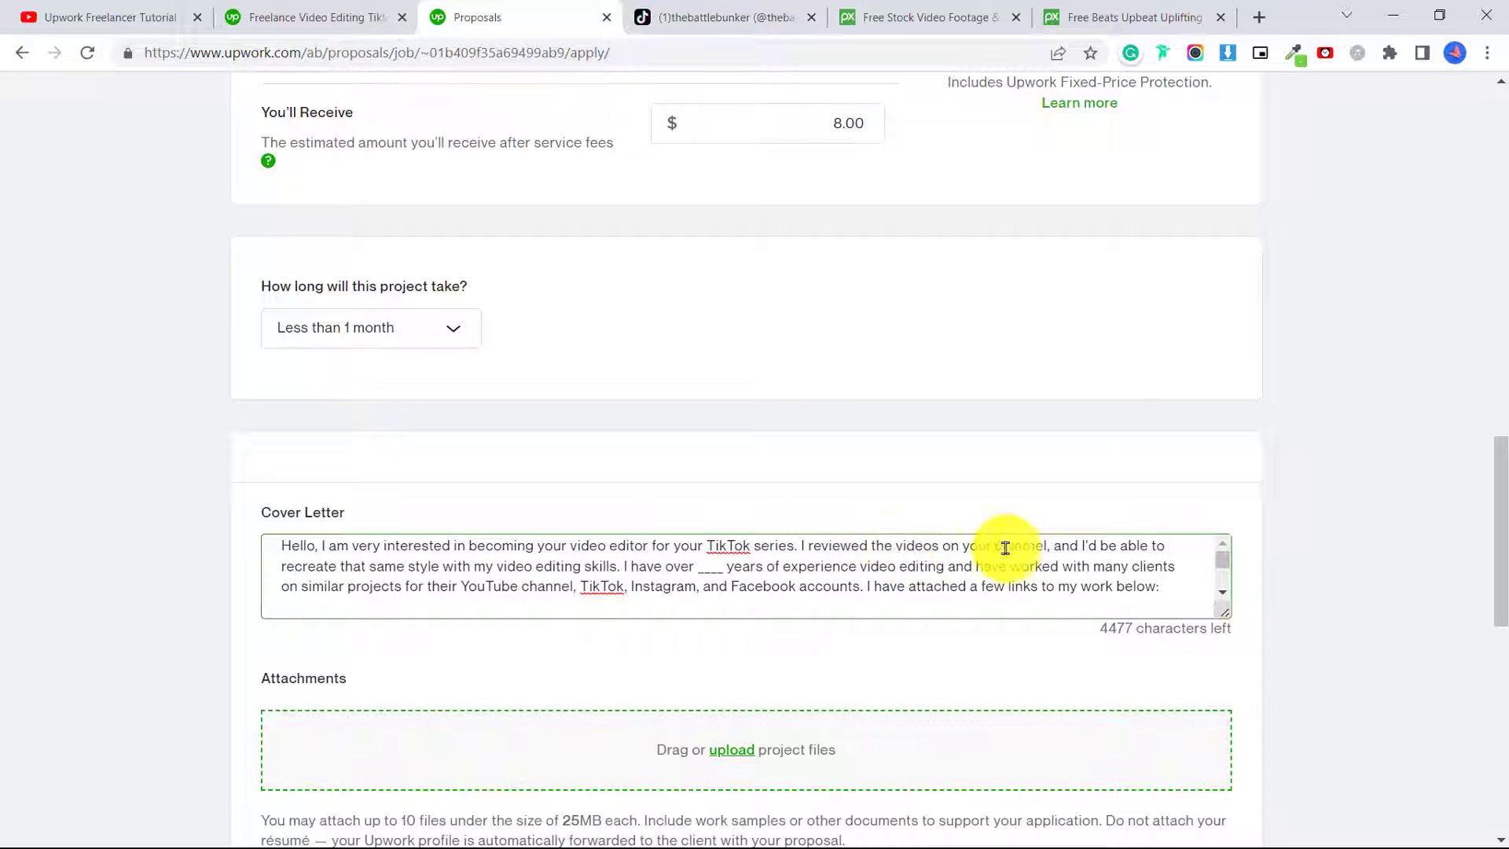
text(Battle Bunker)
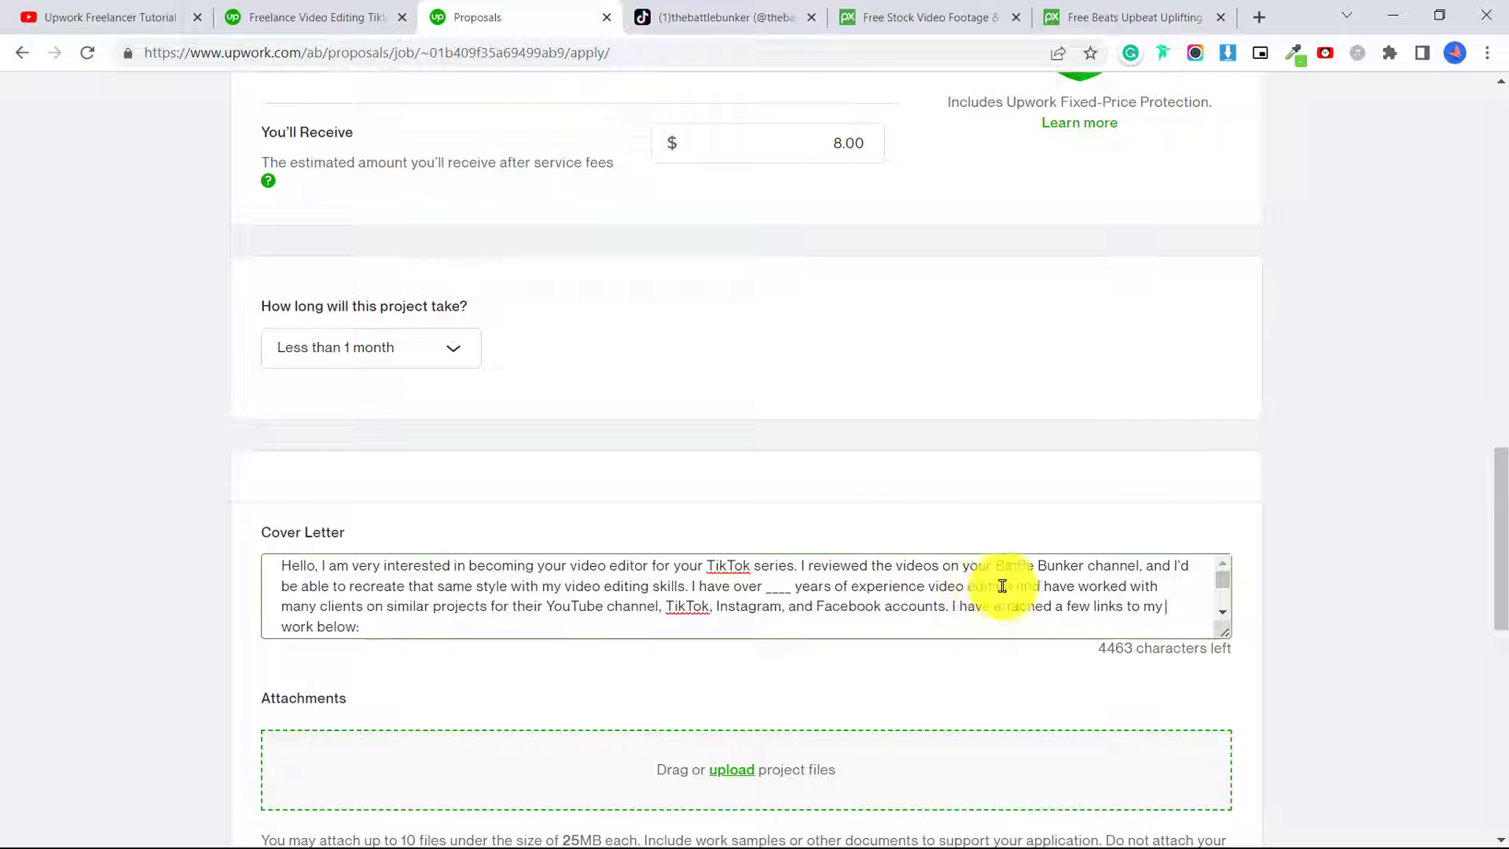
mouse_move(475, 605)
text(s)
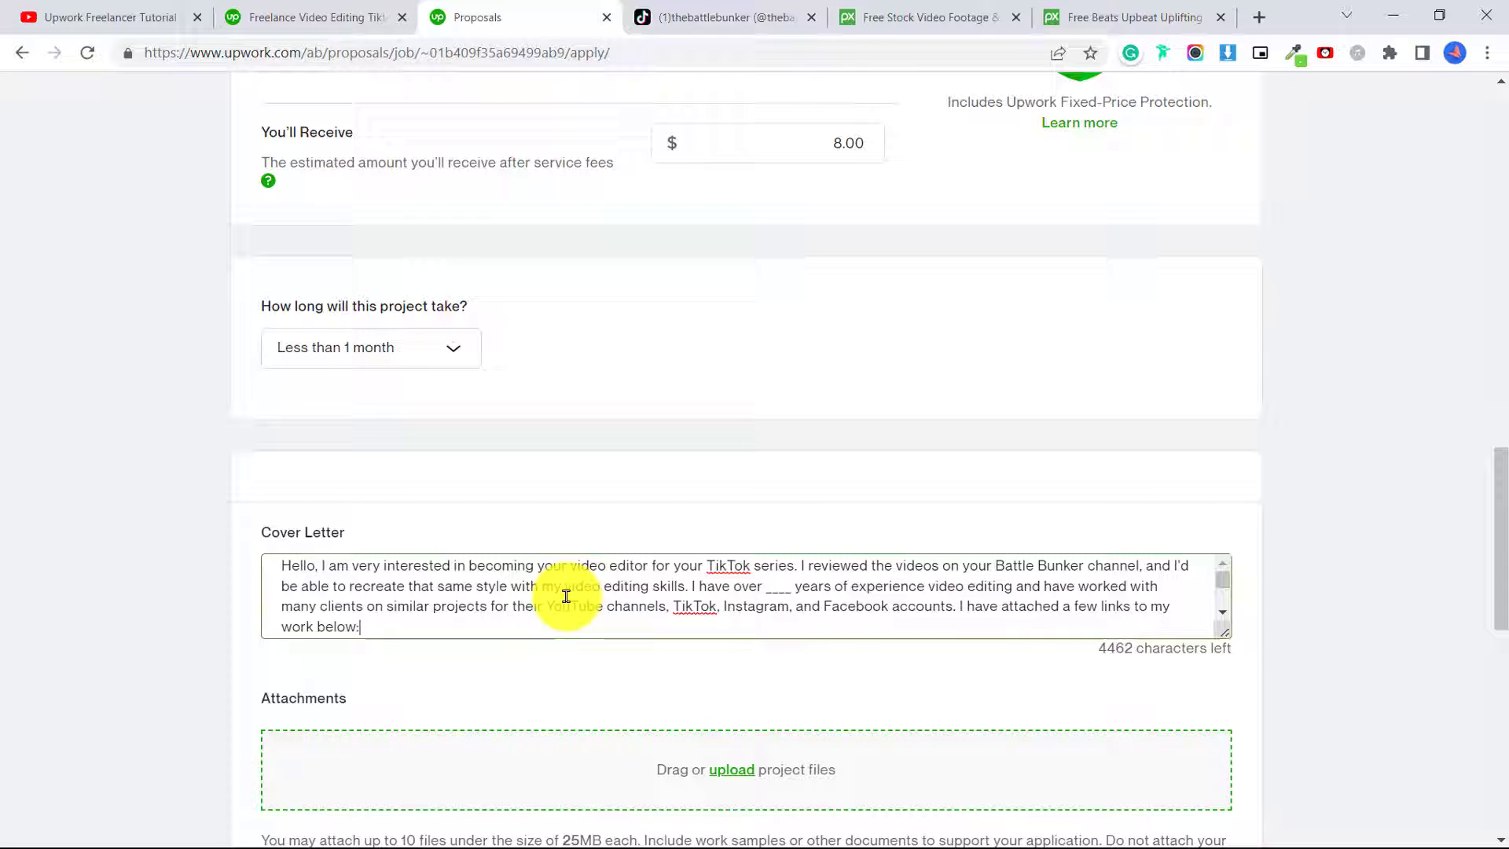
mouse_move(527, 637)
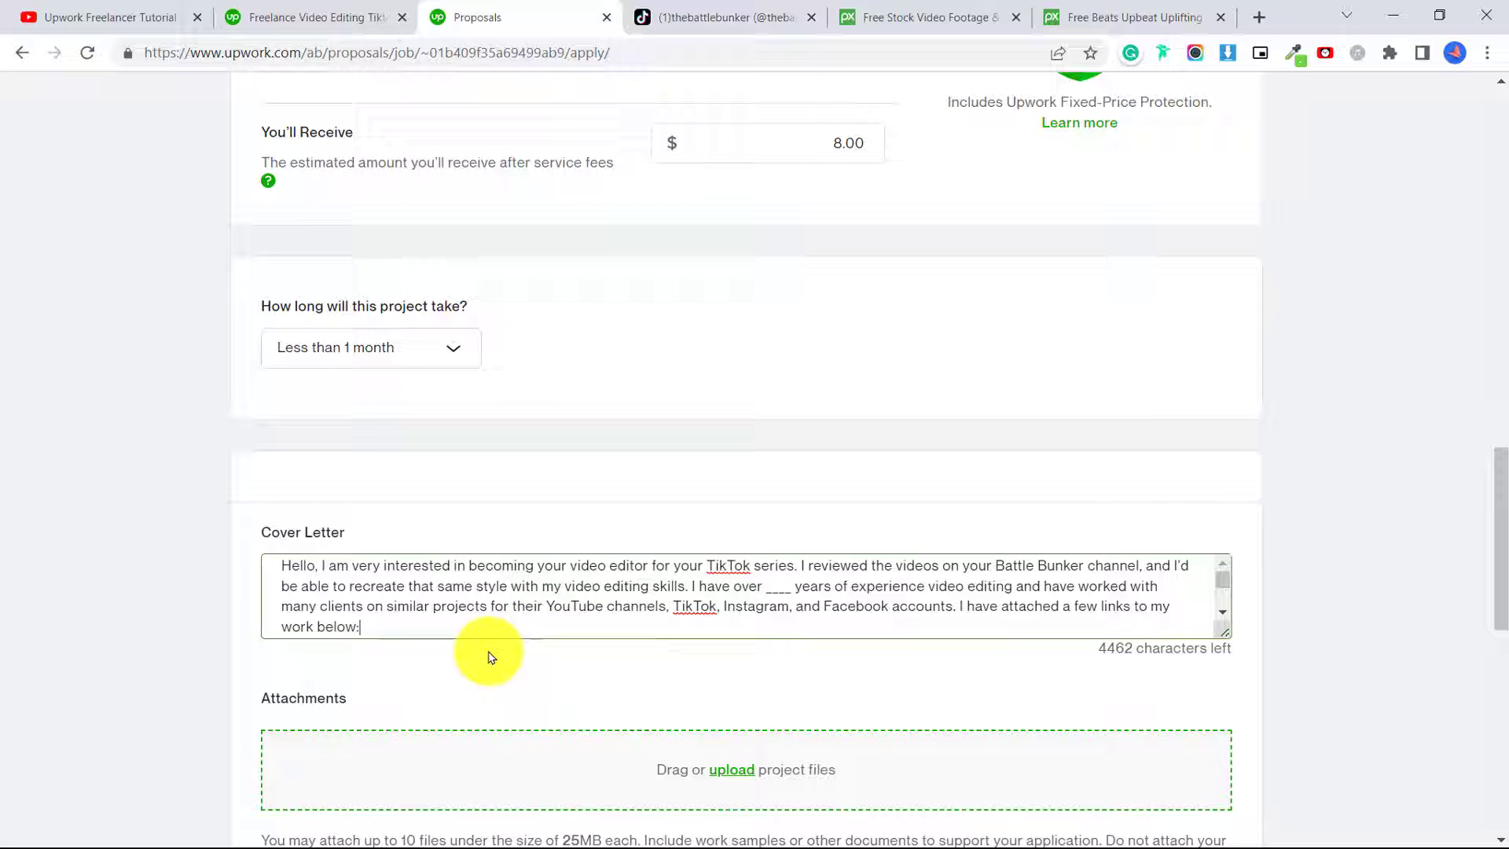
mouse_move(440, 625)
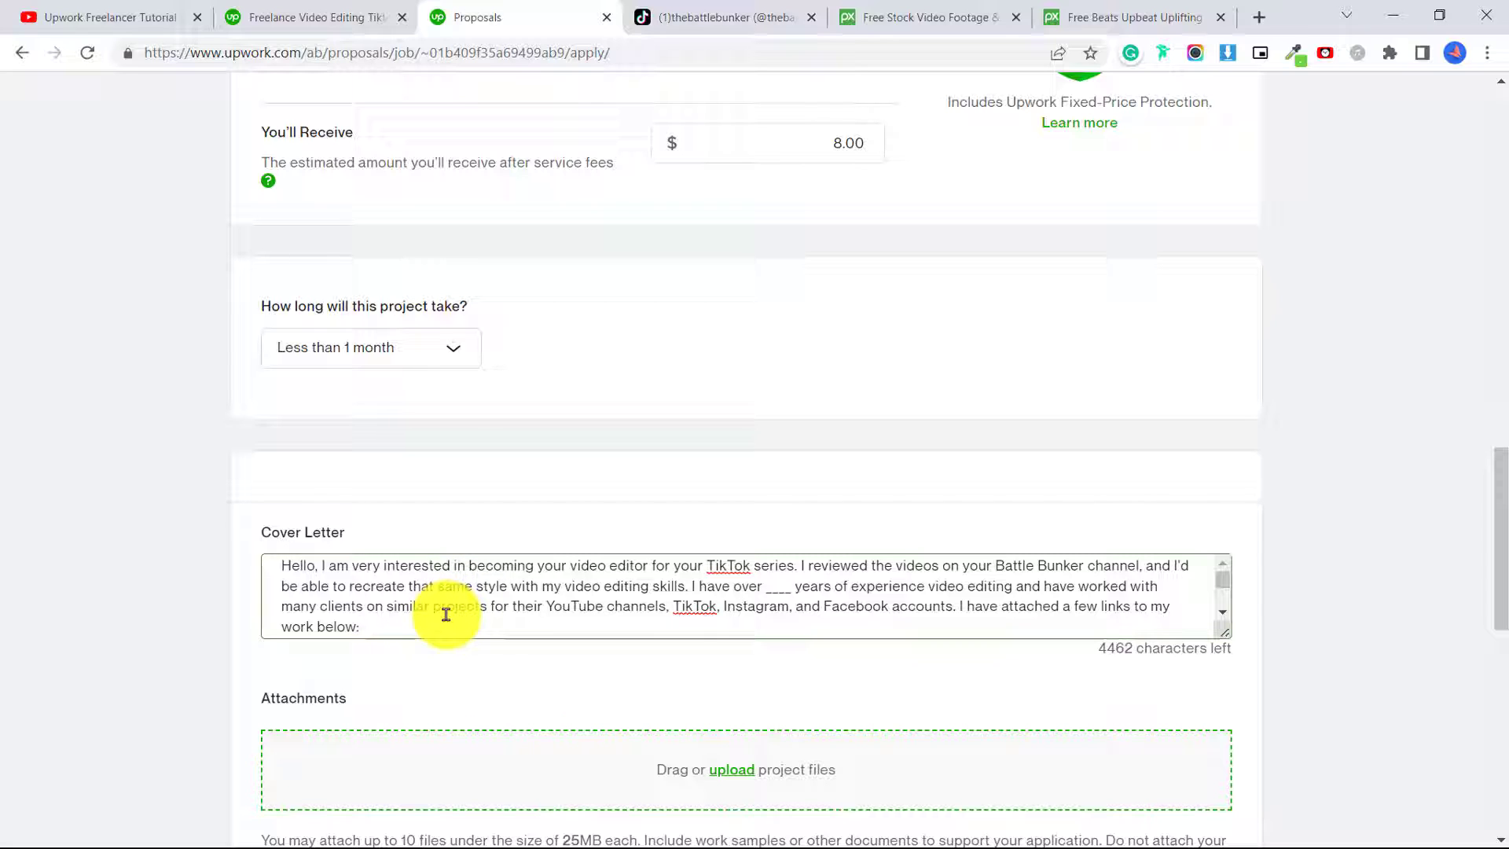
mouse_move(438, 627)
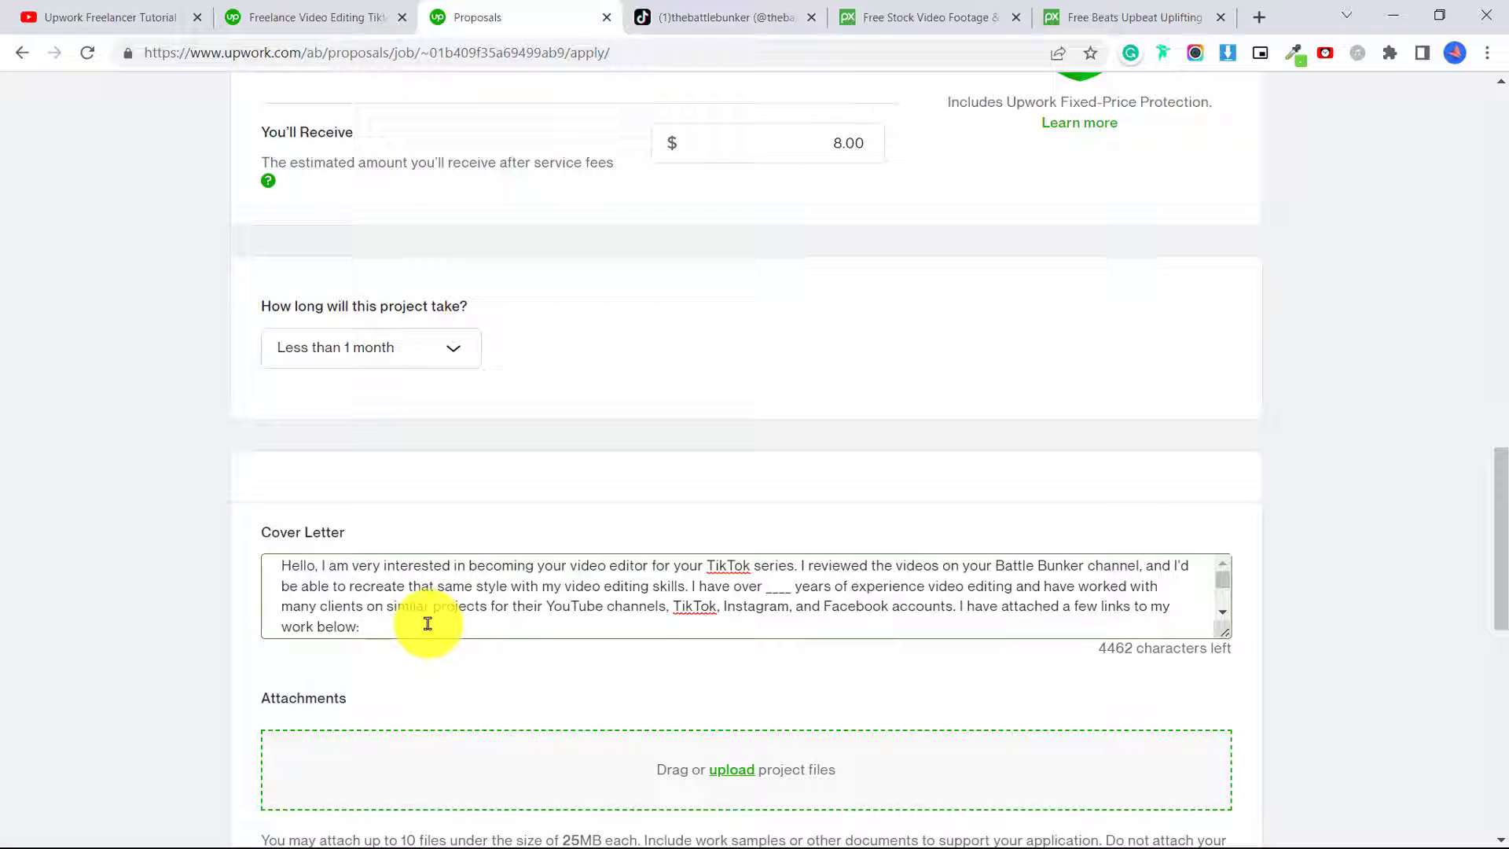
click(362, 627)
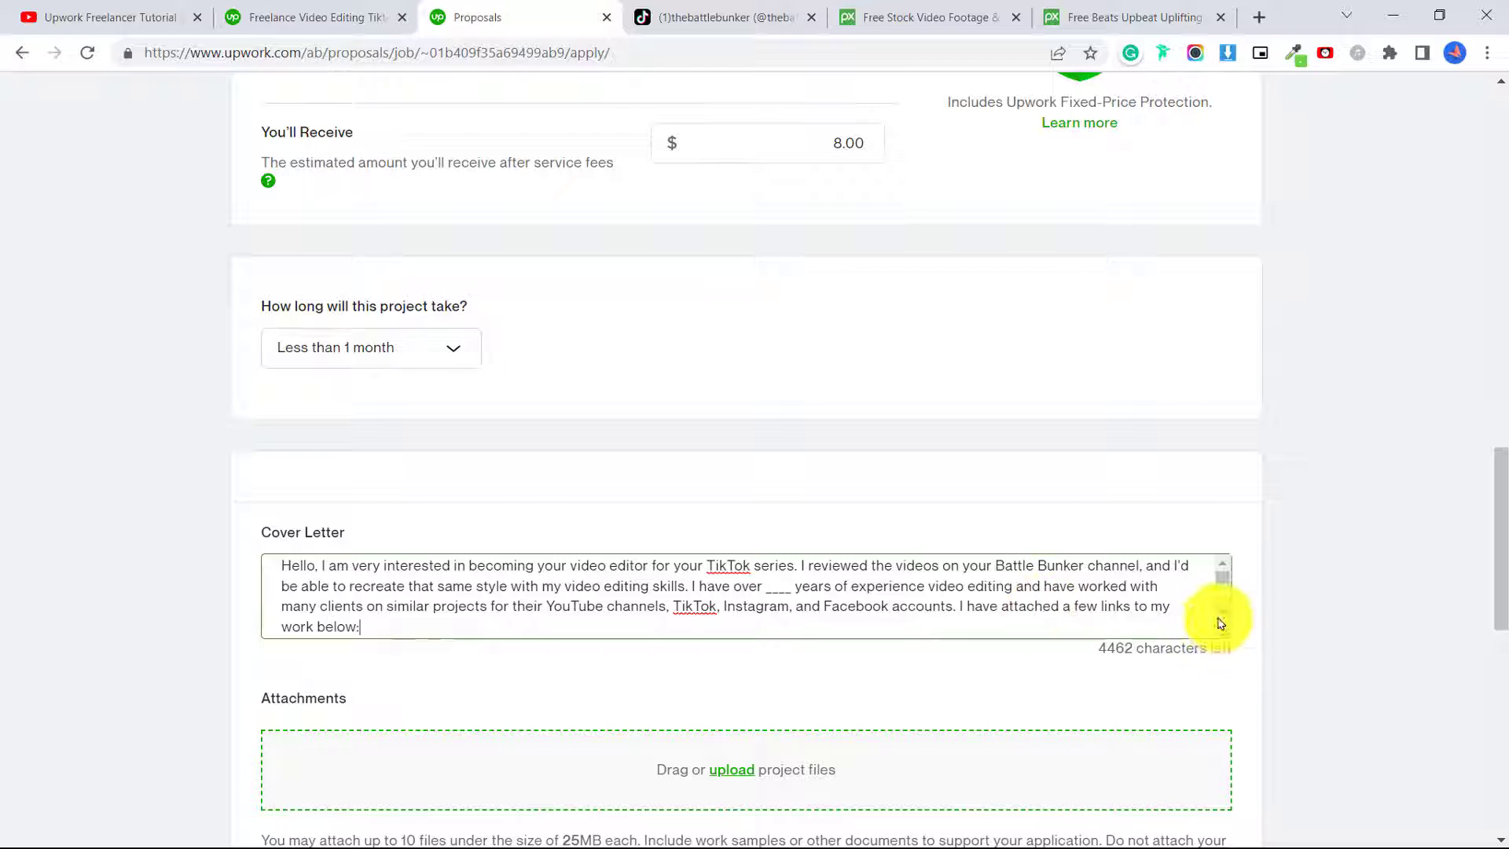
Finish the cover letter with a link placeholder and sign off as Jennifer
scroll(down, 3)
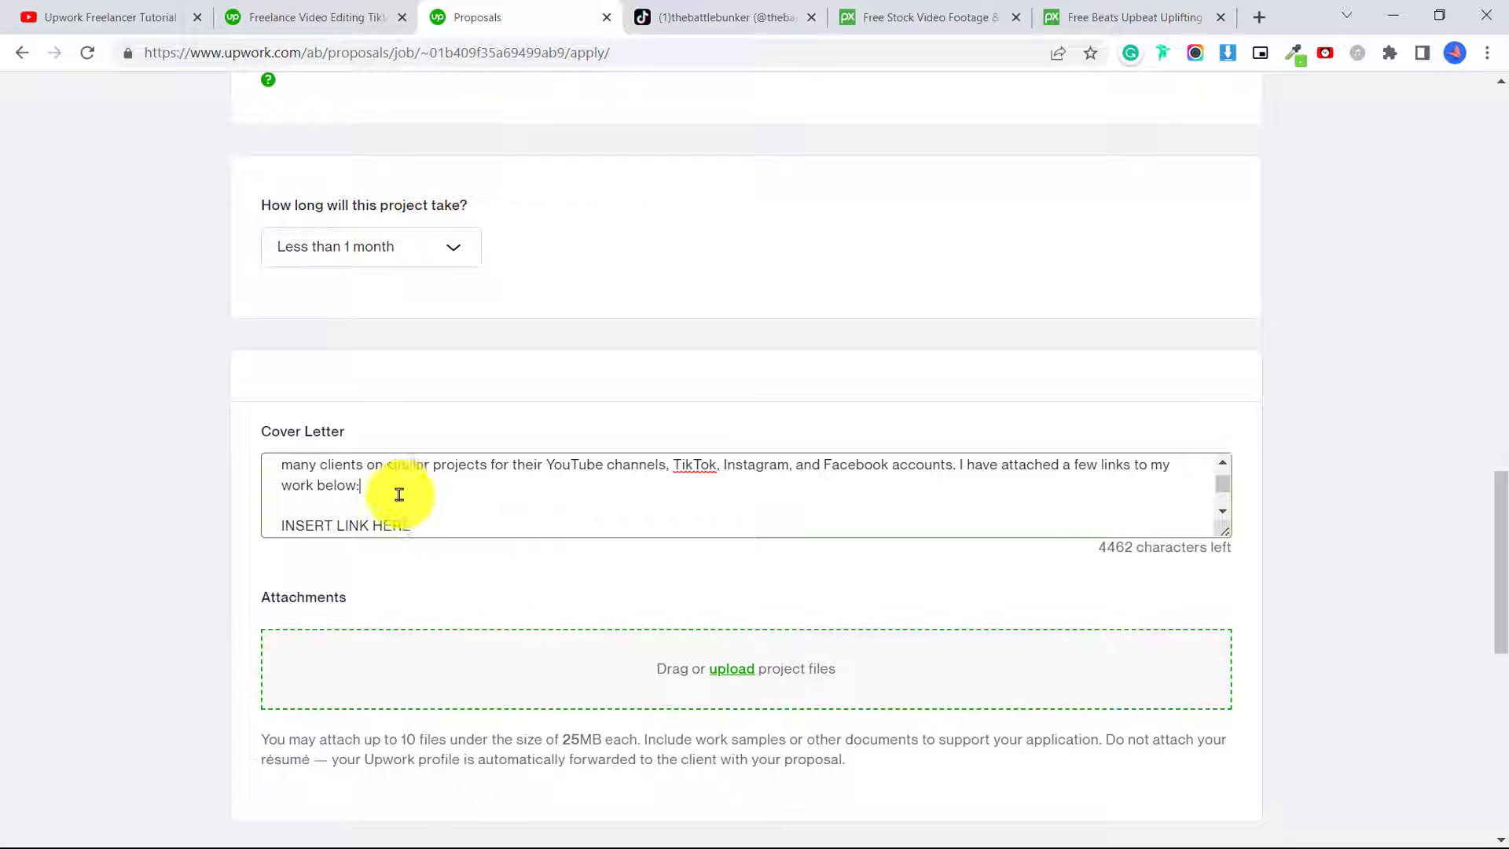
mouse_move(409, 499)
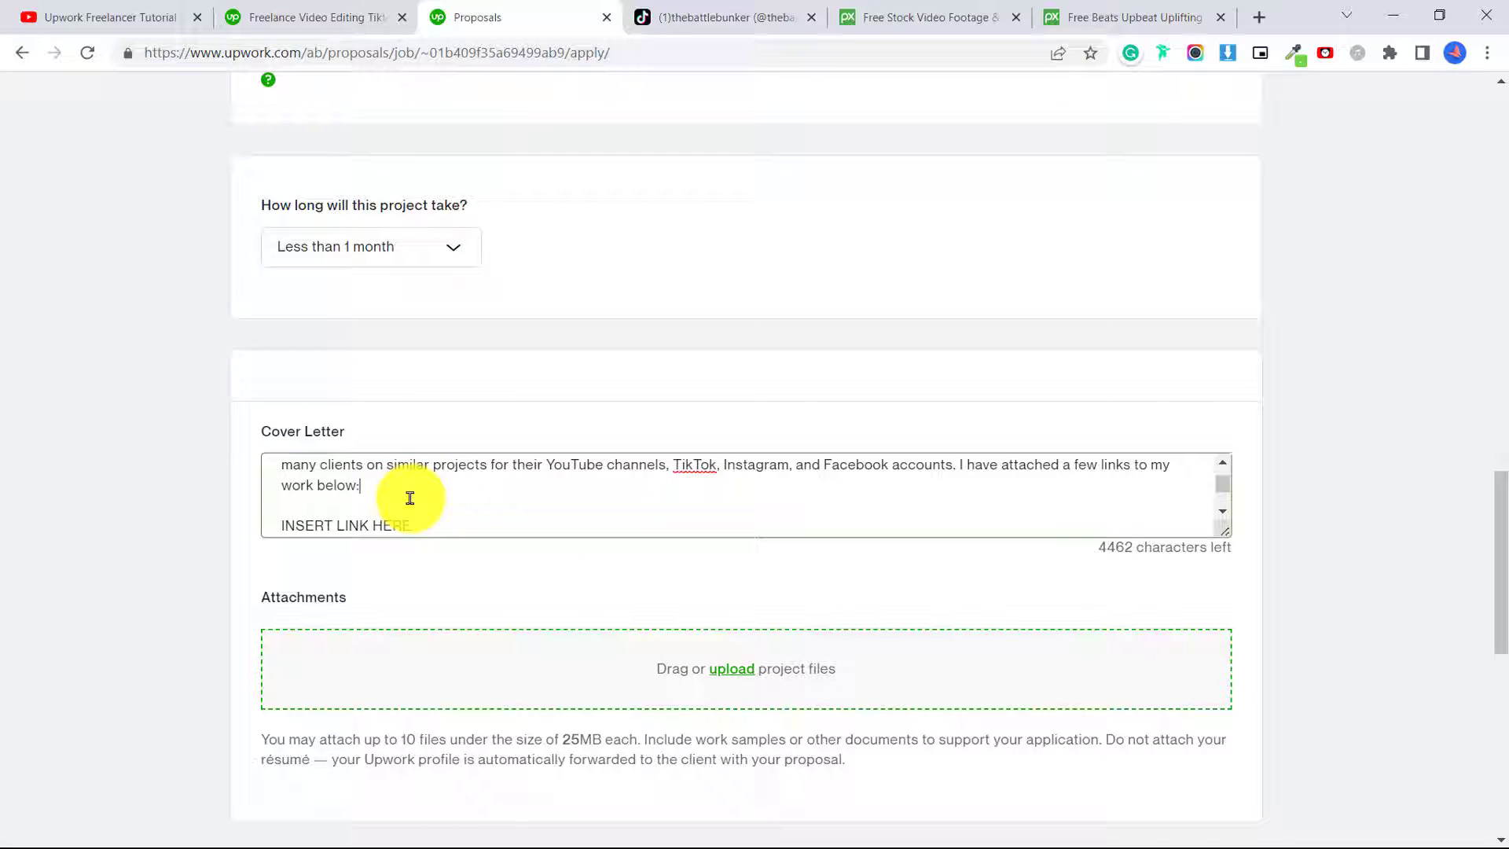
mouse_move(567, 577)
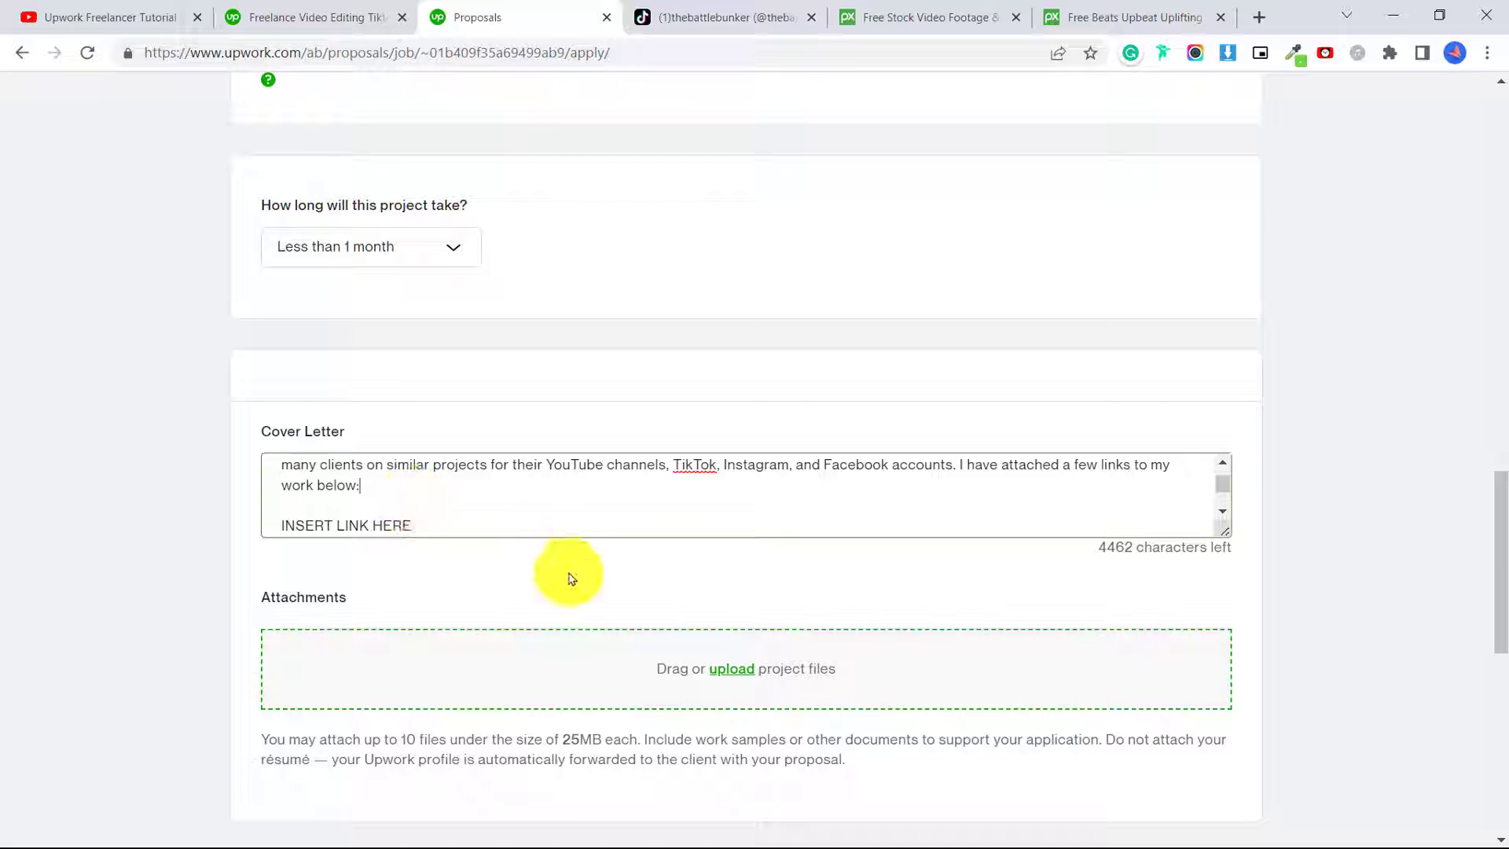
mouse_move(604, 604)
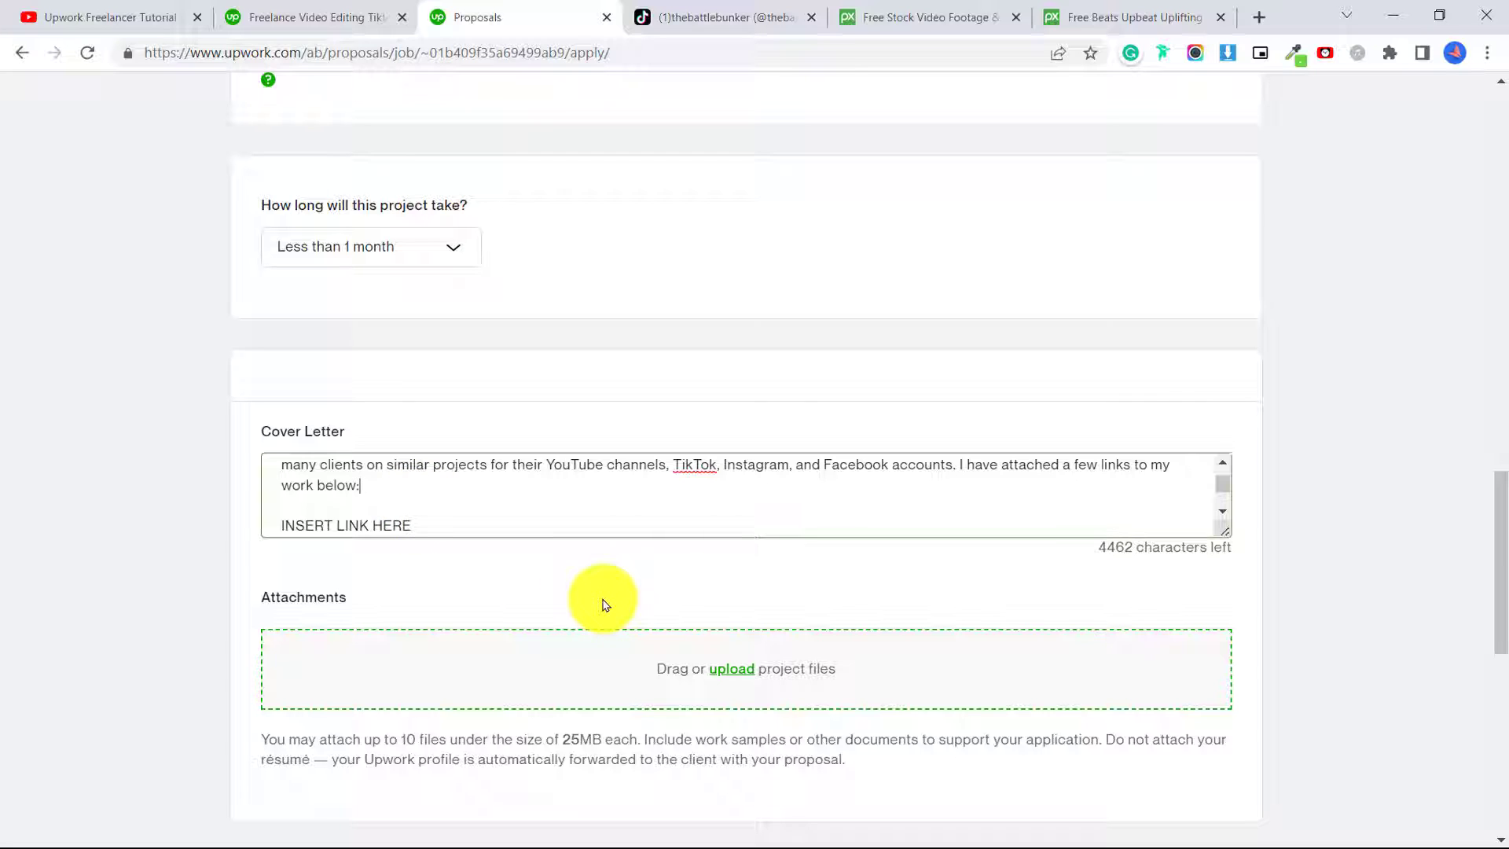
mouse_move(608, 607)
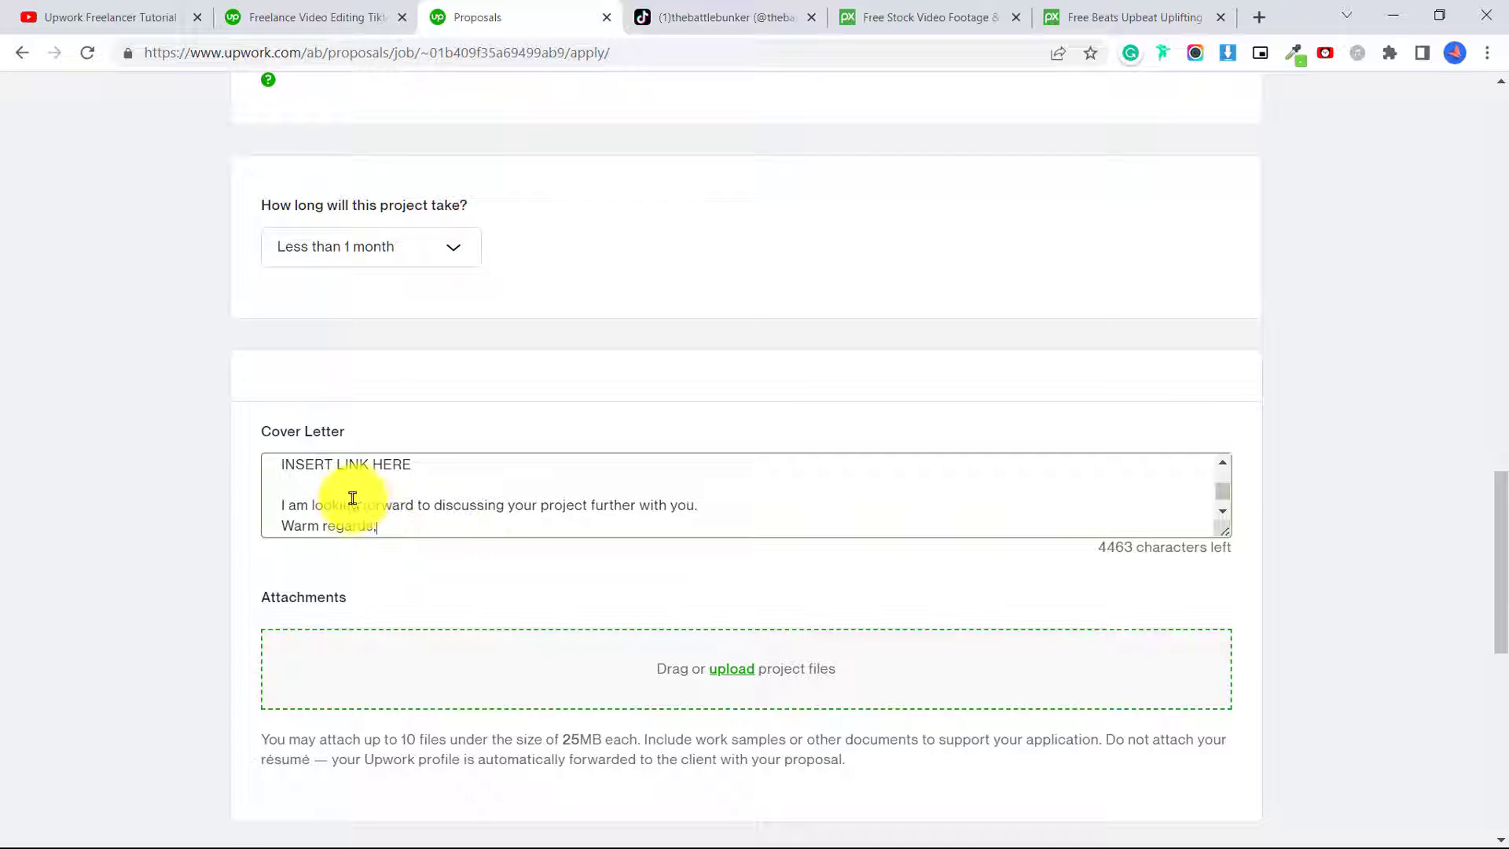
text(Jennifer)
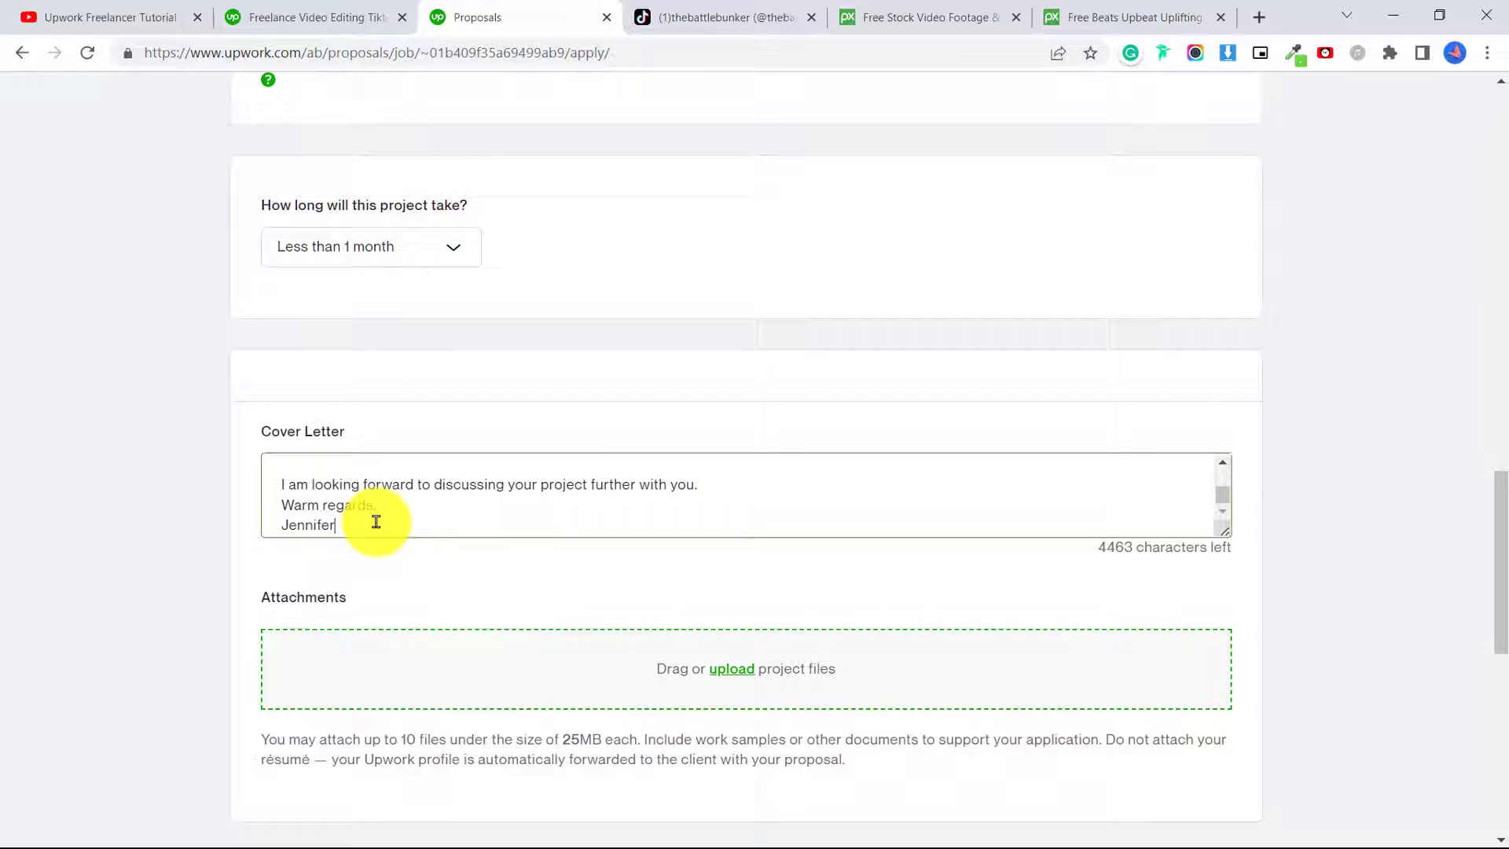
scroll(down, 3)
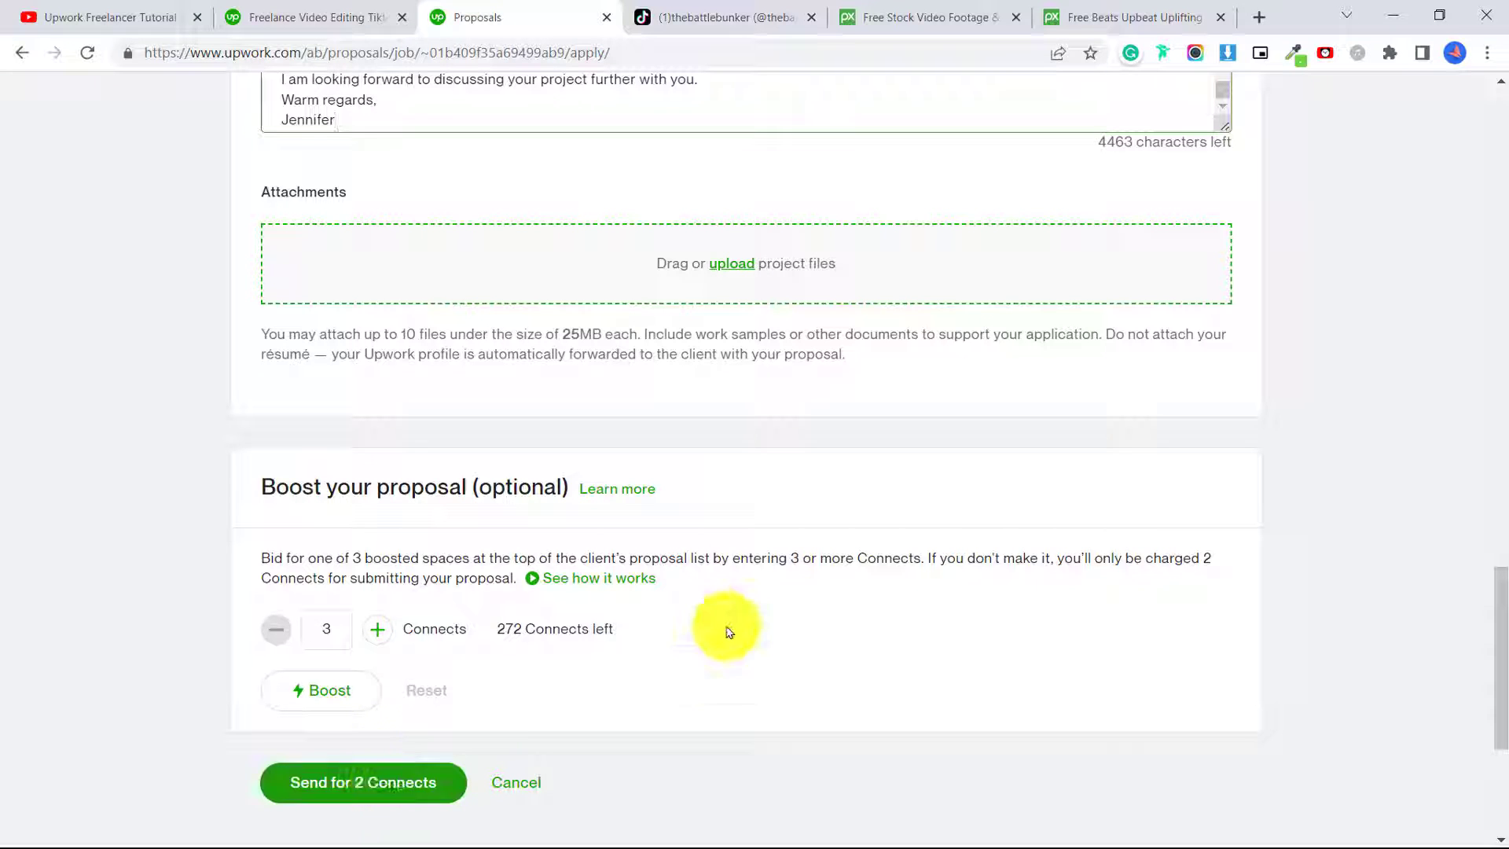
click(752, 107)
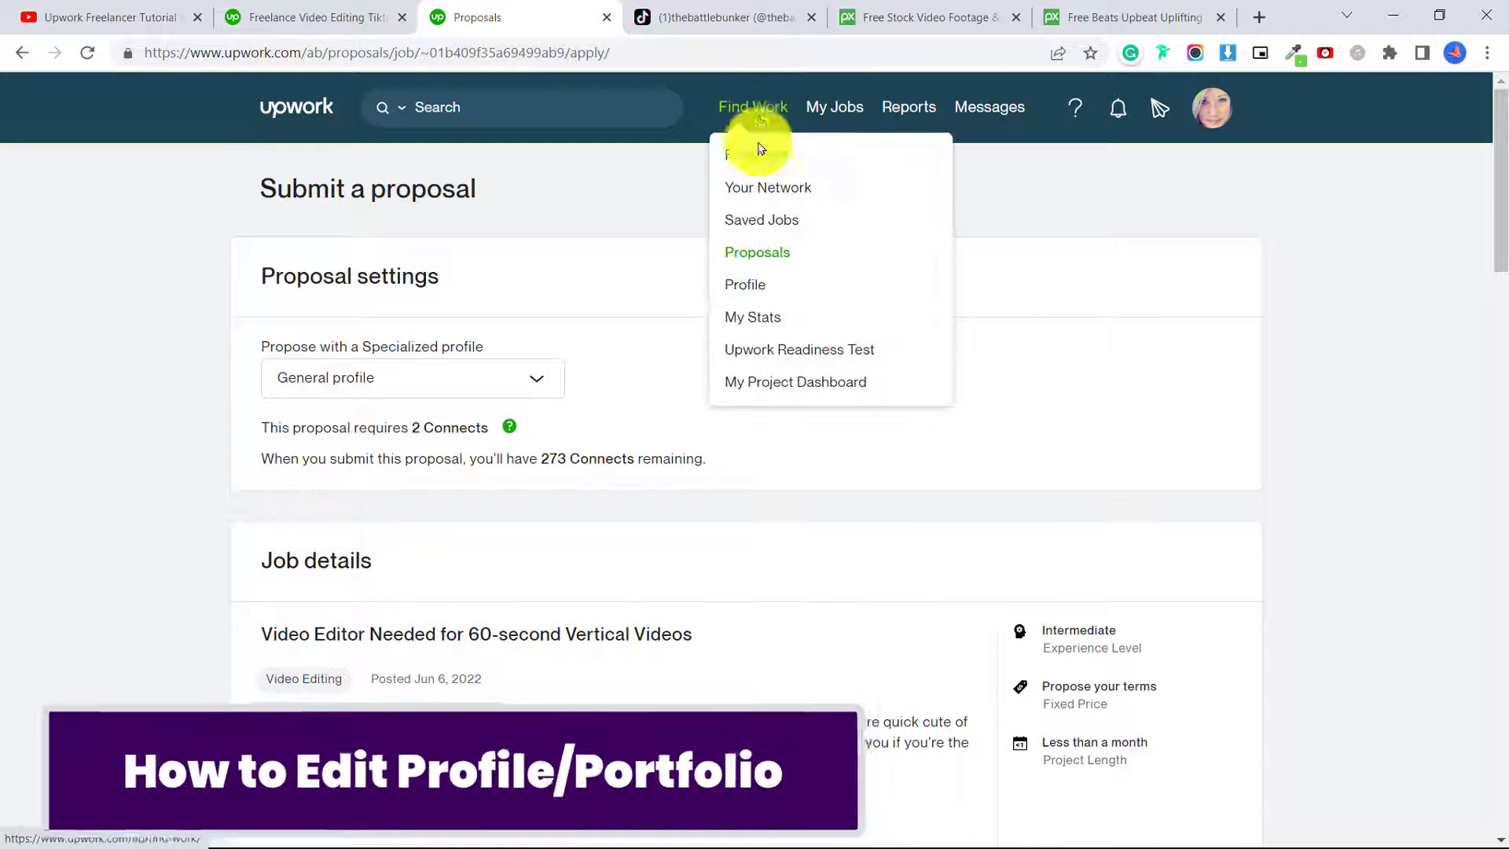
mouse_move(745, 284)
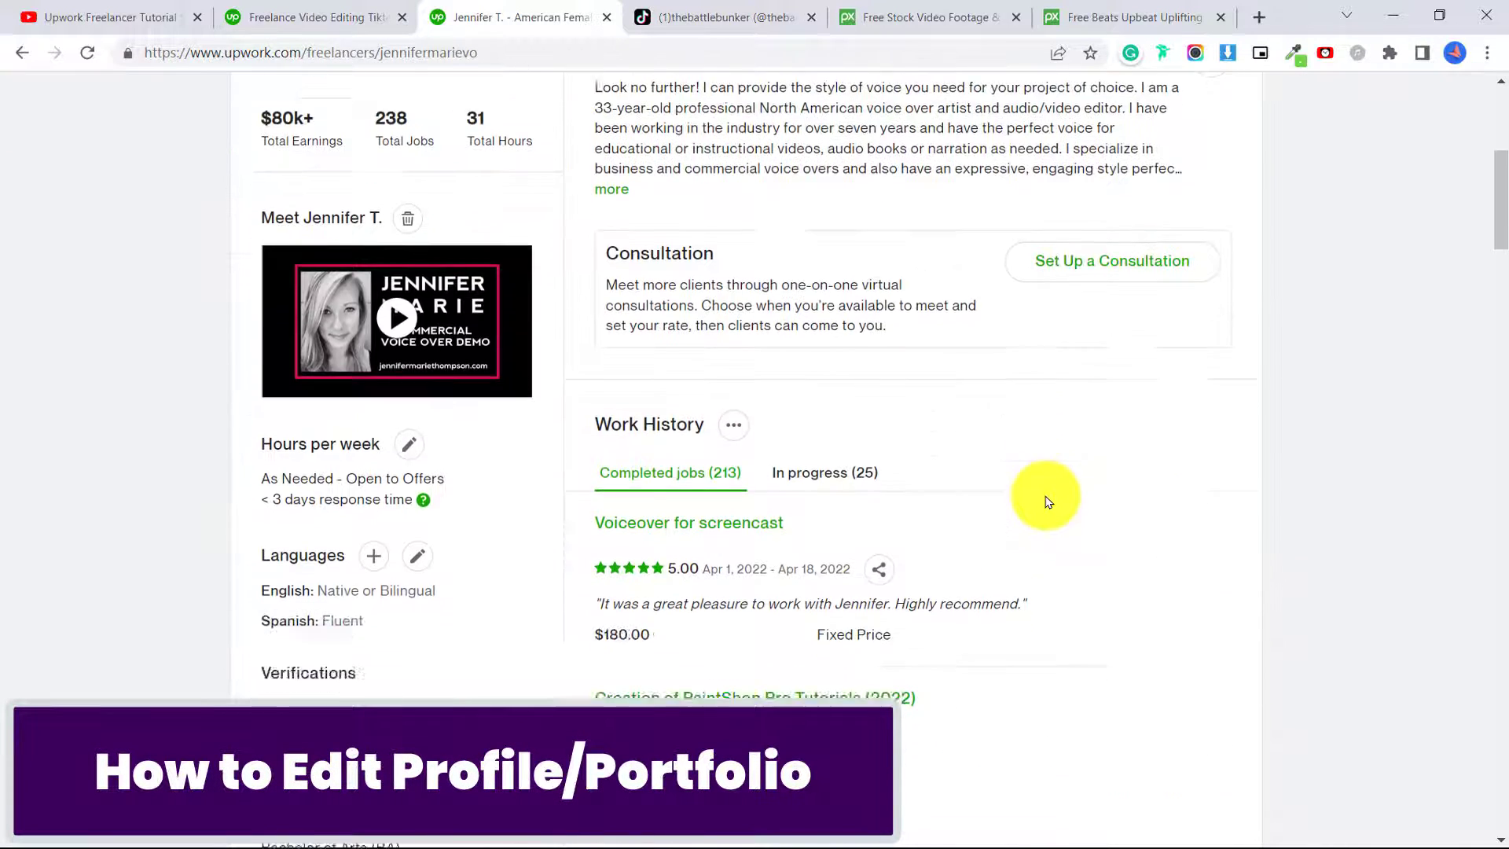
Scroll the freelancer profile down to the Portfolio section with four samples
scroll(down, 3)
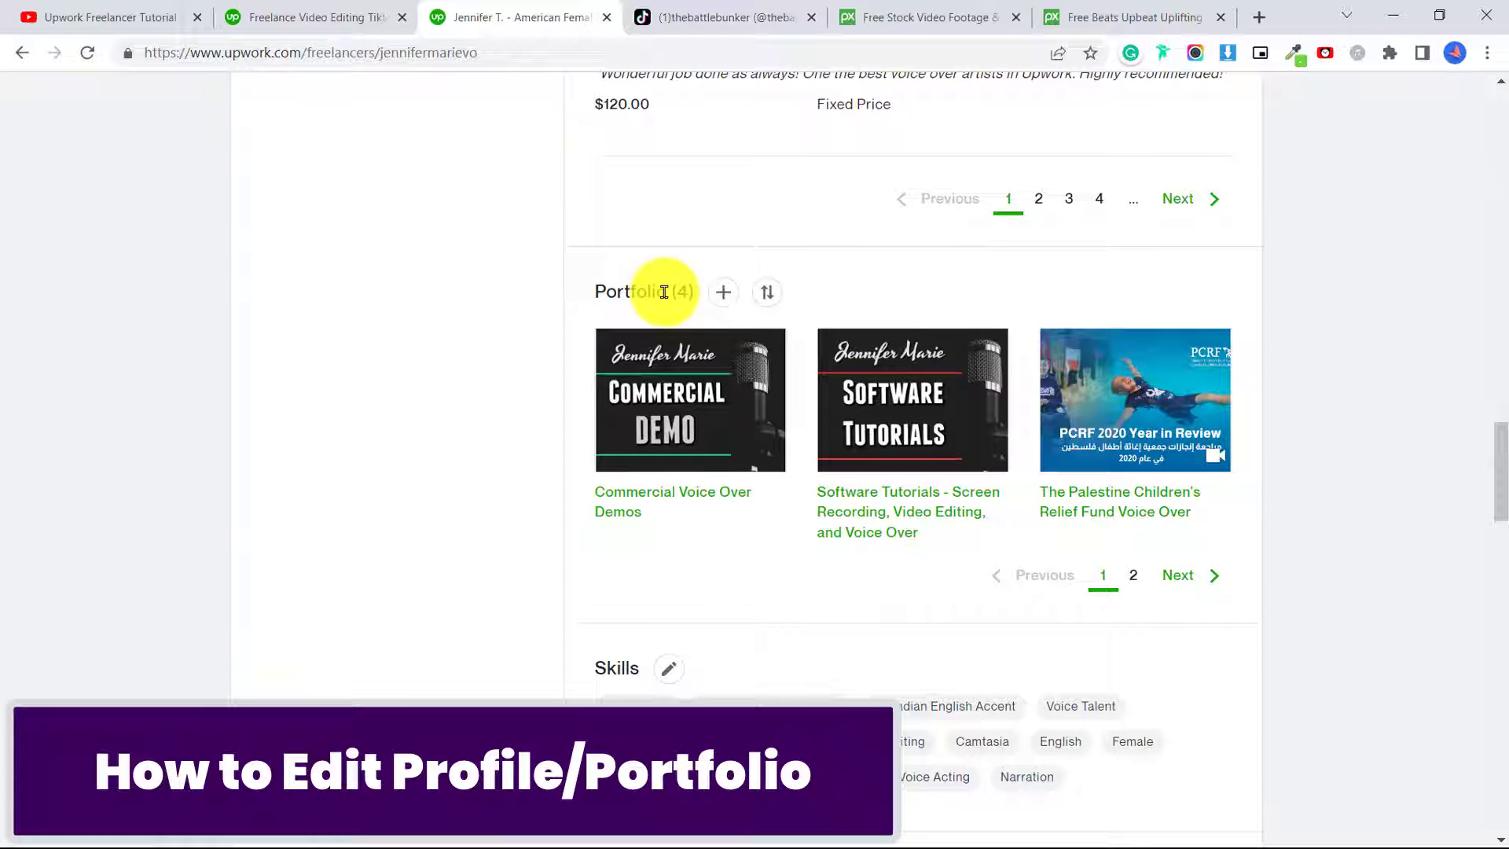
mouse_move(977, 423)
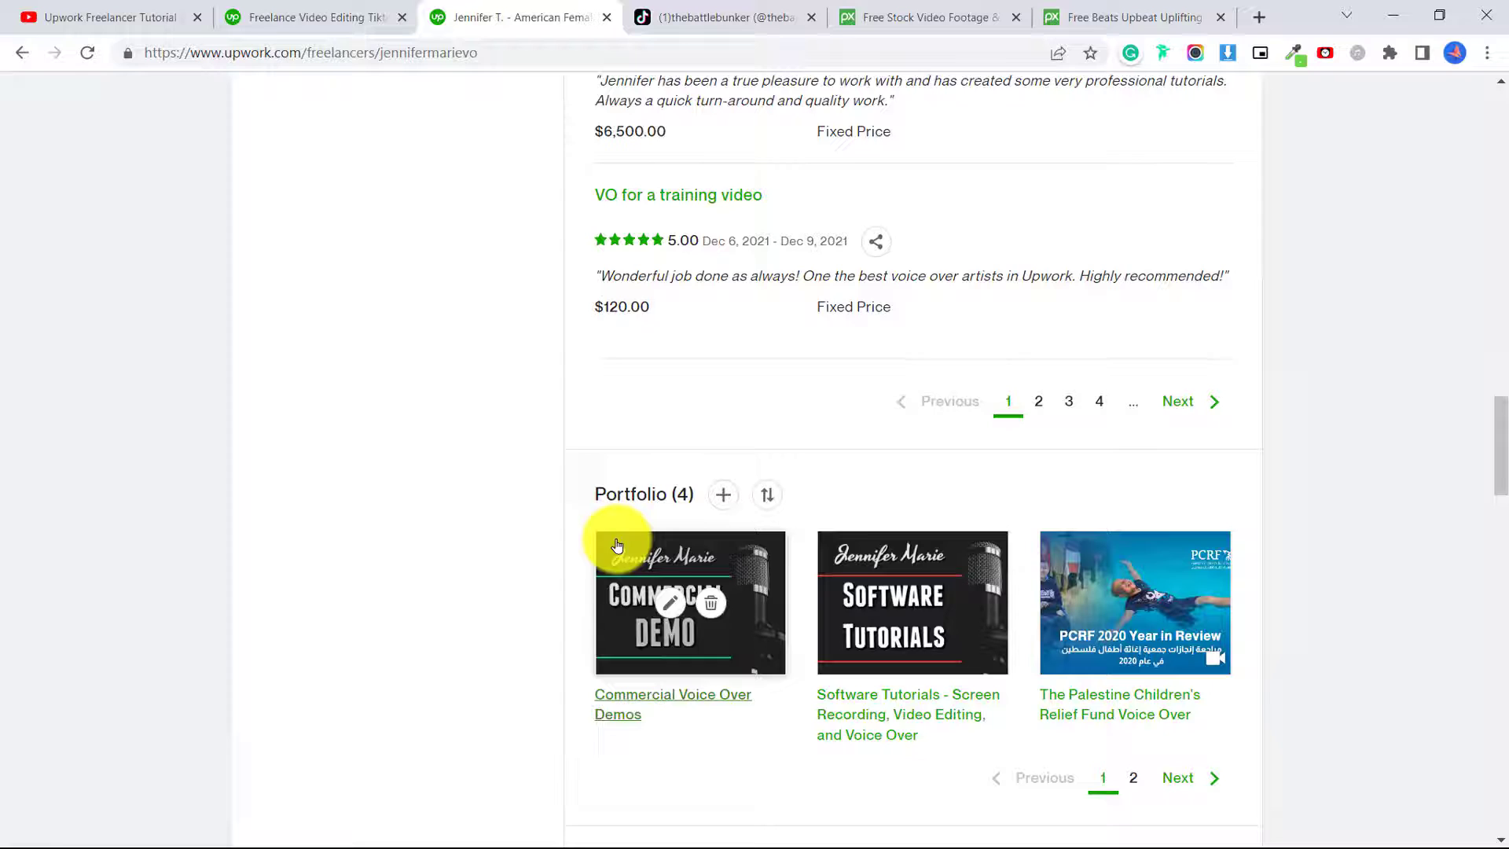
mouse_move(929, 572)
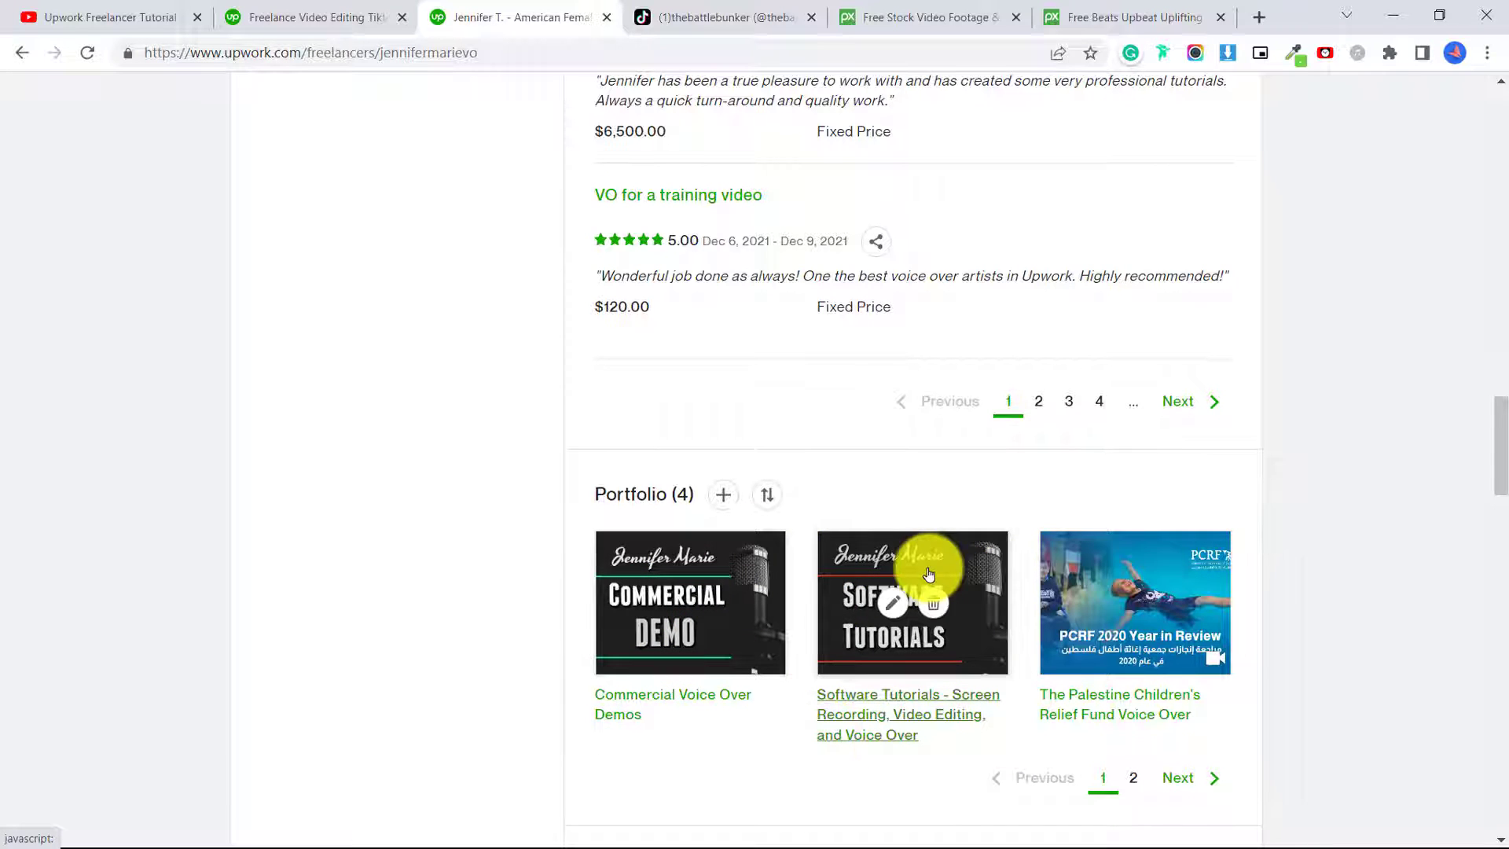
mouse_move(1482, 320)
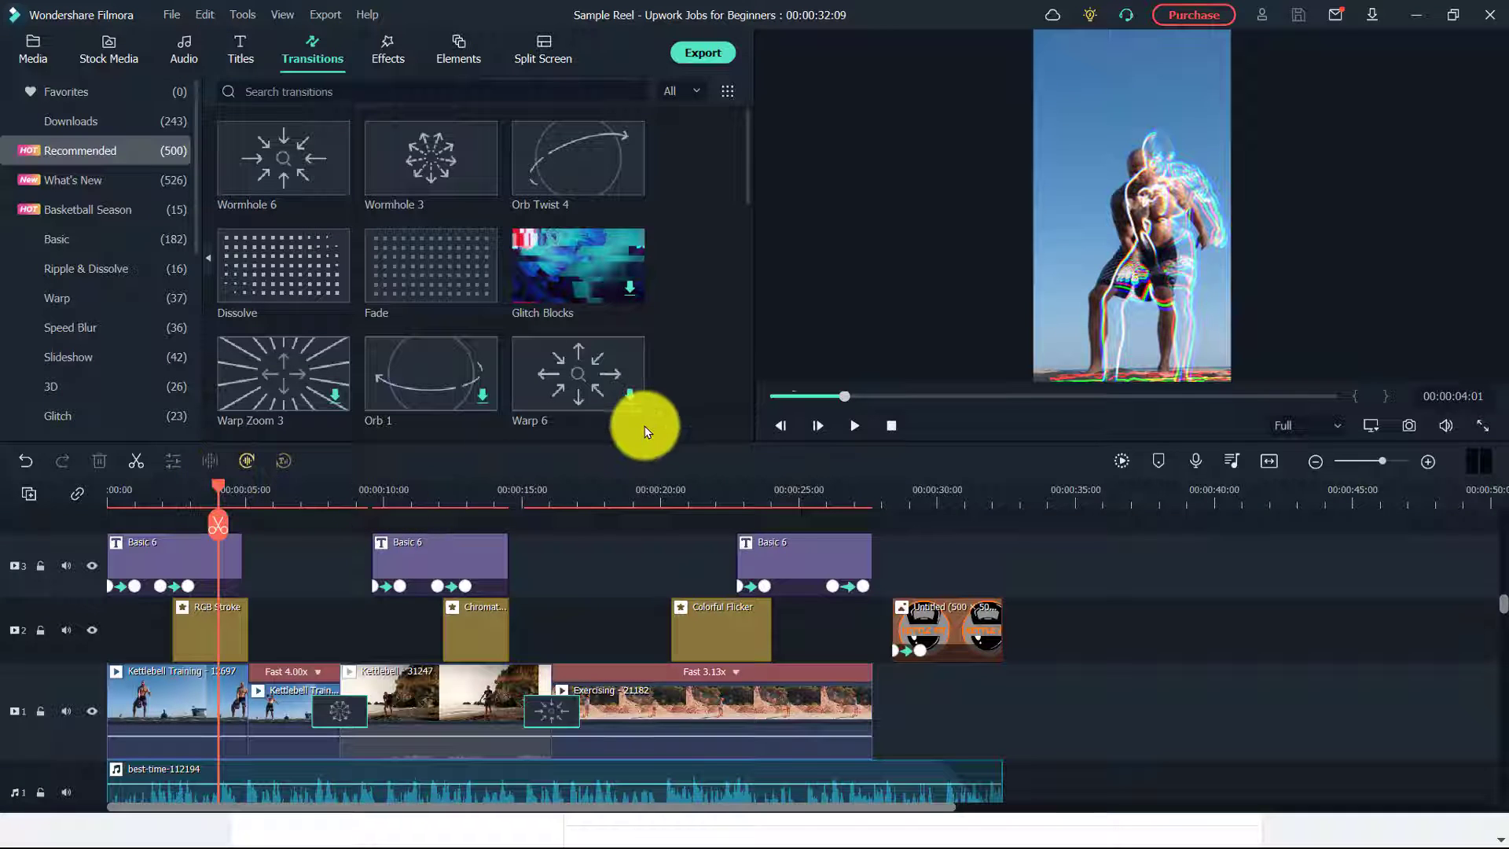
mouse_move(871, 248)
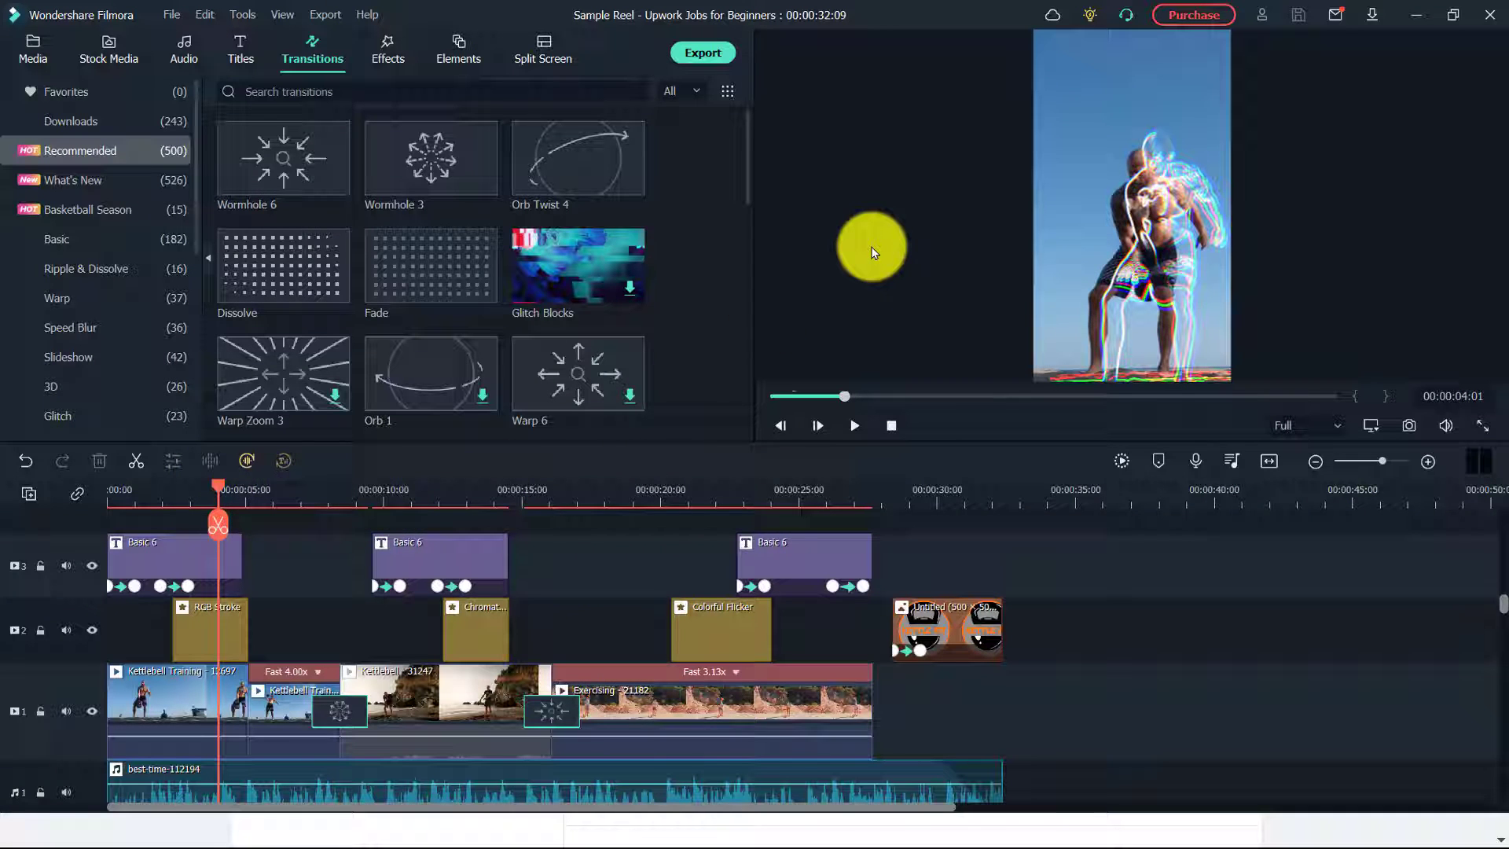
mouse_move(866, 247)
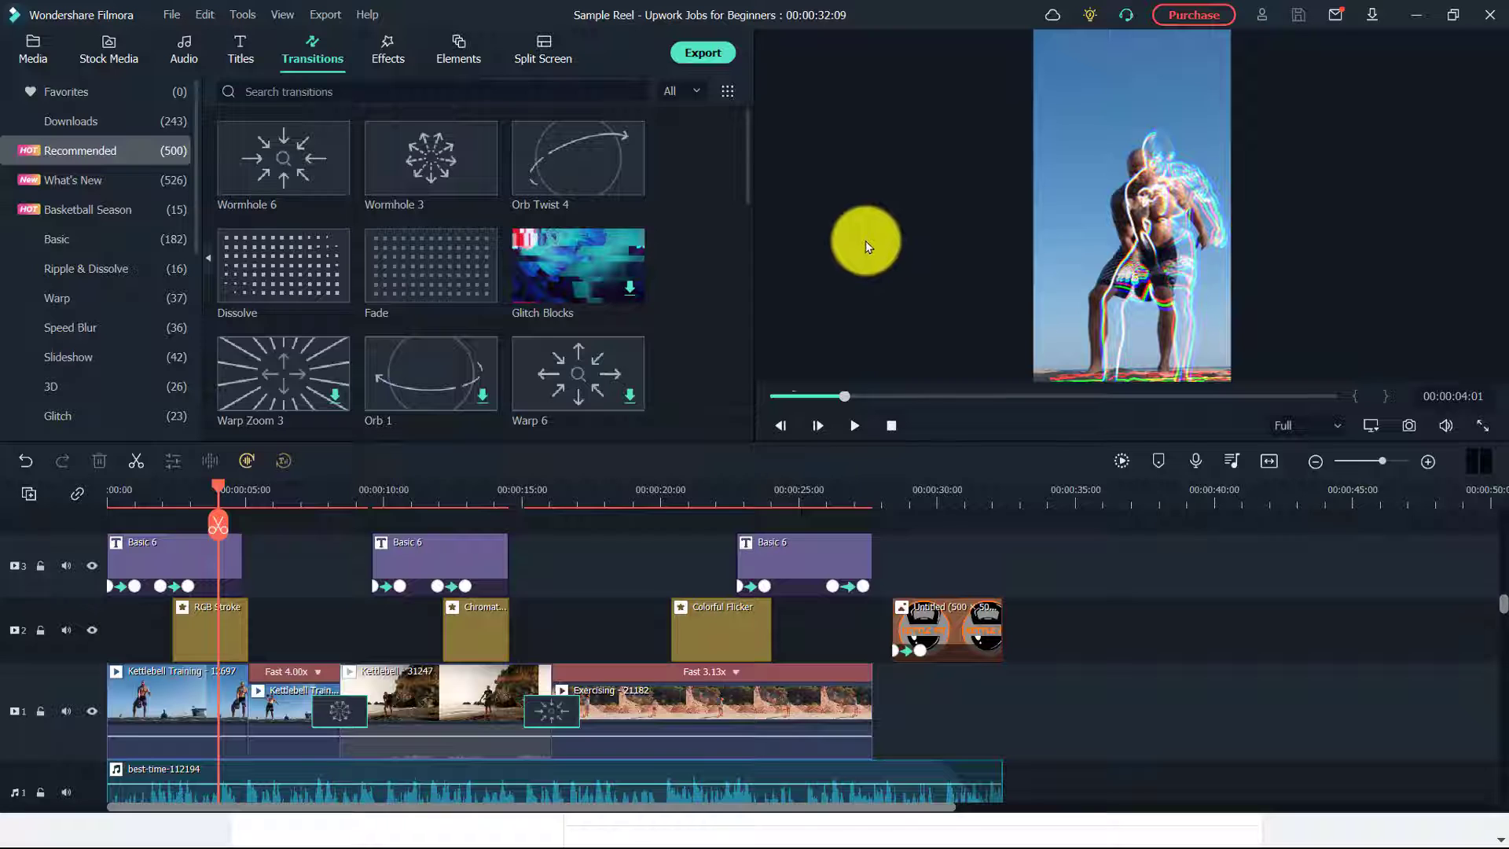
mouse_move(765, 249)
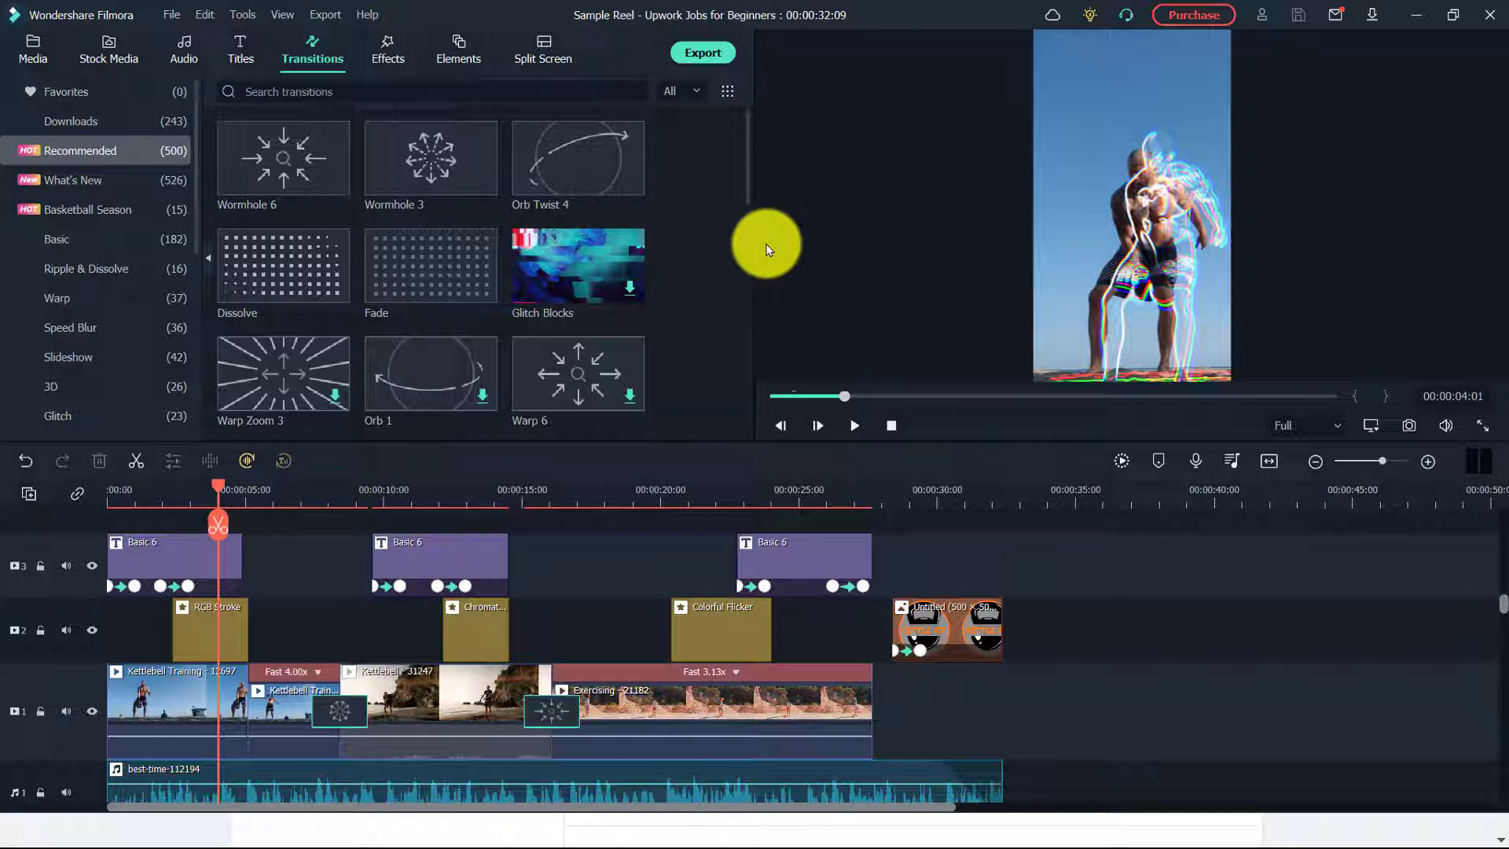
mouse_move(163, 490)
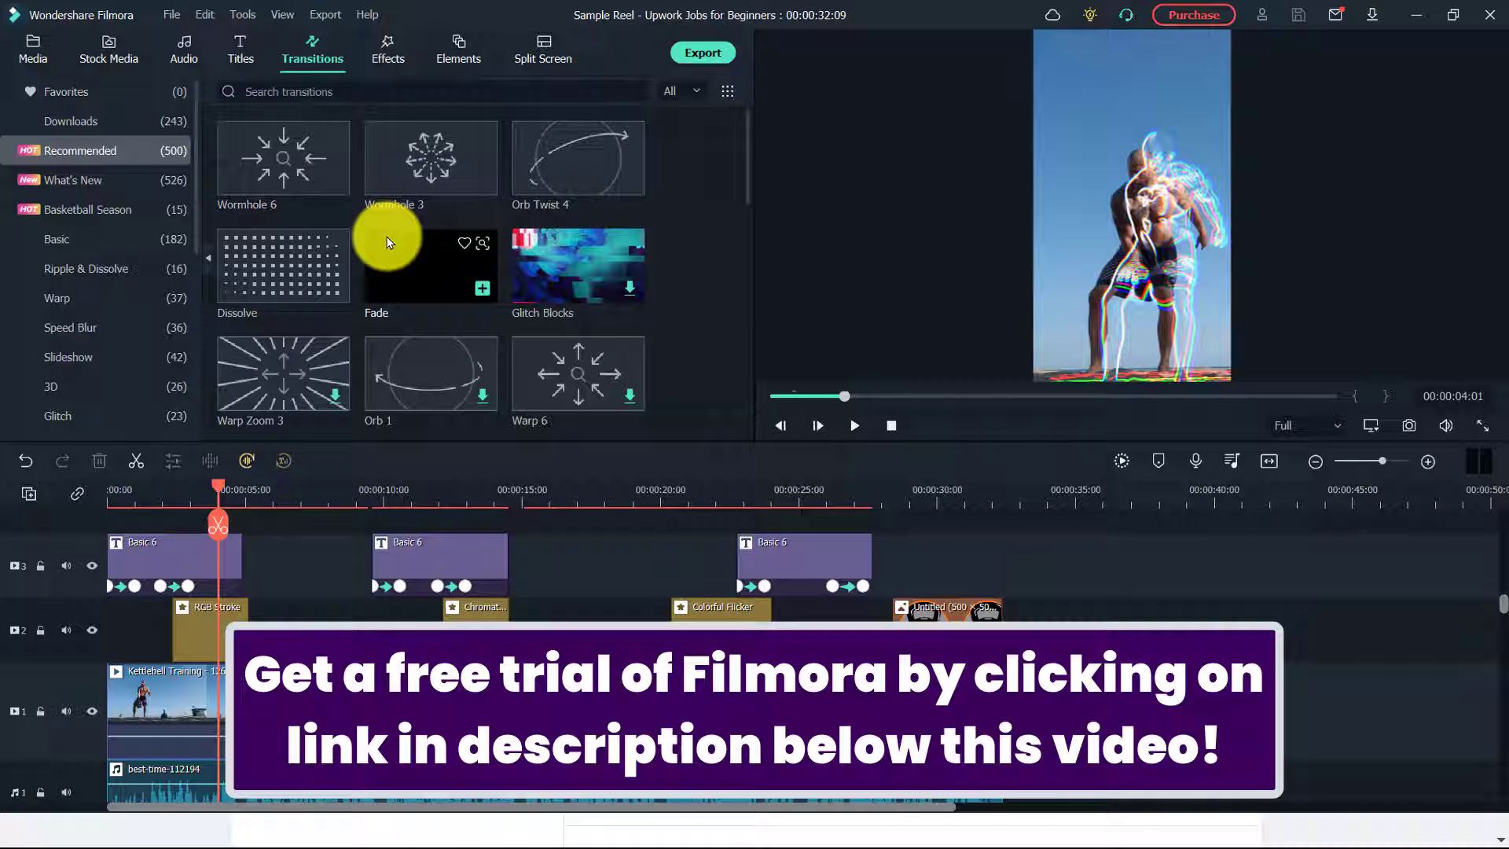
mouse_move(608, 353)
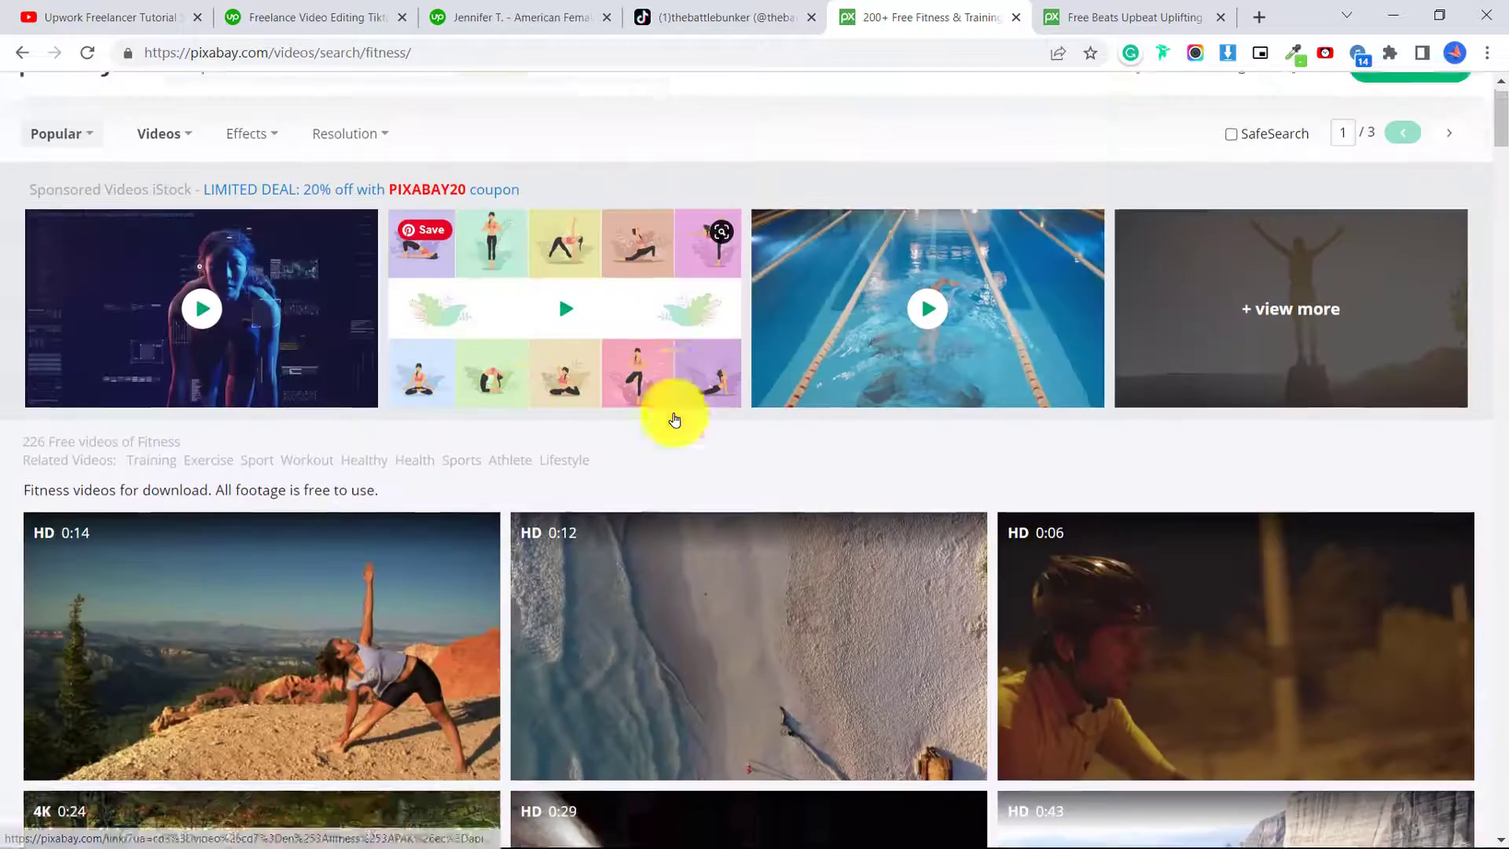
Pick the Kettlebell Training clip from the fitness results and download it in 1920×1080
scroll(down, 3)
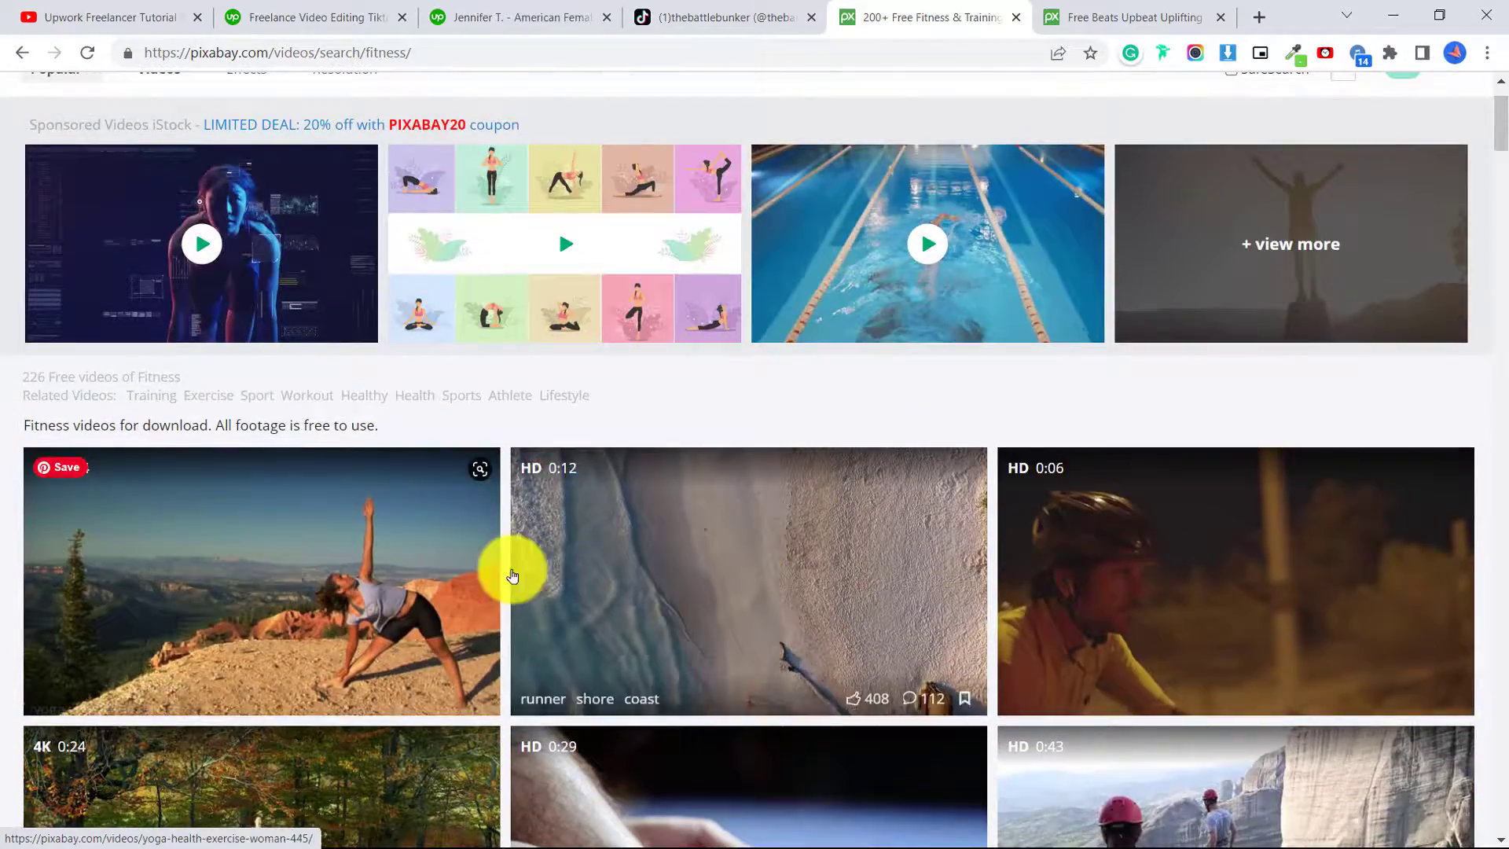
scroll(down, 3)
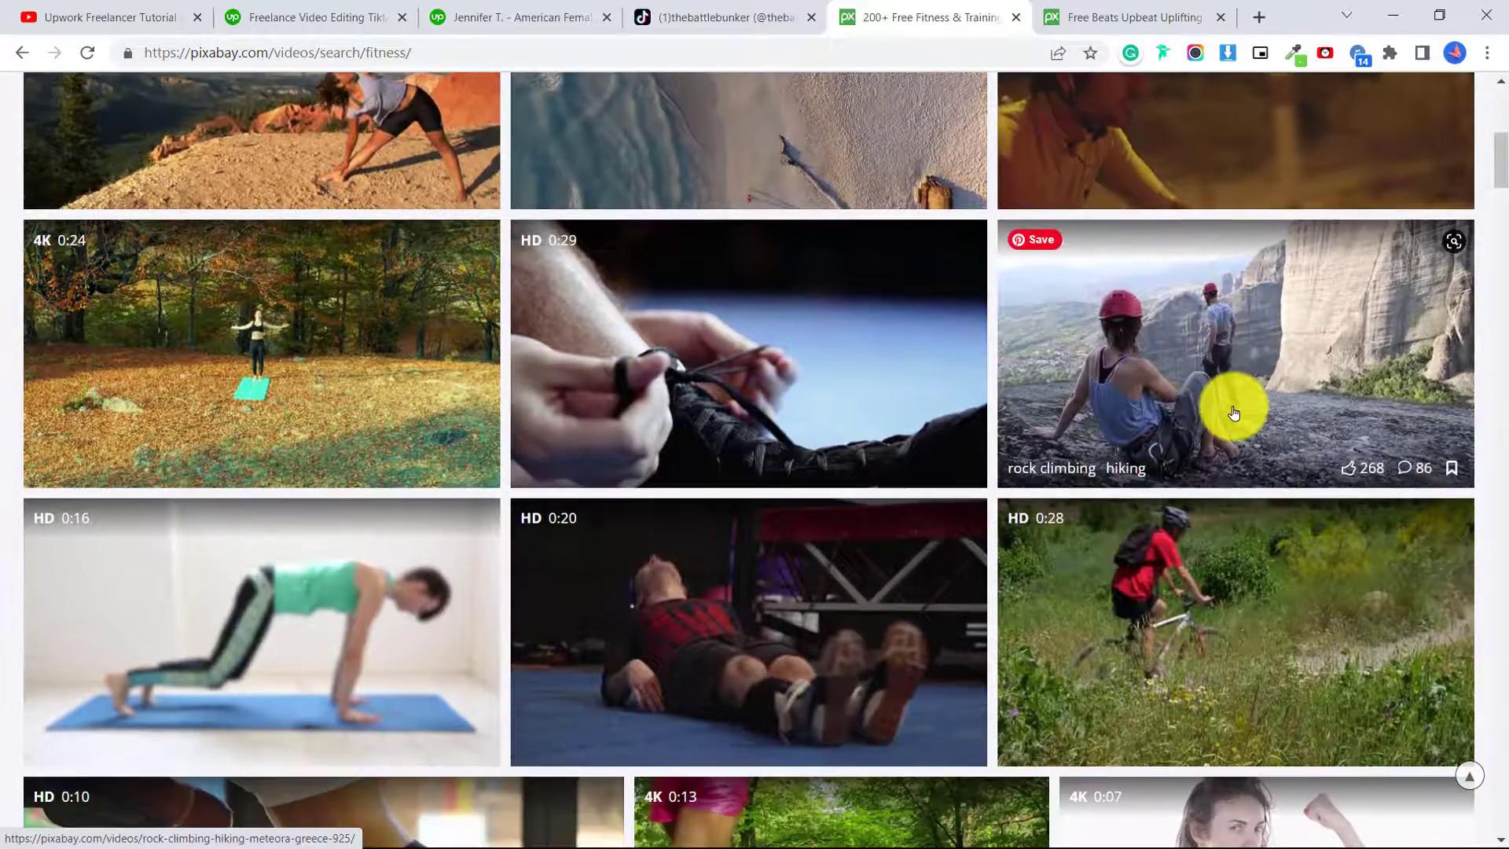
scroll(down, 3)
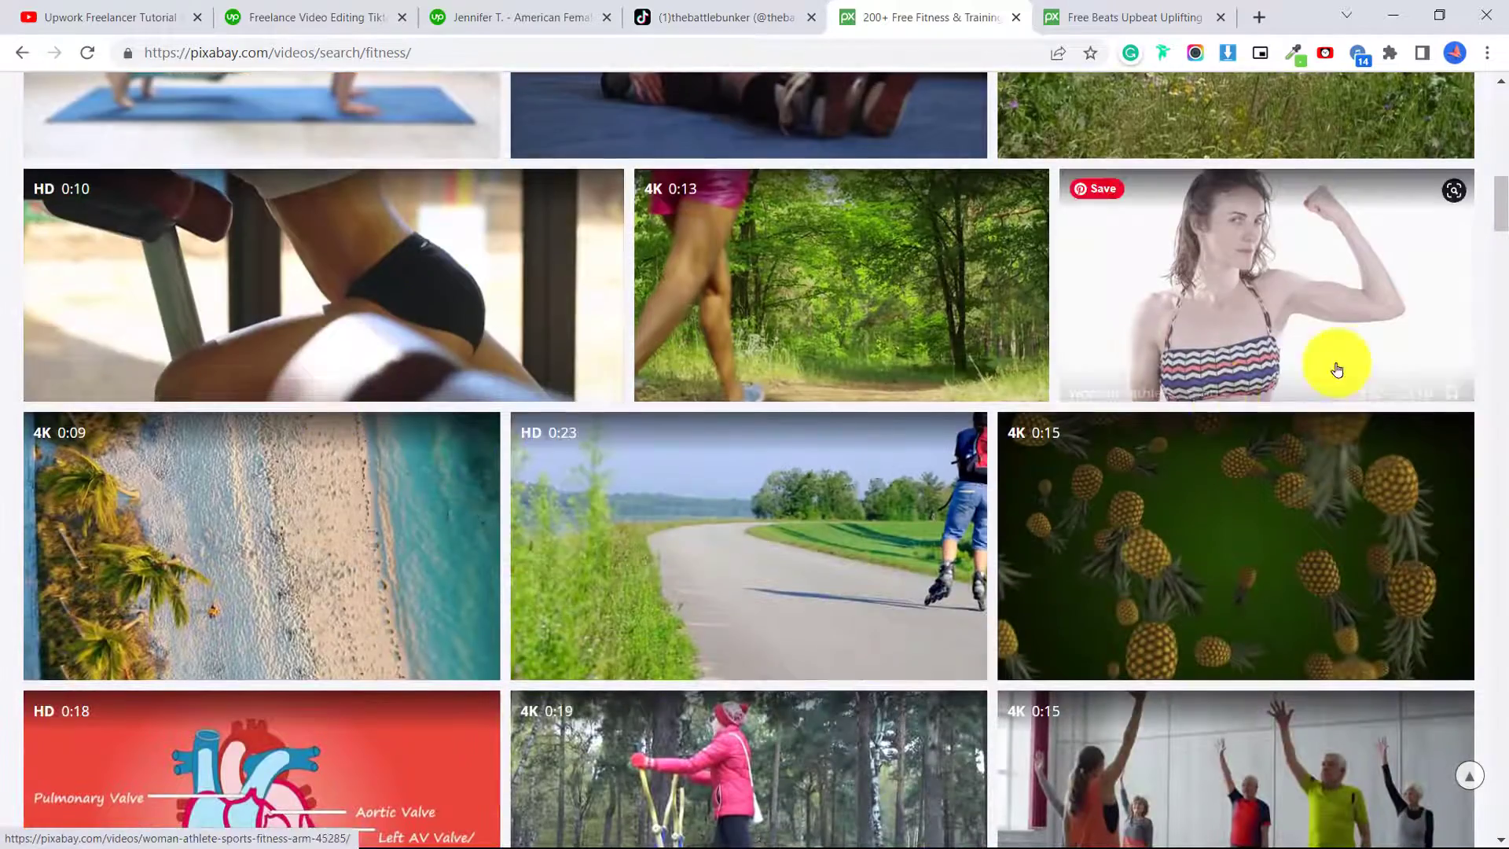
scroll(down, 3)
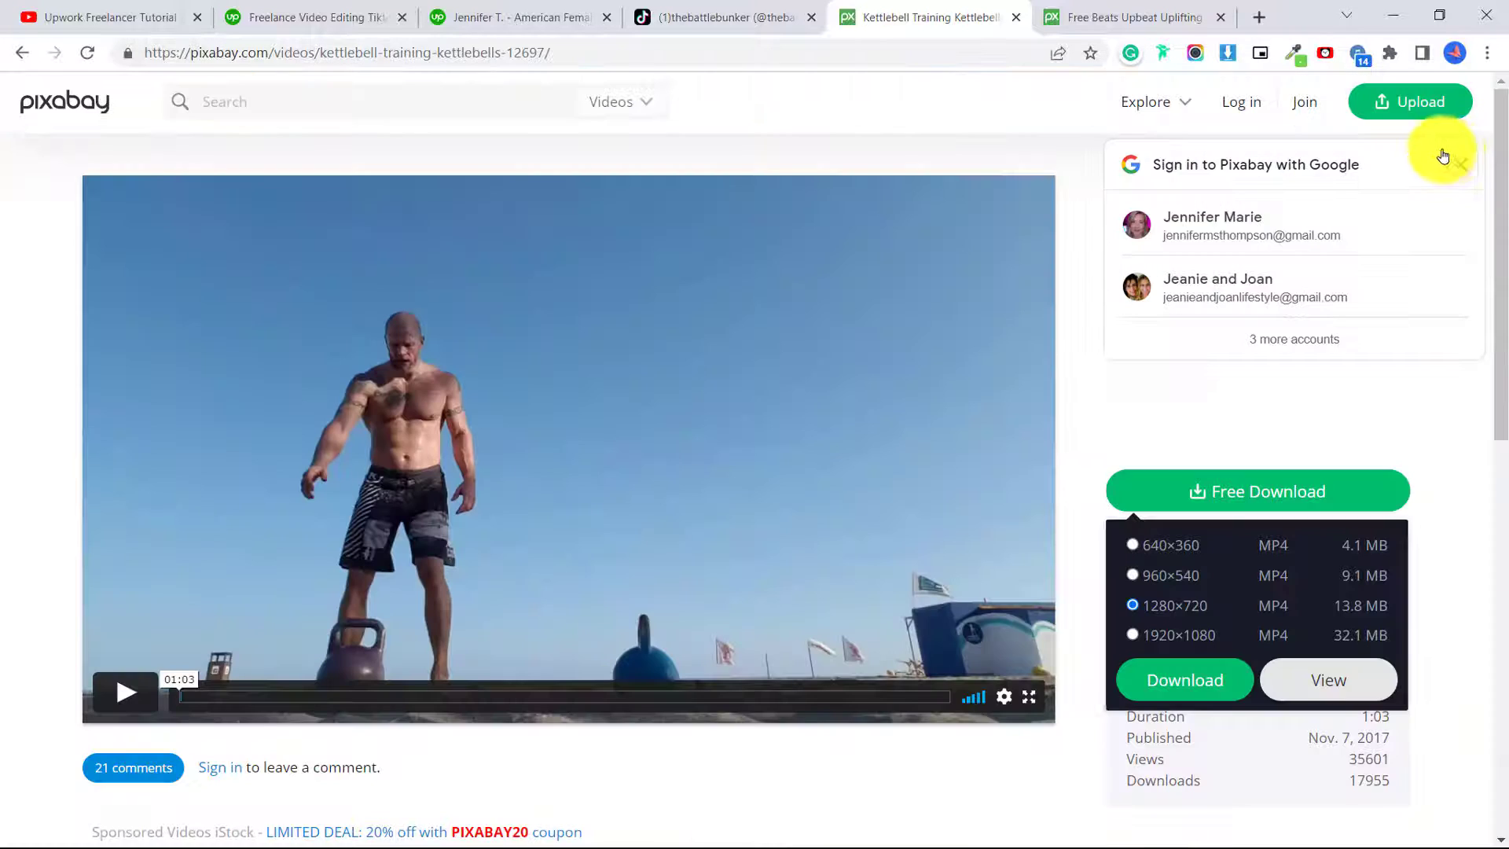
click(1460, 163)
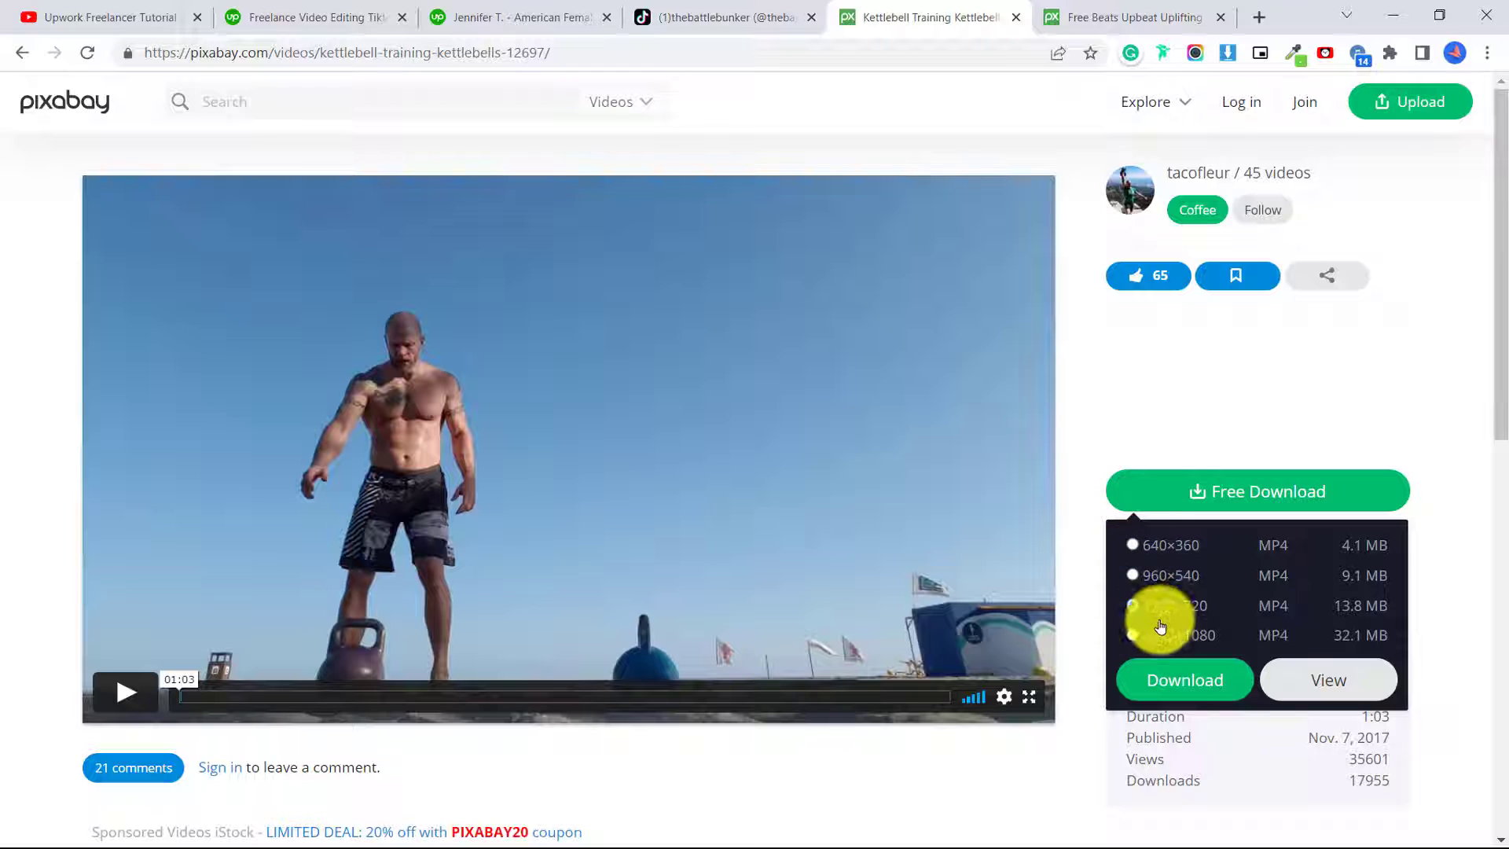
click(1183, 679)
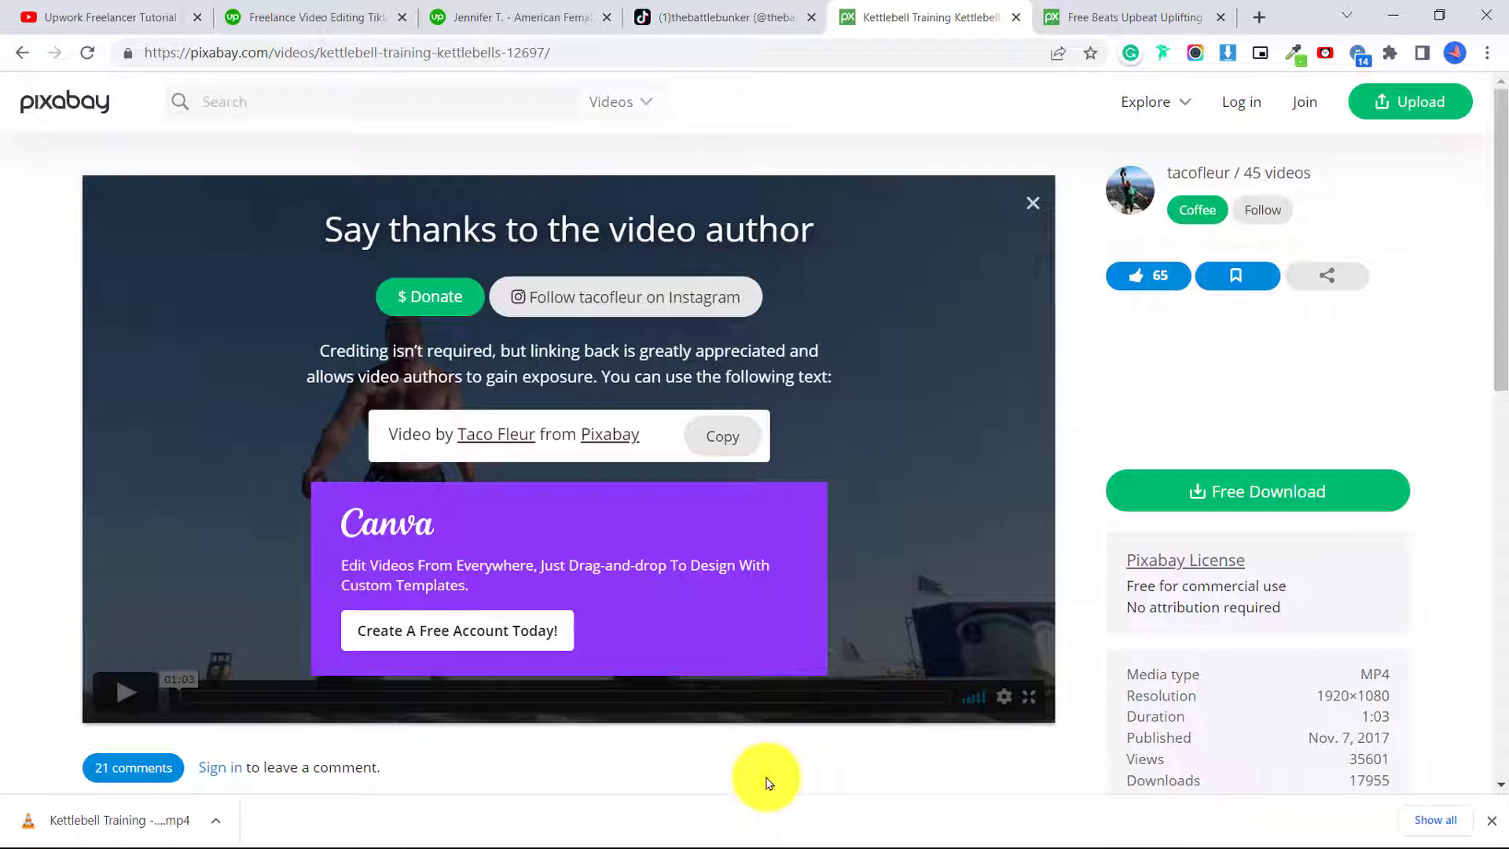
mouse_move(927, 183)
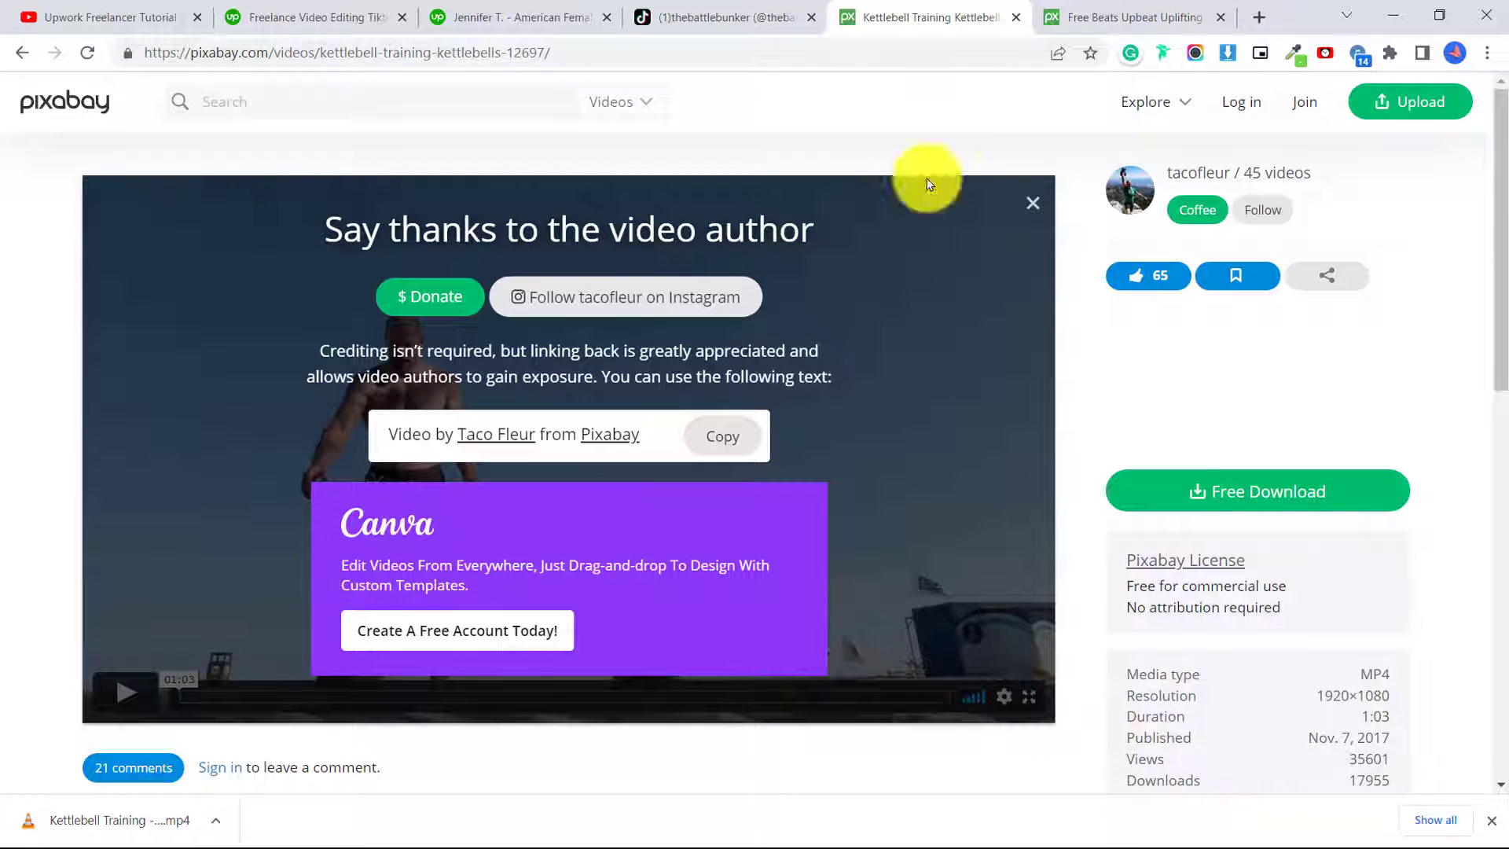
mouse_move(1011, 675)
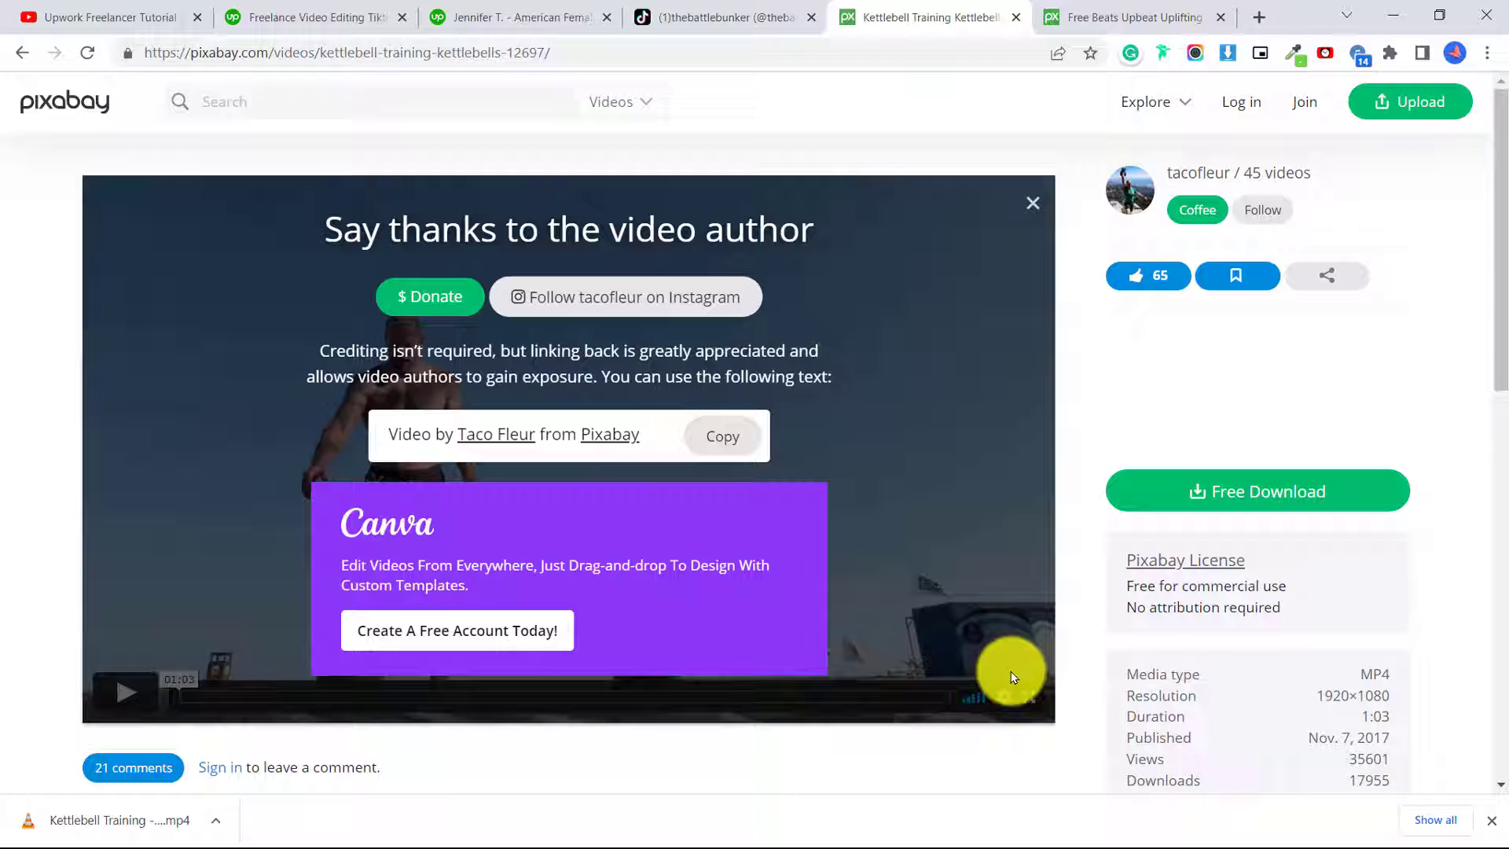
mouse_move(297, 649)
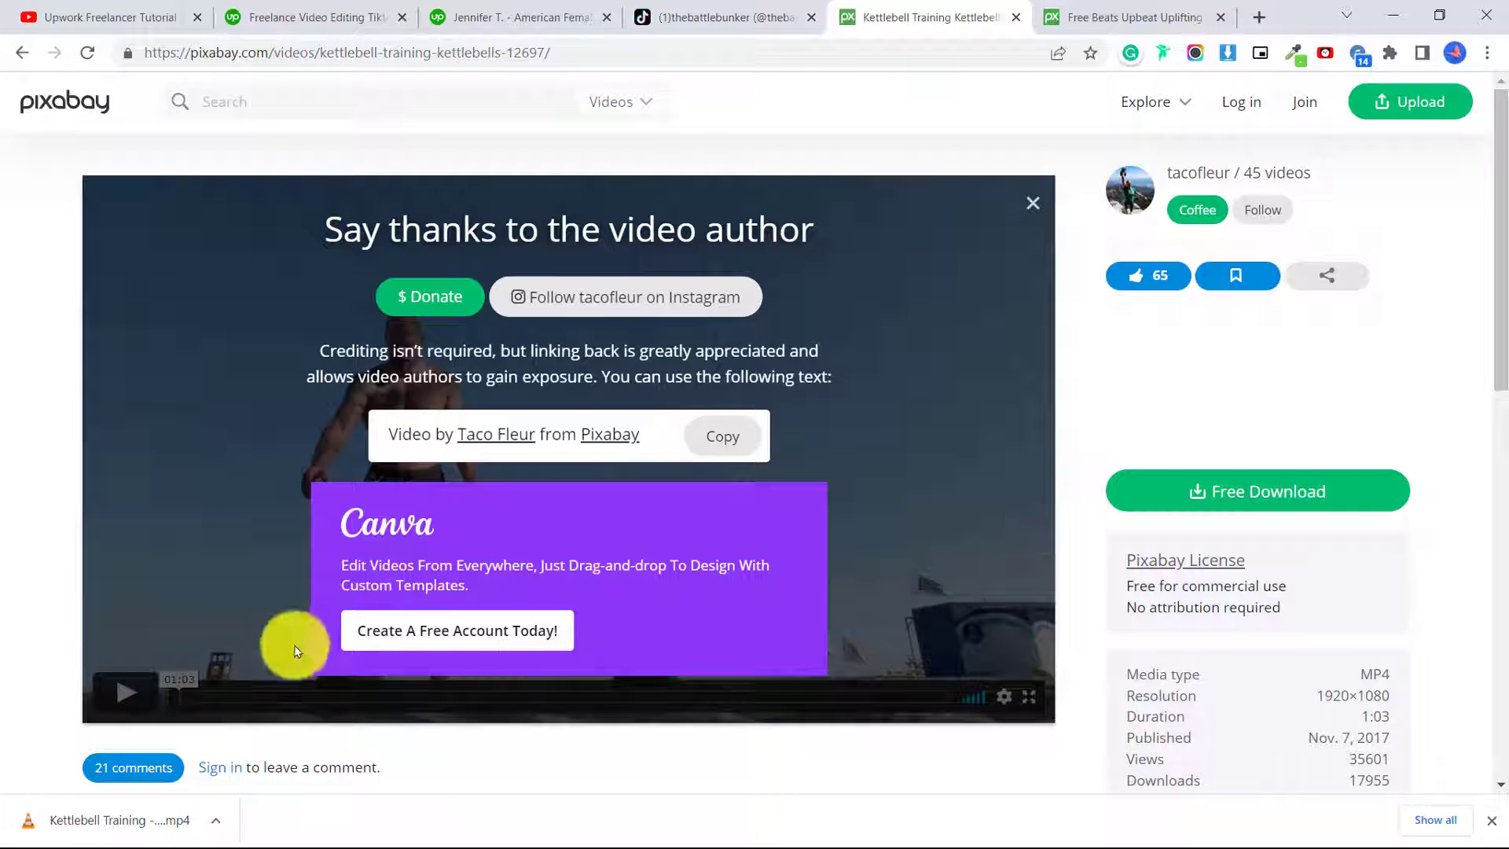
mouse_move(613, 616)
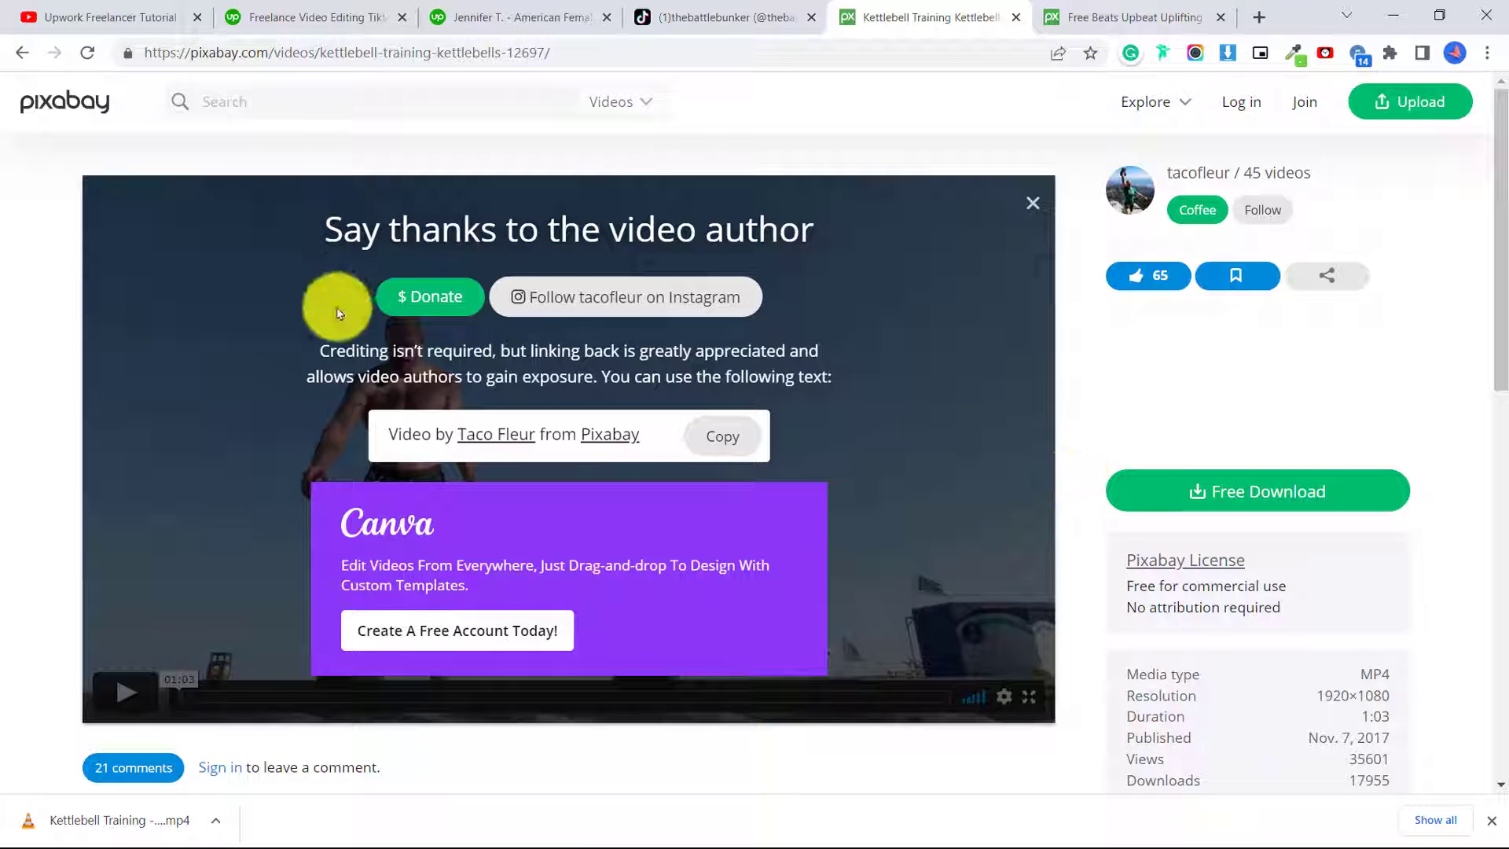
mouse_move(1053, 115)
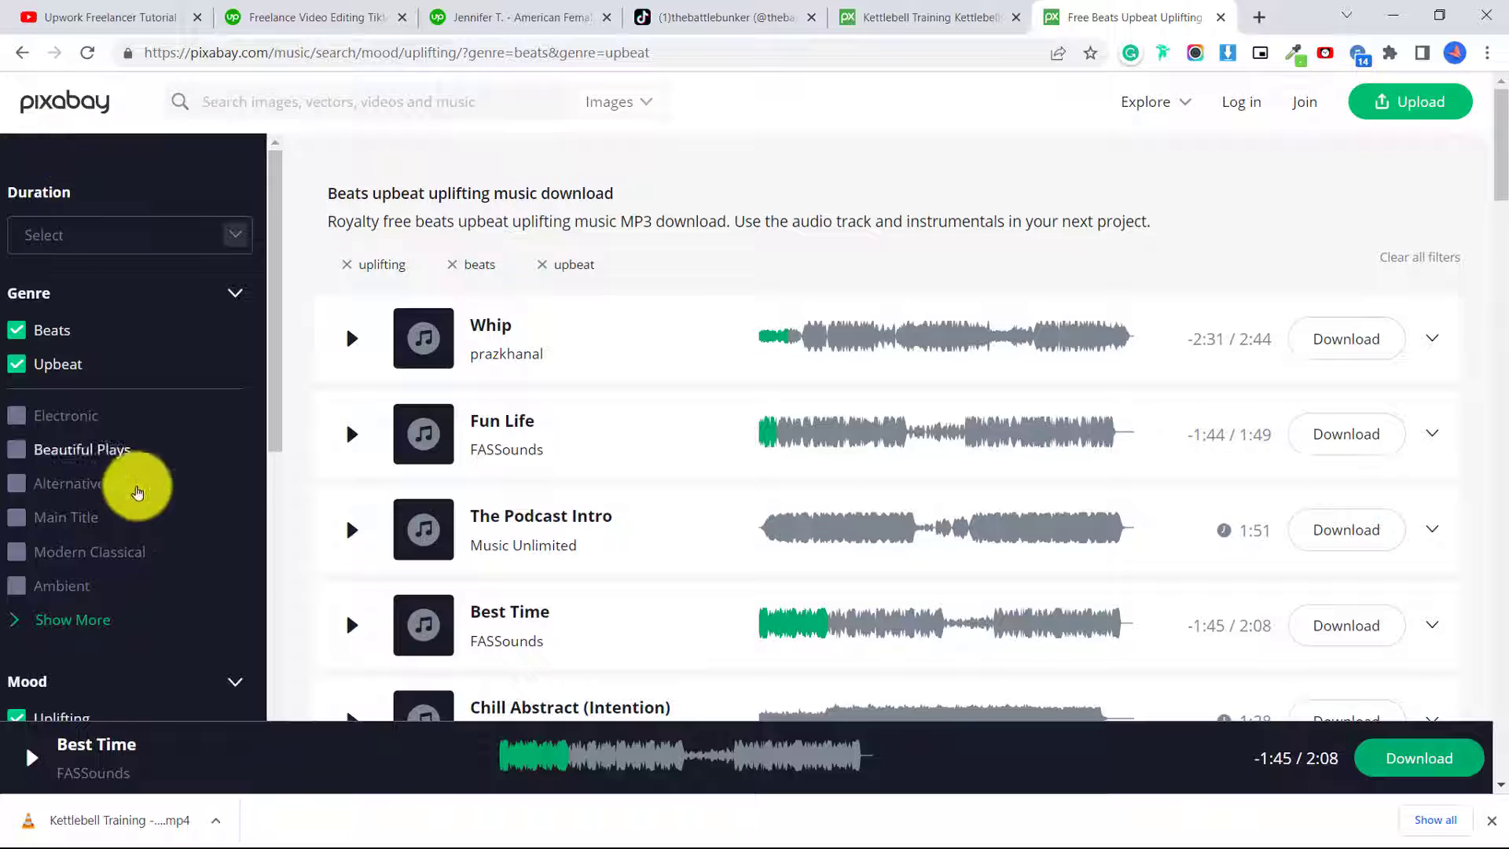
Browse the upbeat uplifting music tracks on Pixabay
scroll(down, 3)
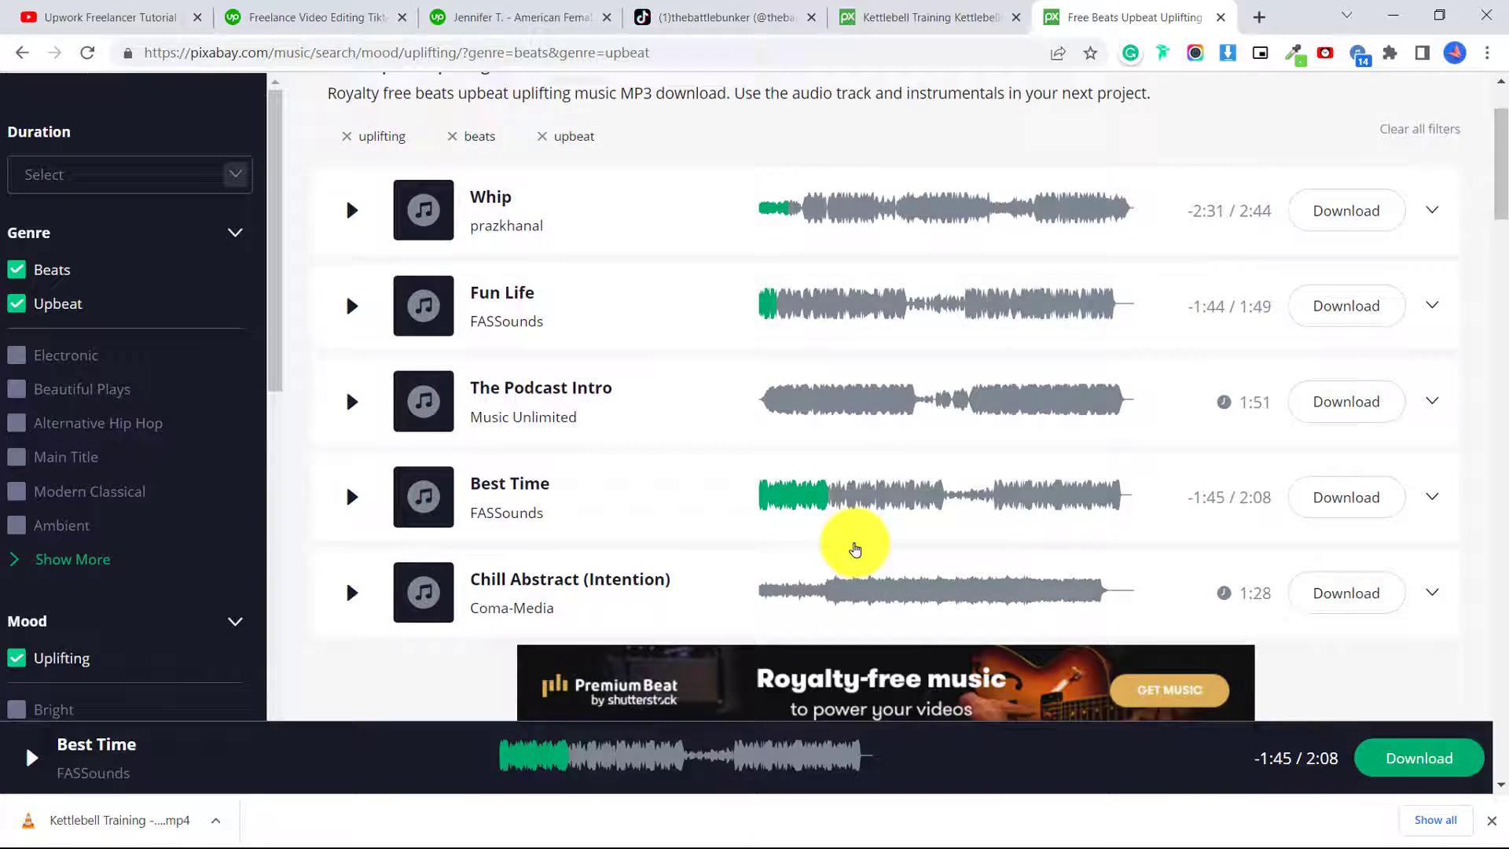
scroll(down, 3)
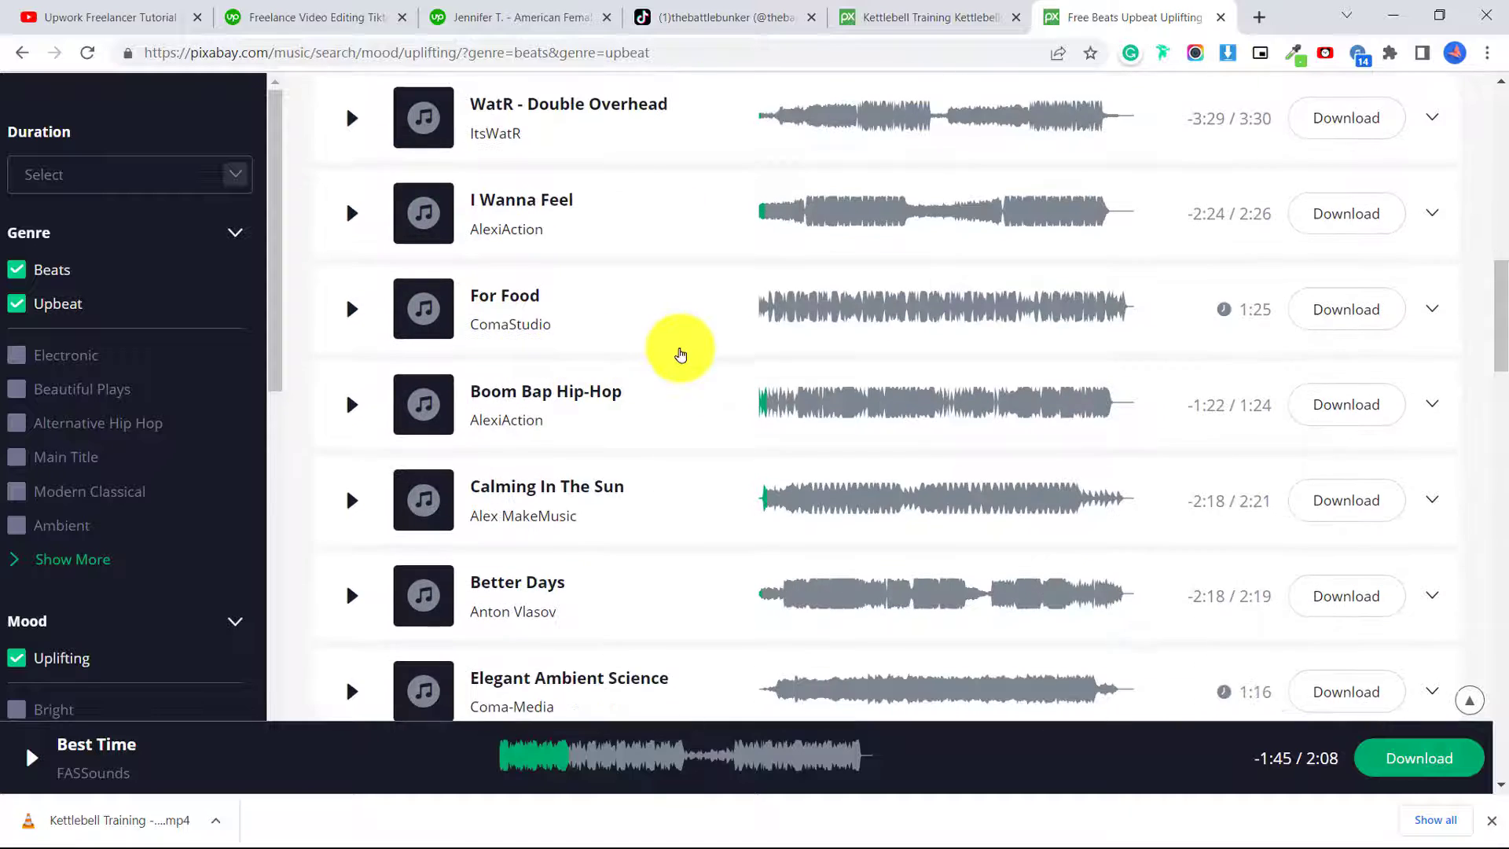
scroll(down, 3)
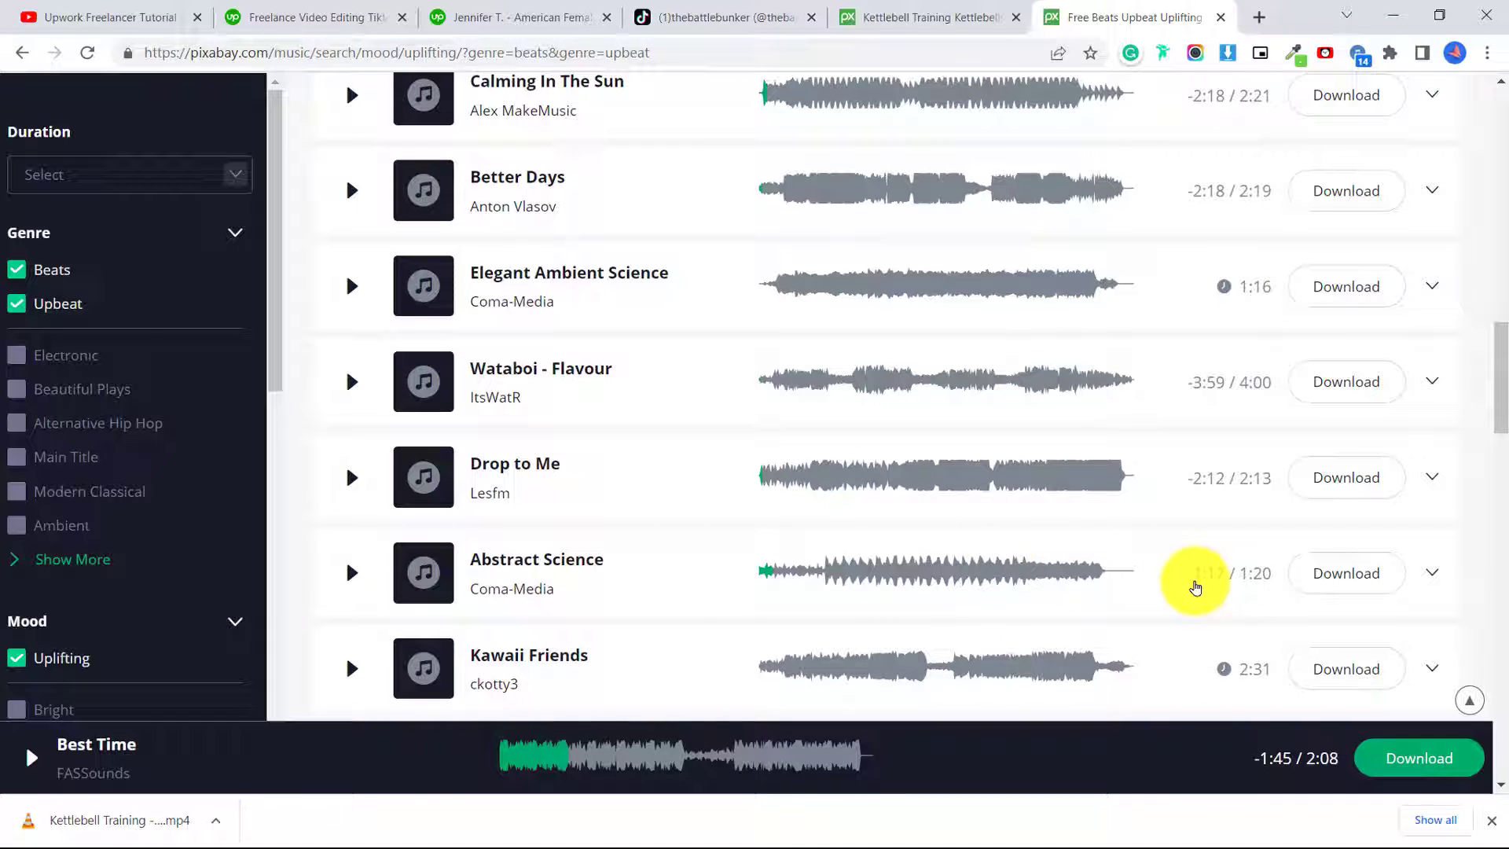
mouse_move(1176, 518)
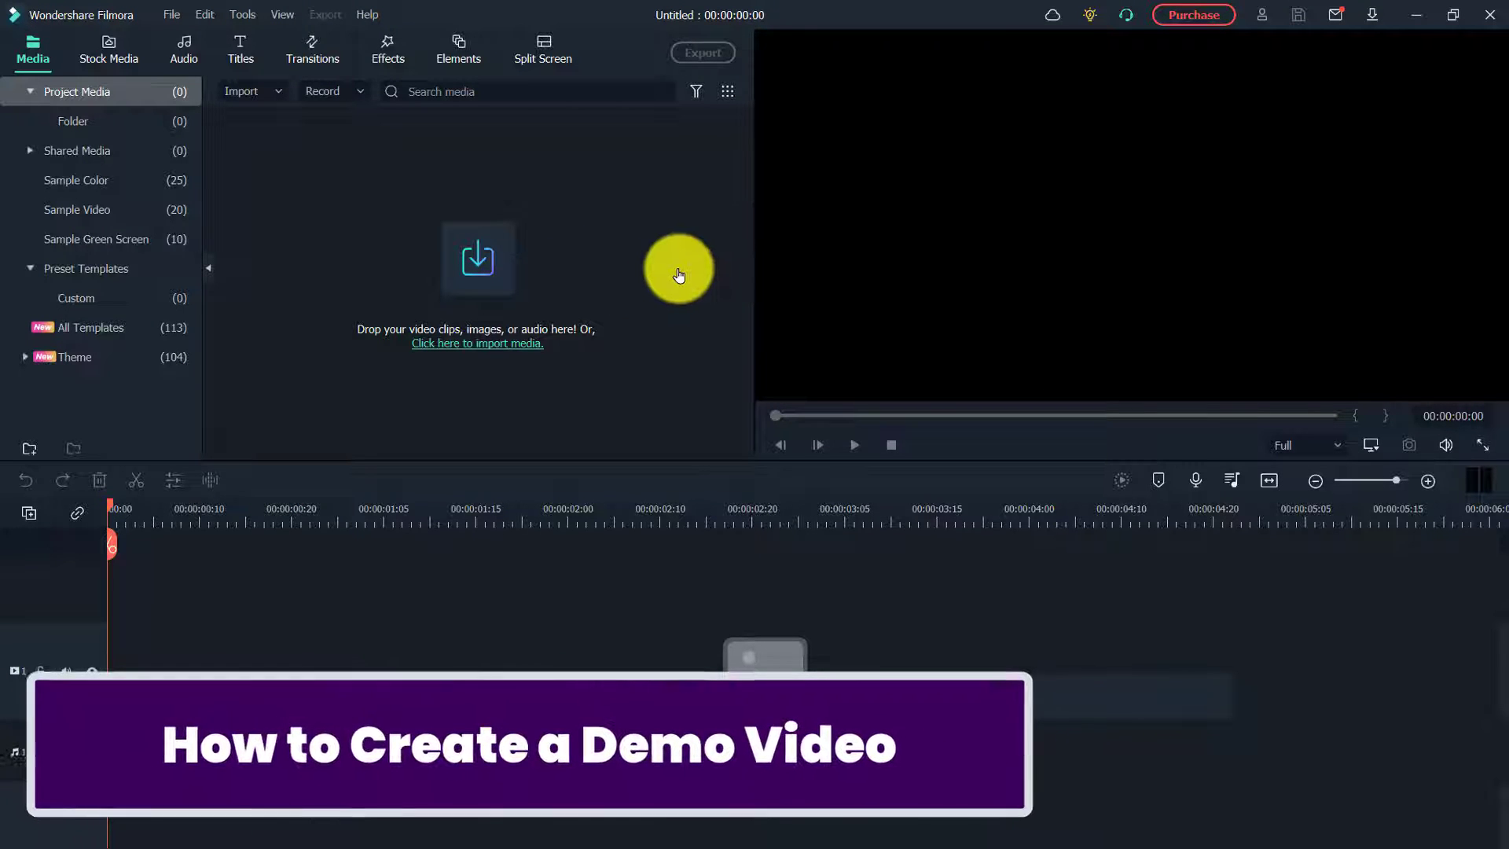
Import the fitness clips, the Best Time audio and the logo image via the File menu
click(172, 14)
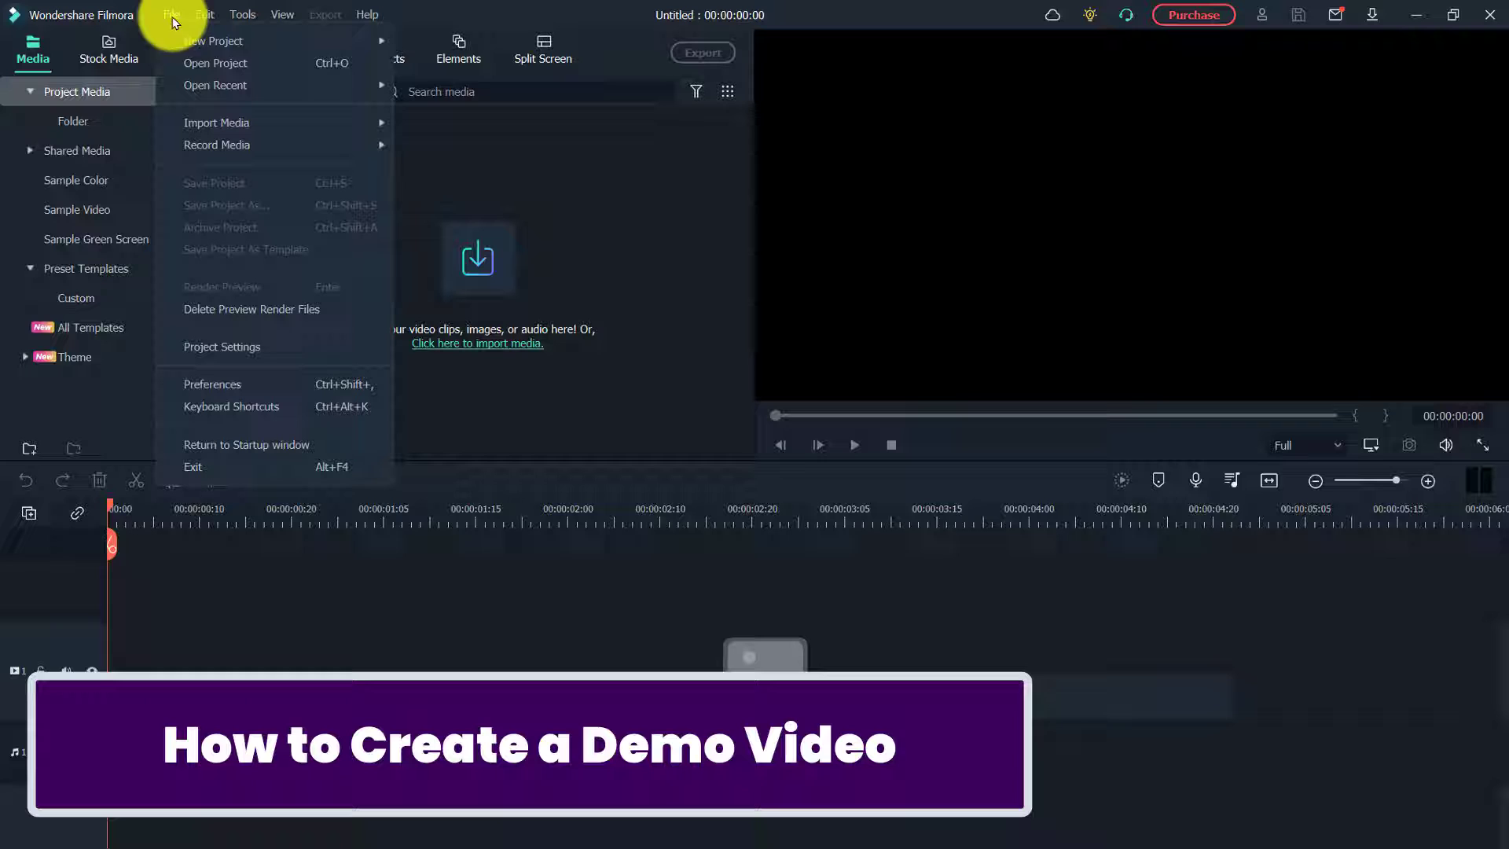
mouse_move(212, 41)
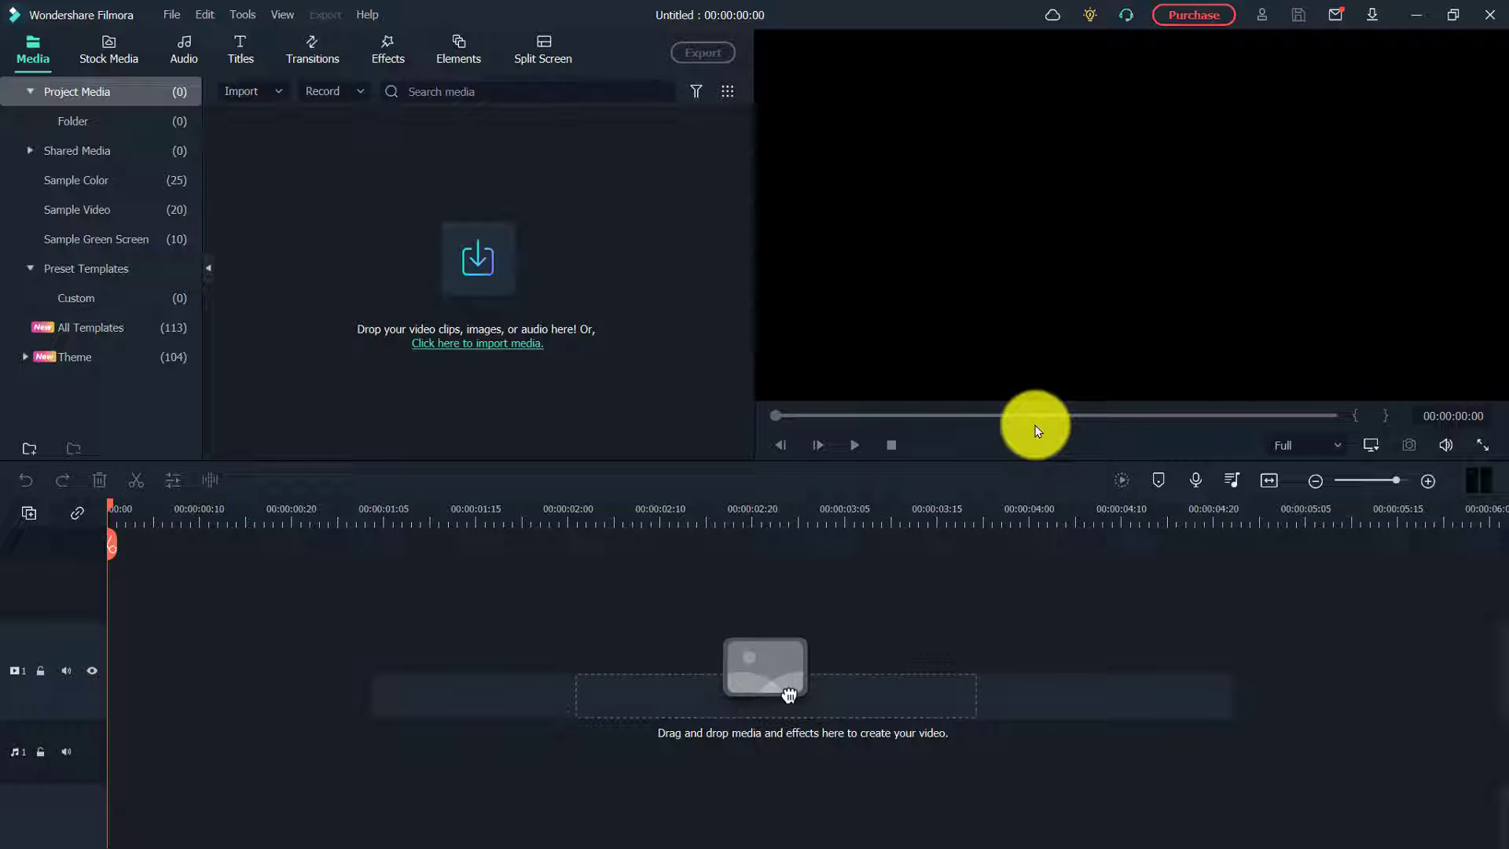
mouse_move(662, 306)
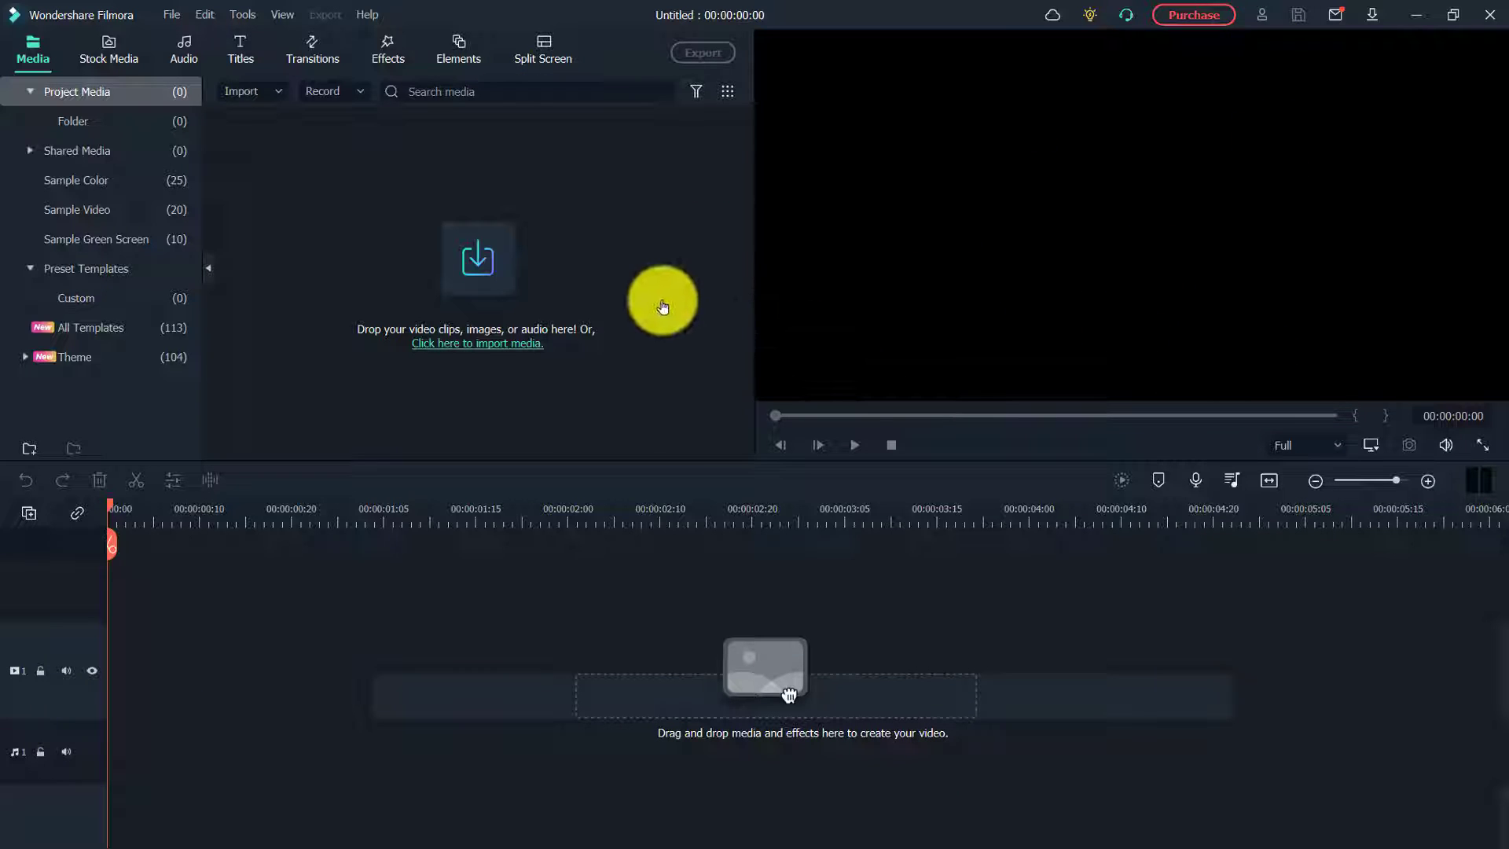
mouse_move(465, 344)
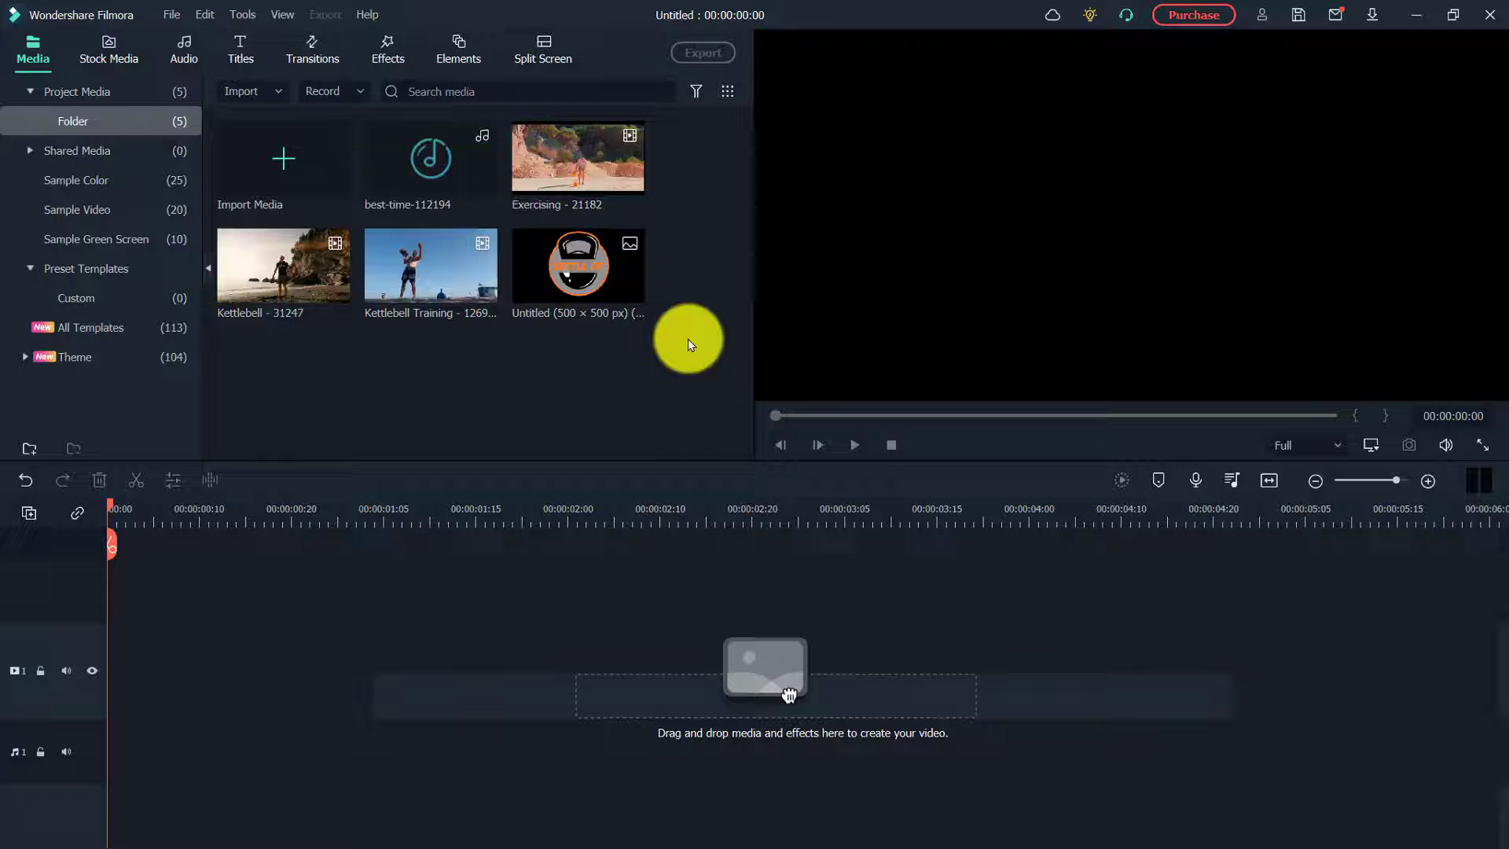
mouse_move(430, 157)
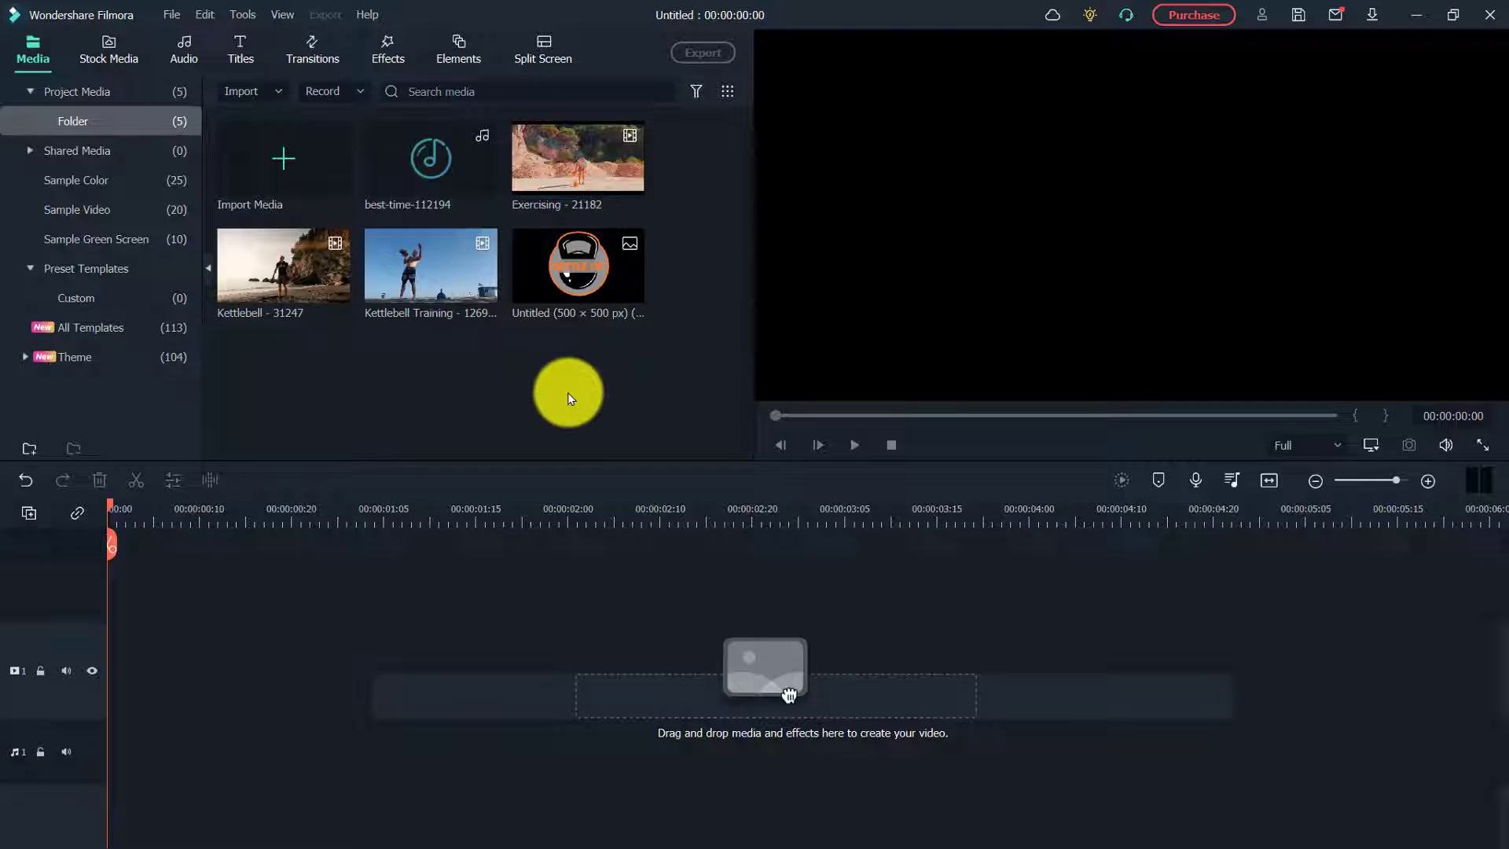
mouse_move(486, 472)
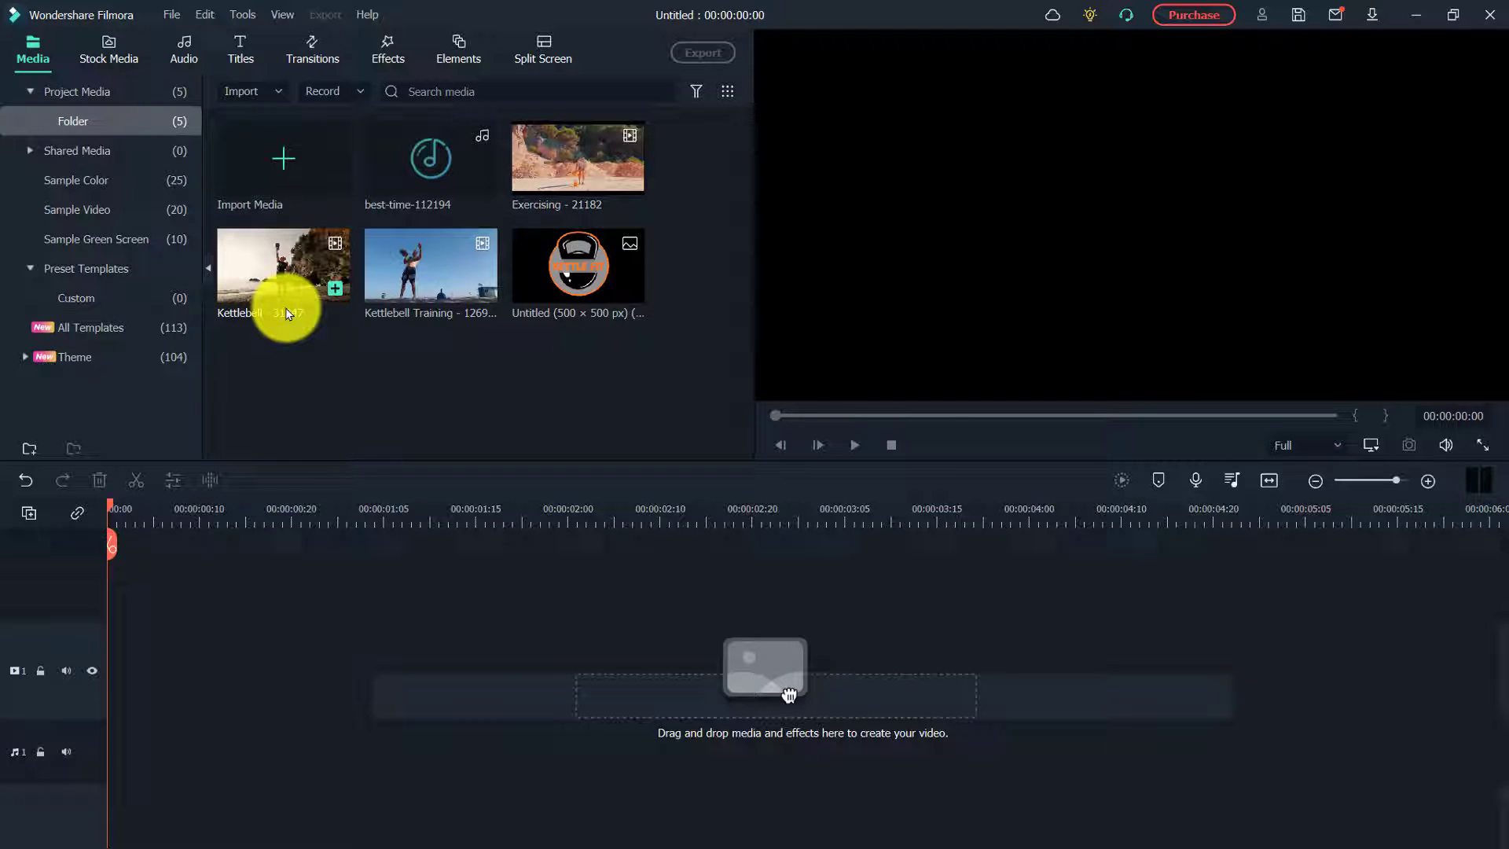
mouse_move(355, 371)
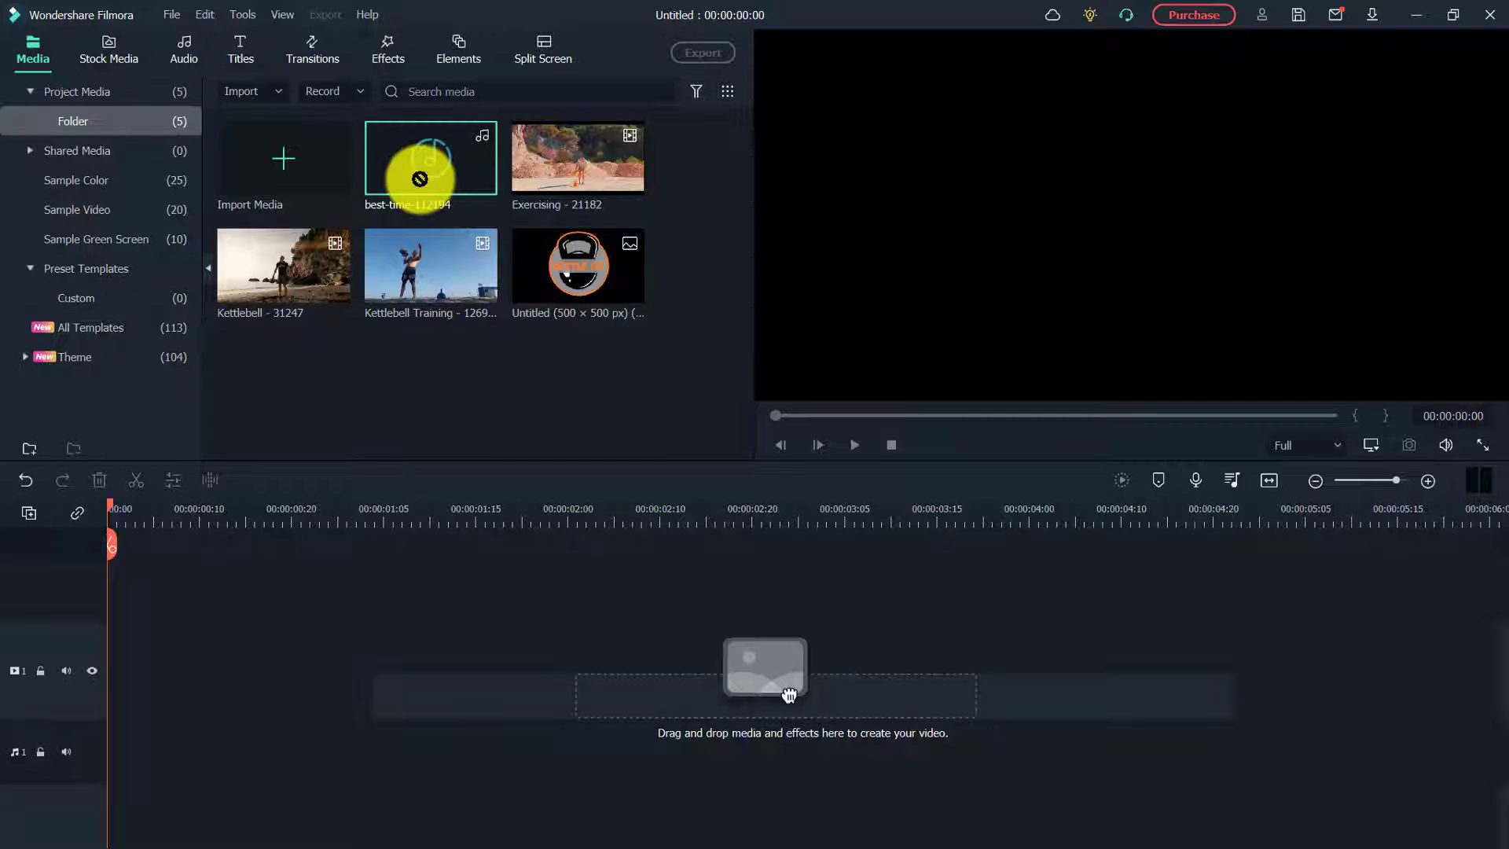
Place the Best Time music and Kettlebell Training clip on the timeline, keeping the 1080×1920 portrait format
drag(431, 163, 170, 758)
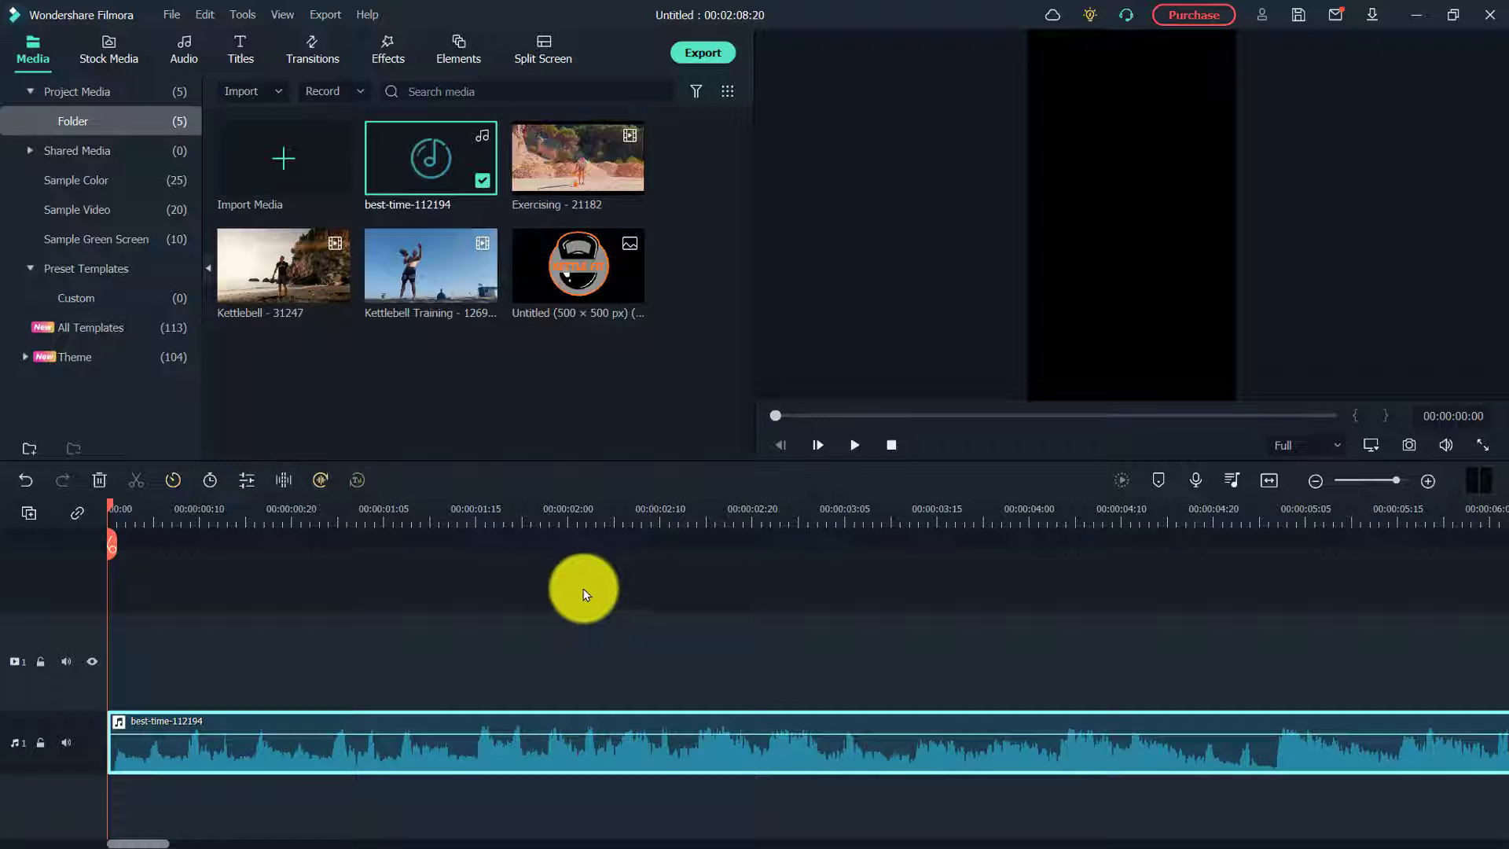
click(852, 445)
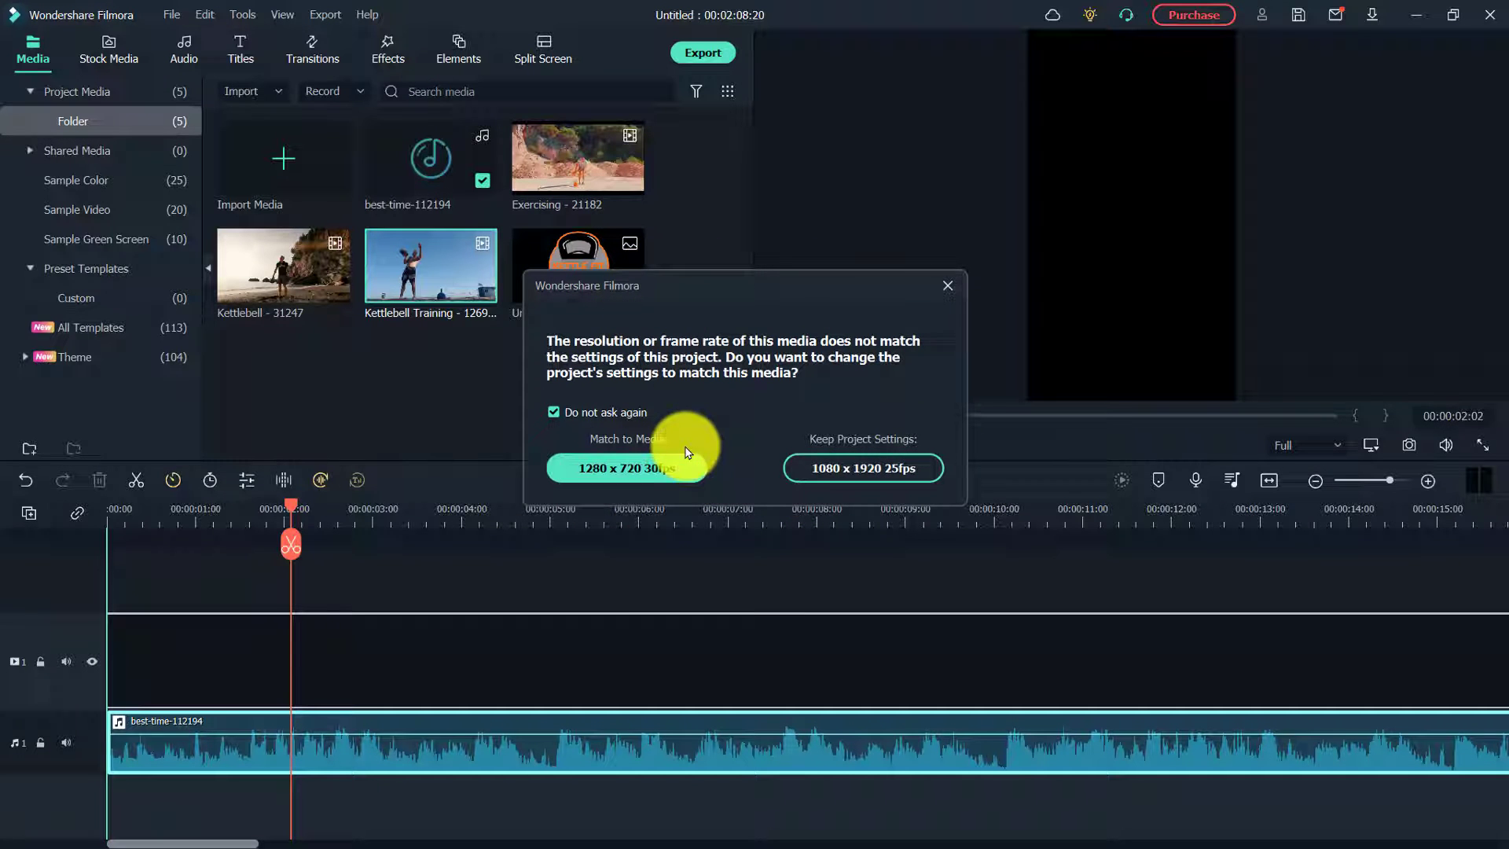
click(861, 469)
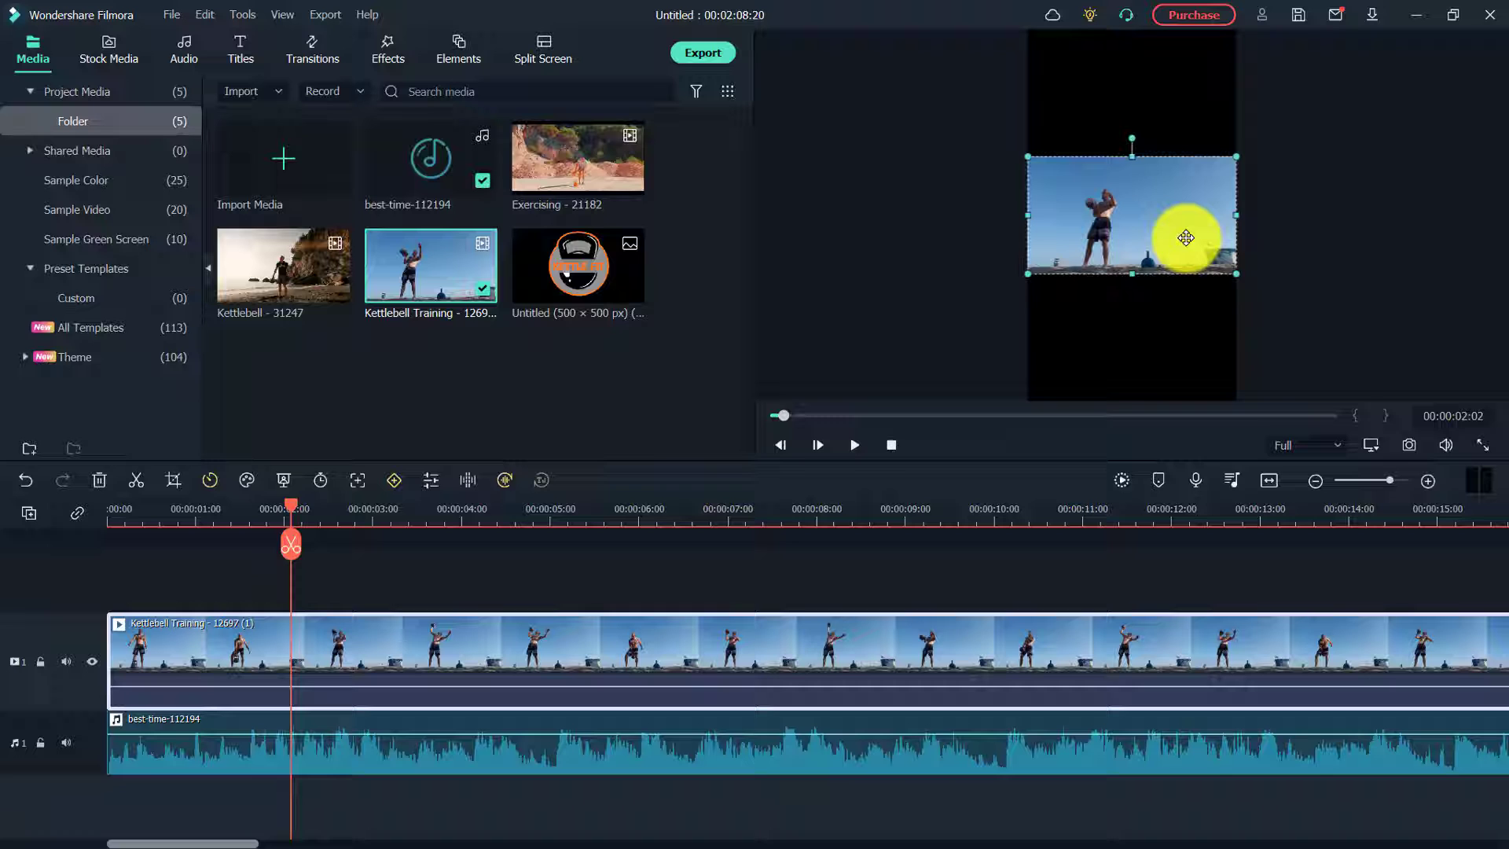
Enlarge and reposition the kettlebell clip to fill the portrait frame, playhead near two seconds
drag(1185, 238, 1087, 208)
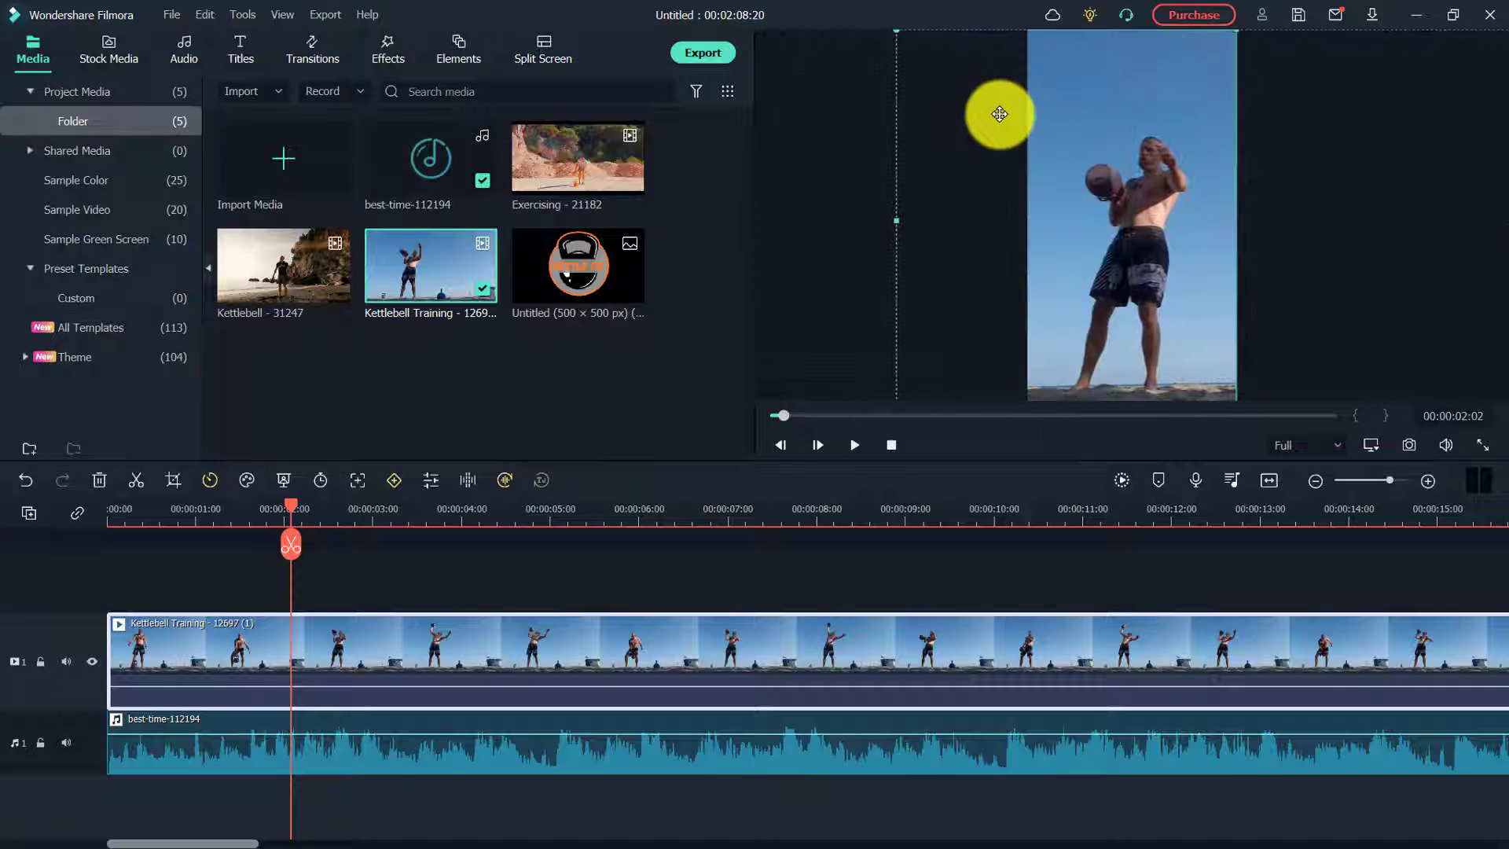
drag(999, 114, 1016, 115)
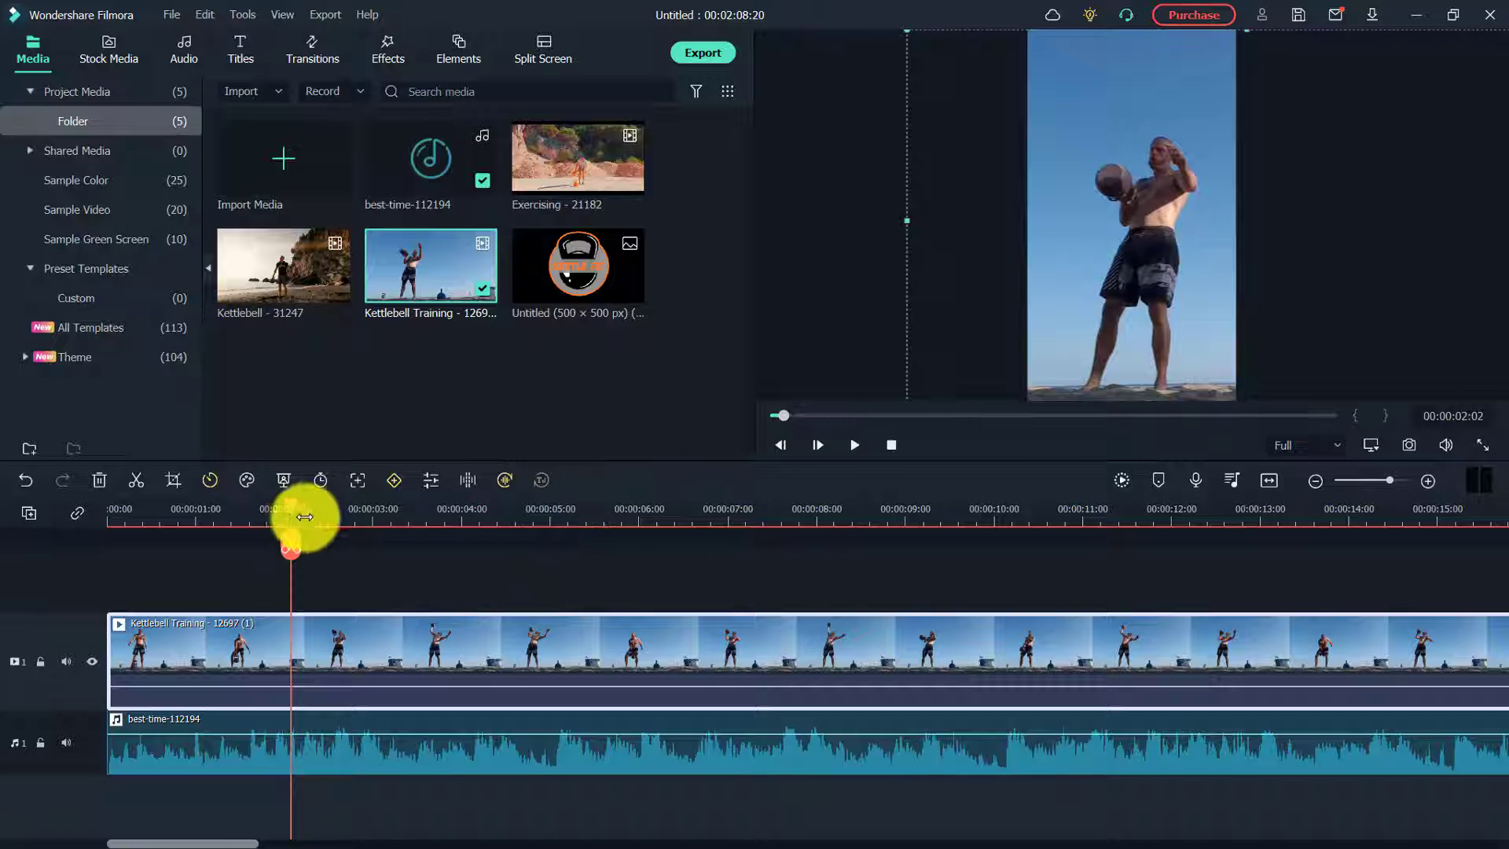
click(852, 444)
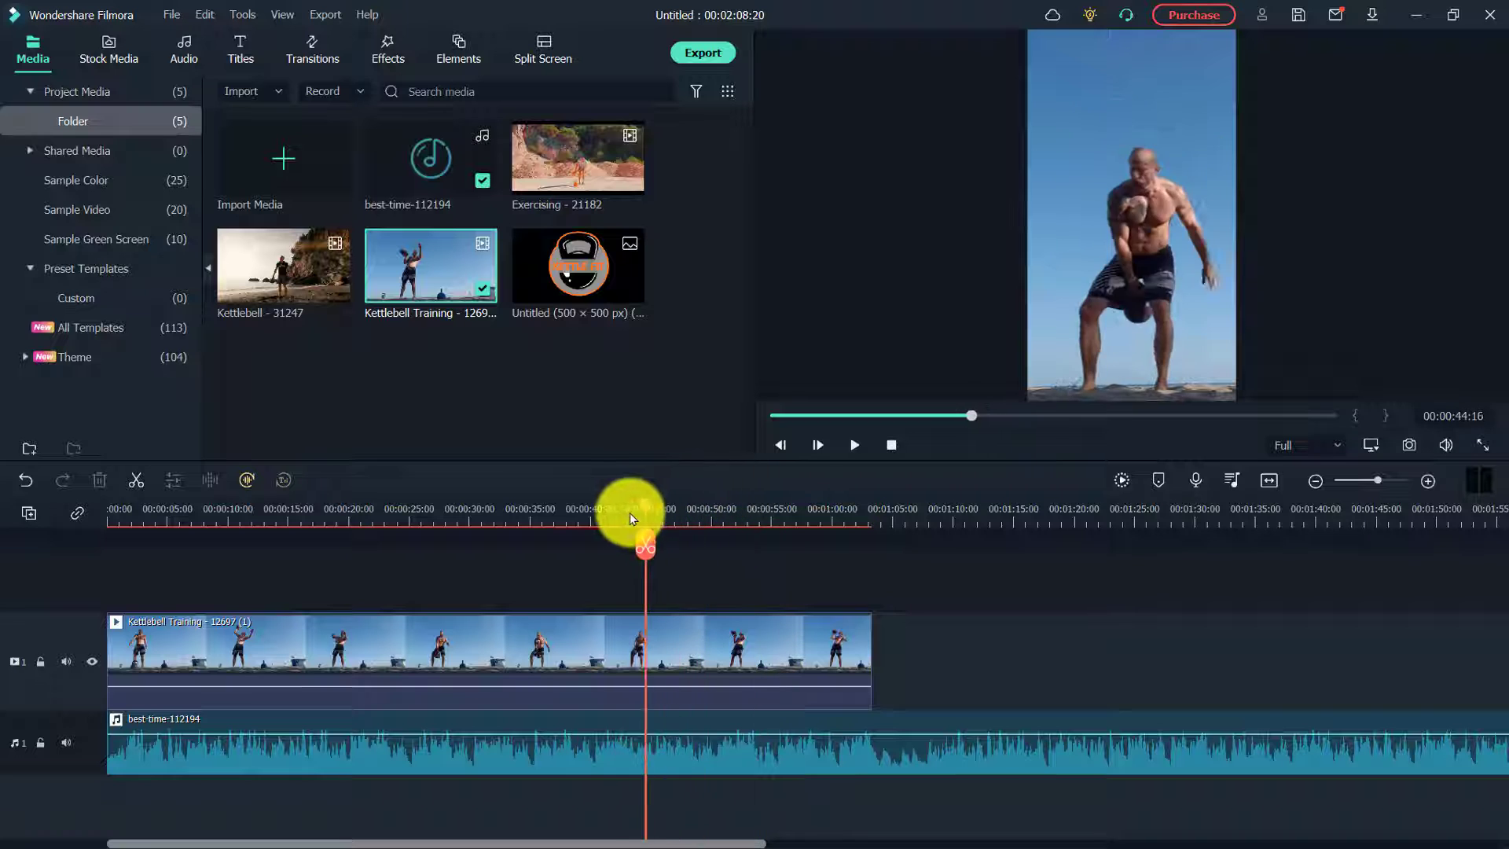
Select the Best Time music track with the playhead at about 35 s to cut it there
drag(630, 517, 528, 517)
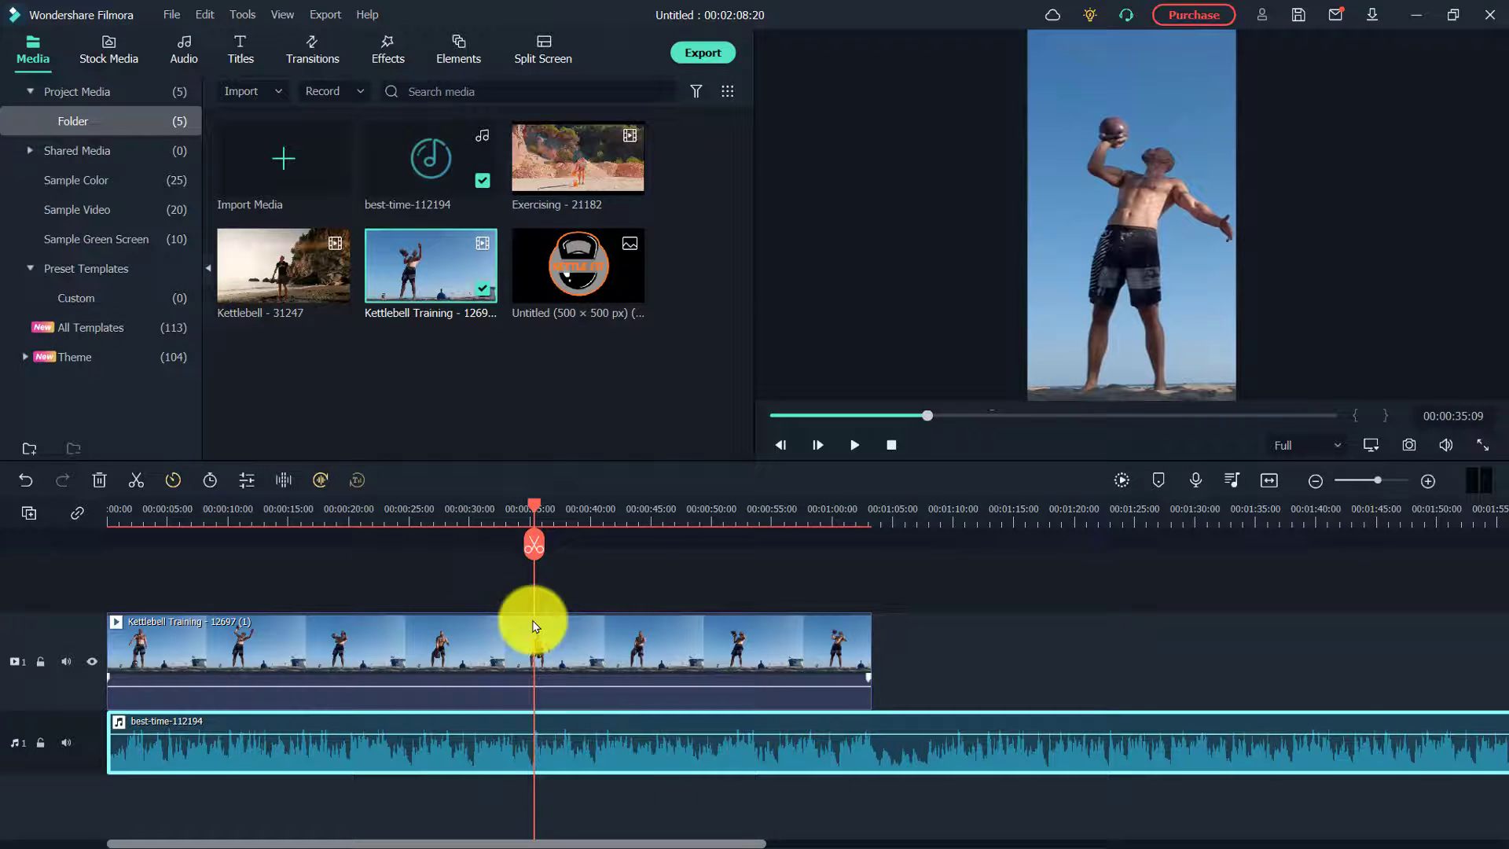
click(534, 543)
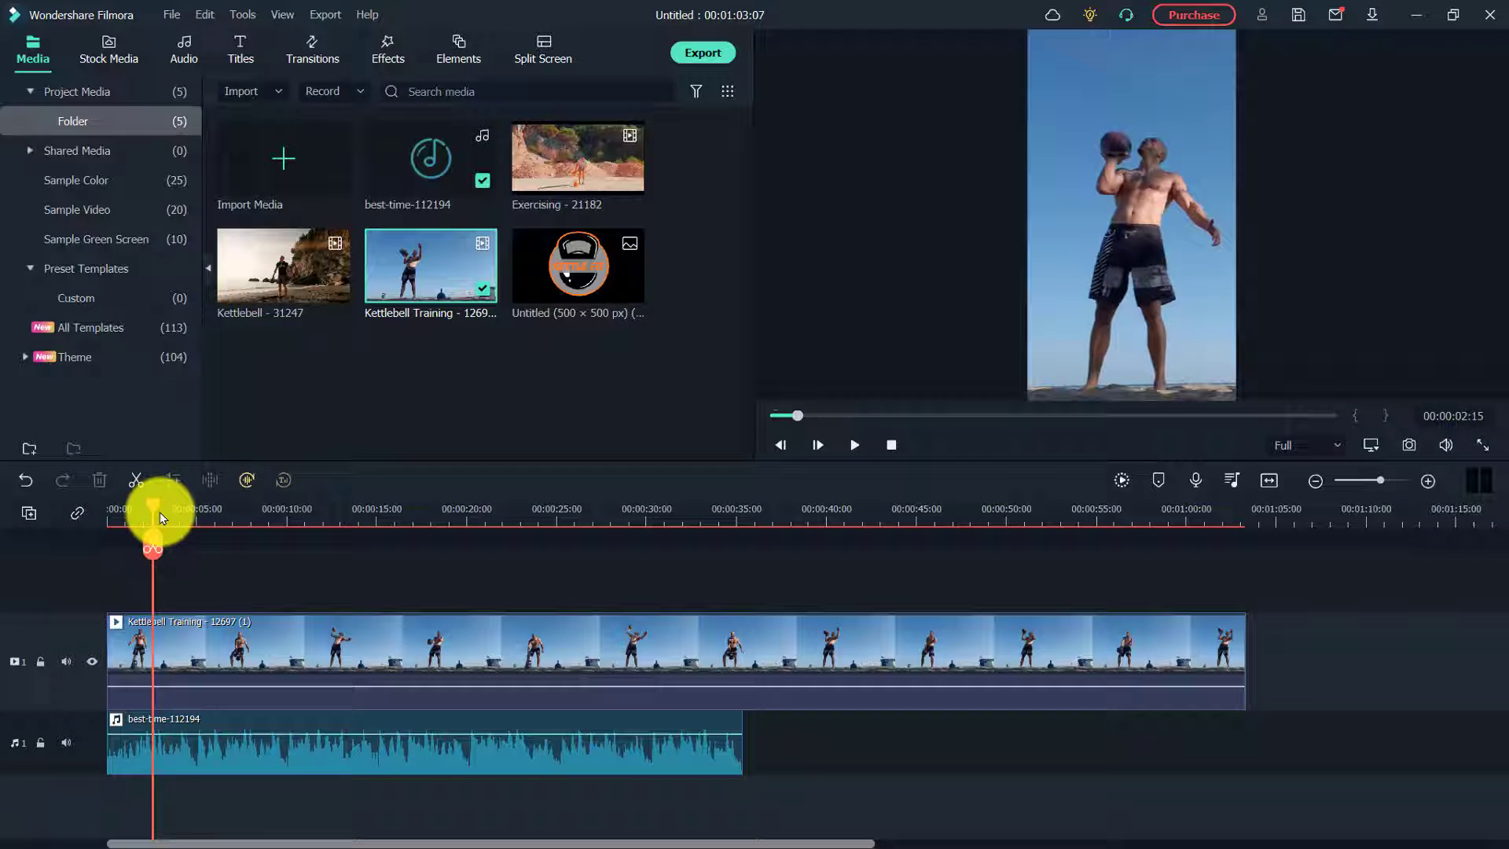
Trim the kettlebell clip's opening and set the playhead near 18 s for the end trim
drag(162, 517, 132, 521)
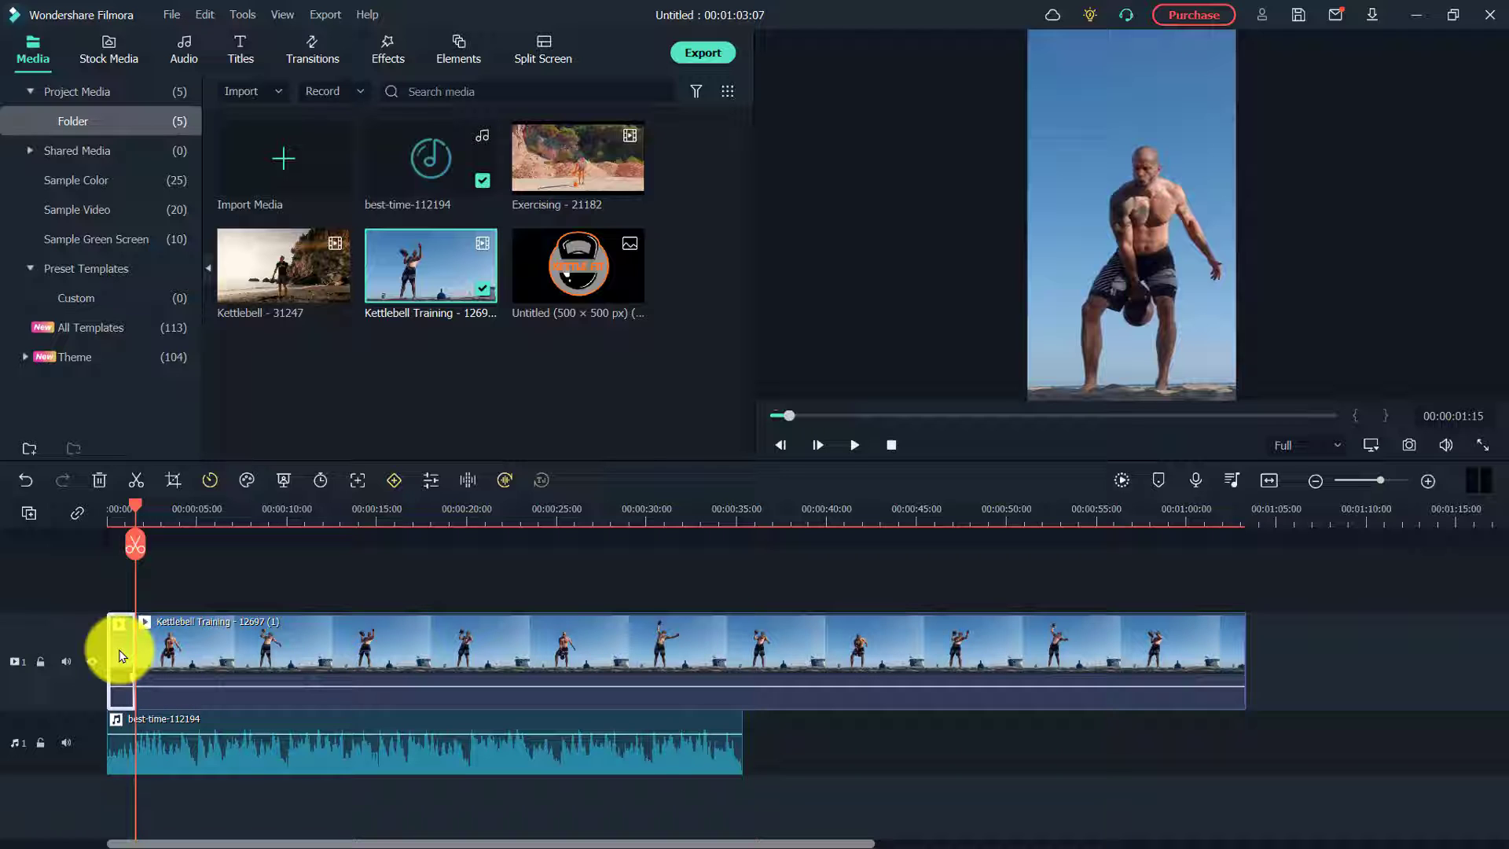
drag(135, 516, 203, 515)
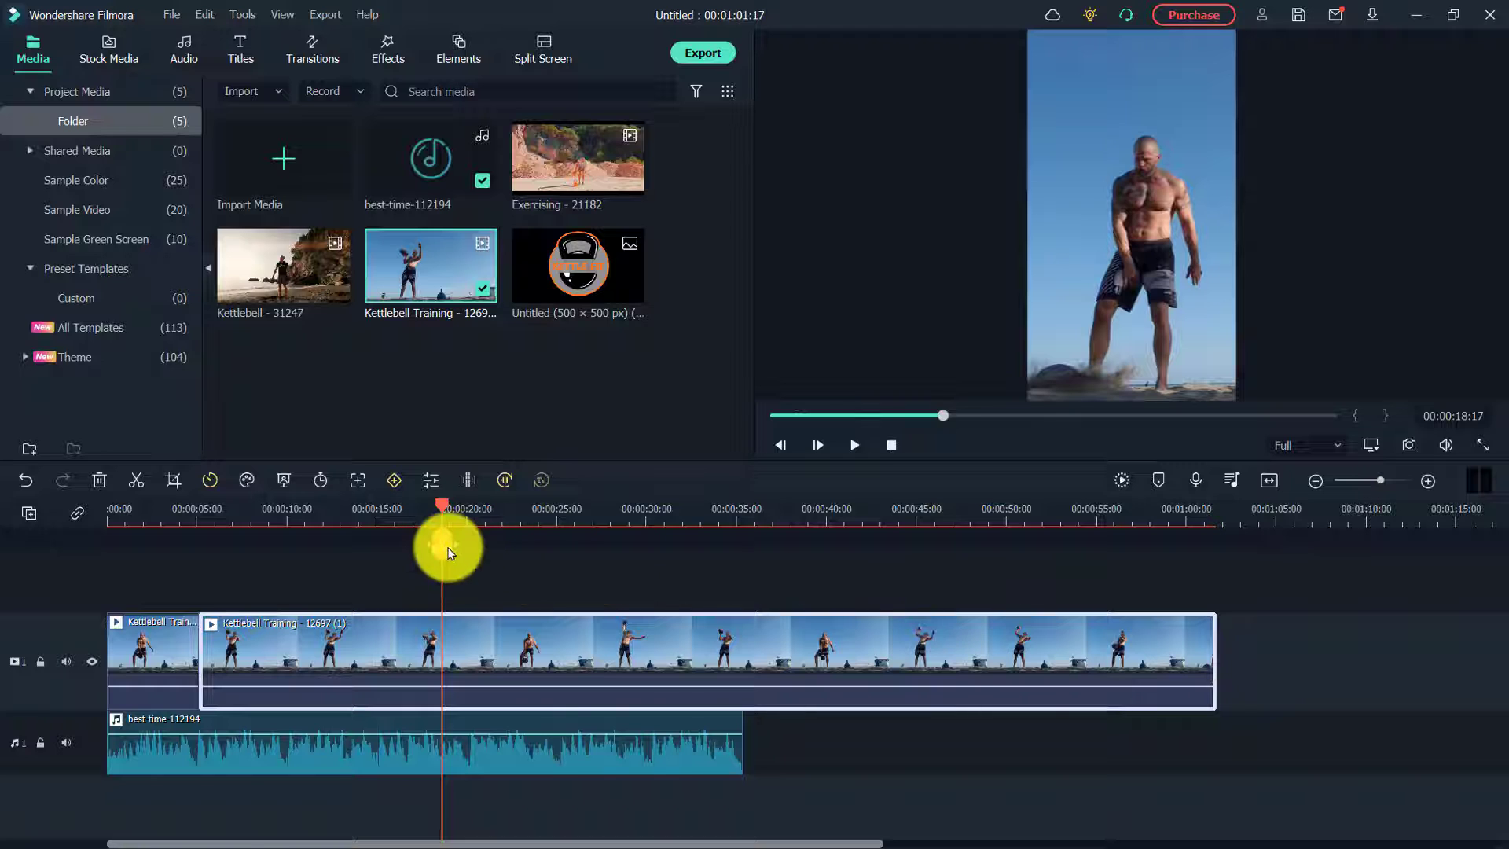
click(441, 542)
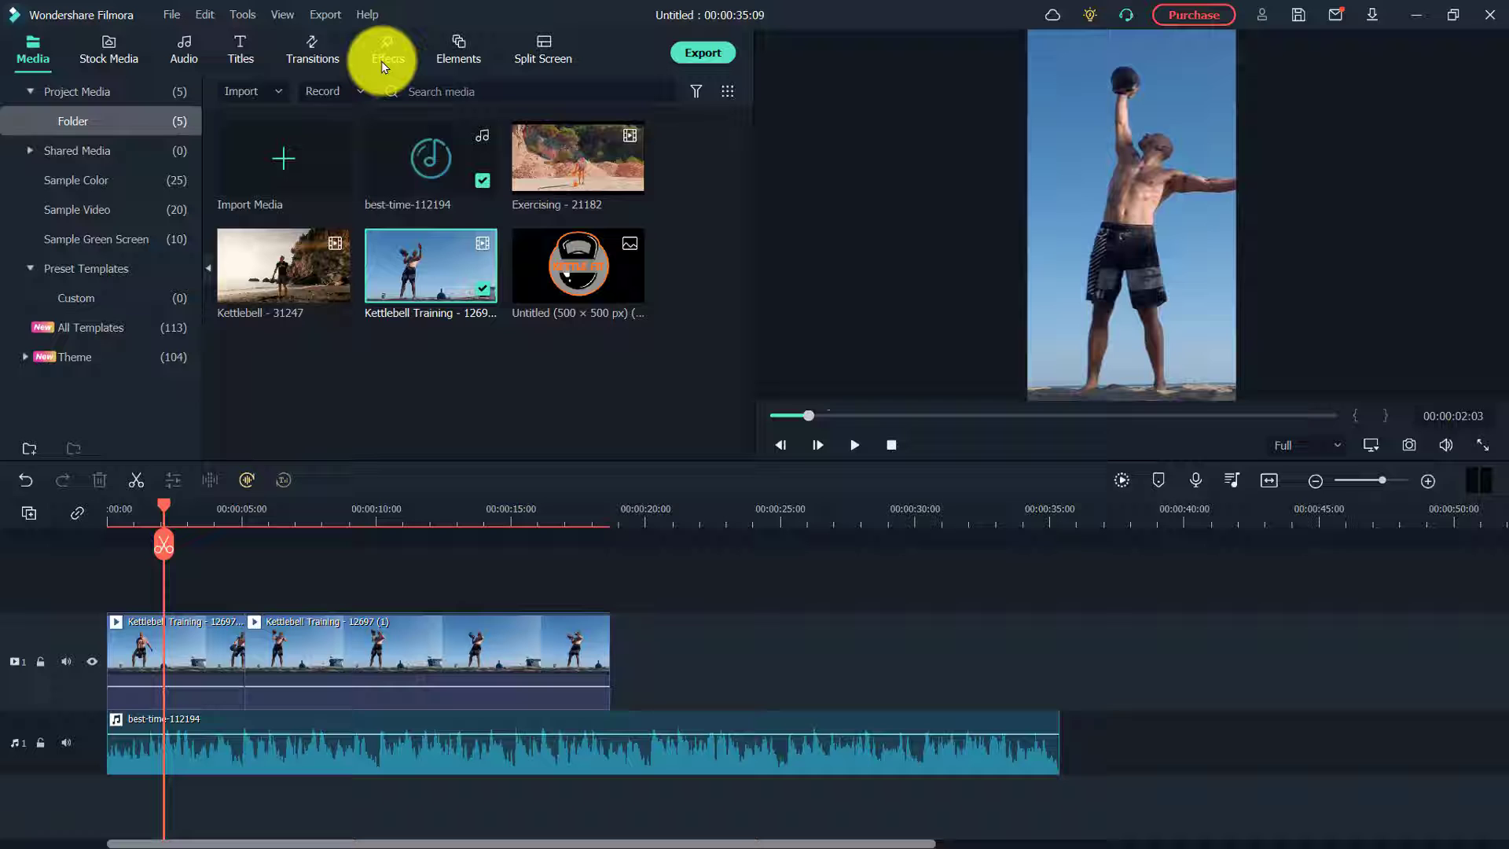
Filter the Effects library to Free and search for 'rgb'
click(384, 50)
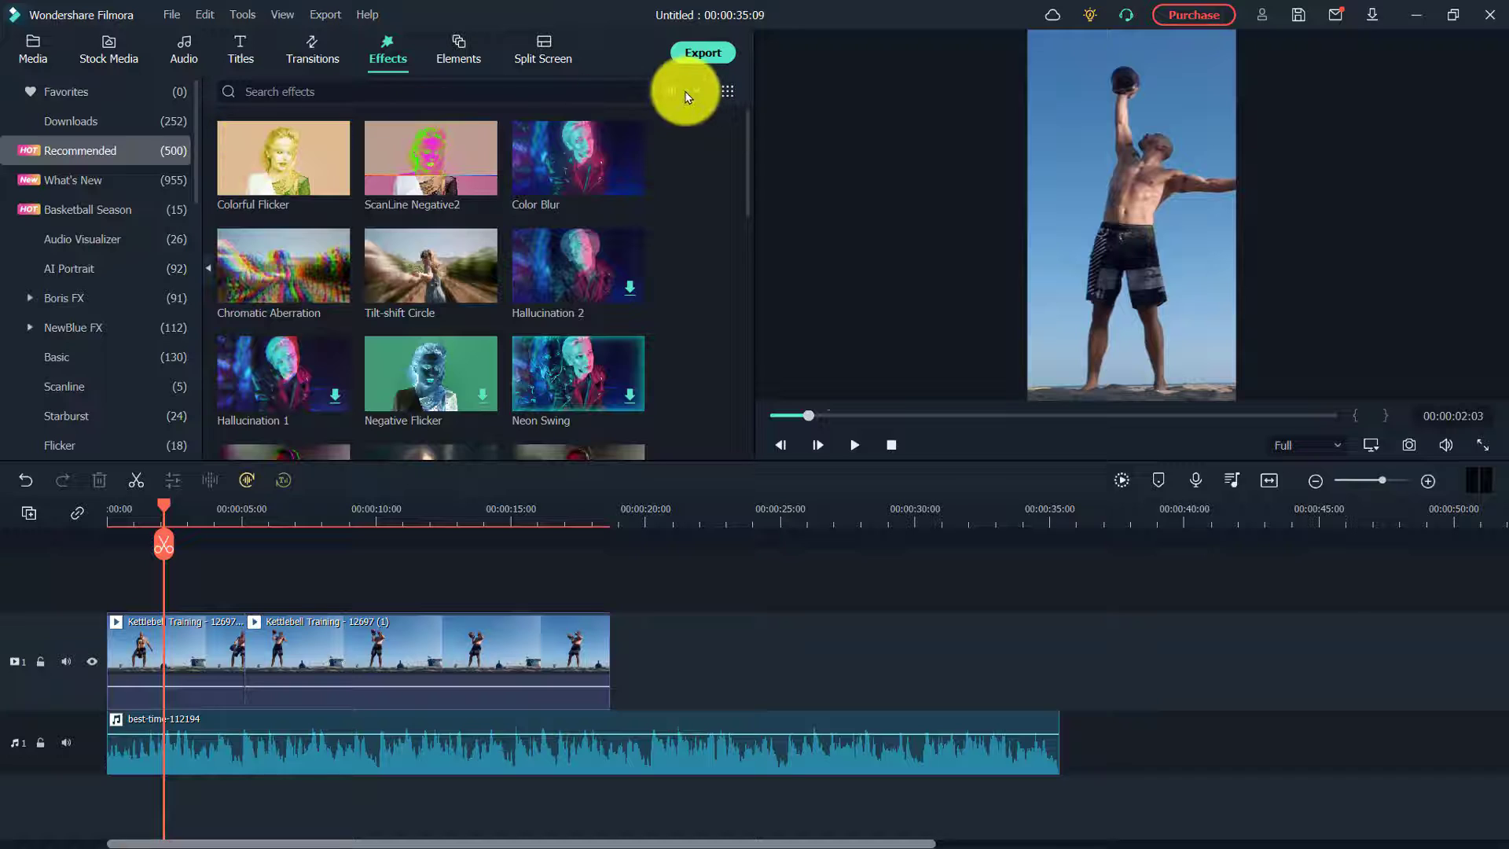
click(679, 91)
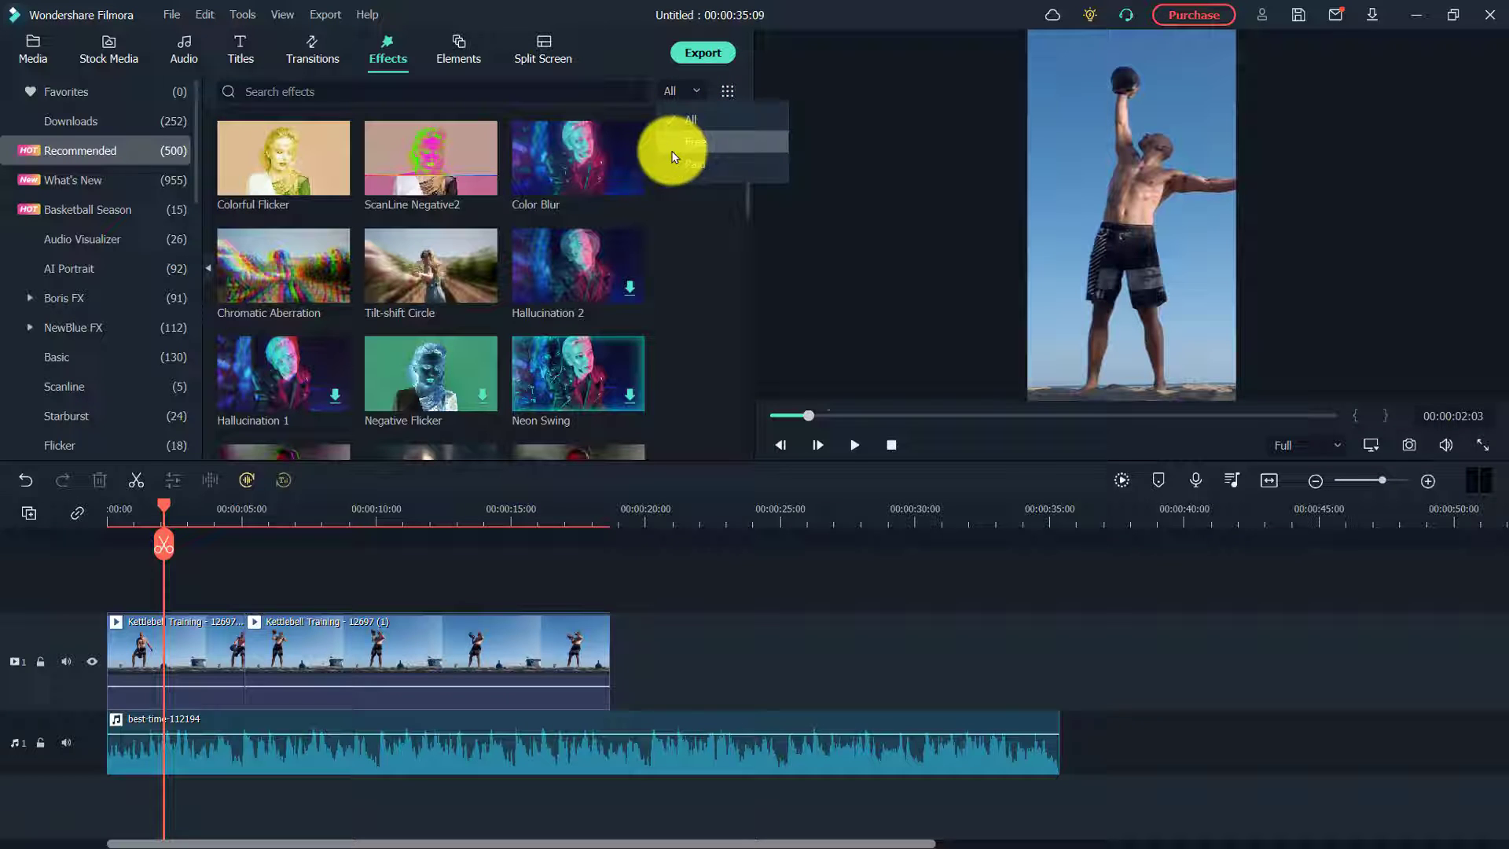
click(693, 142)
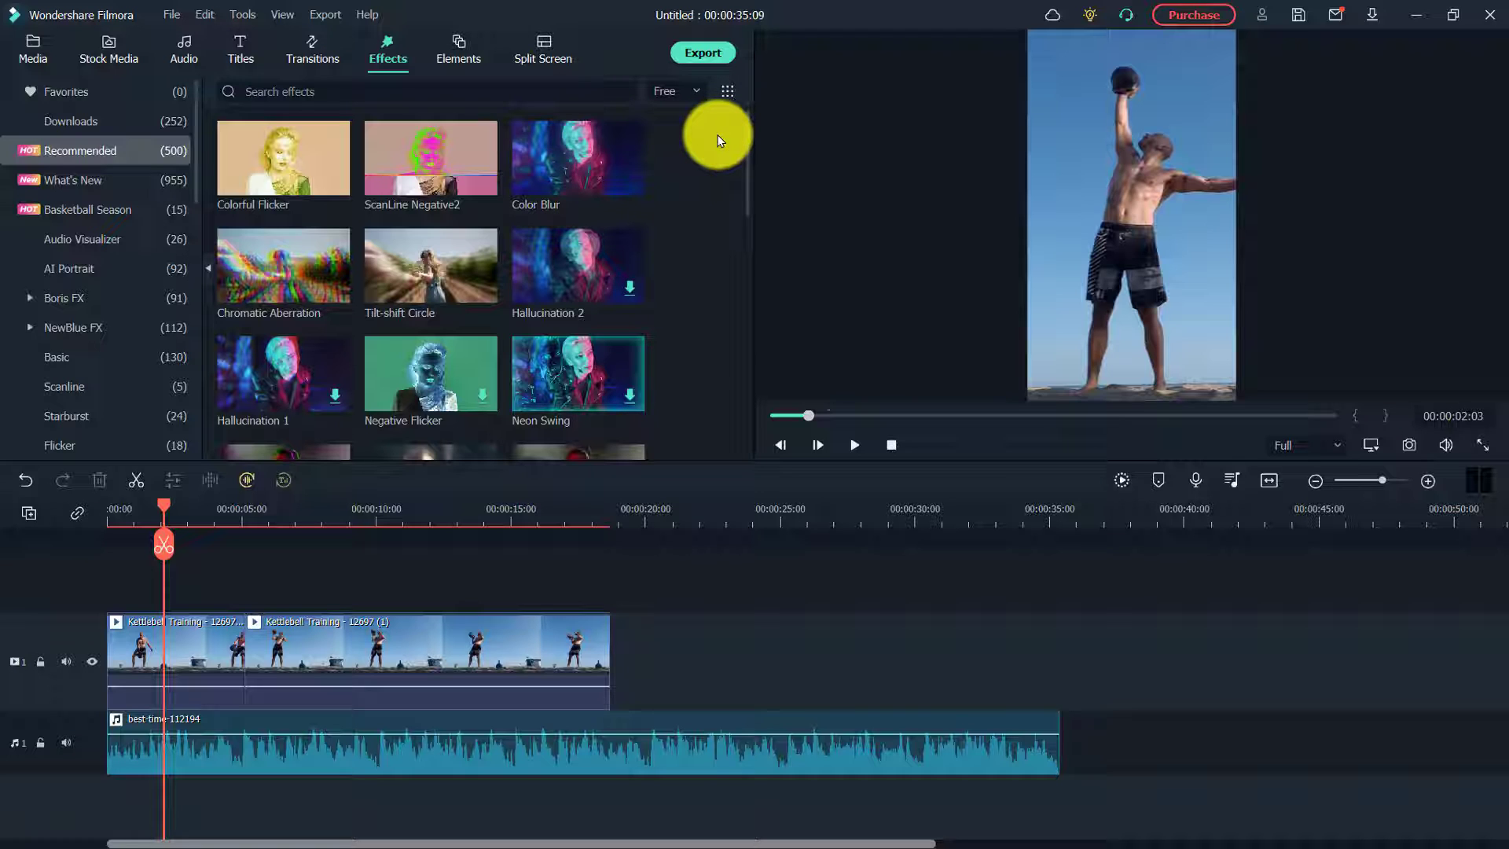
click(427, 92)
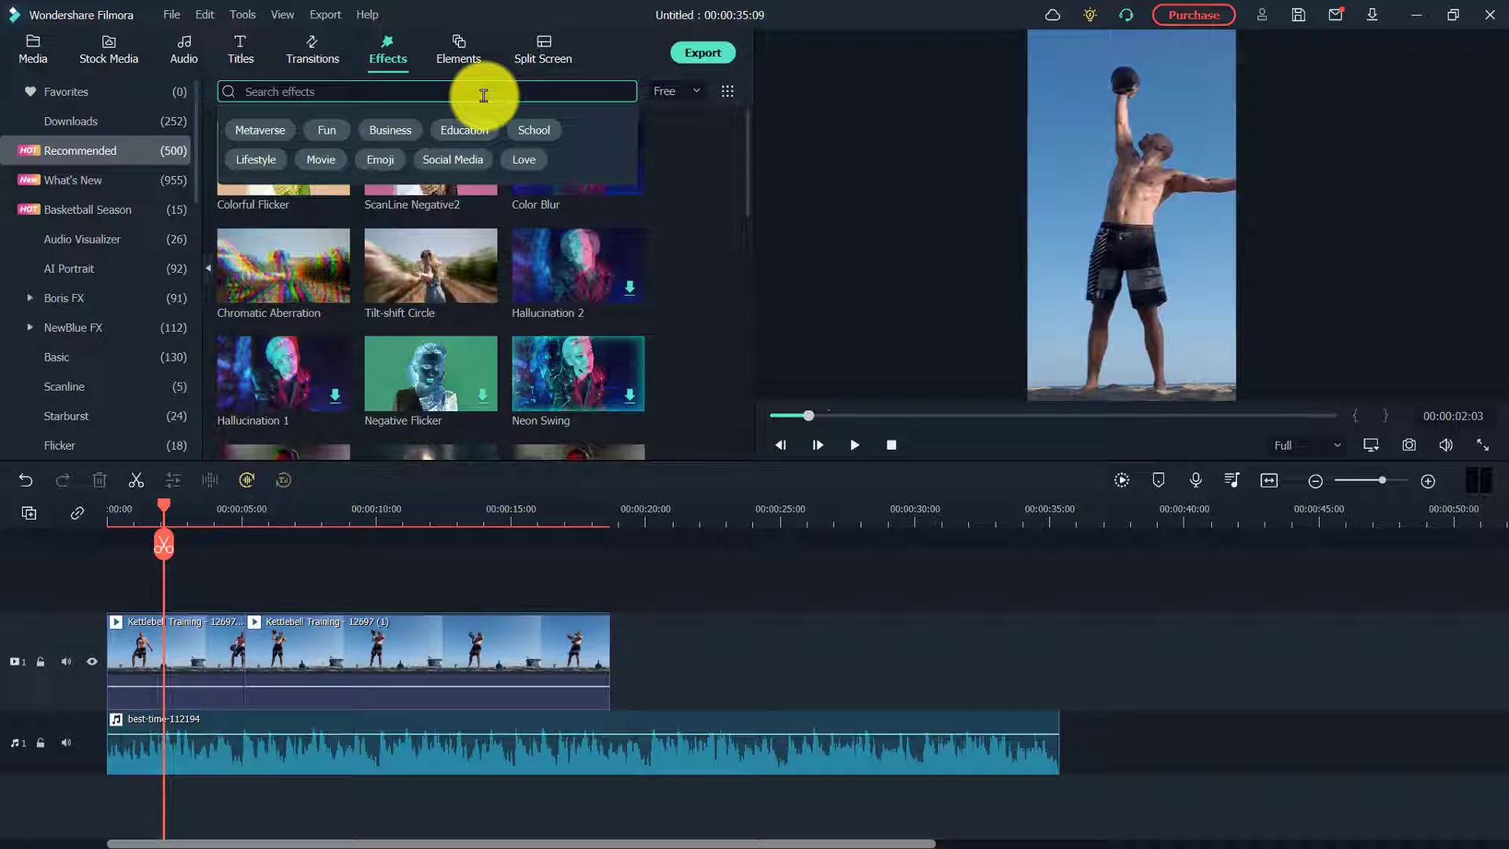
text(rgb)
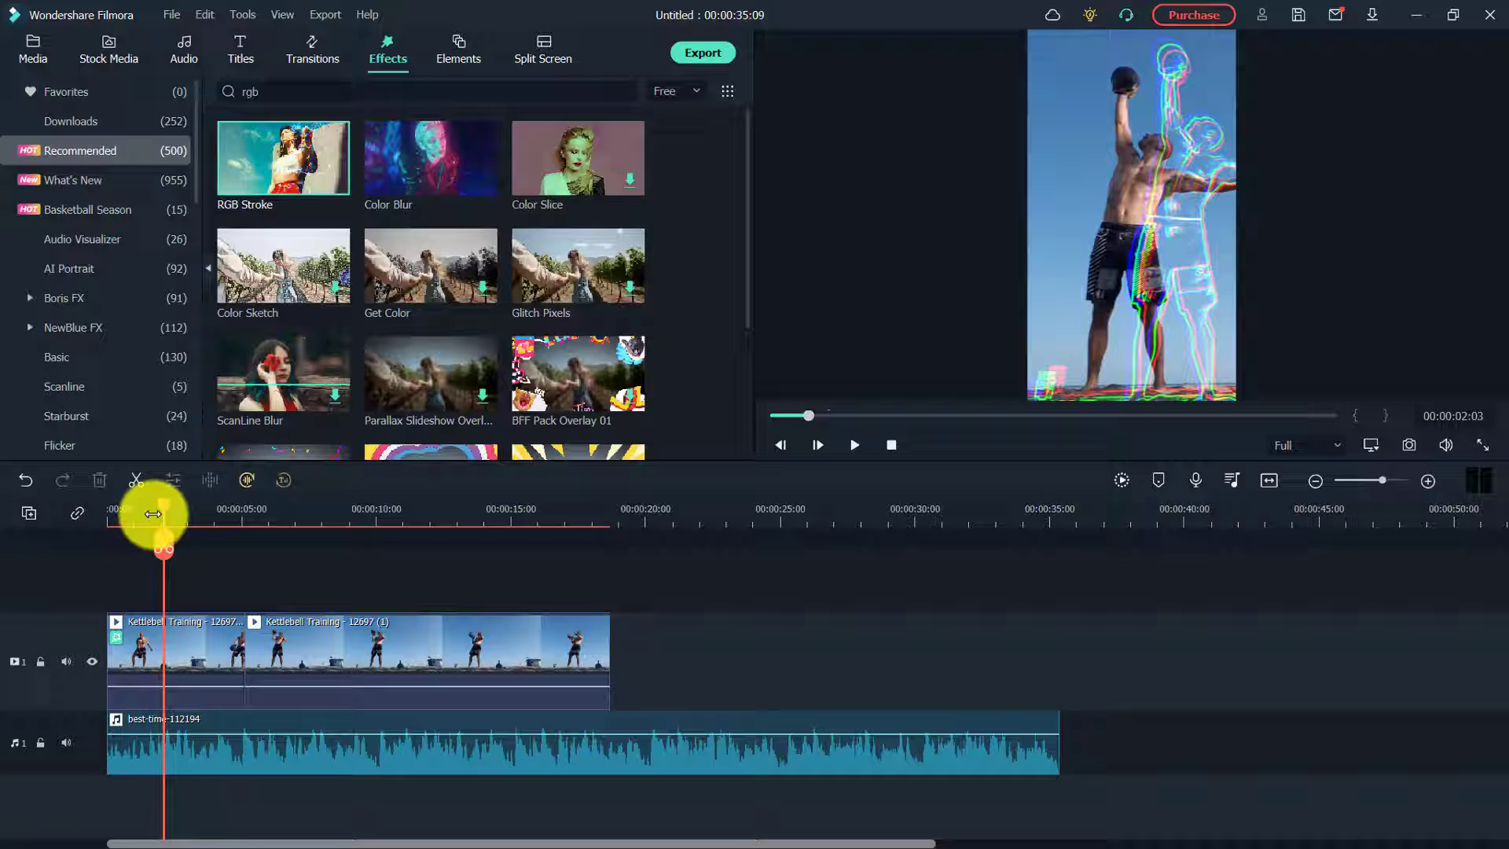
Place RGB Stroke over the first kettlebell clip, spanning about 2 to 5 seconds
click(852, 445)
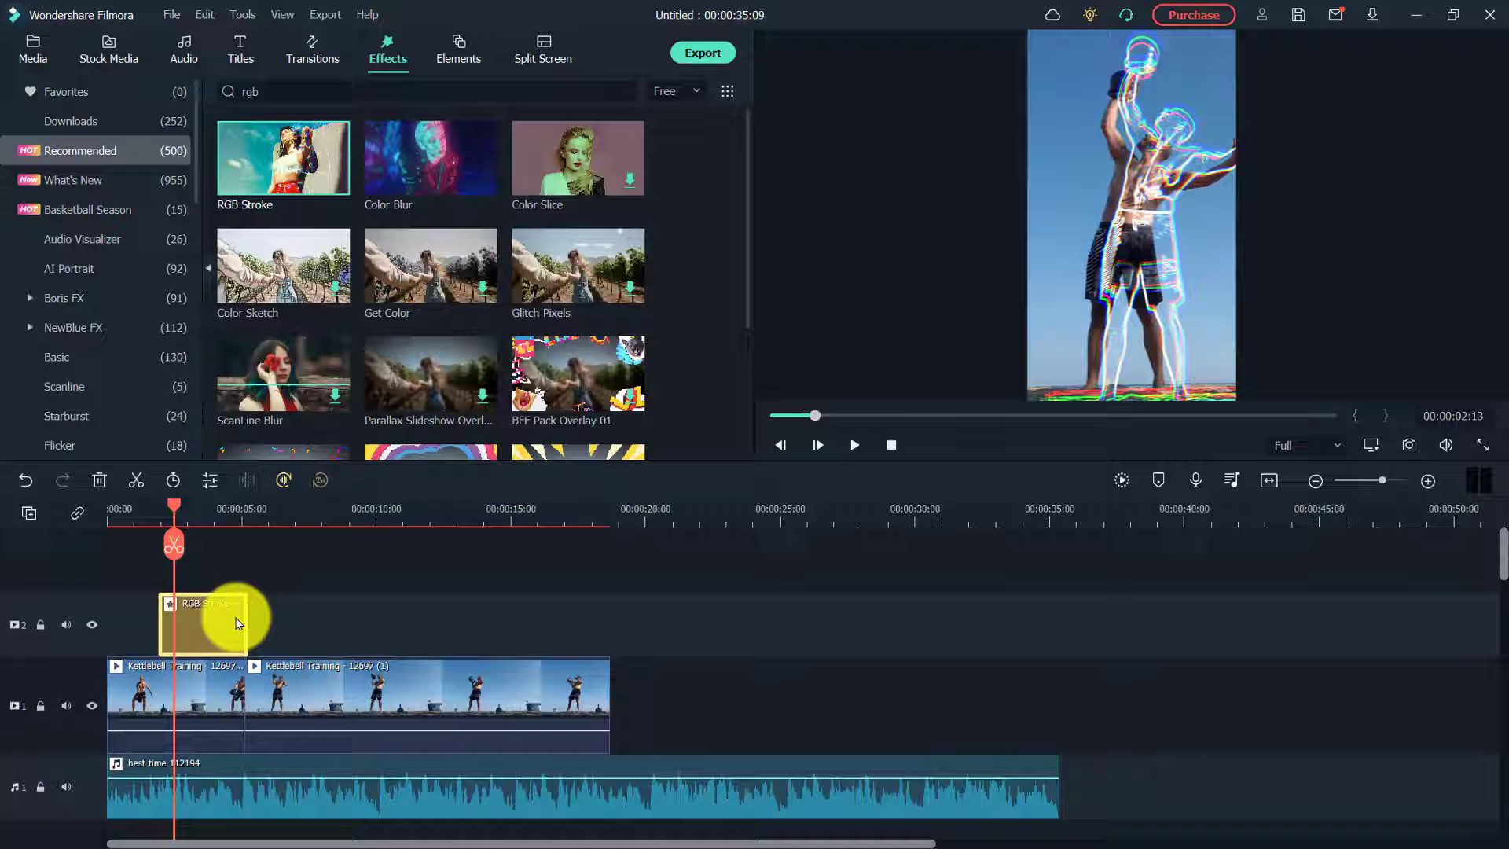
drag(235, 624, 173, 624)
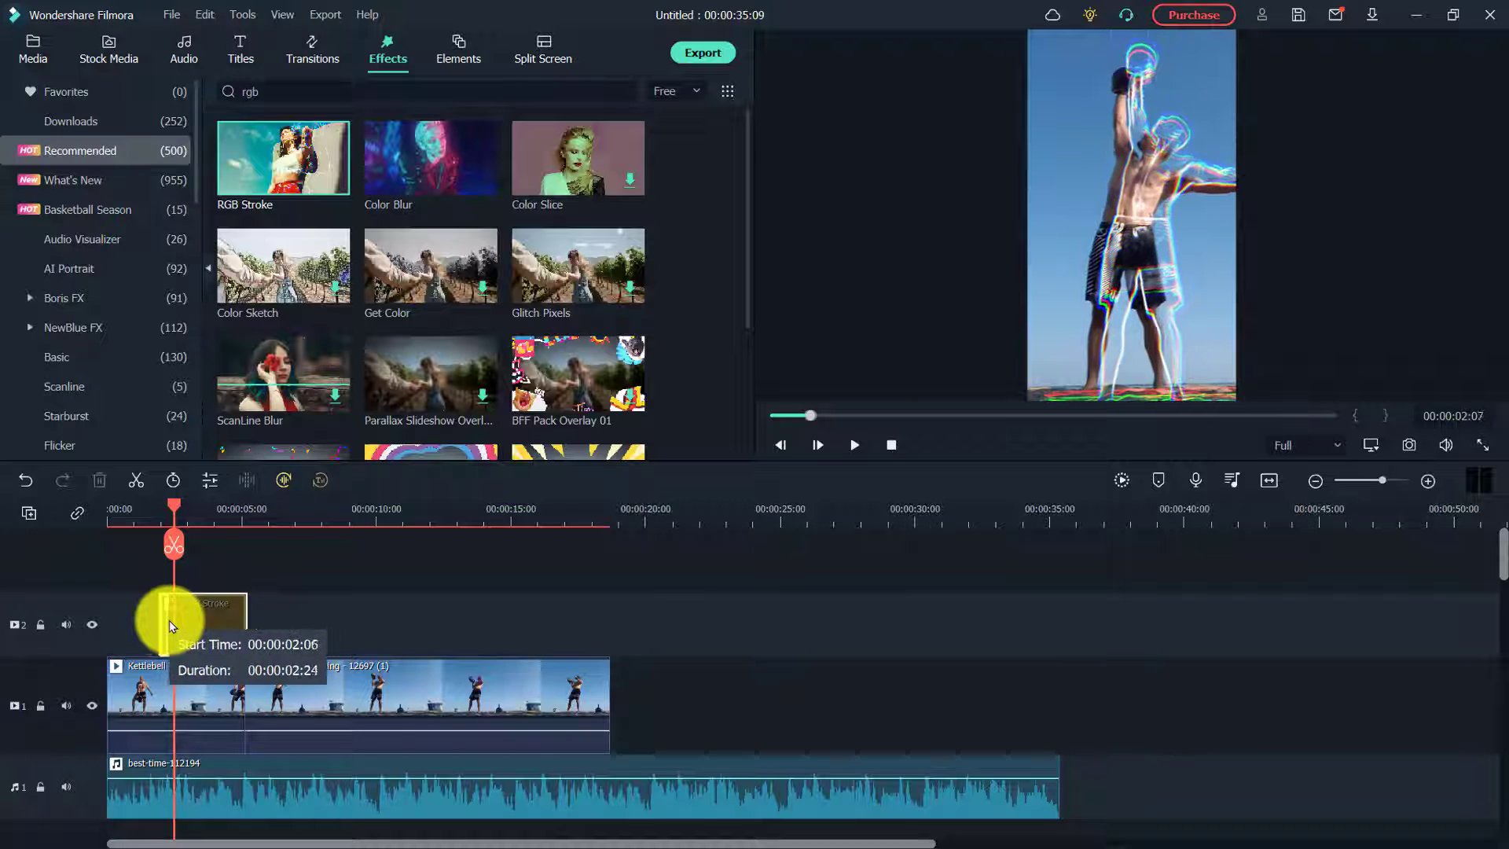
drag(172, 616, 204, 625)
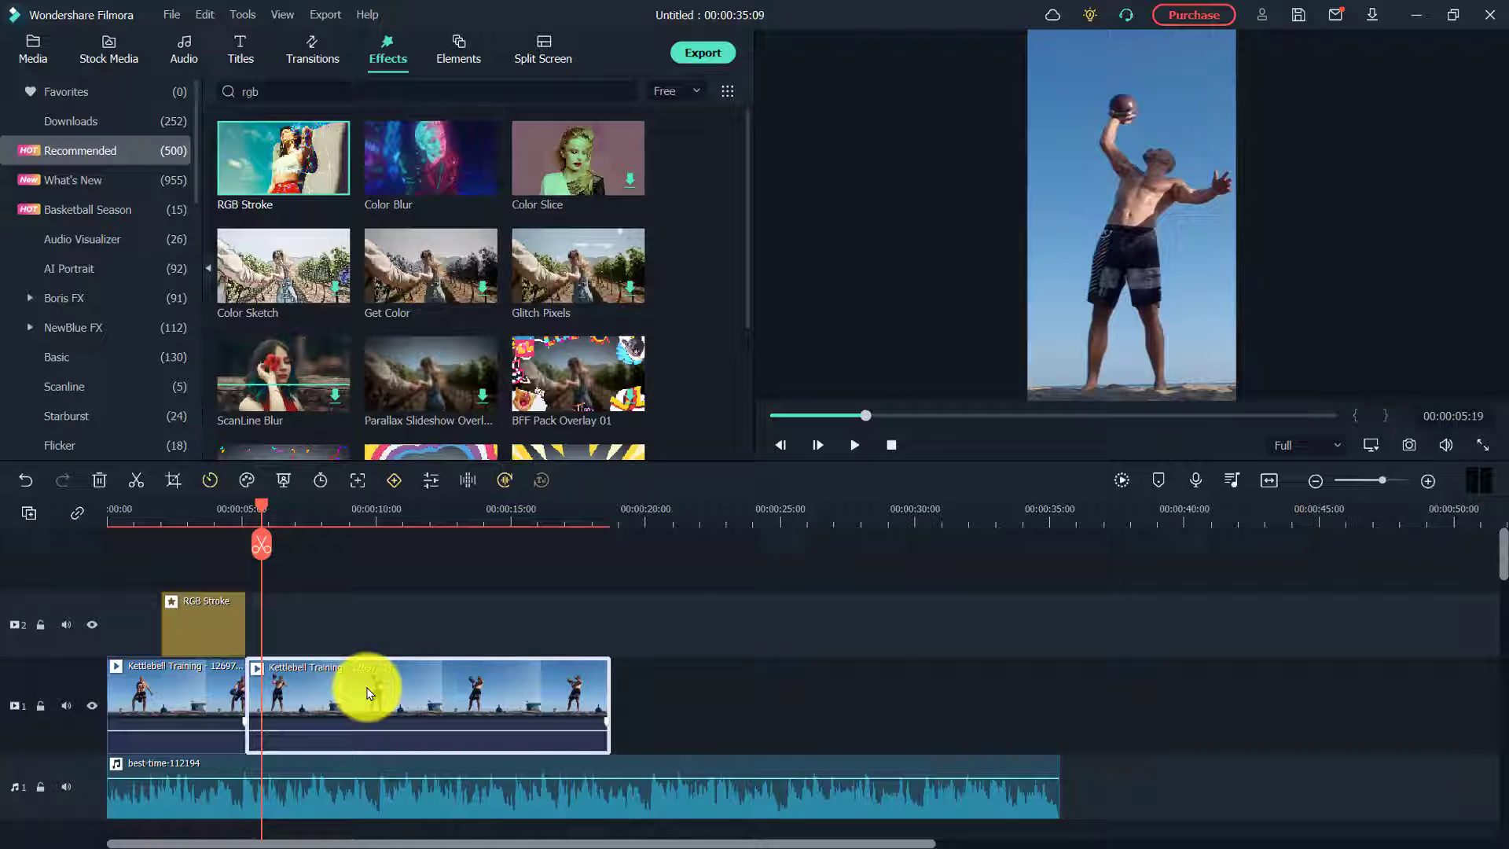
Set the second kettlebell clip's Uniform Speed to 4.00
right_click(366, 694)
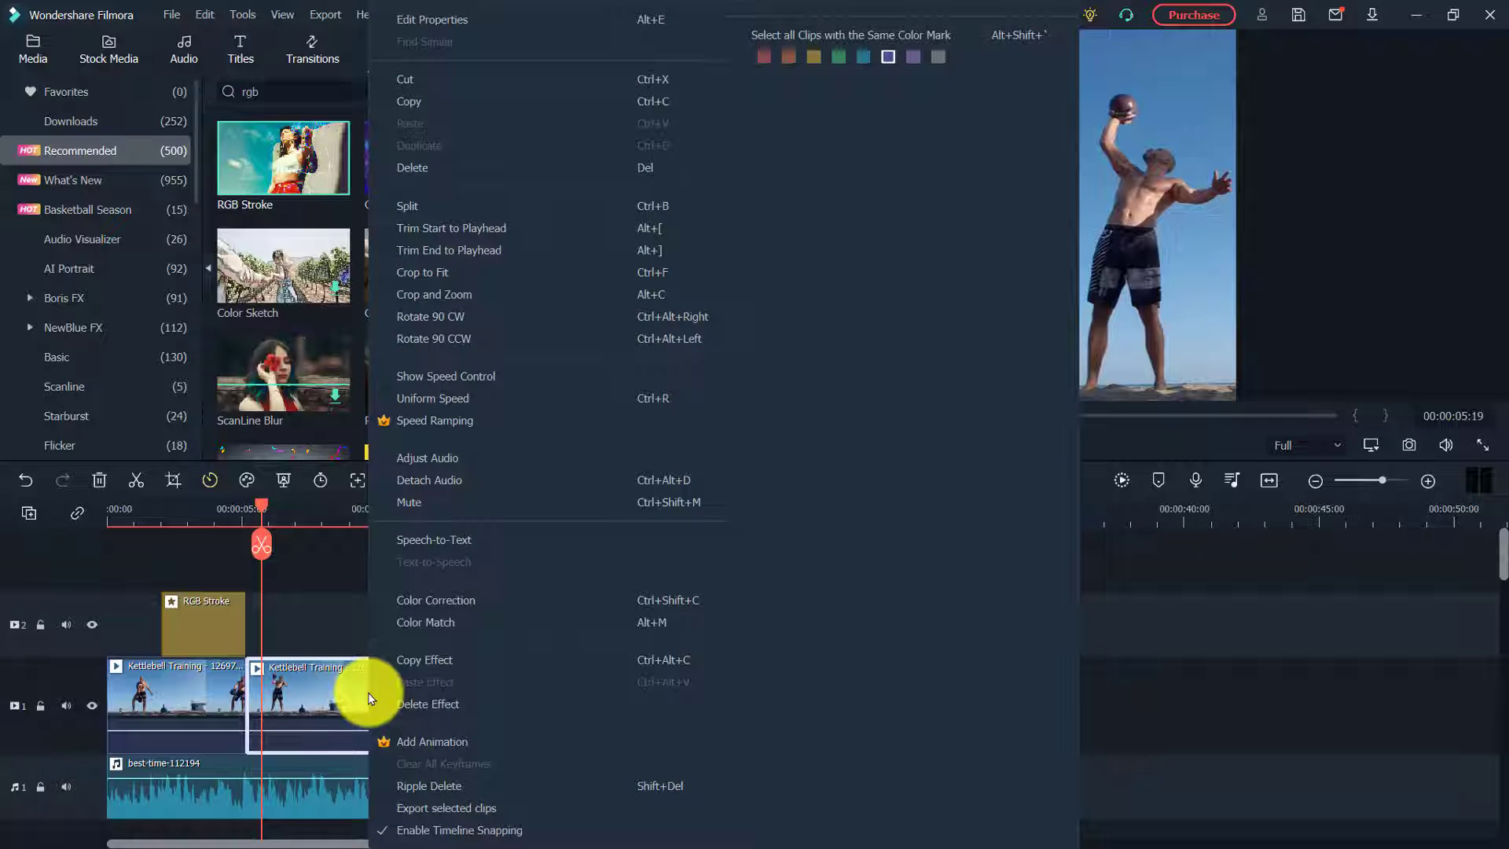
mouse_move(463, 398)
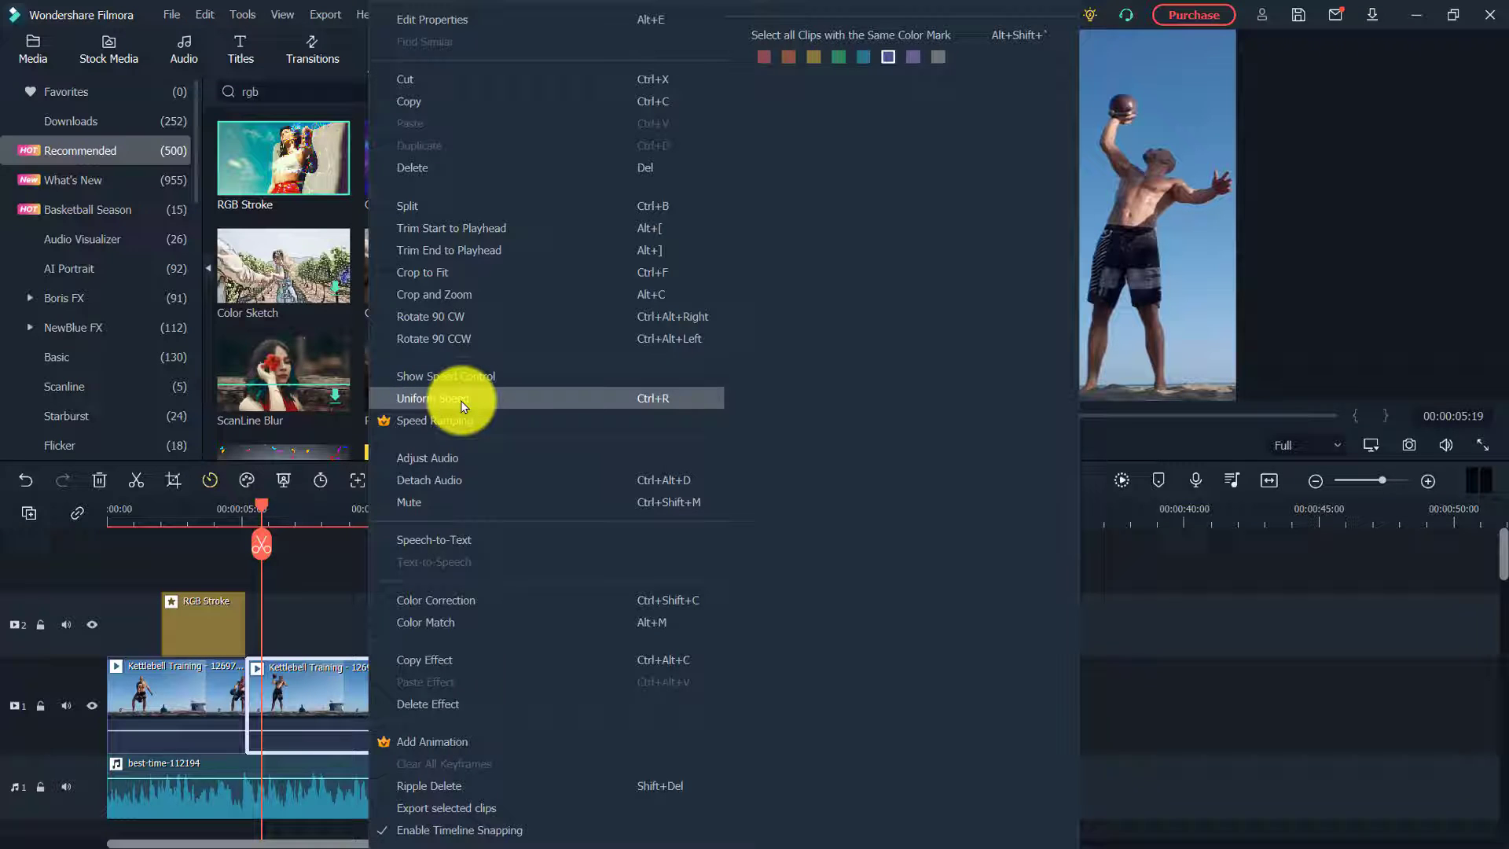
click(435, 398)
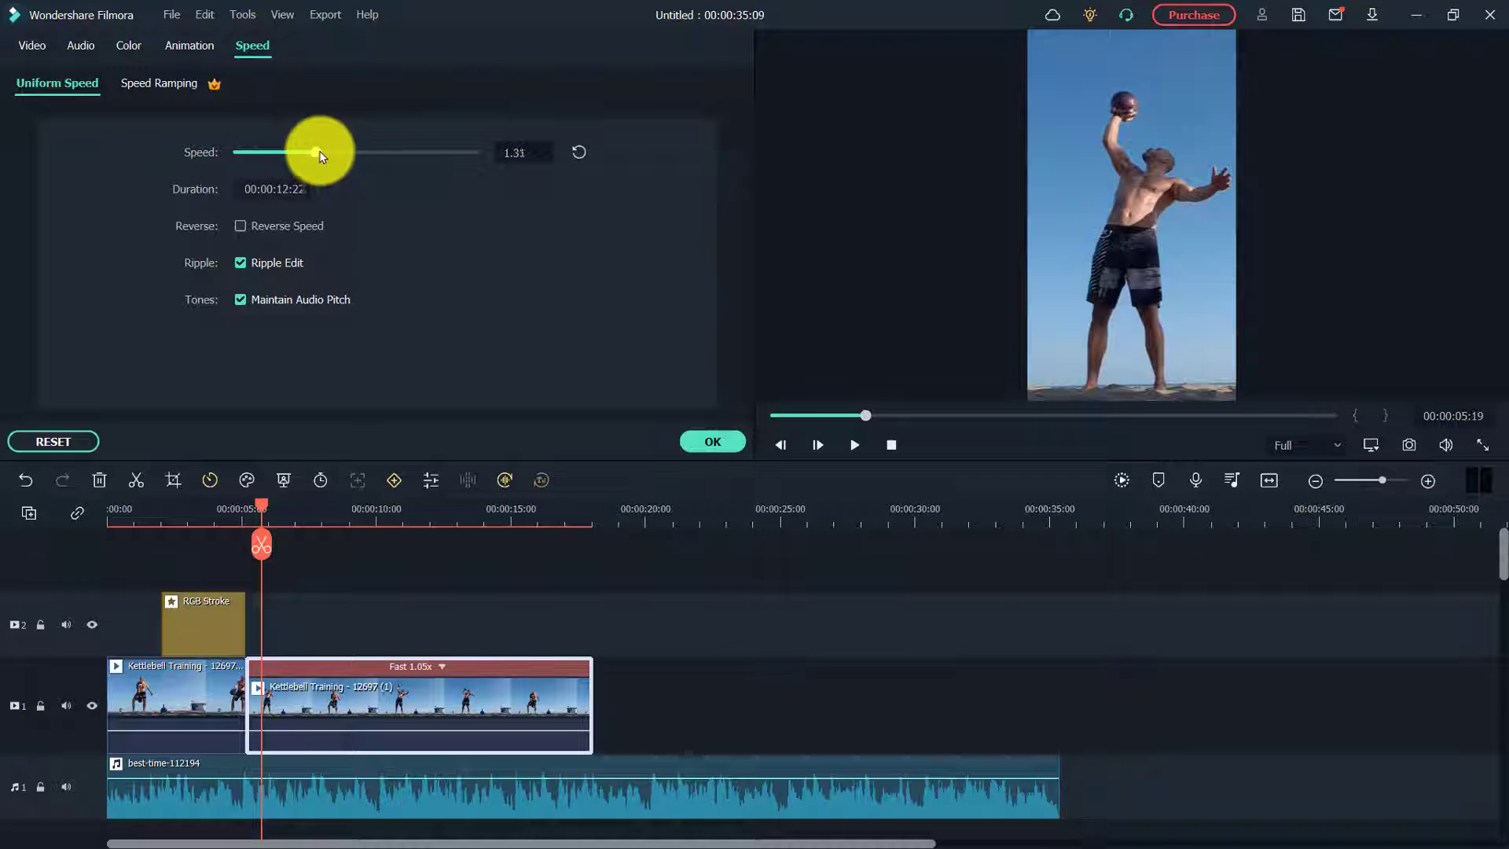
drag(318, 153, 360, 153)
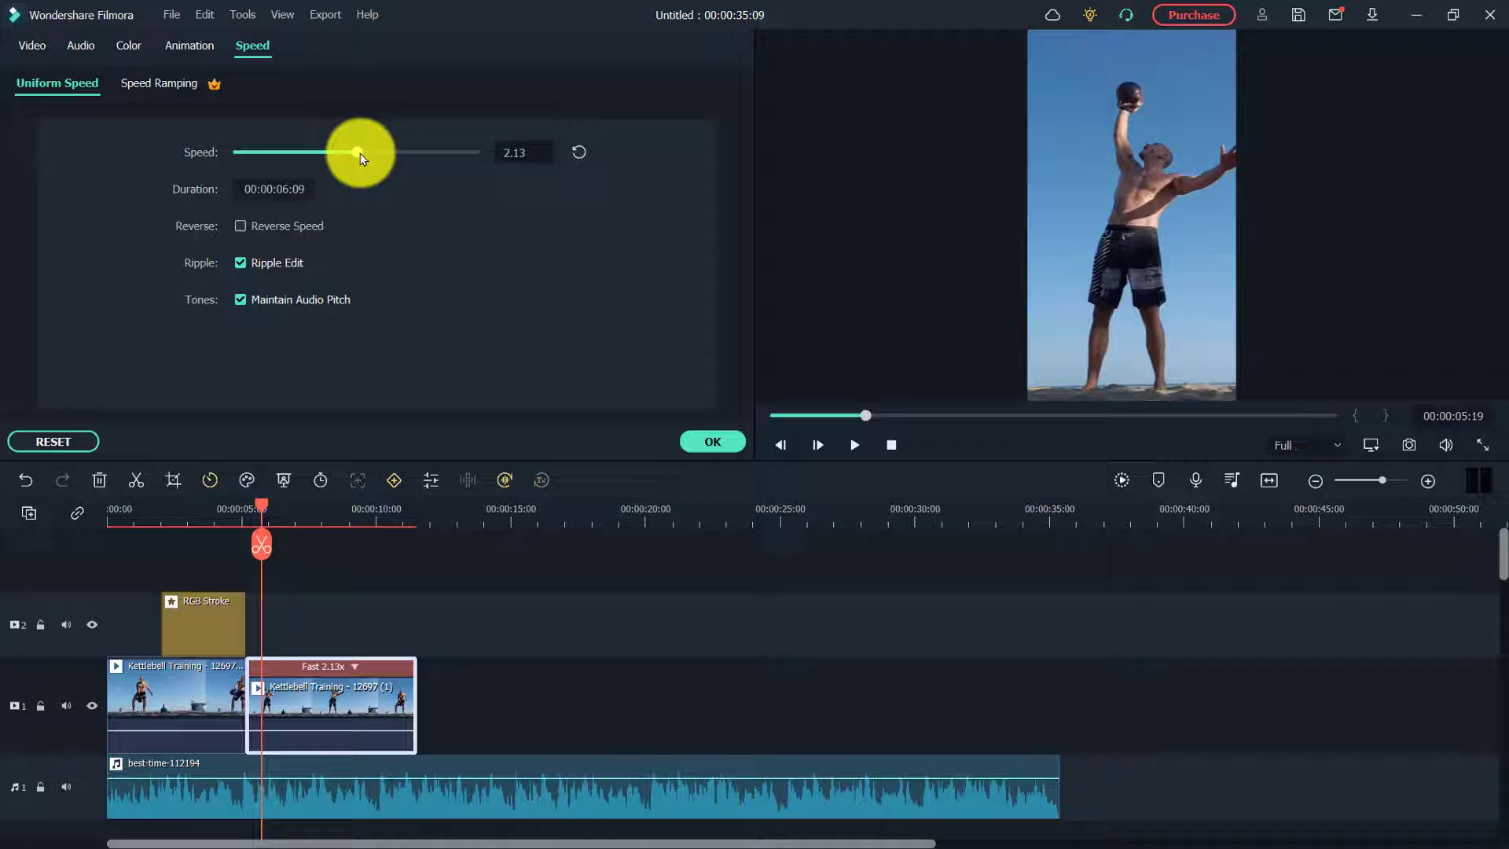
drag(359, 152, 316, 153)
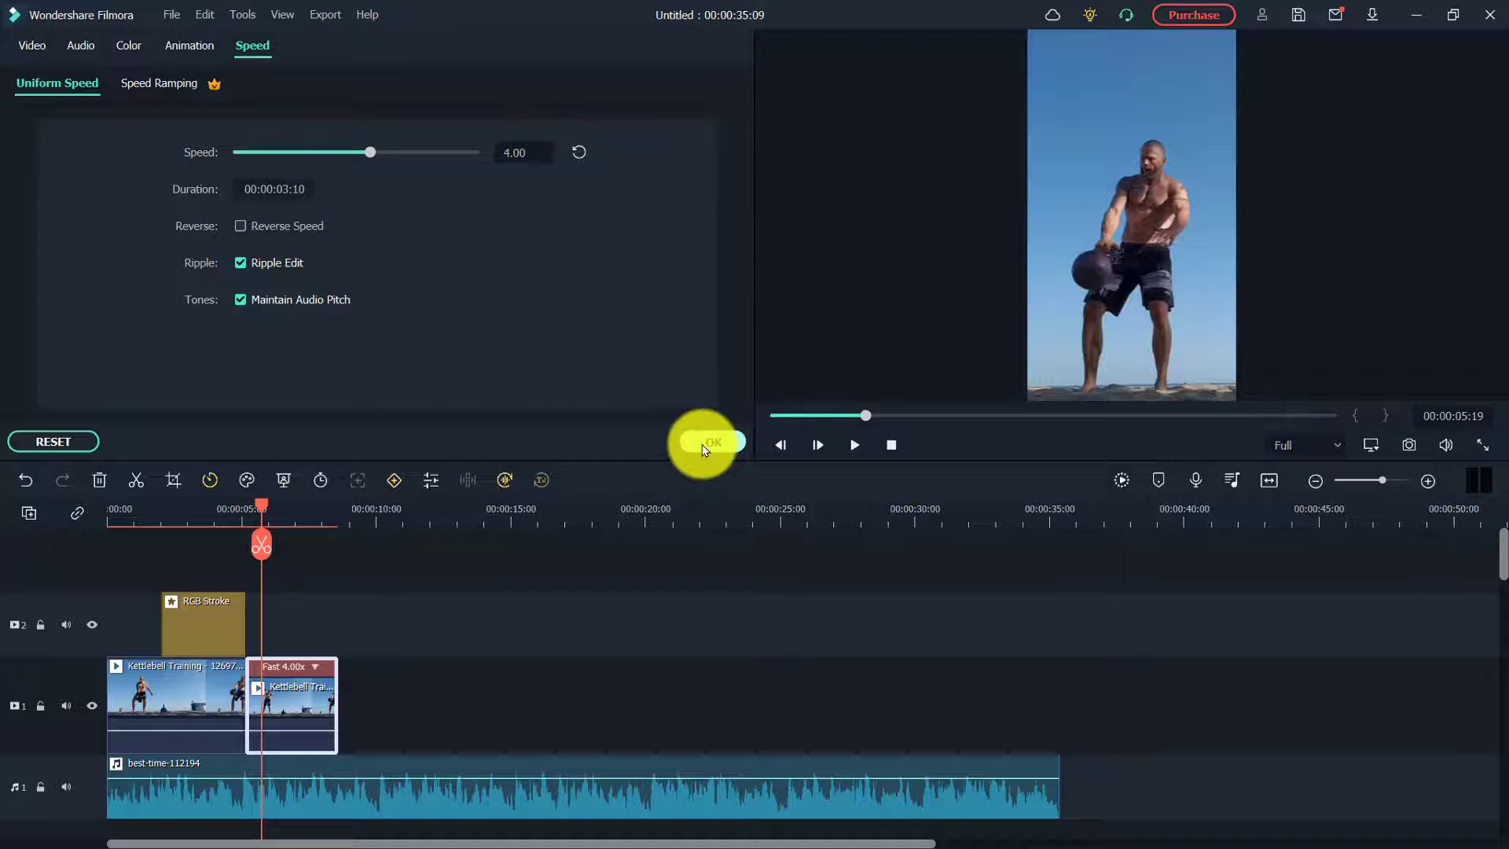
click(711, 442)
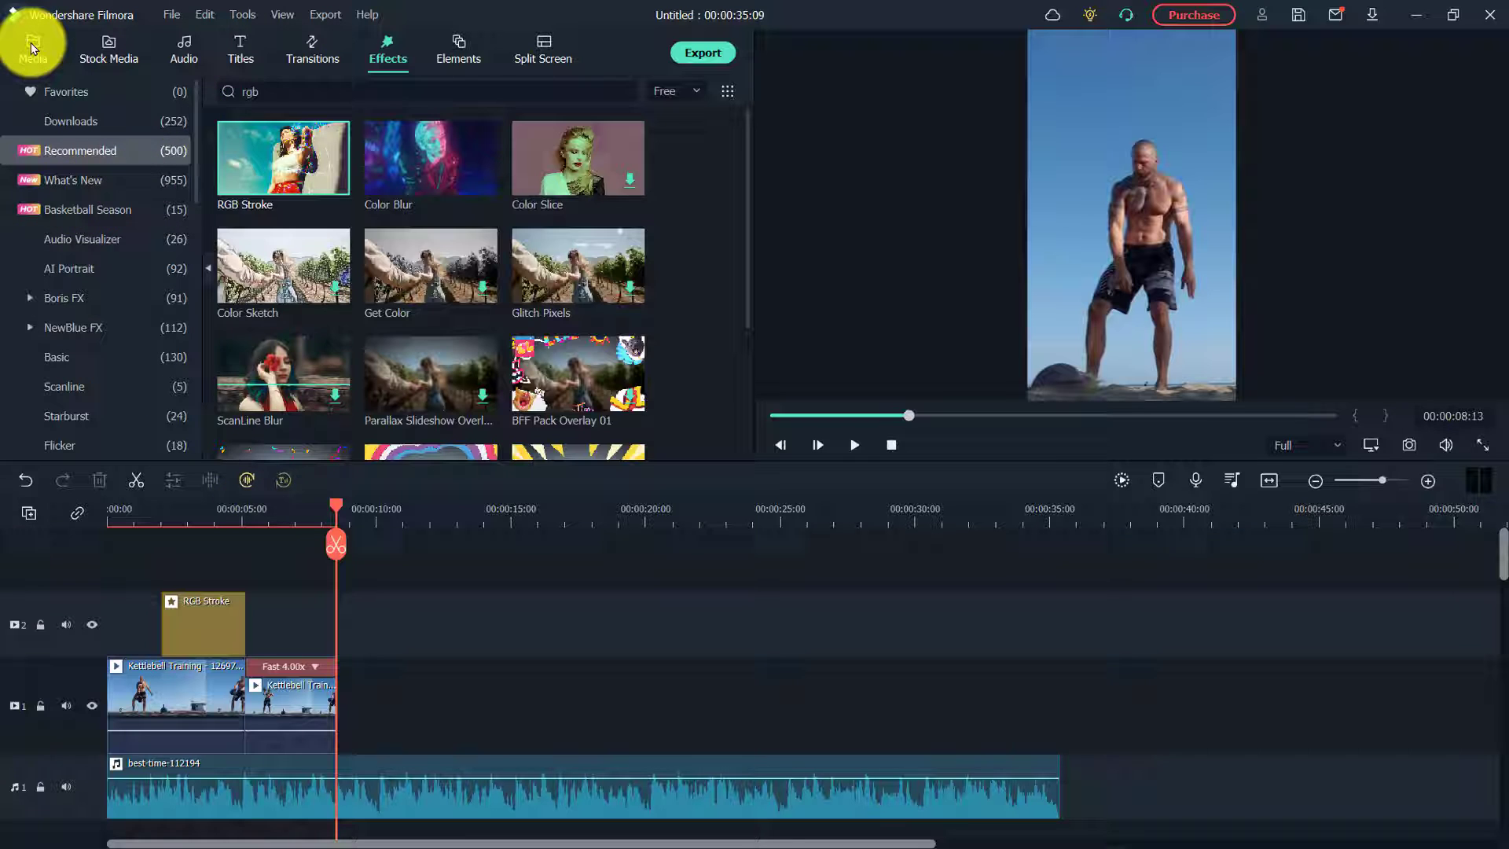
Return to the Media library to fetch the Kettlebell - 31247 beach clip
click(31, 50)
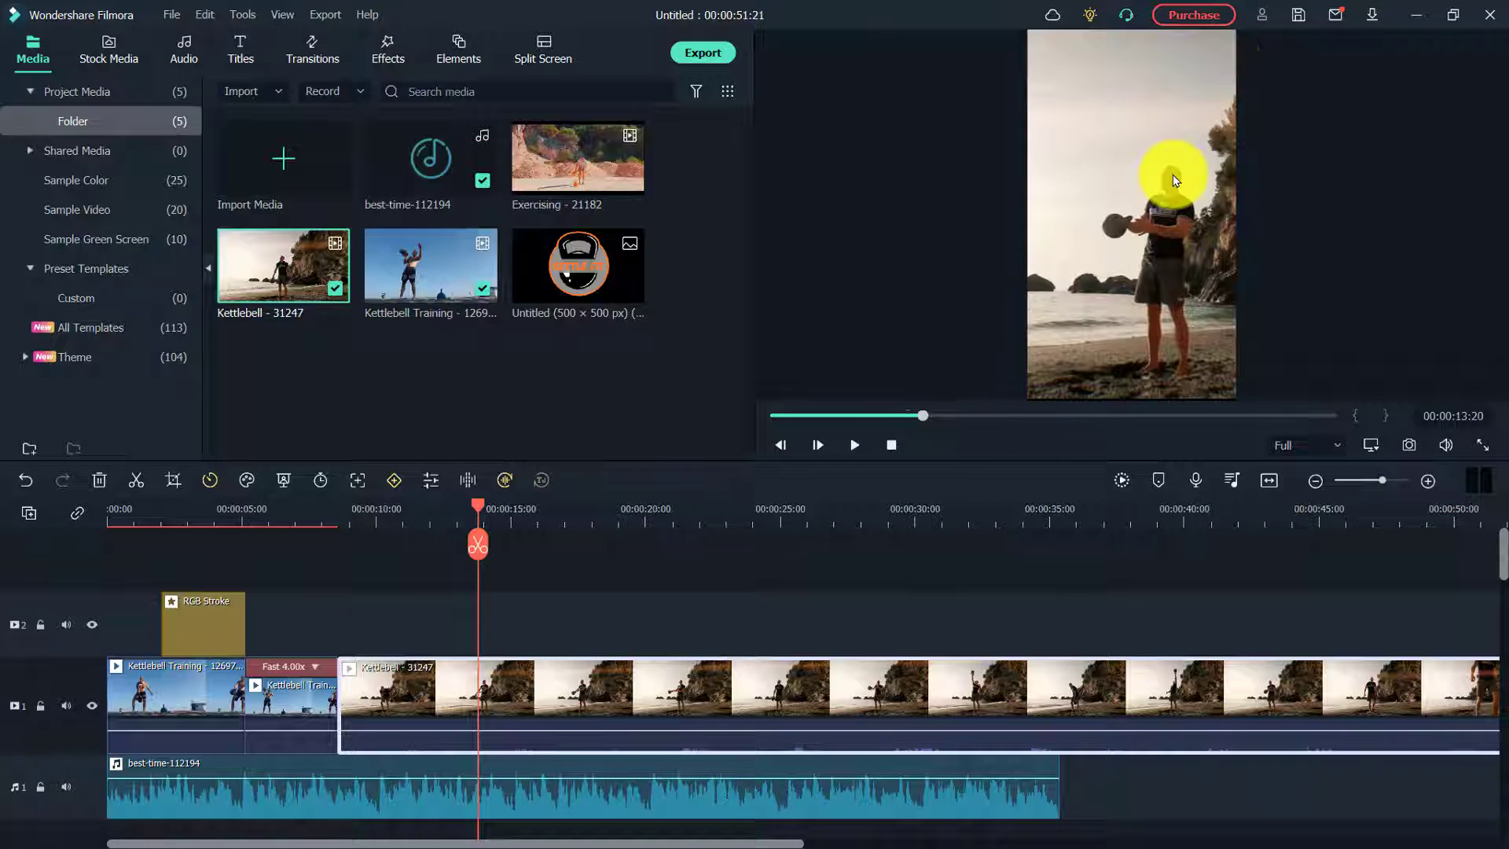
mouse_move(1053, 46)
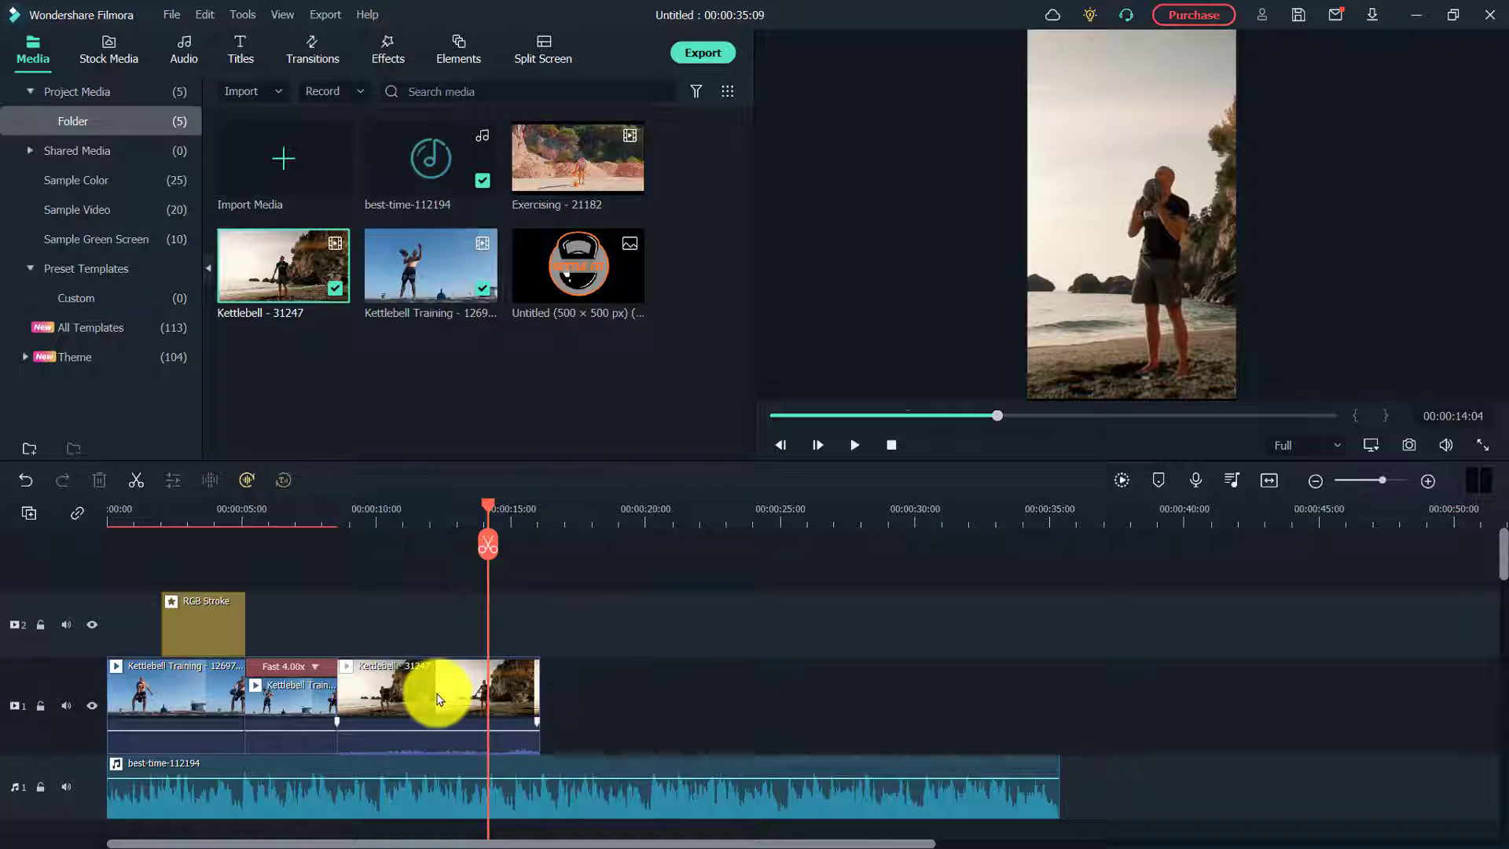
Raise the beach clip's Tone brightness in its colour adjustments and confirm
double_click(439, 693)
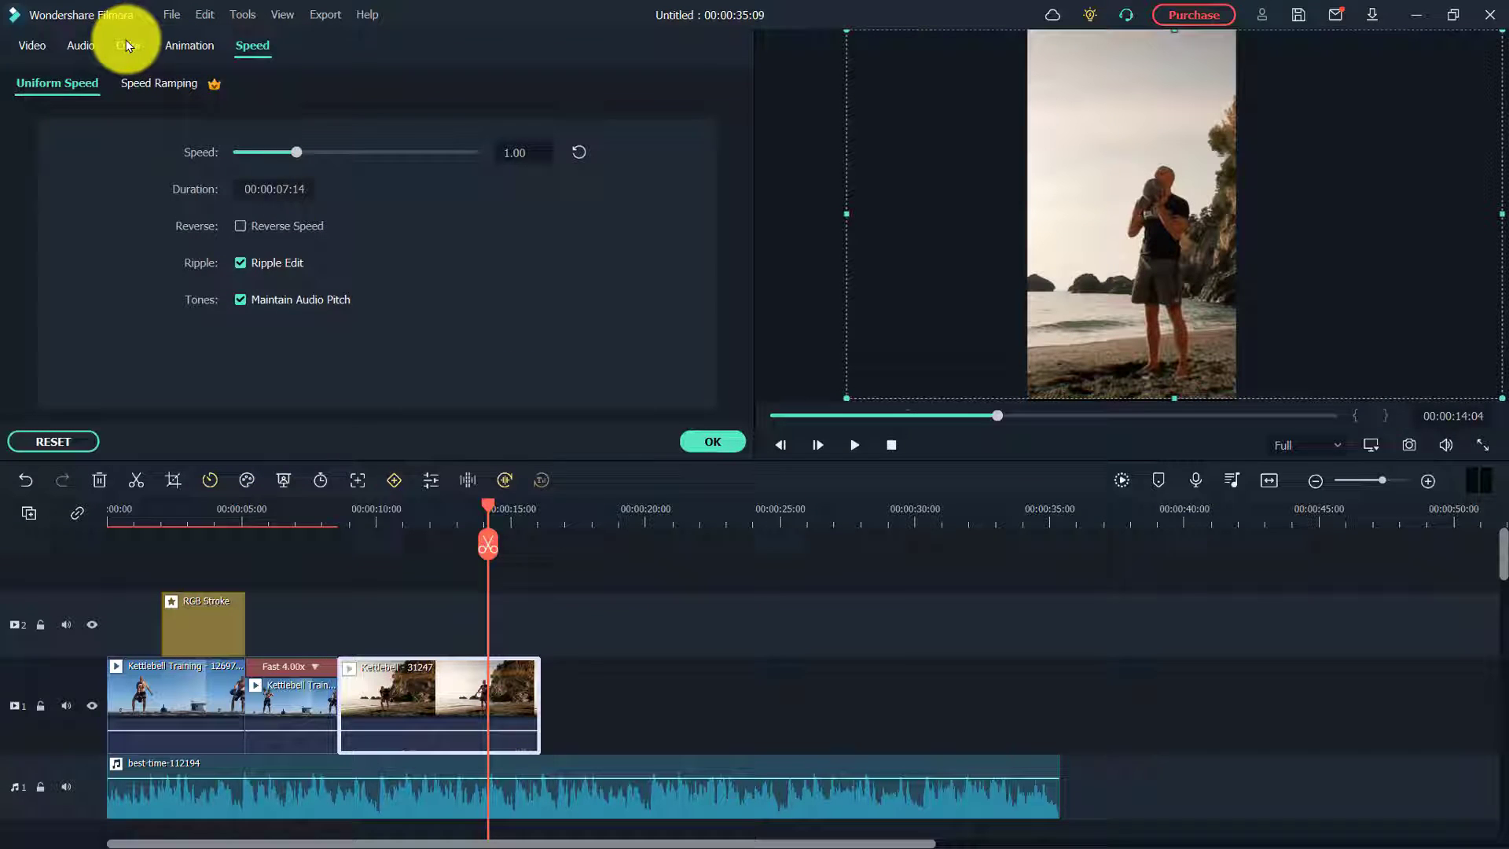
click(127, 46)
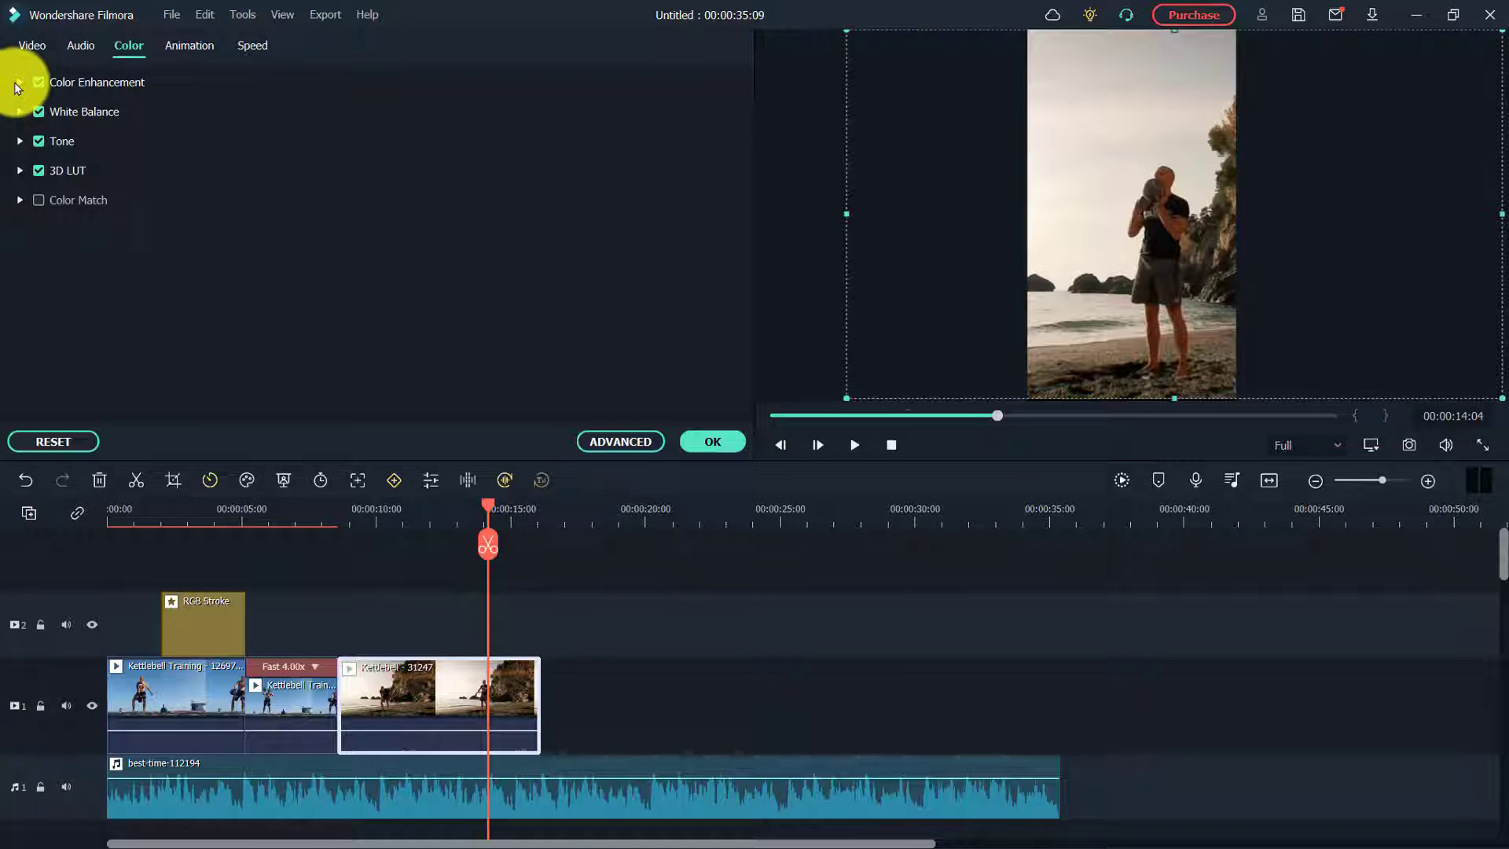
click(19, 82)
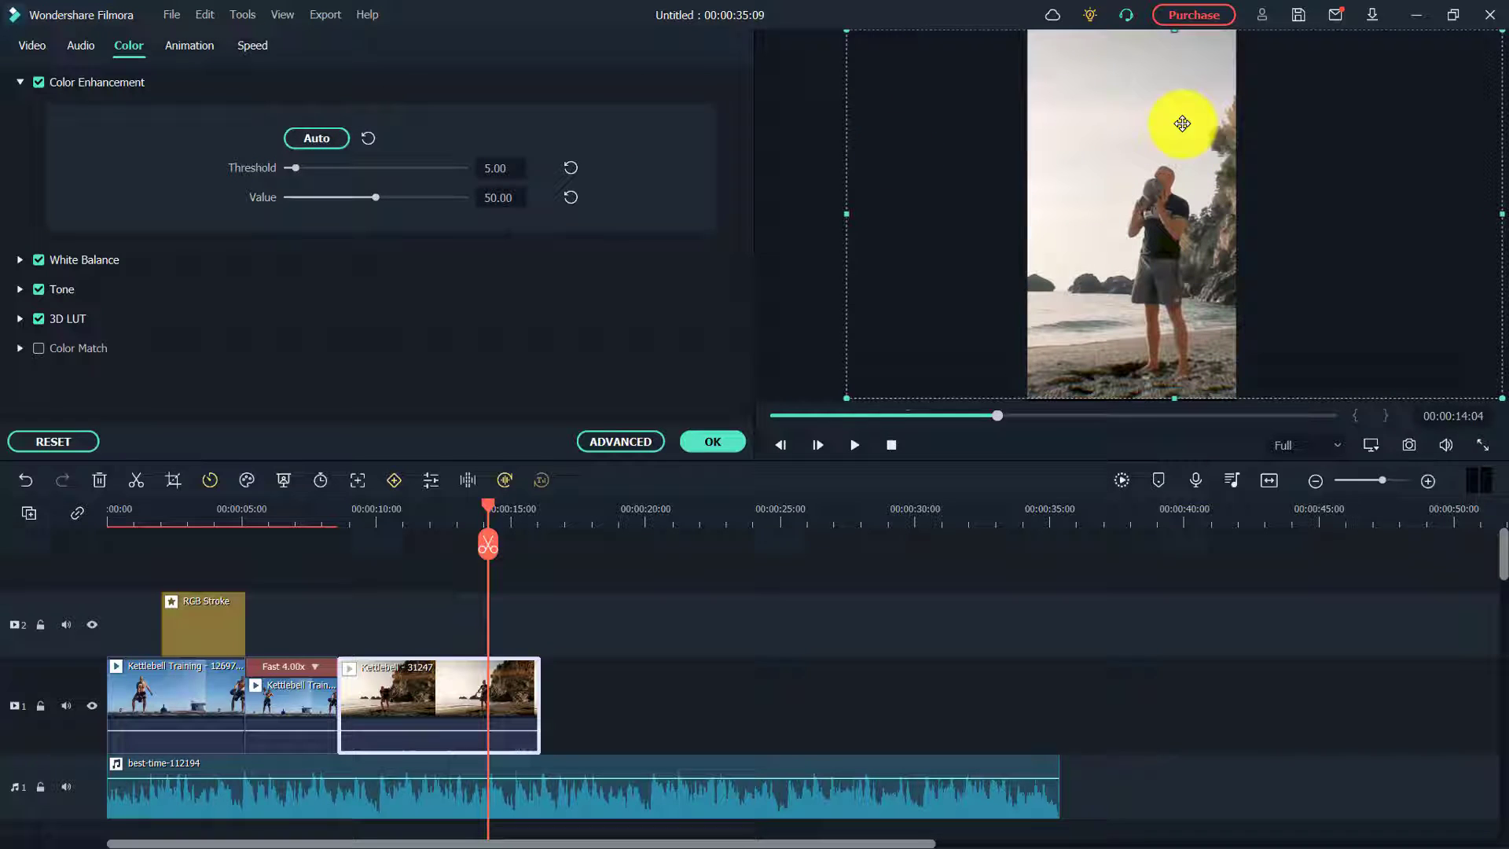
click(20, 259)
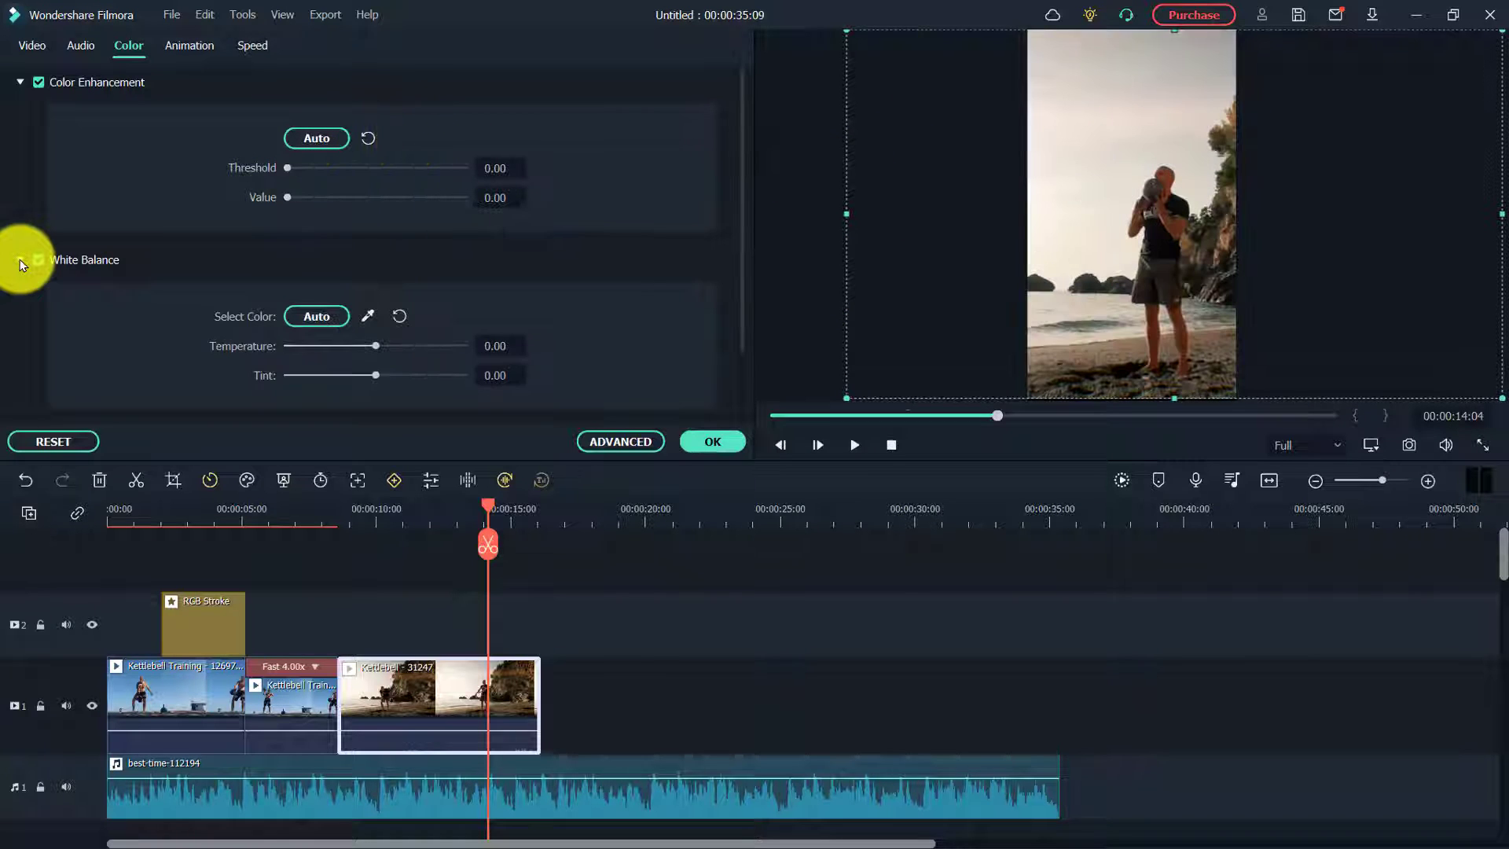
click(19, 260)
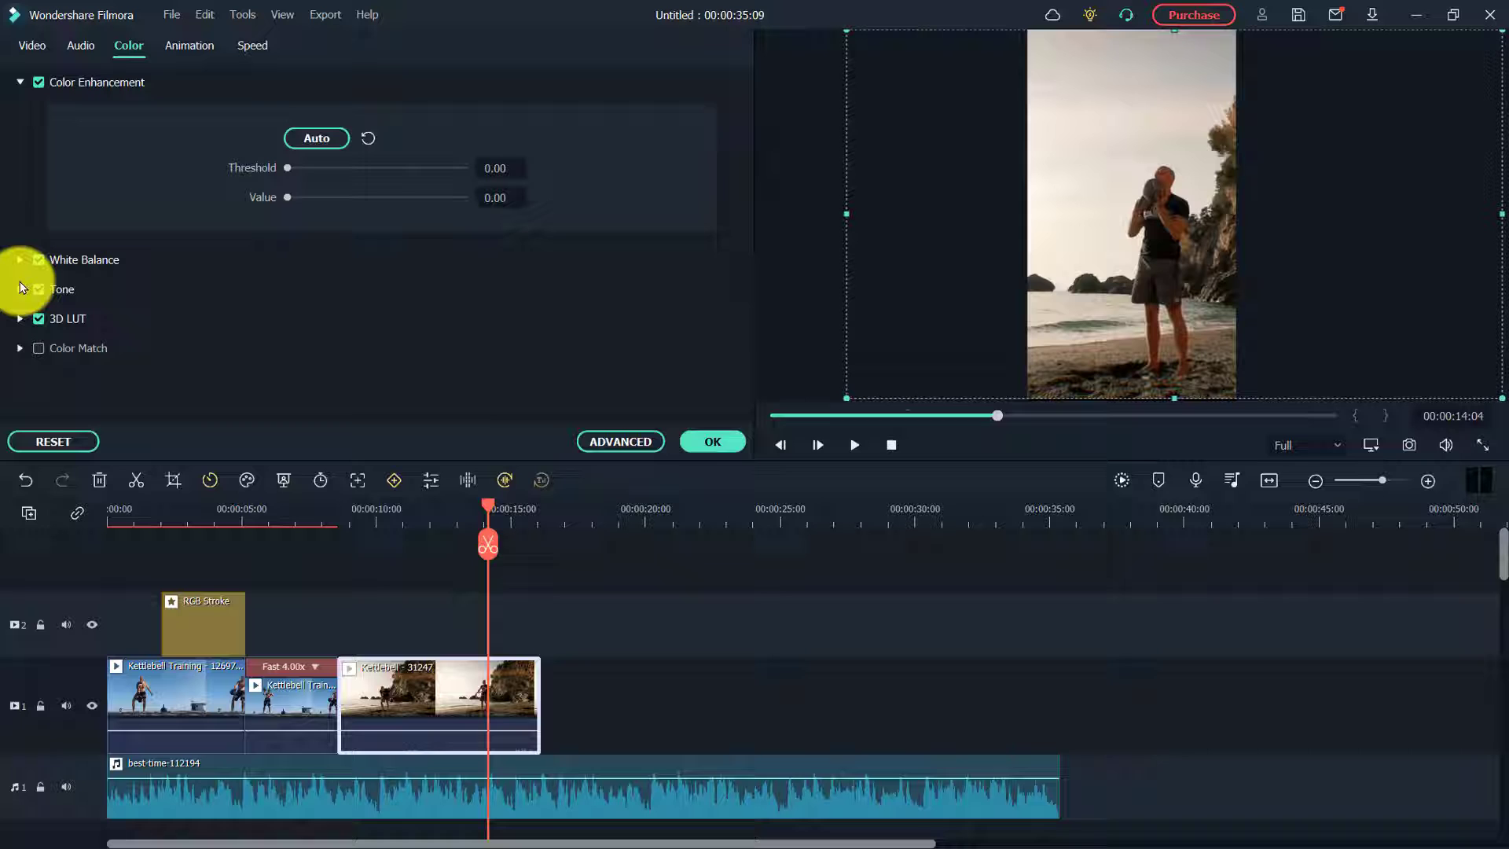
click(19, 289)
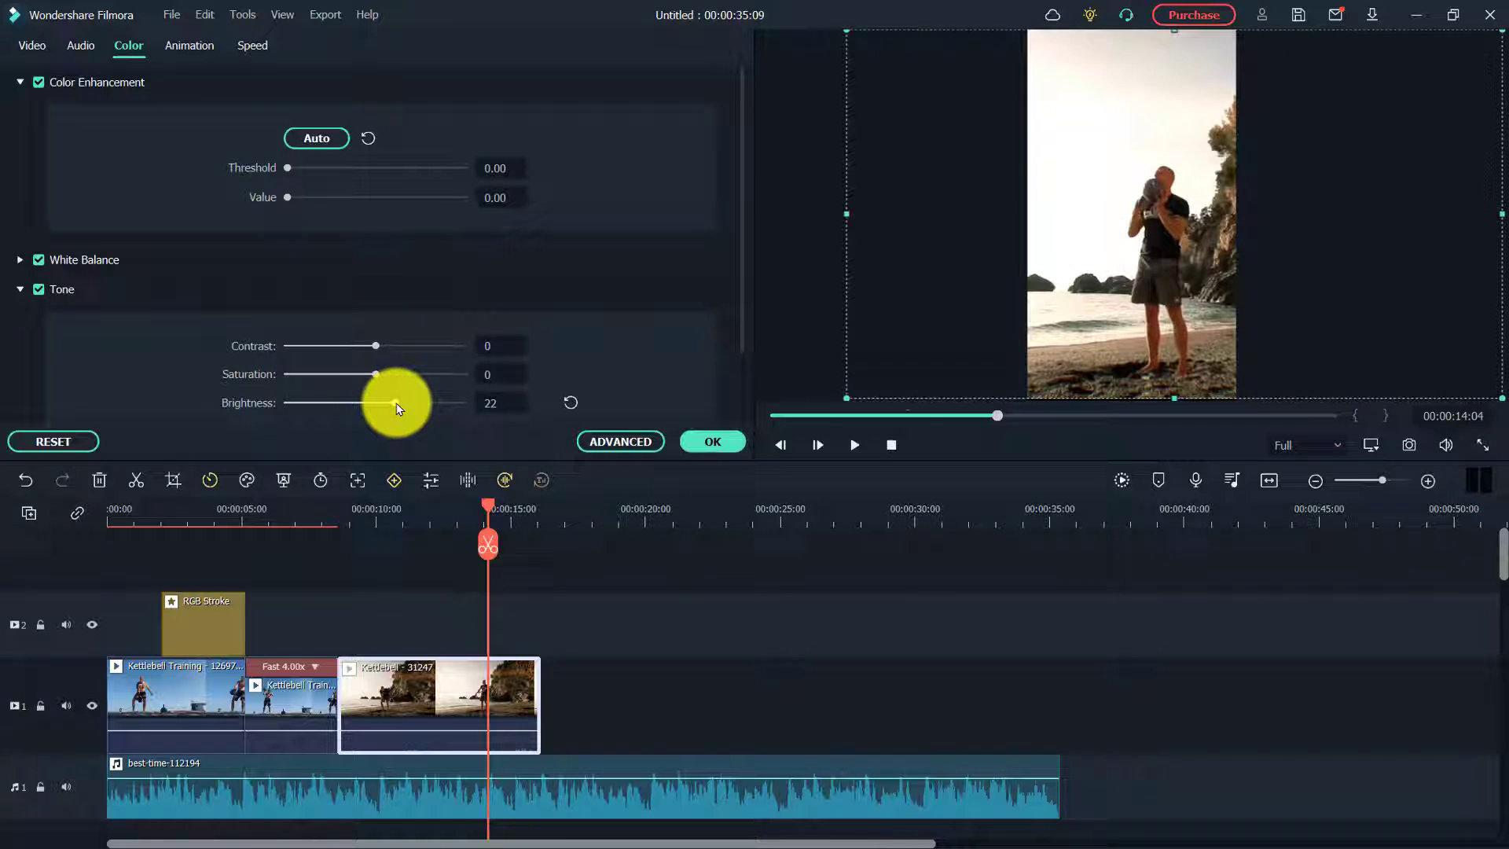
click(712, 442)
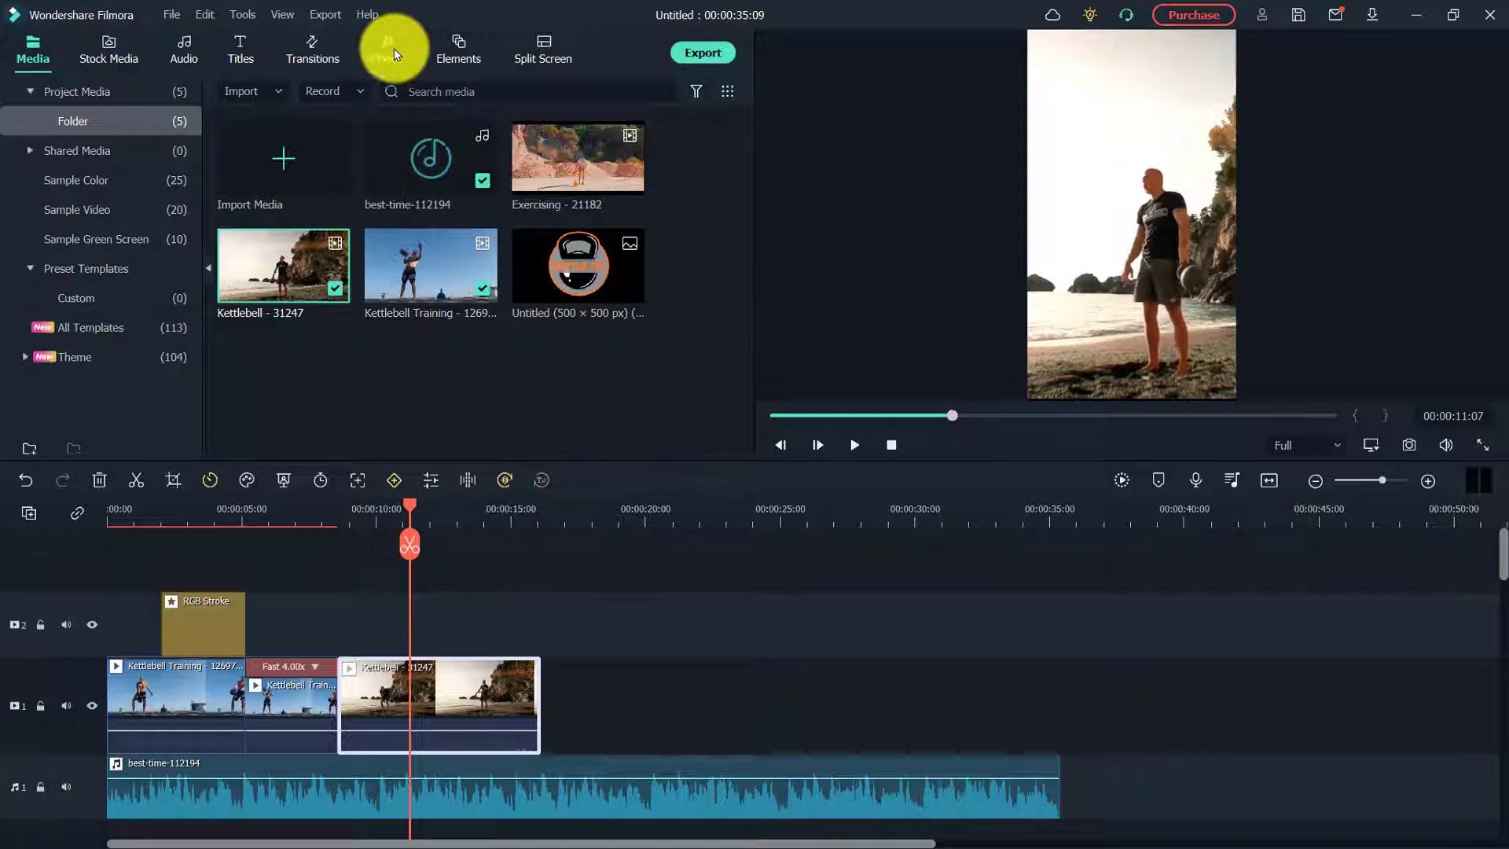
Search 'chromat' and overlay Chromatic Aberration on track 2 above the beach clip
click(387, 50)
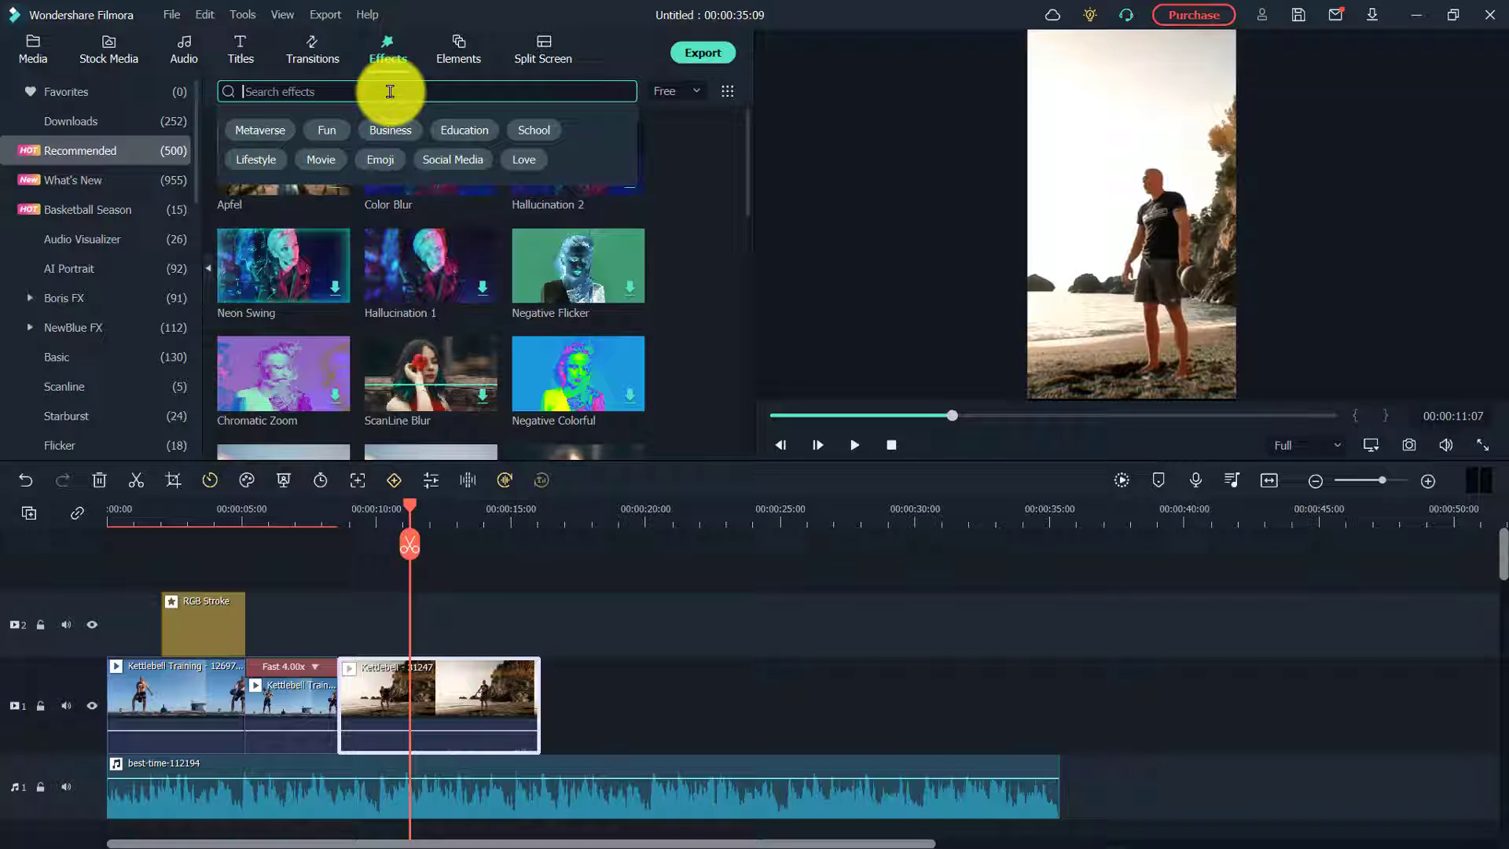
text(chromatic)
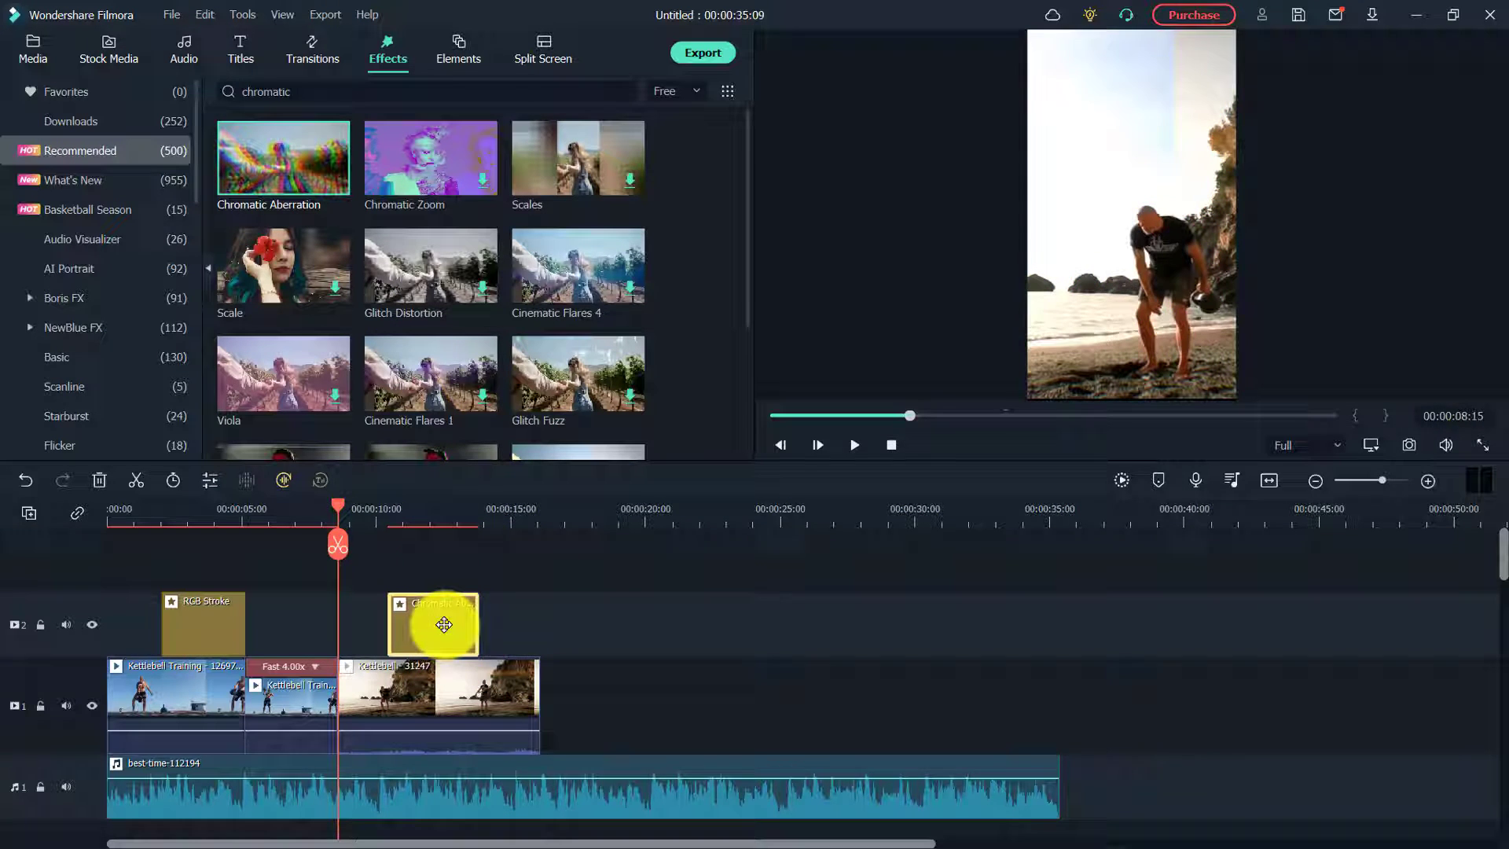
click(852, 445)
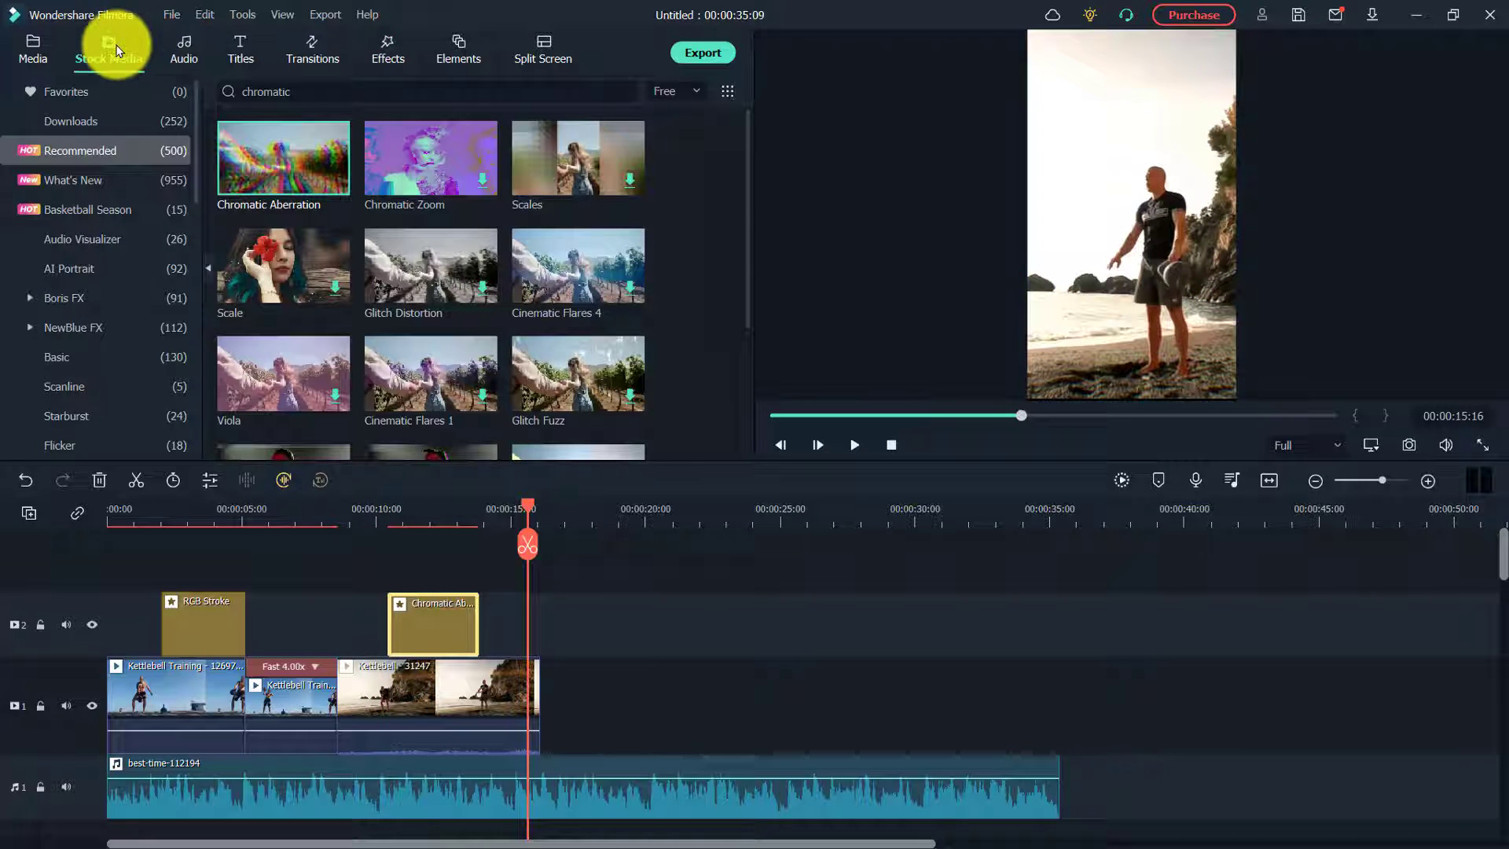
click(31, 50)
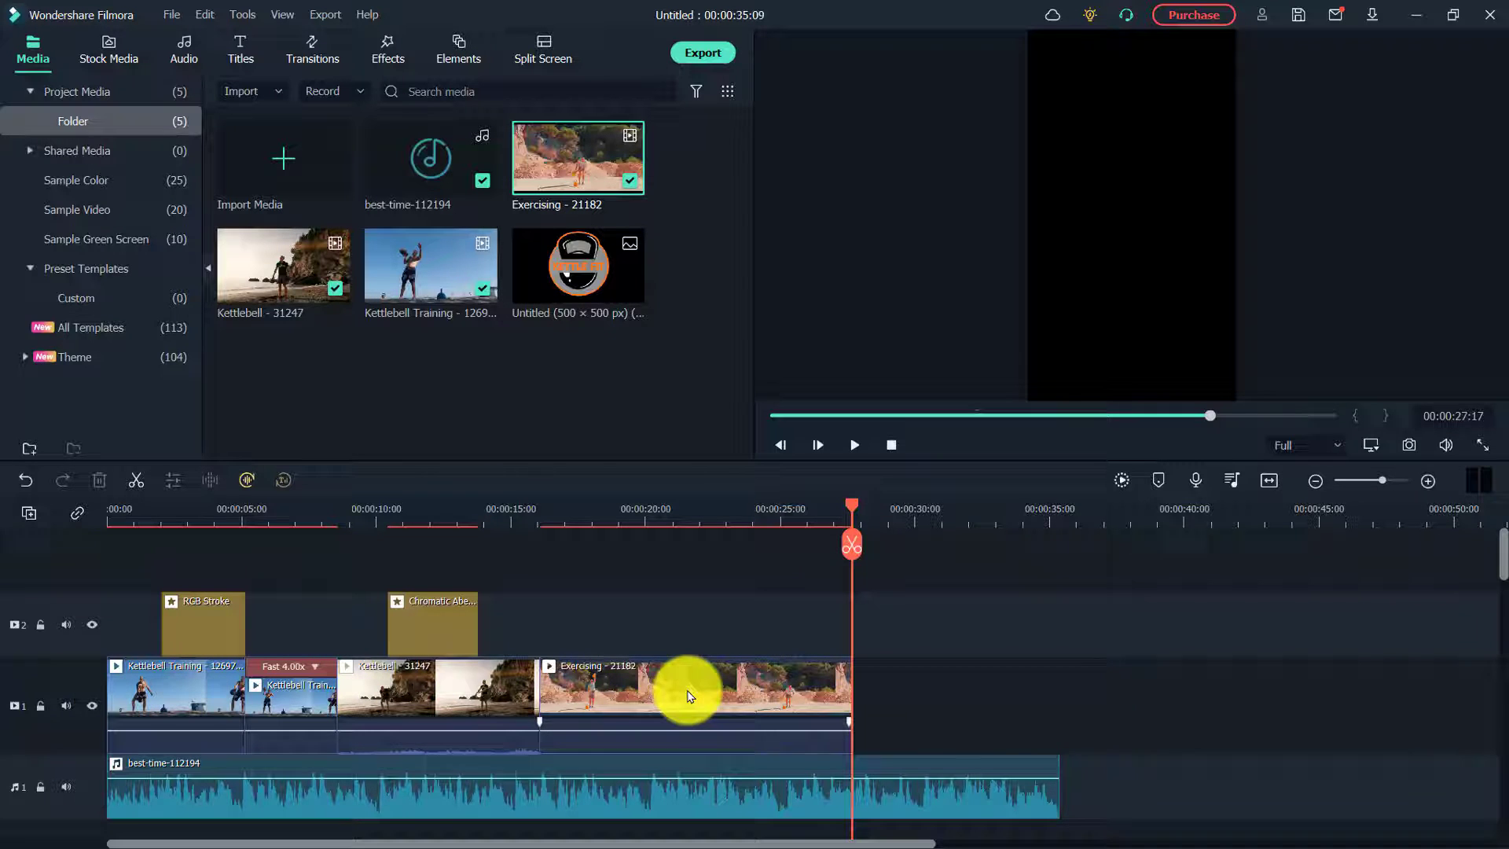
Select the added Exercising - 21182 clip and bring up the beach clip's options
click(438, 694)
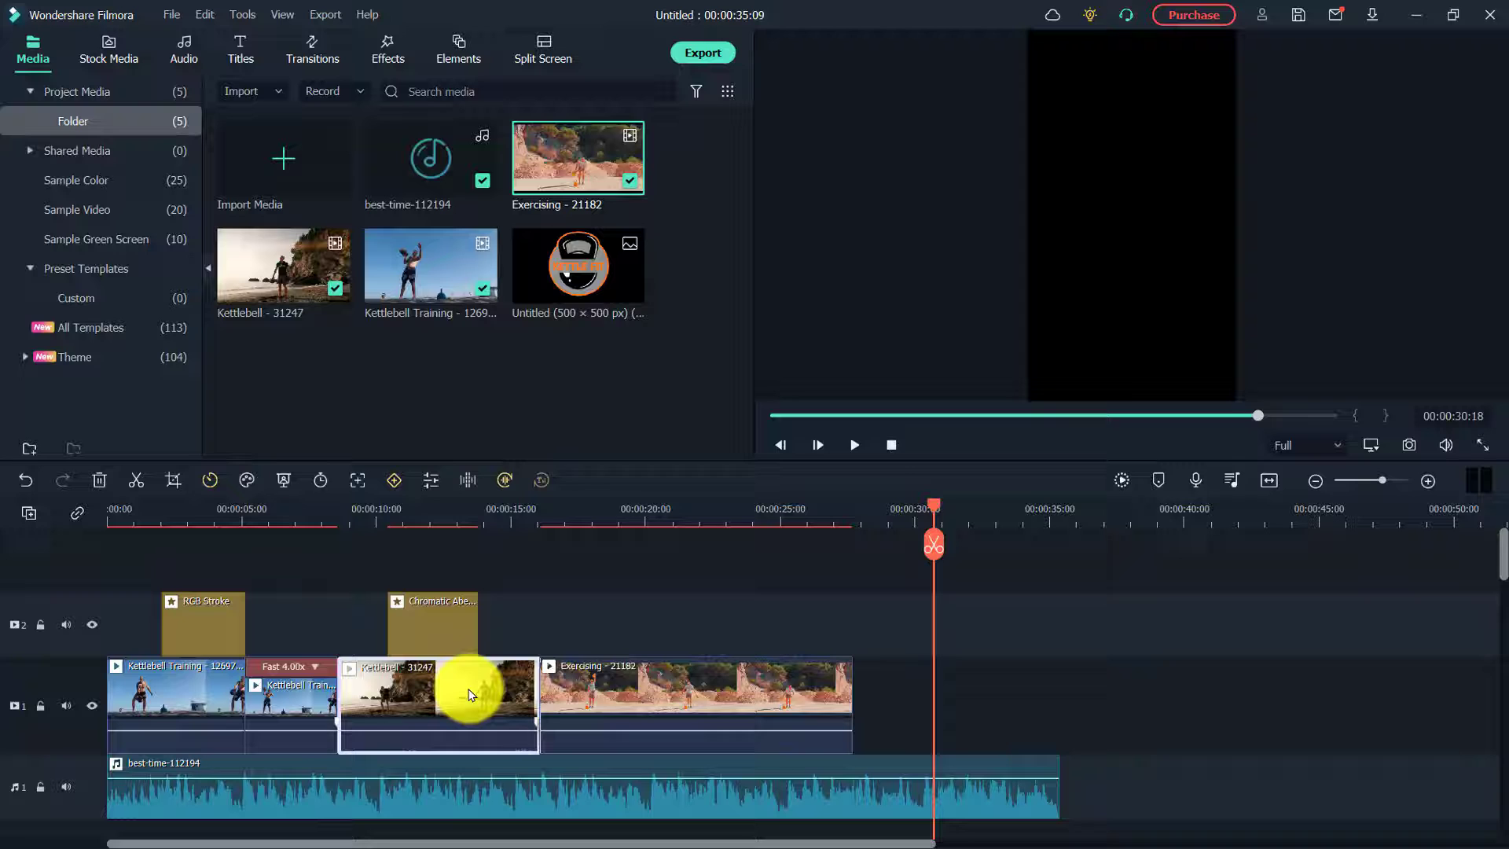
right_click(470, 694)
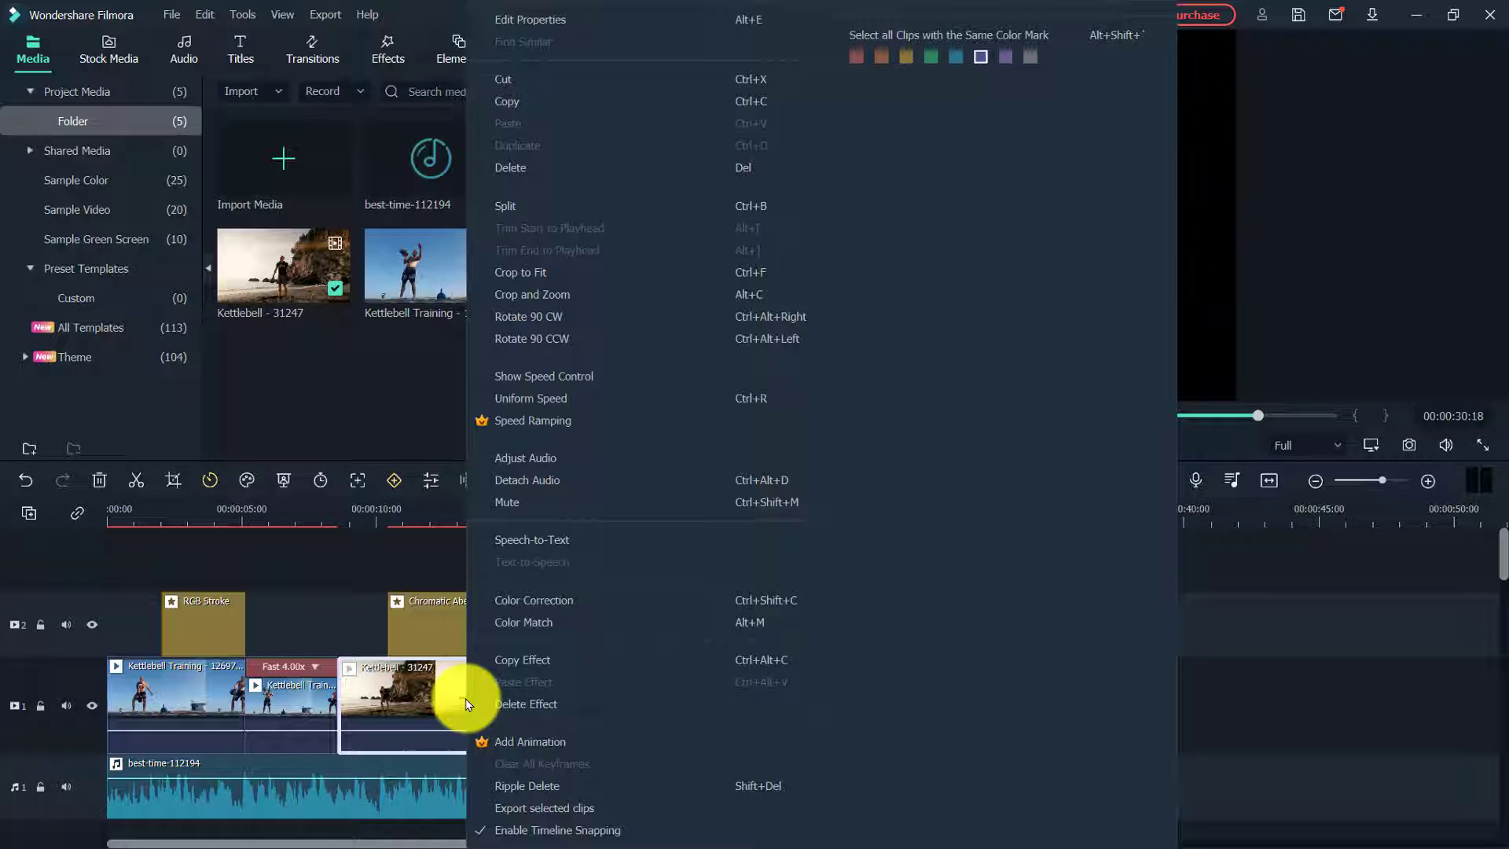
mouse_move(525, 458)
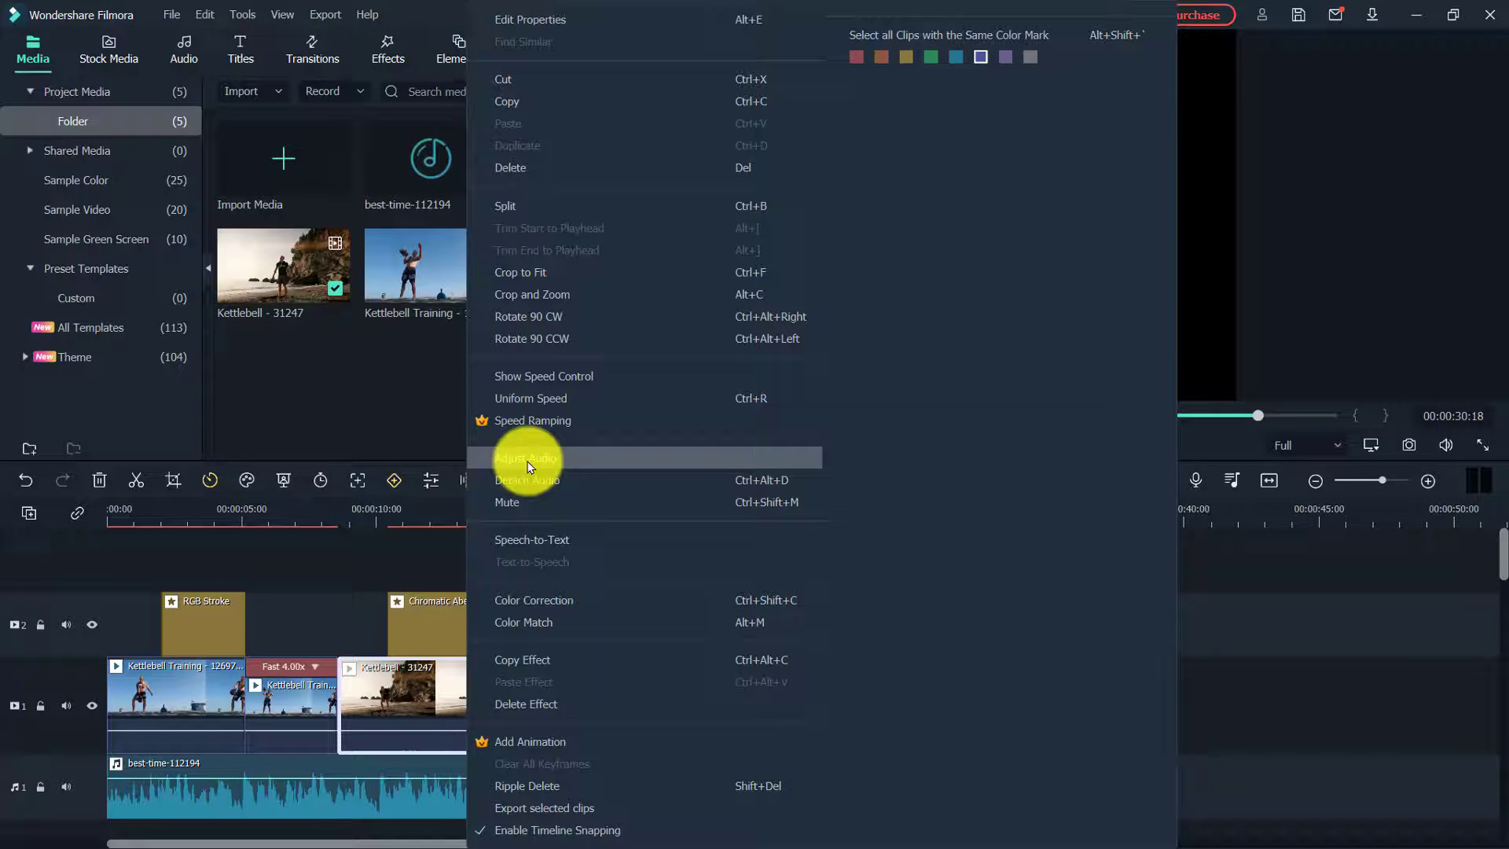
mouse_move(568, 481)
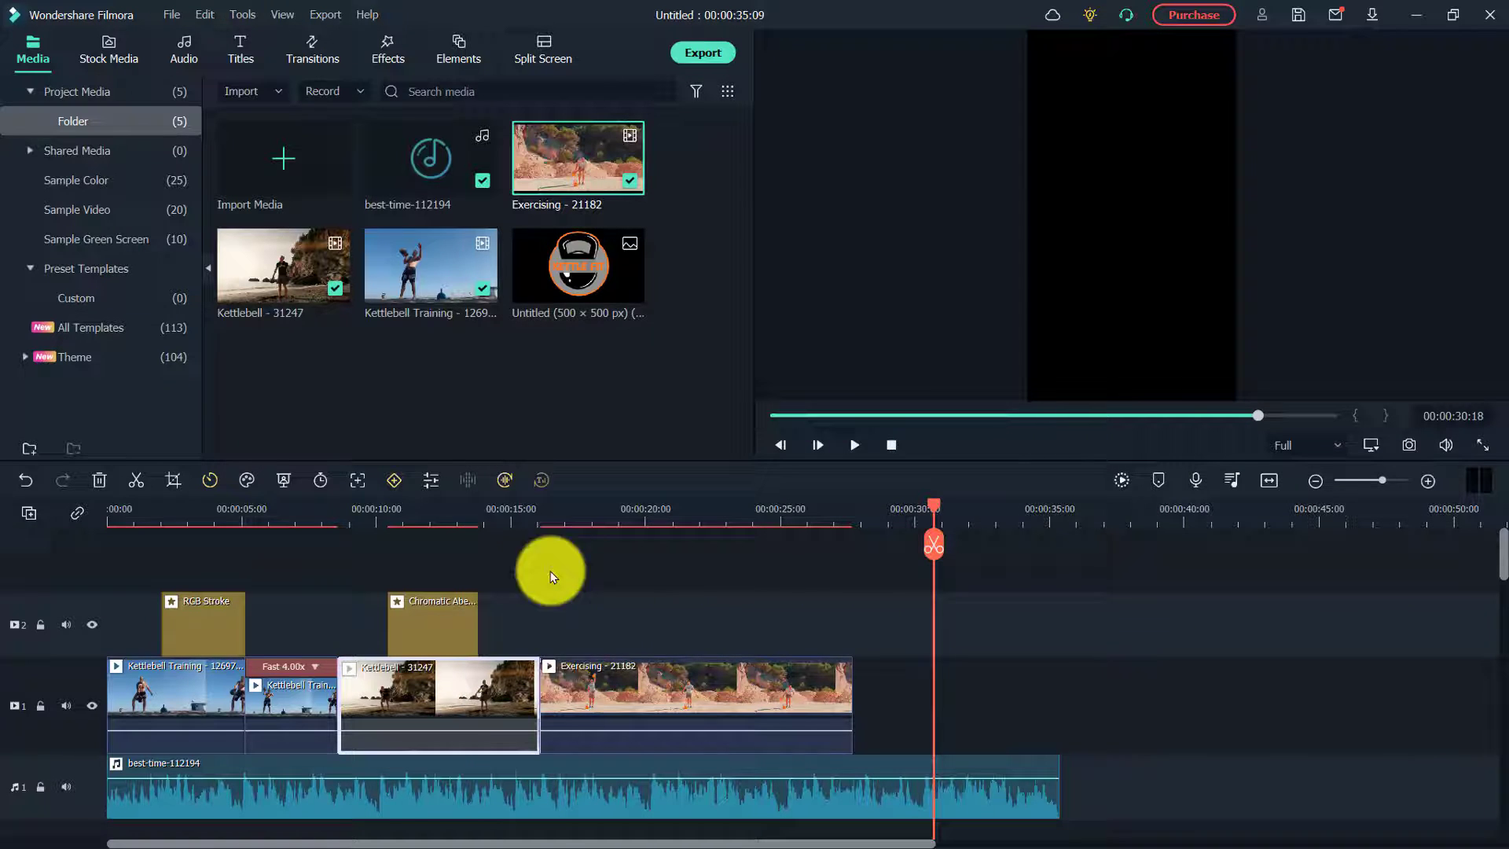
mouse_move(830, 654)
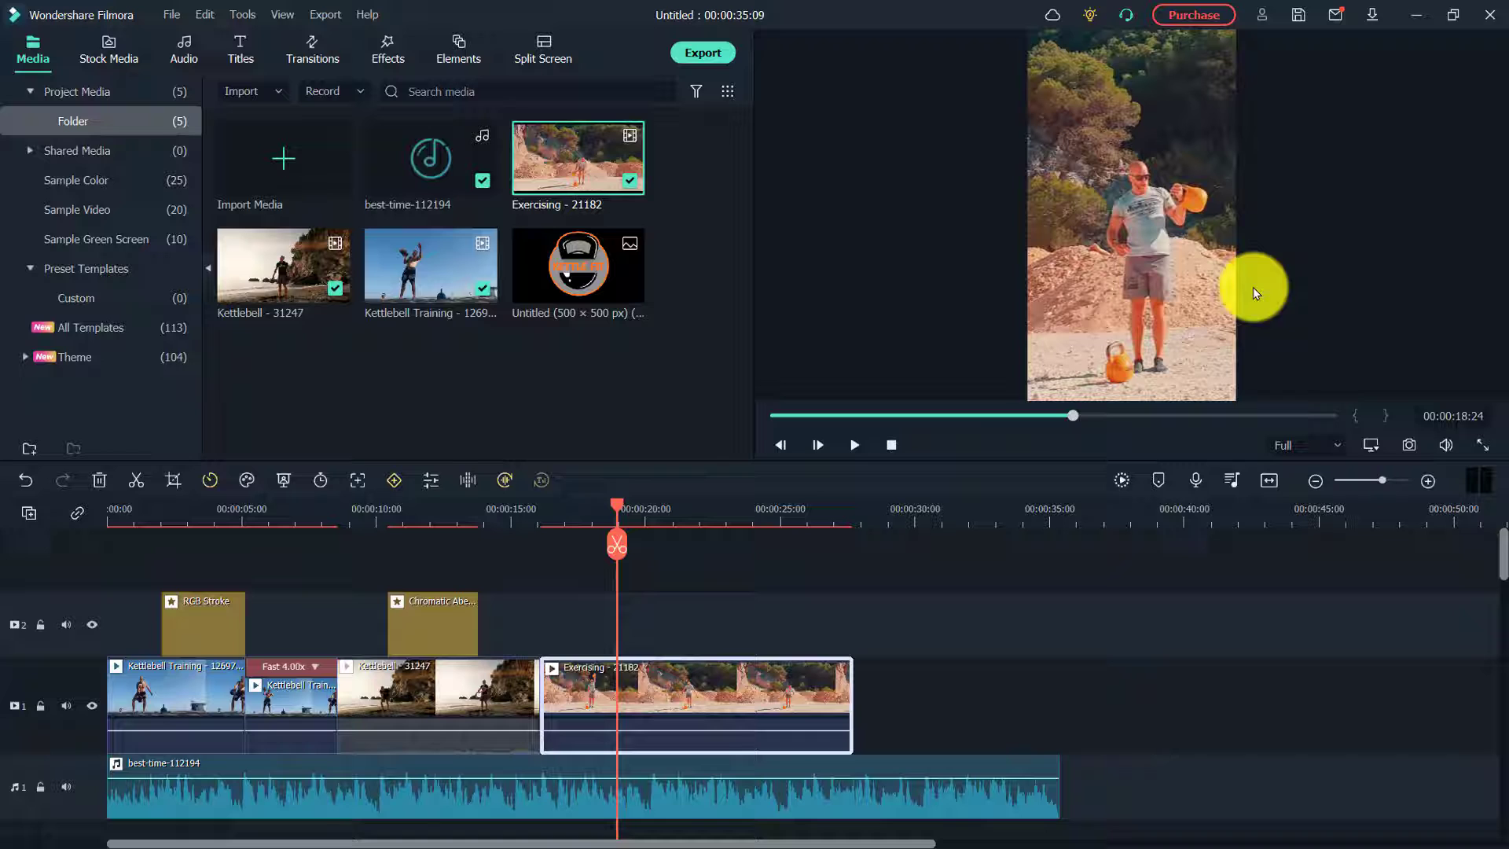
Search 'colorful' and place Colorful Flicker above the Exercising - 21182 clip
click(387, 50)
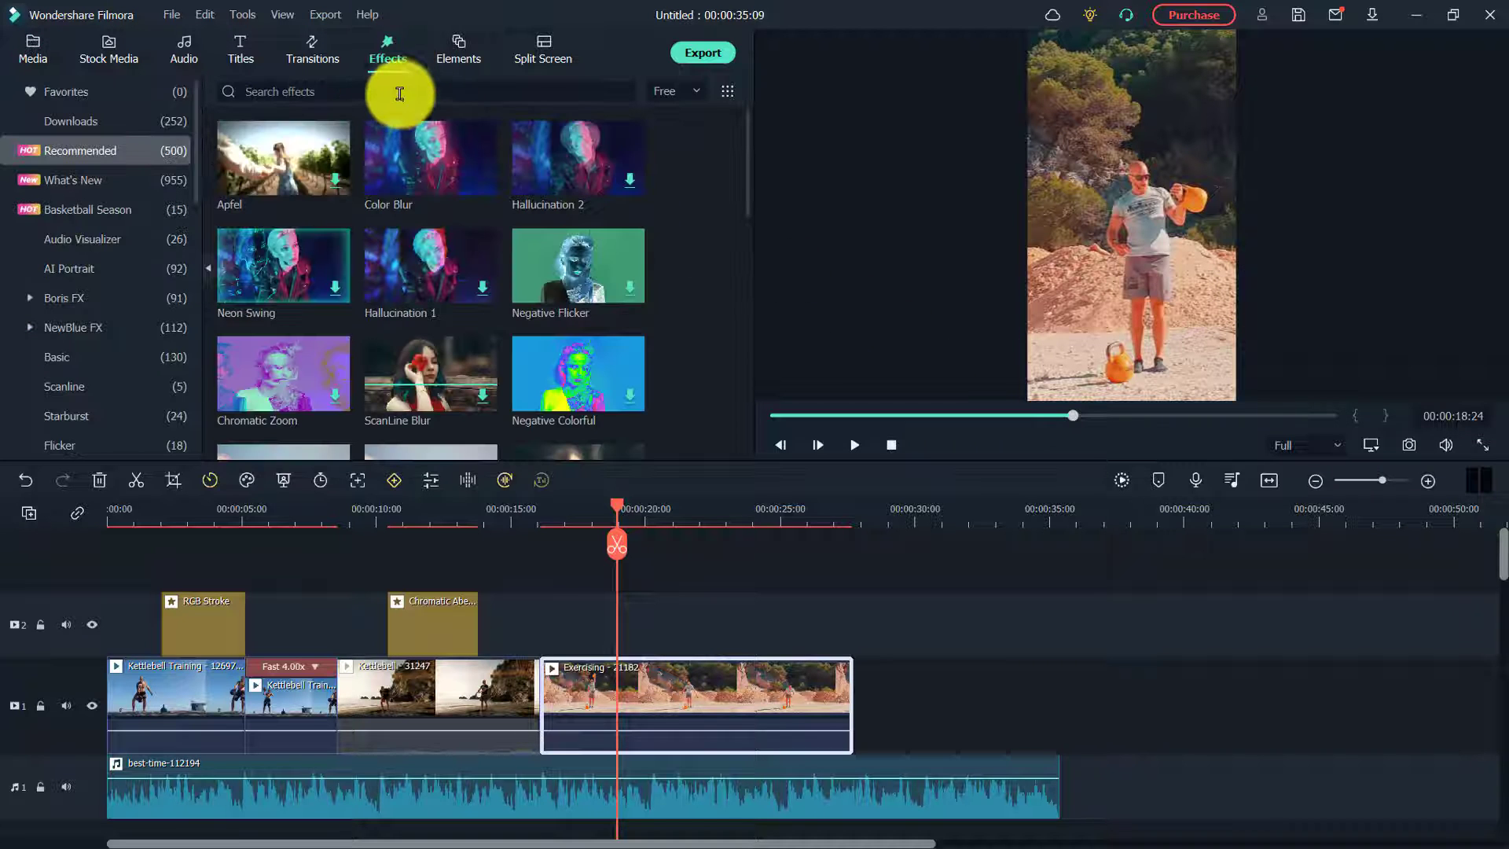
text(colorful)
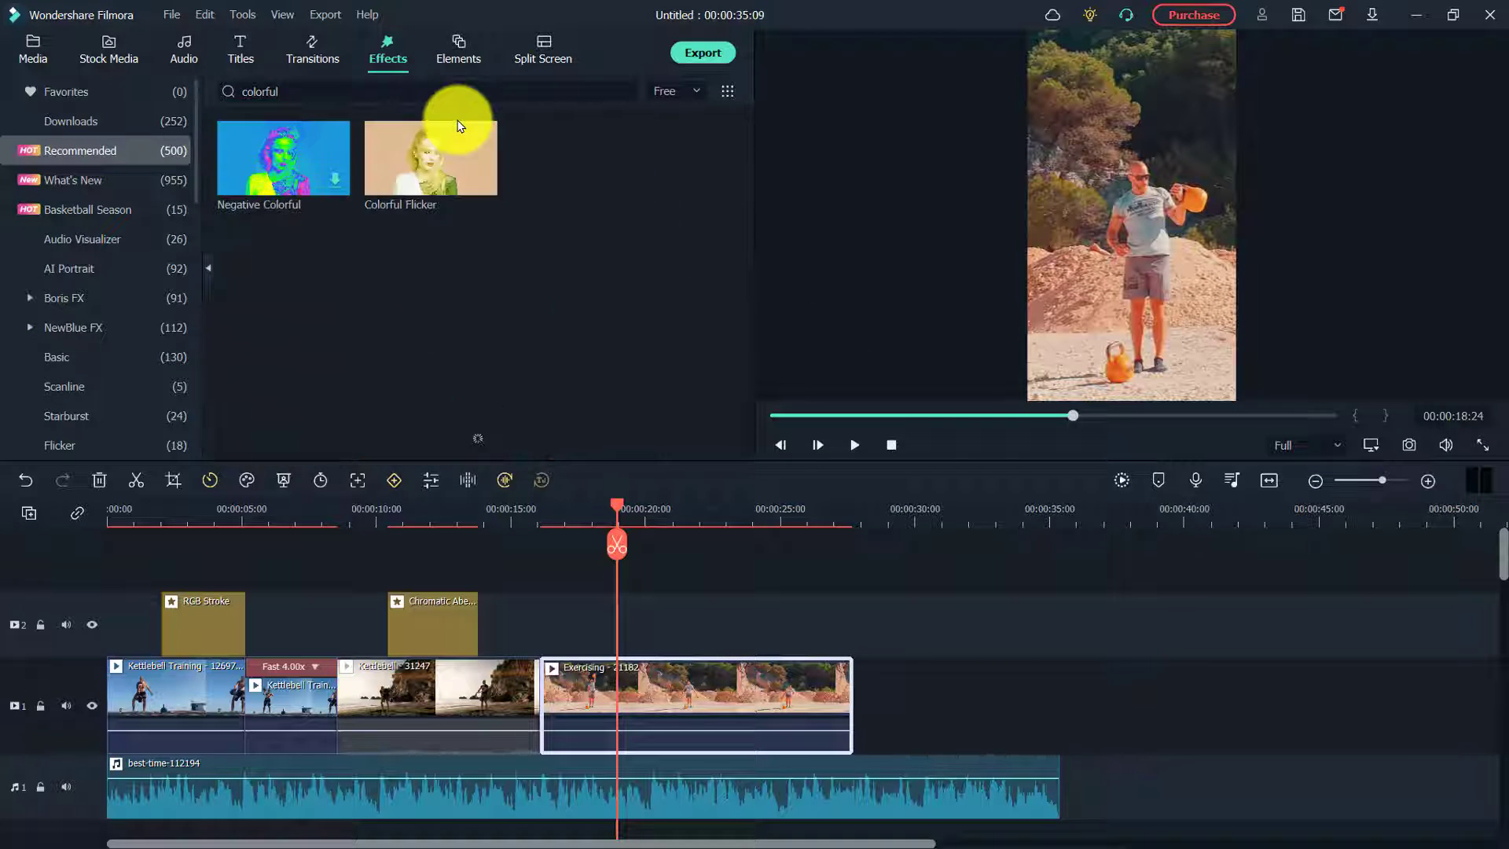
mouse_move(445, 183)
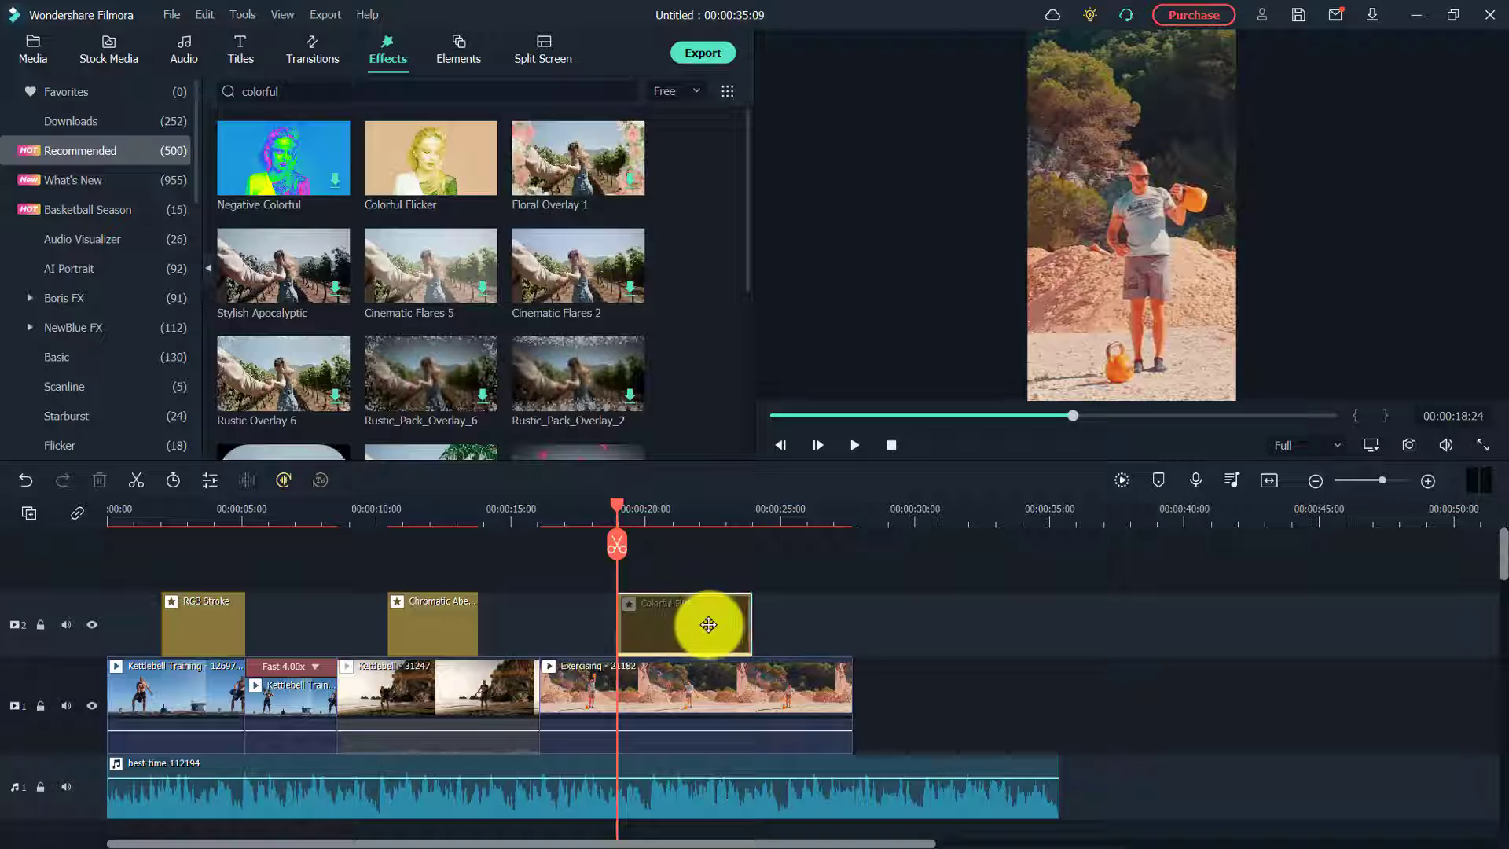
click(852, 443)
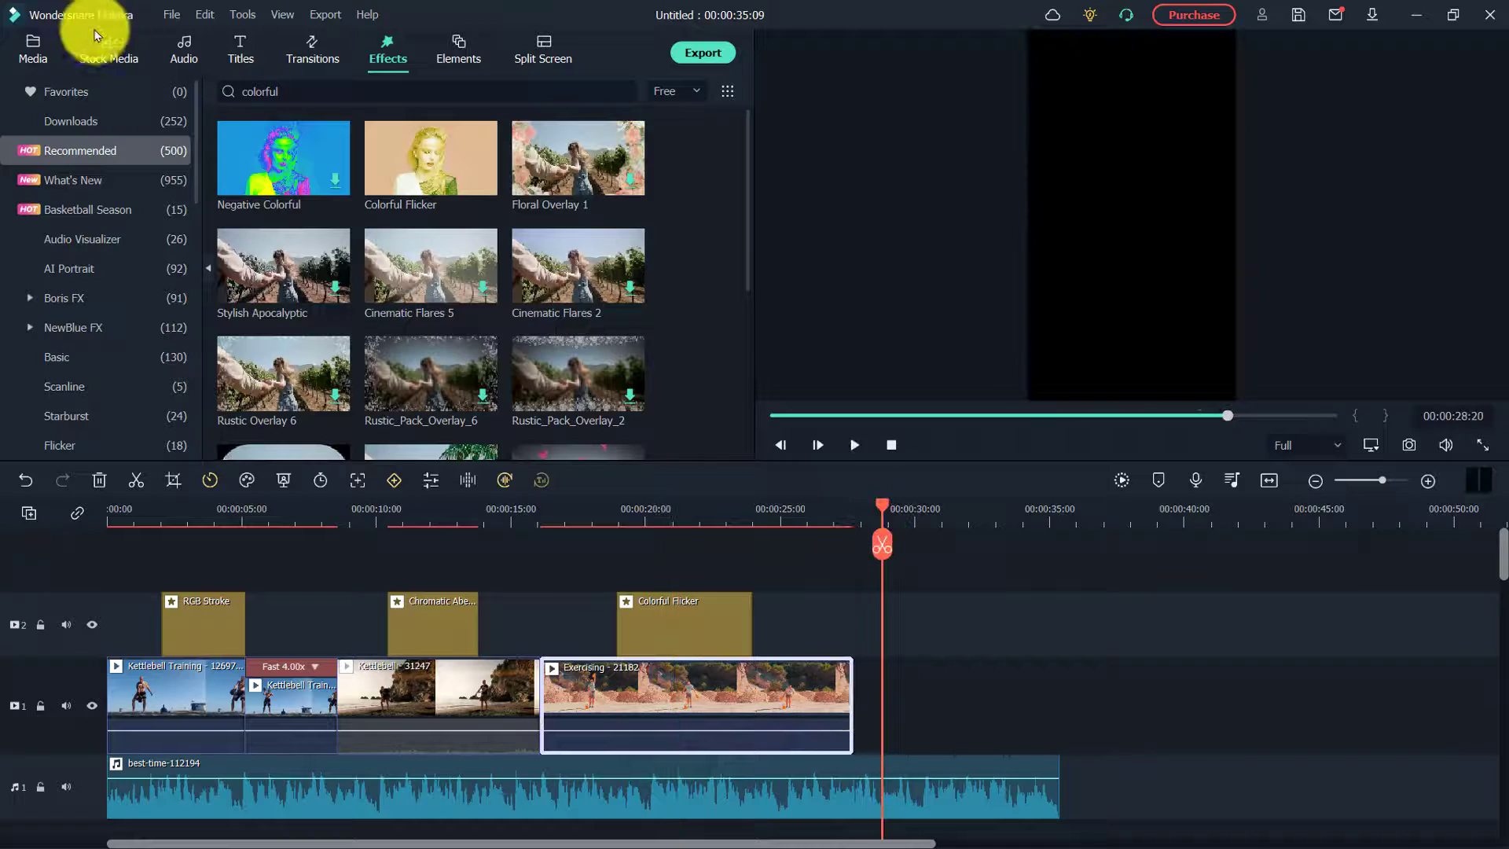
Append the Kettle Fit logo after the Exercising clip and apply the Vortex In animation
click(32, 49)
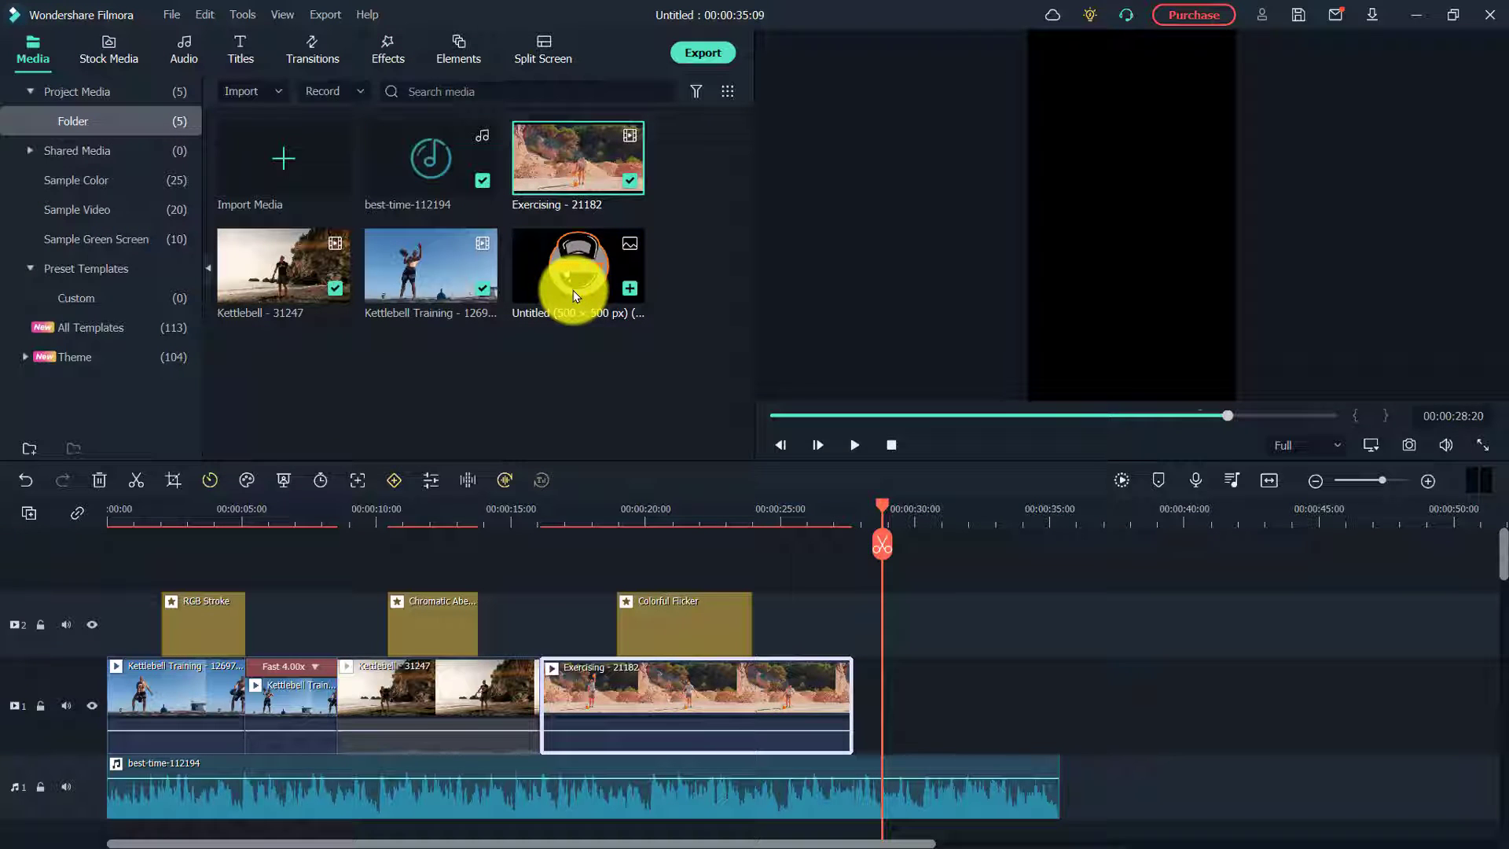
drag(572, 264, 933, 684)
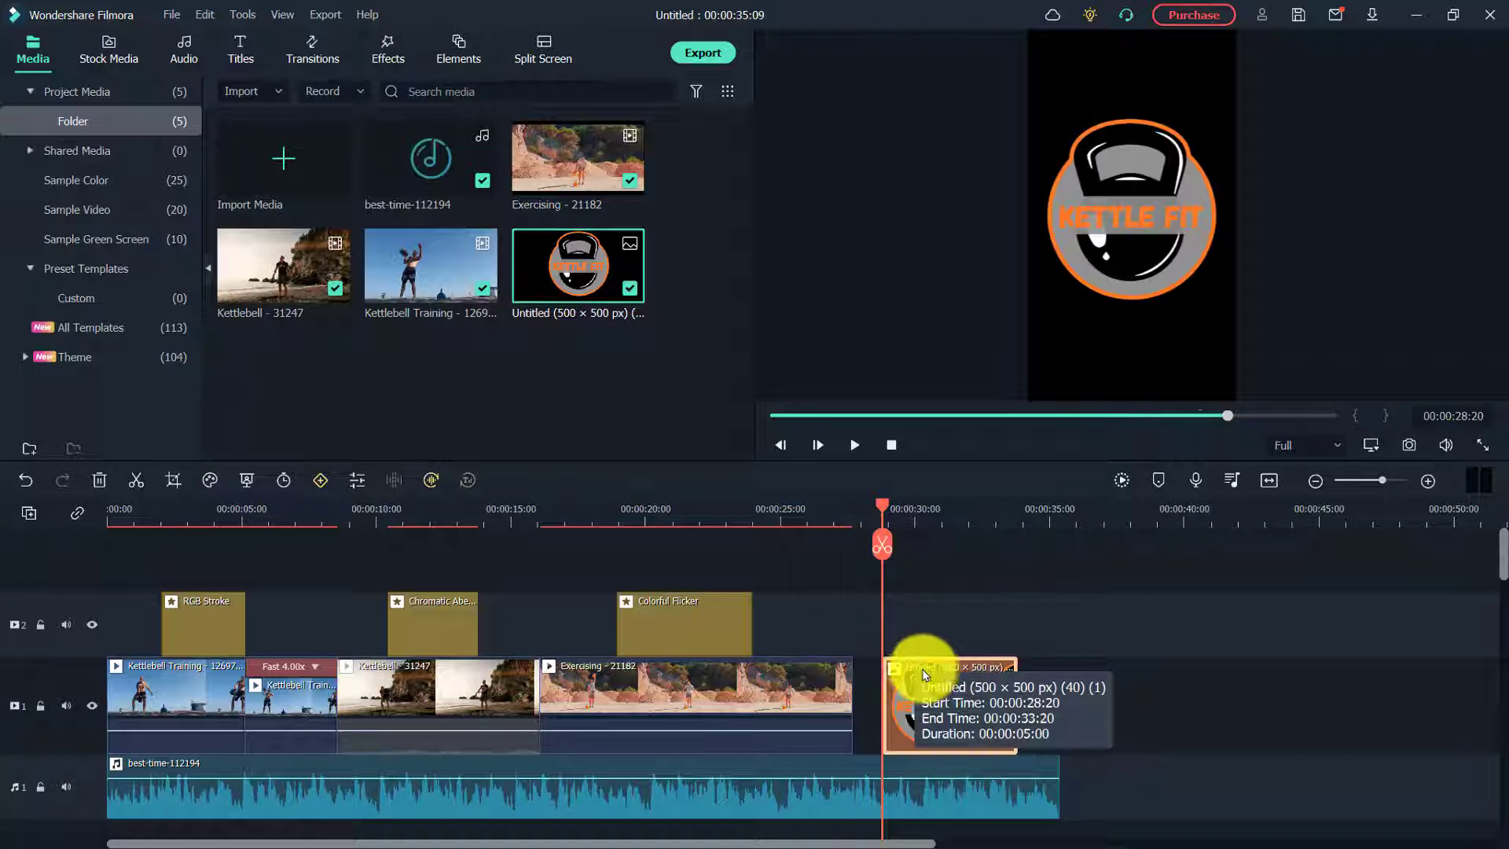
click(951, 688)
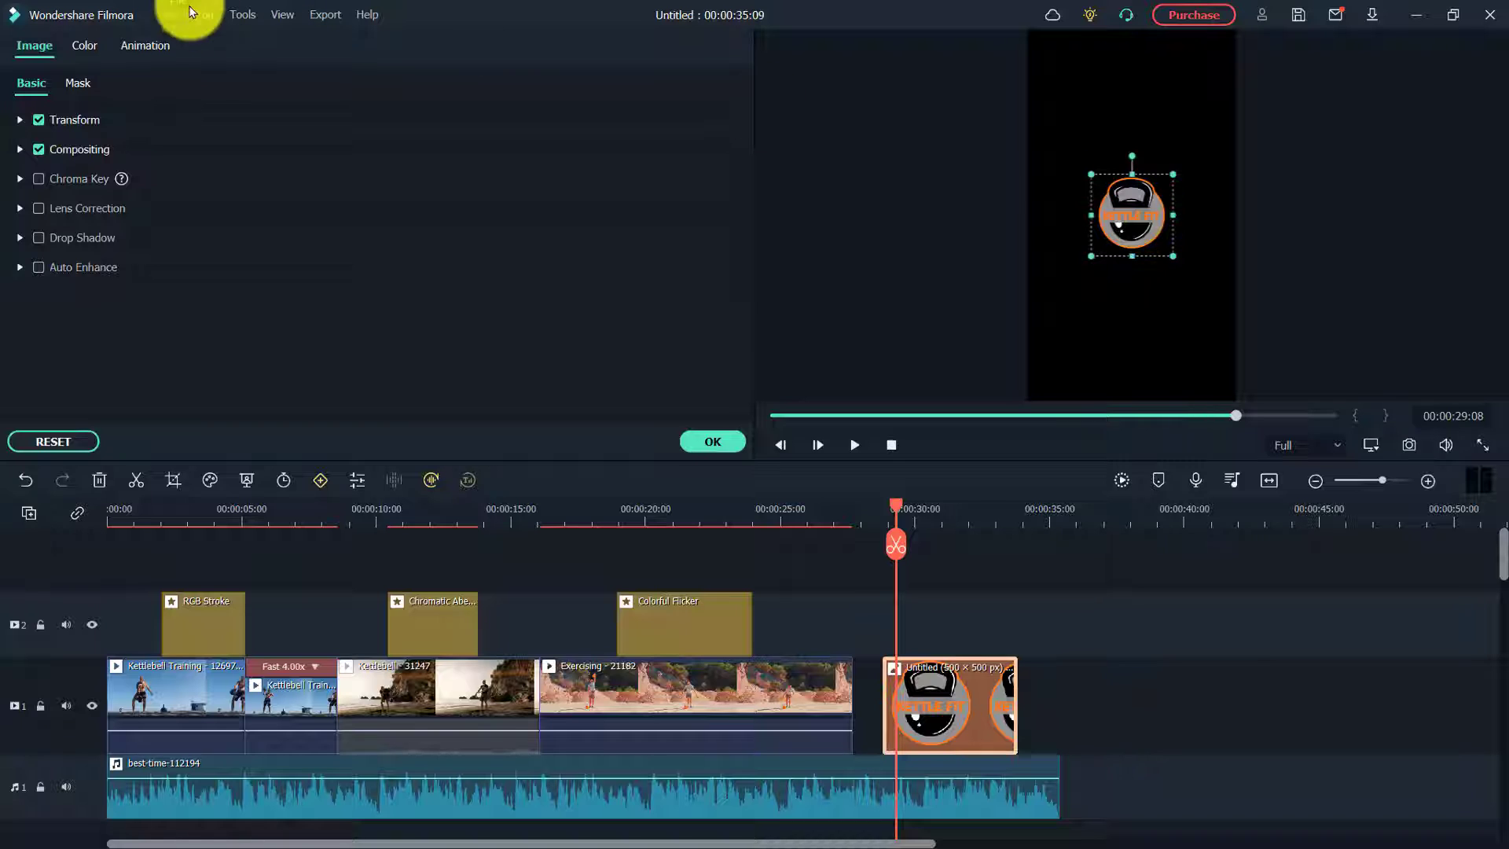
click(145, 46)
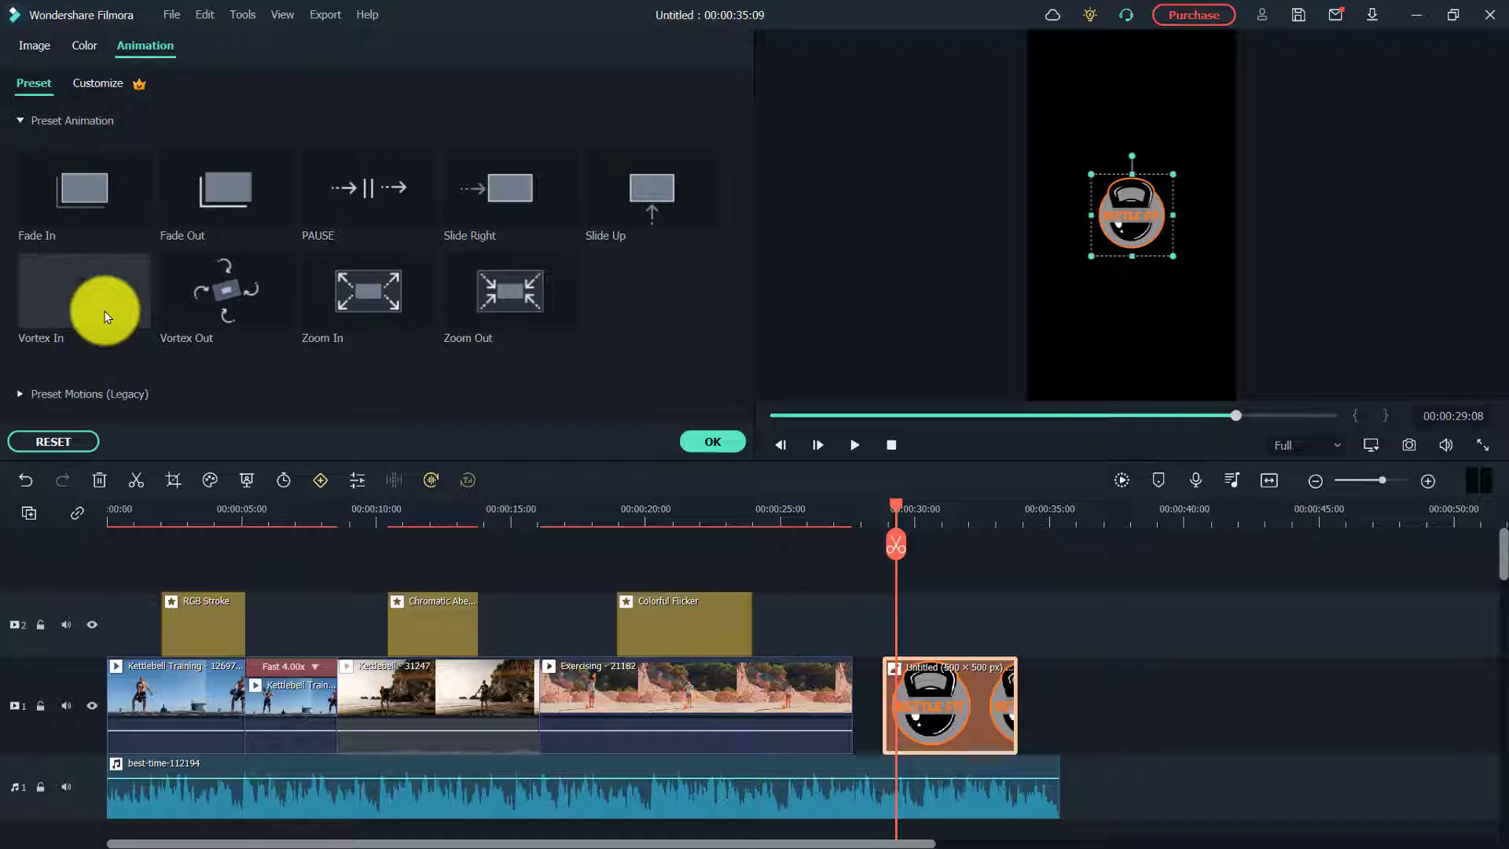
click(83, 291)
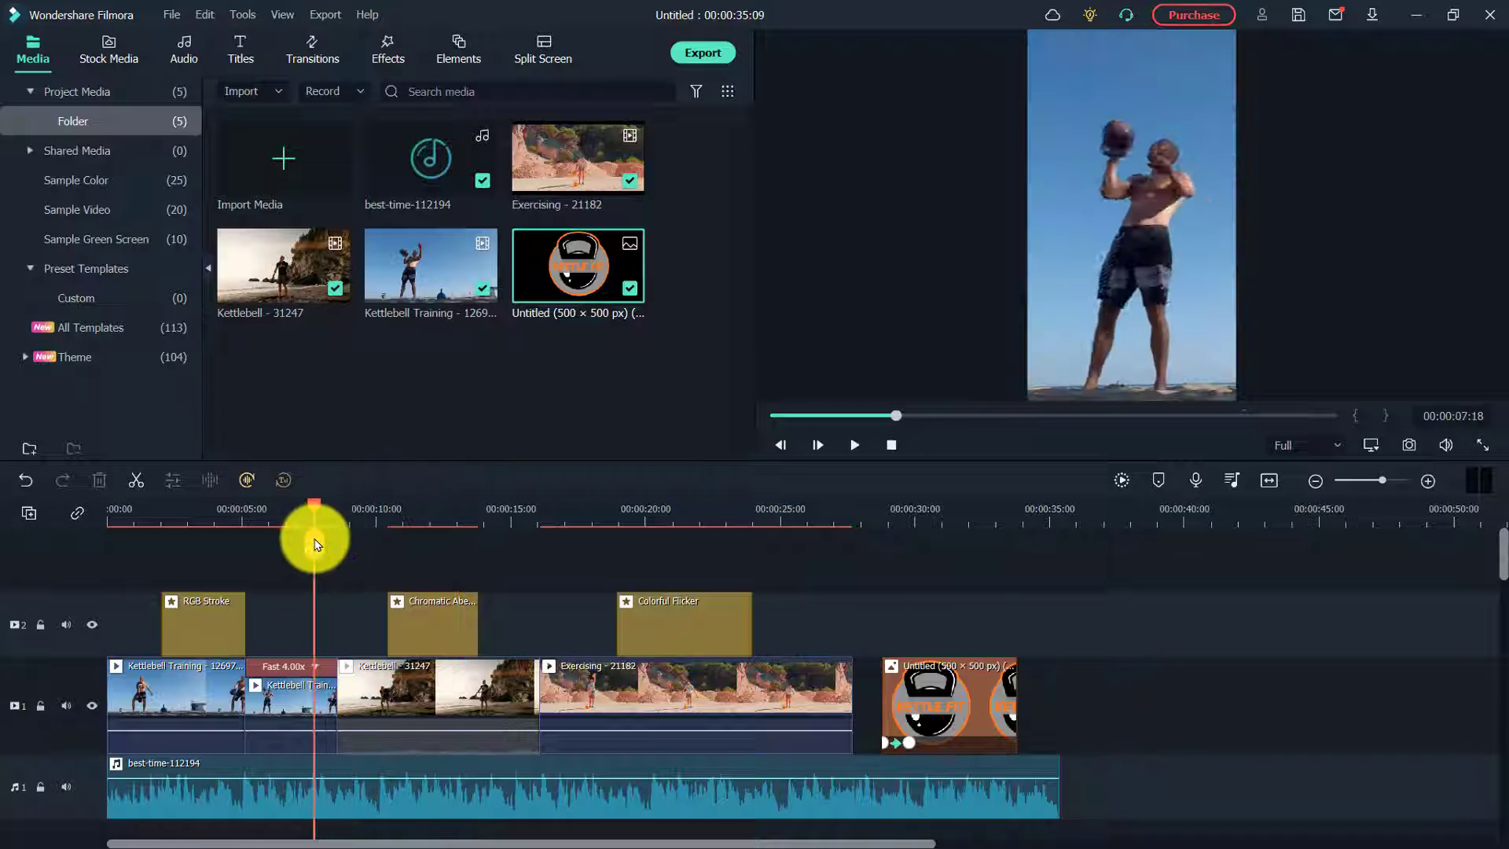
Place Wormhole 6 and Wormhole 3 transitions on the two cuts around the beach clip
drag(315, 534, 376, 550)
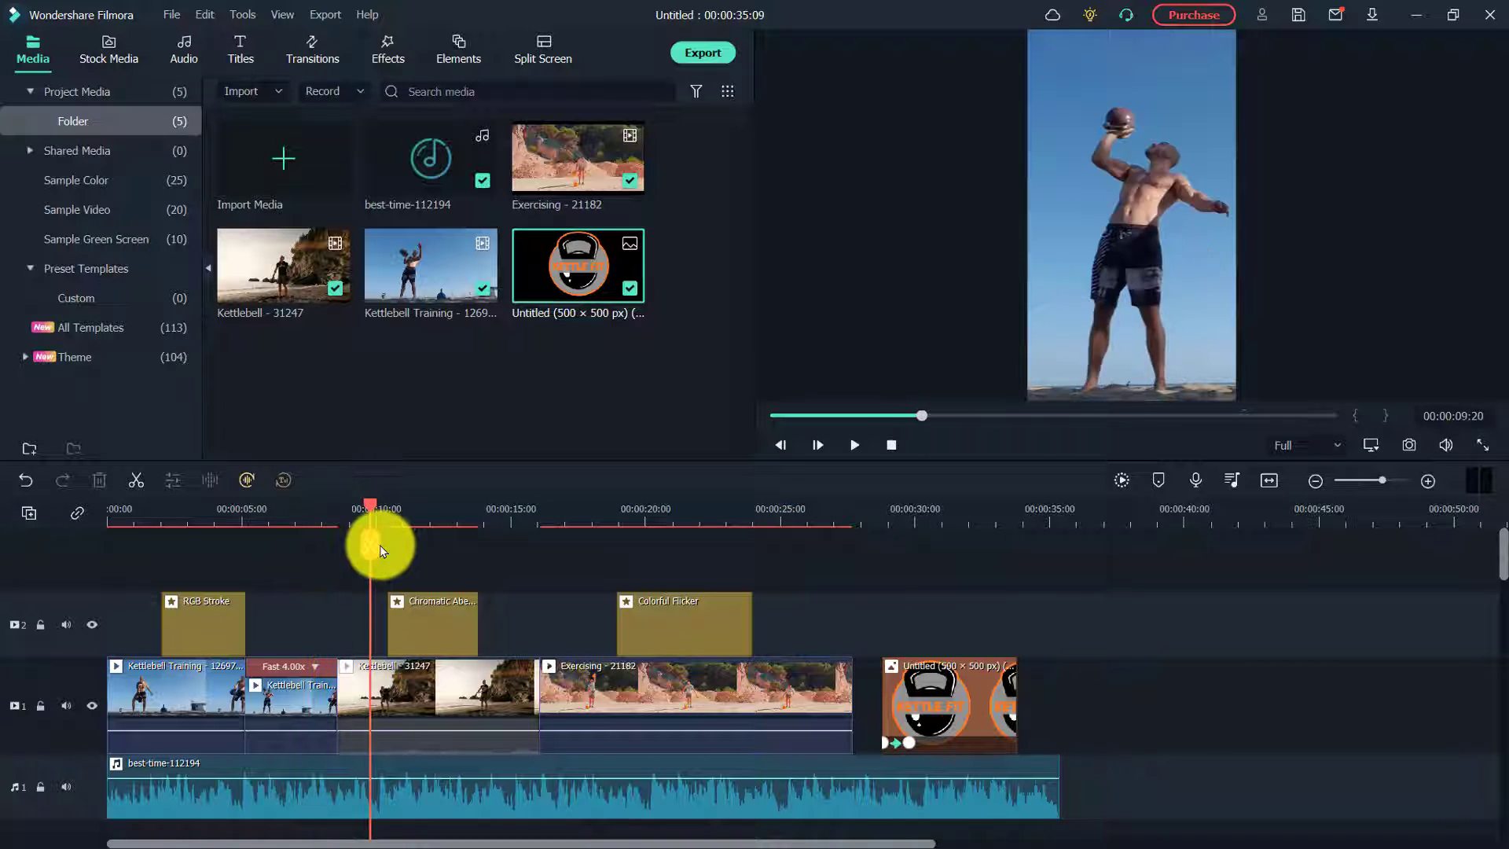
drag(379, 550, 320, 550)
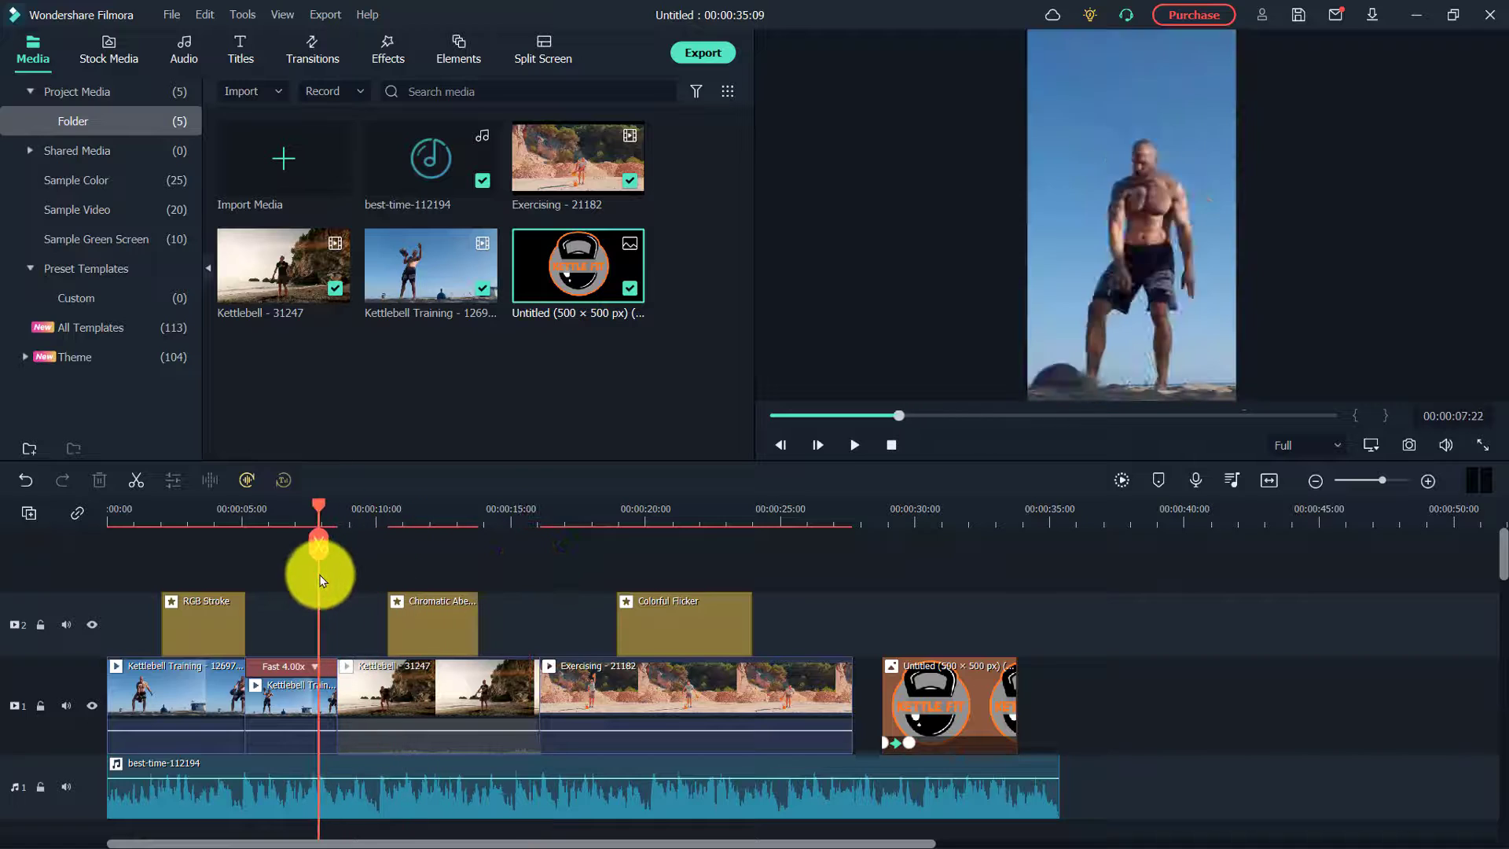
click(311, 51)
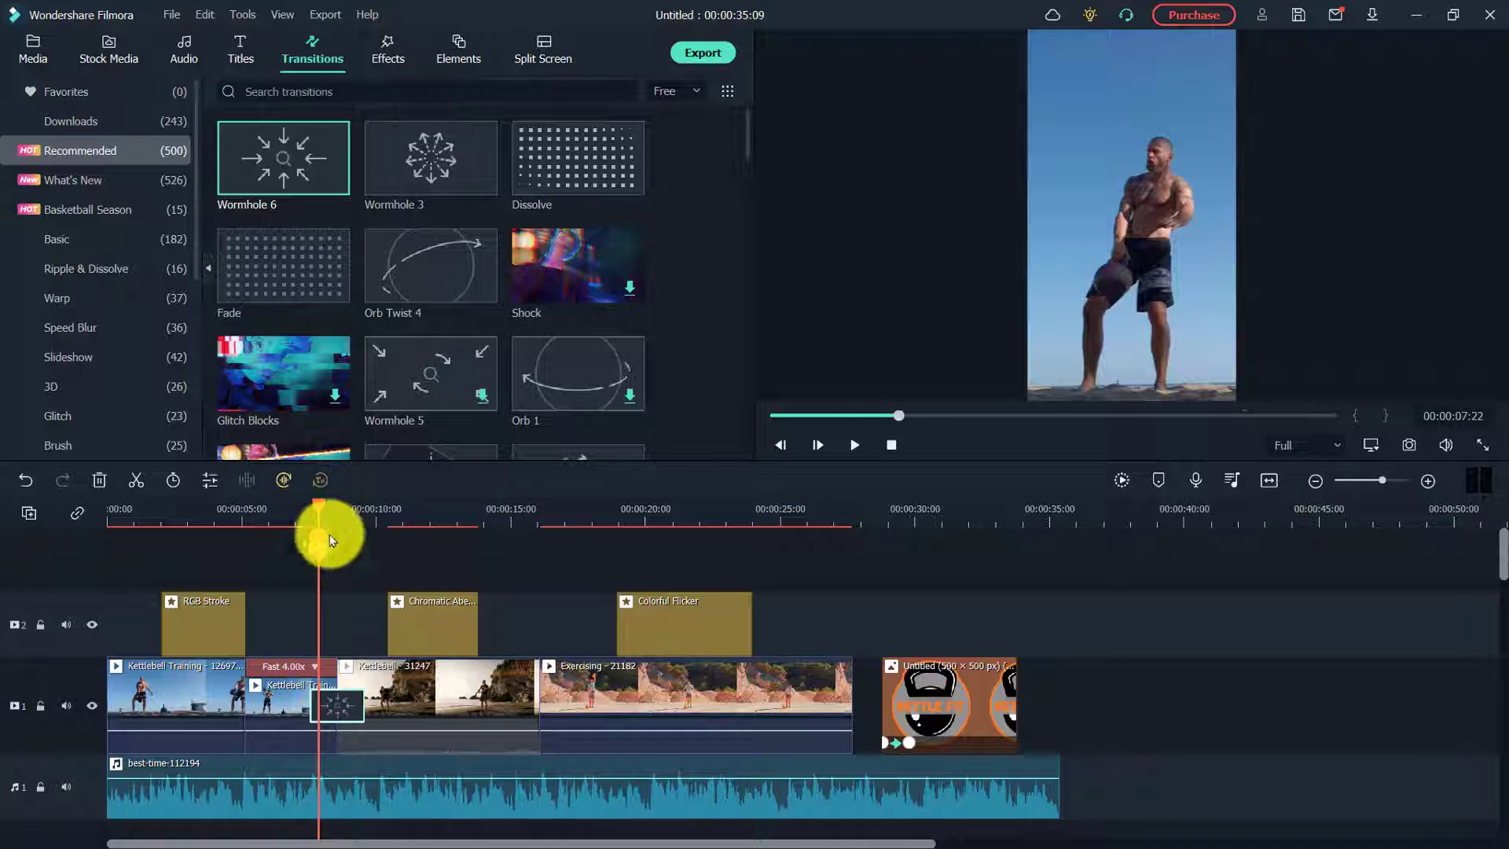
click(852, 445)
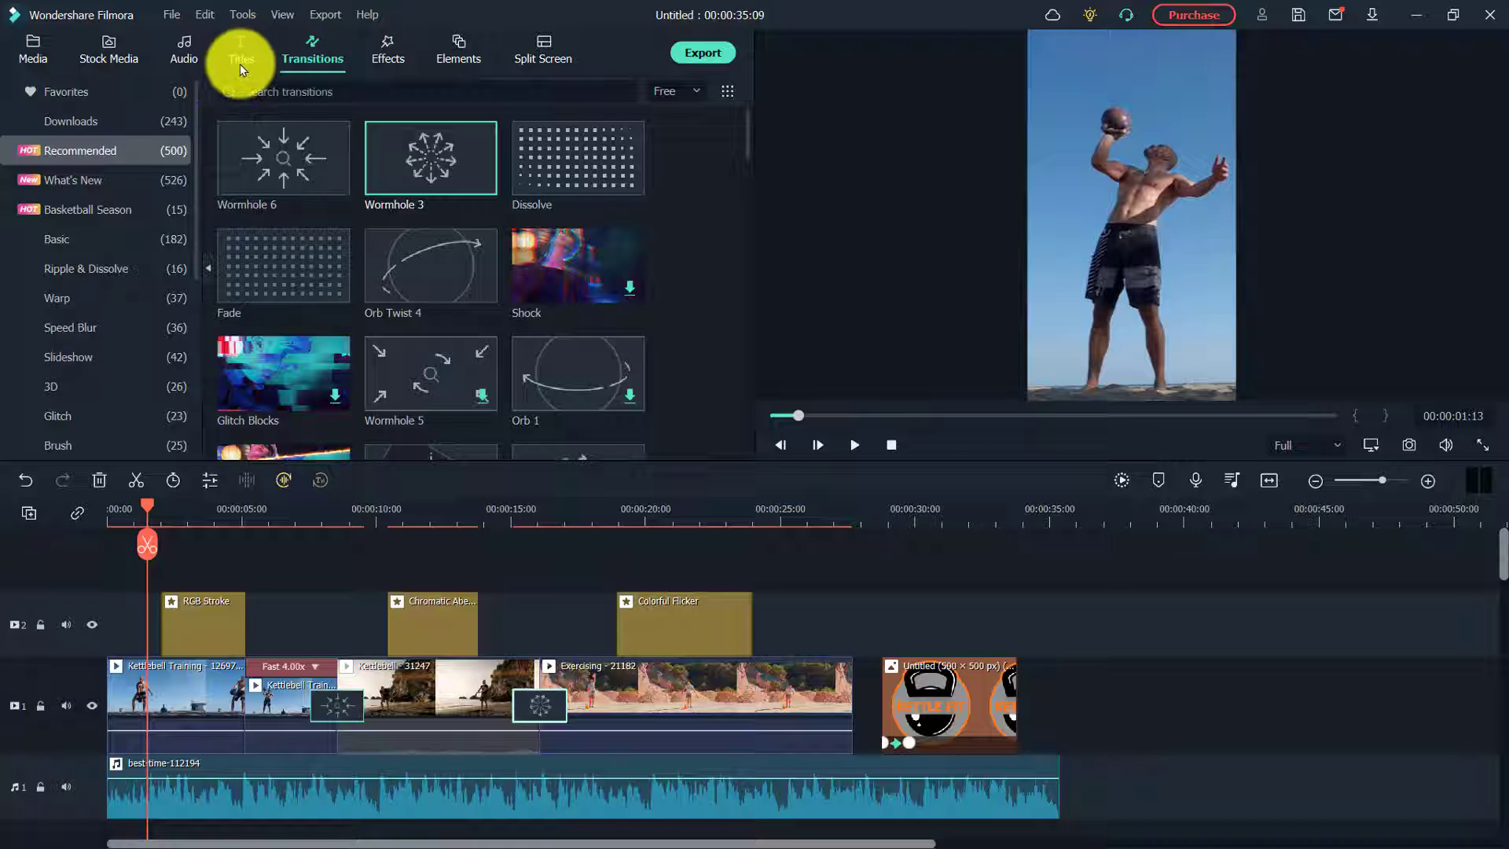
Drag the Basic 4 title from the Basic category onto a new track at the timeline start
click(241, 50)
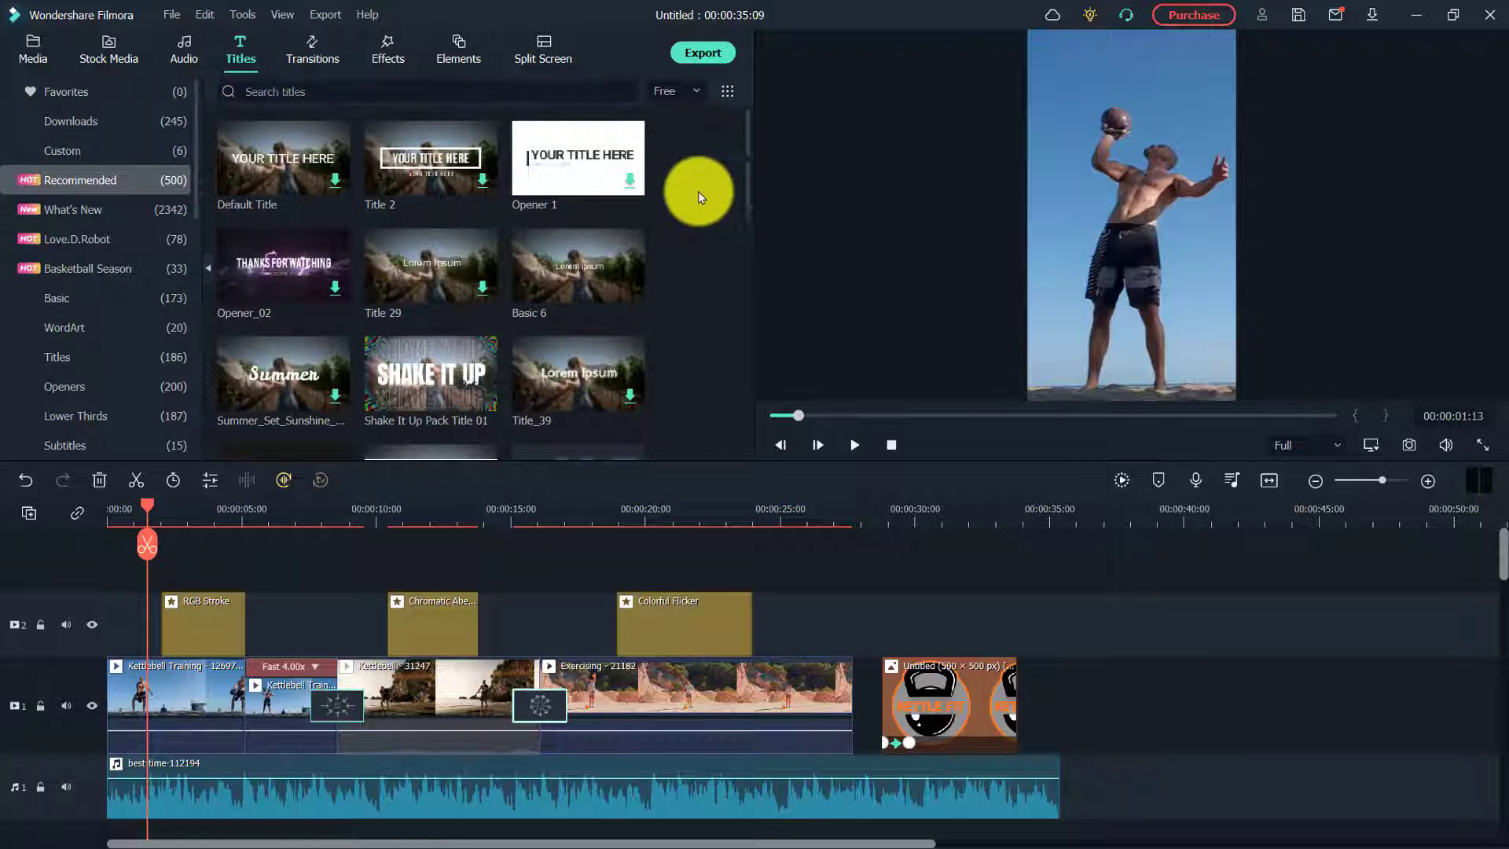
click(57, 298)
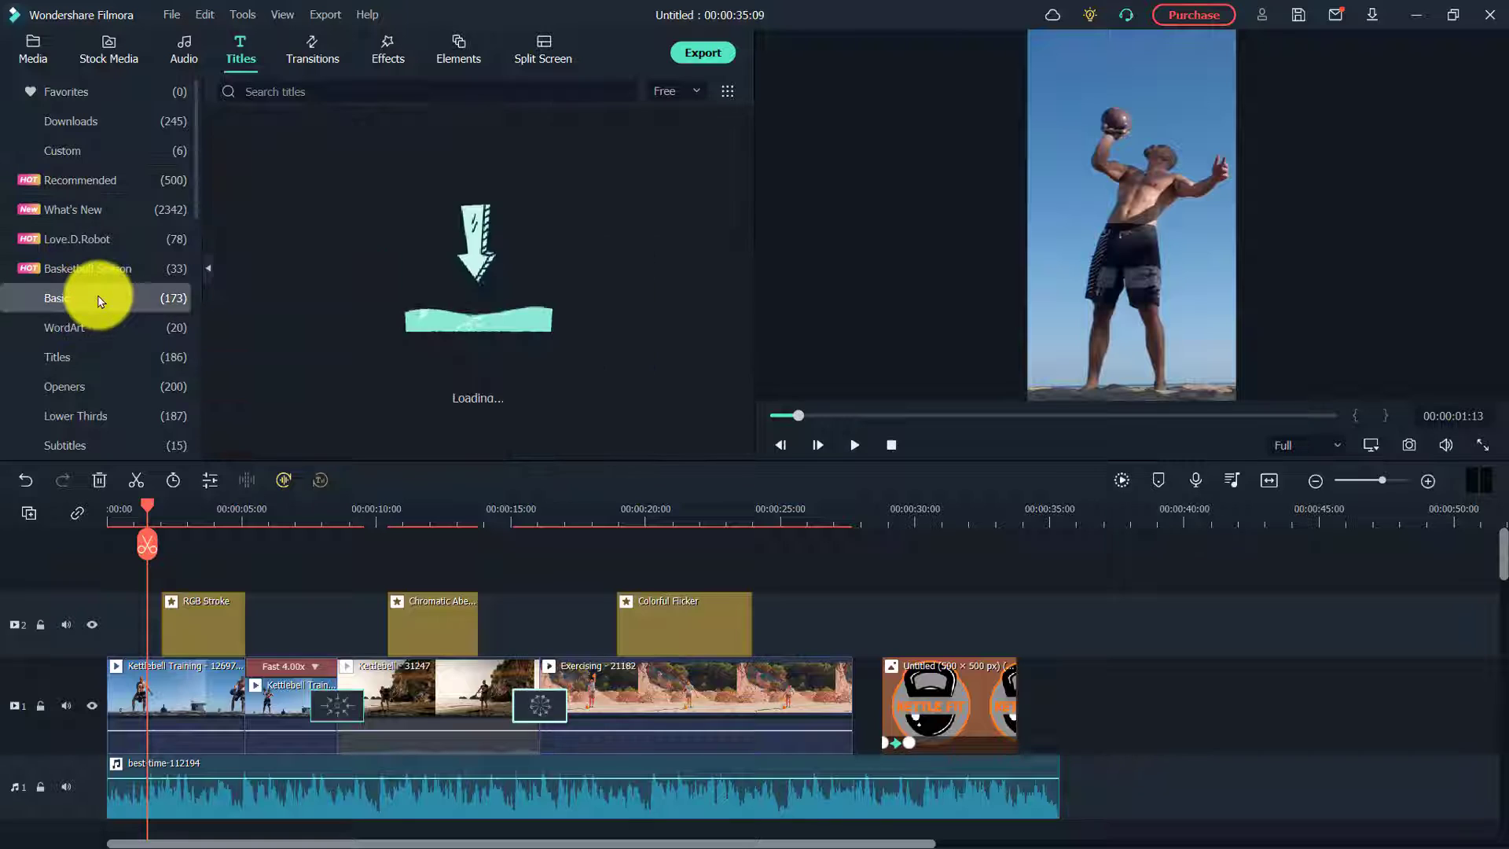
click(63, 327)
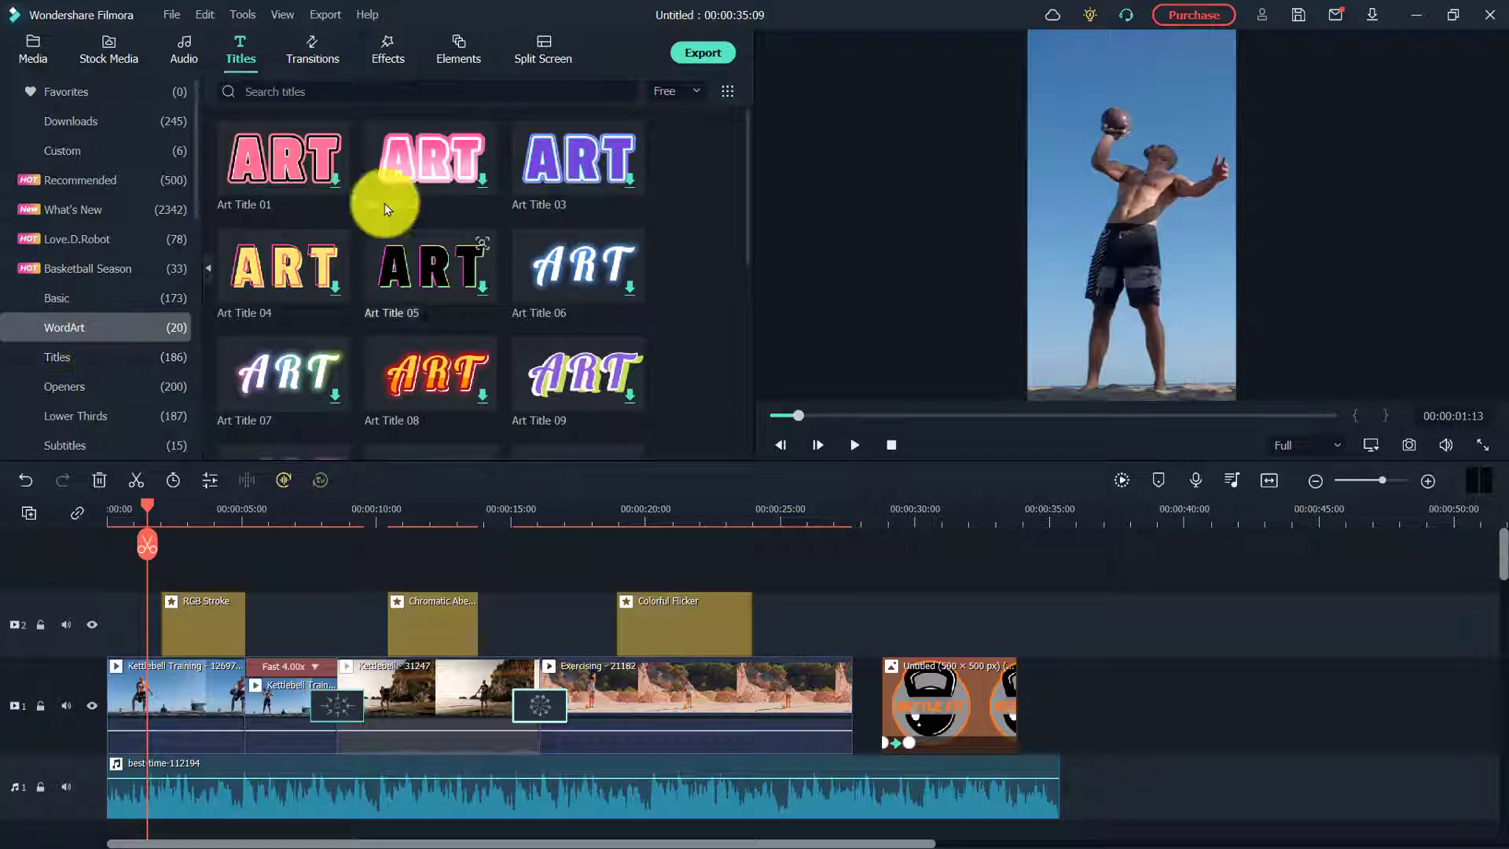
scroll(down, 3)
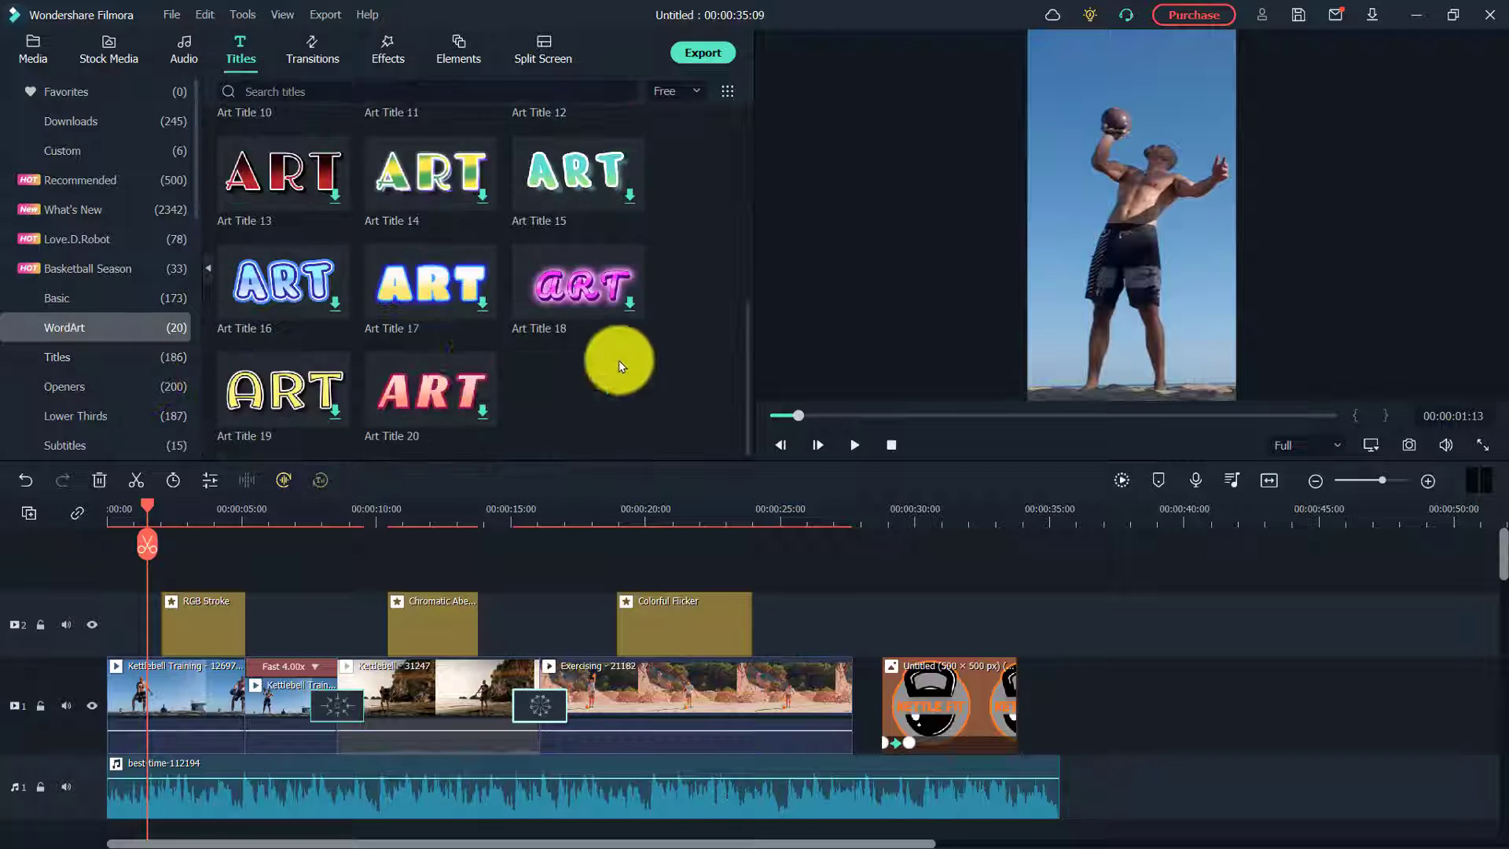
mouse_move(126, 444)
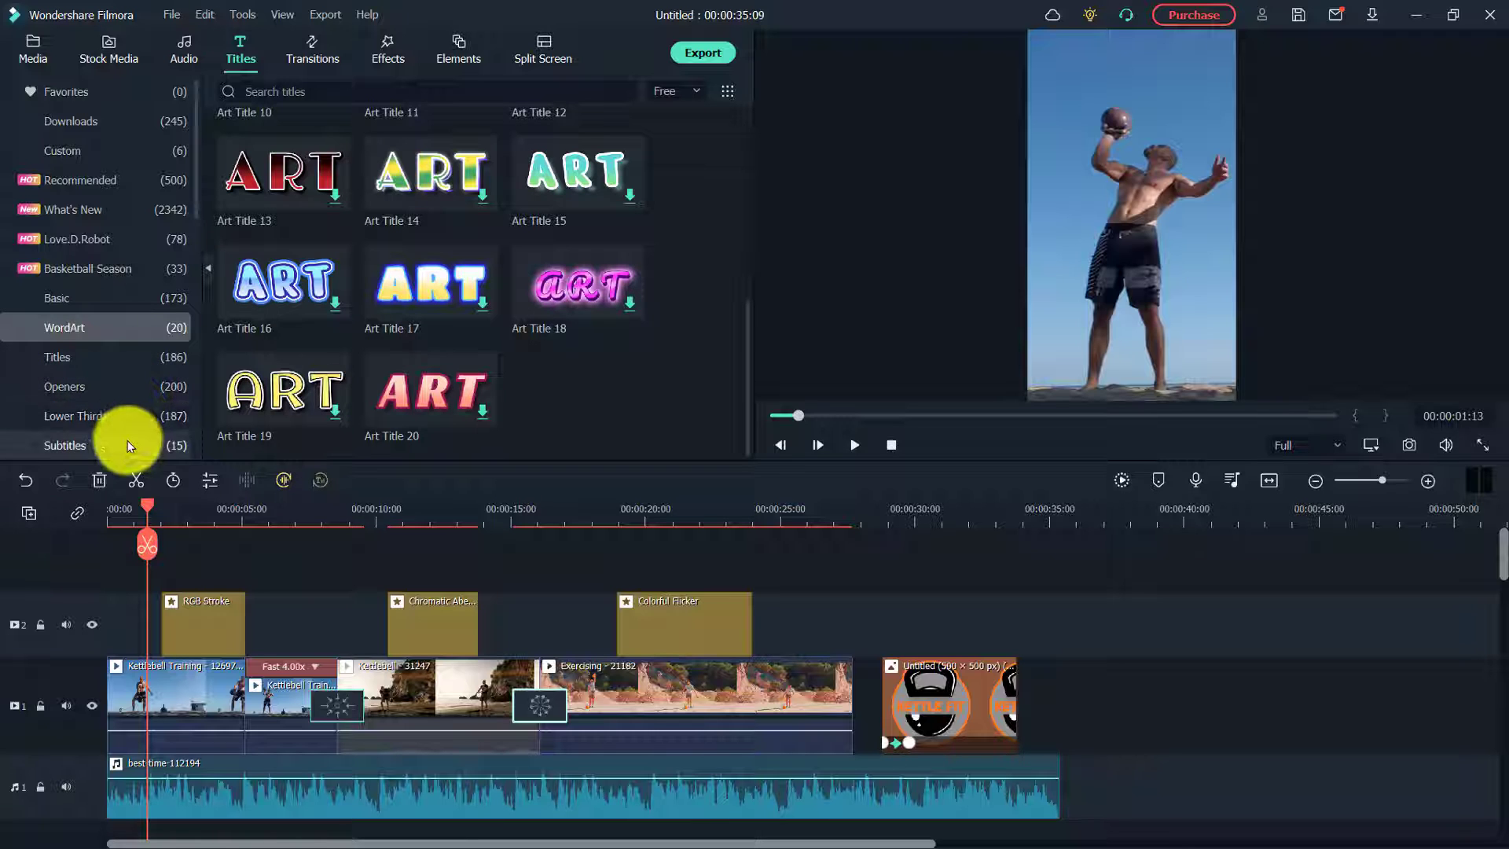
mouse_move(101, 301)
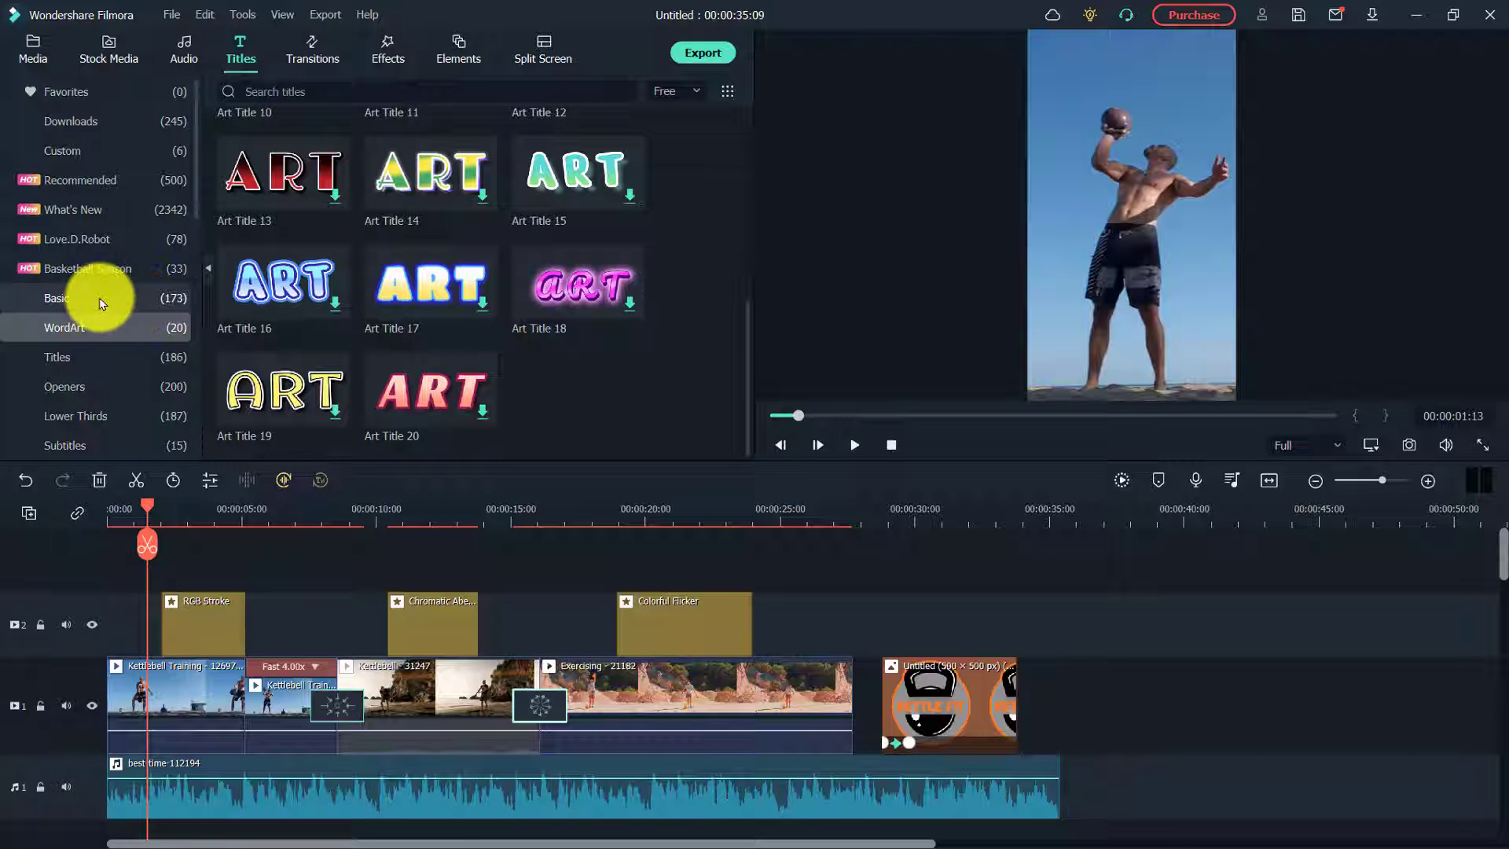
click(57, 298)
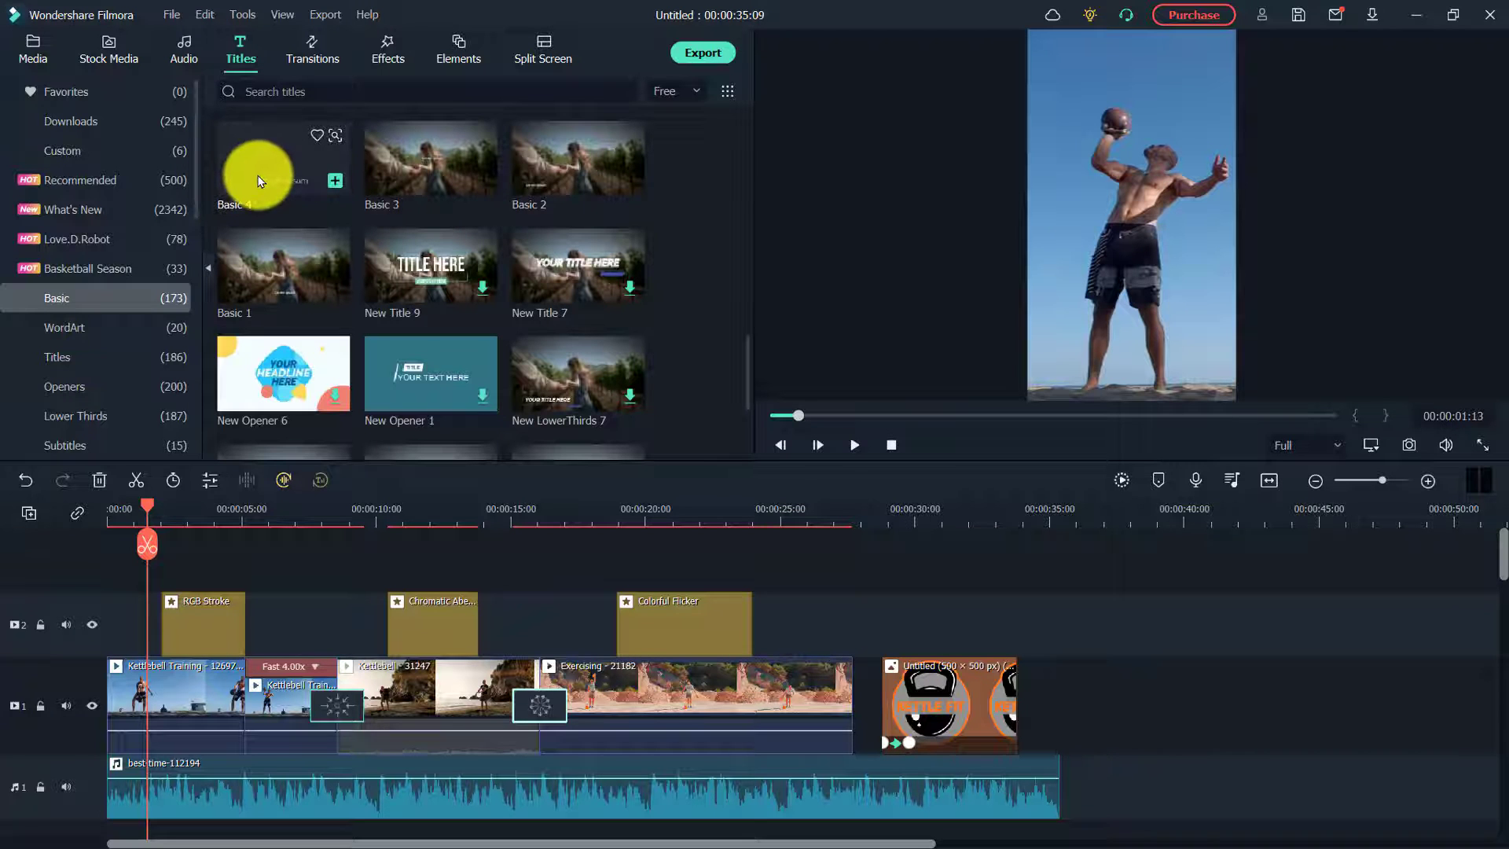
drag(256, 181, 168, 558)
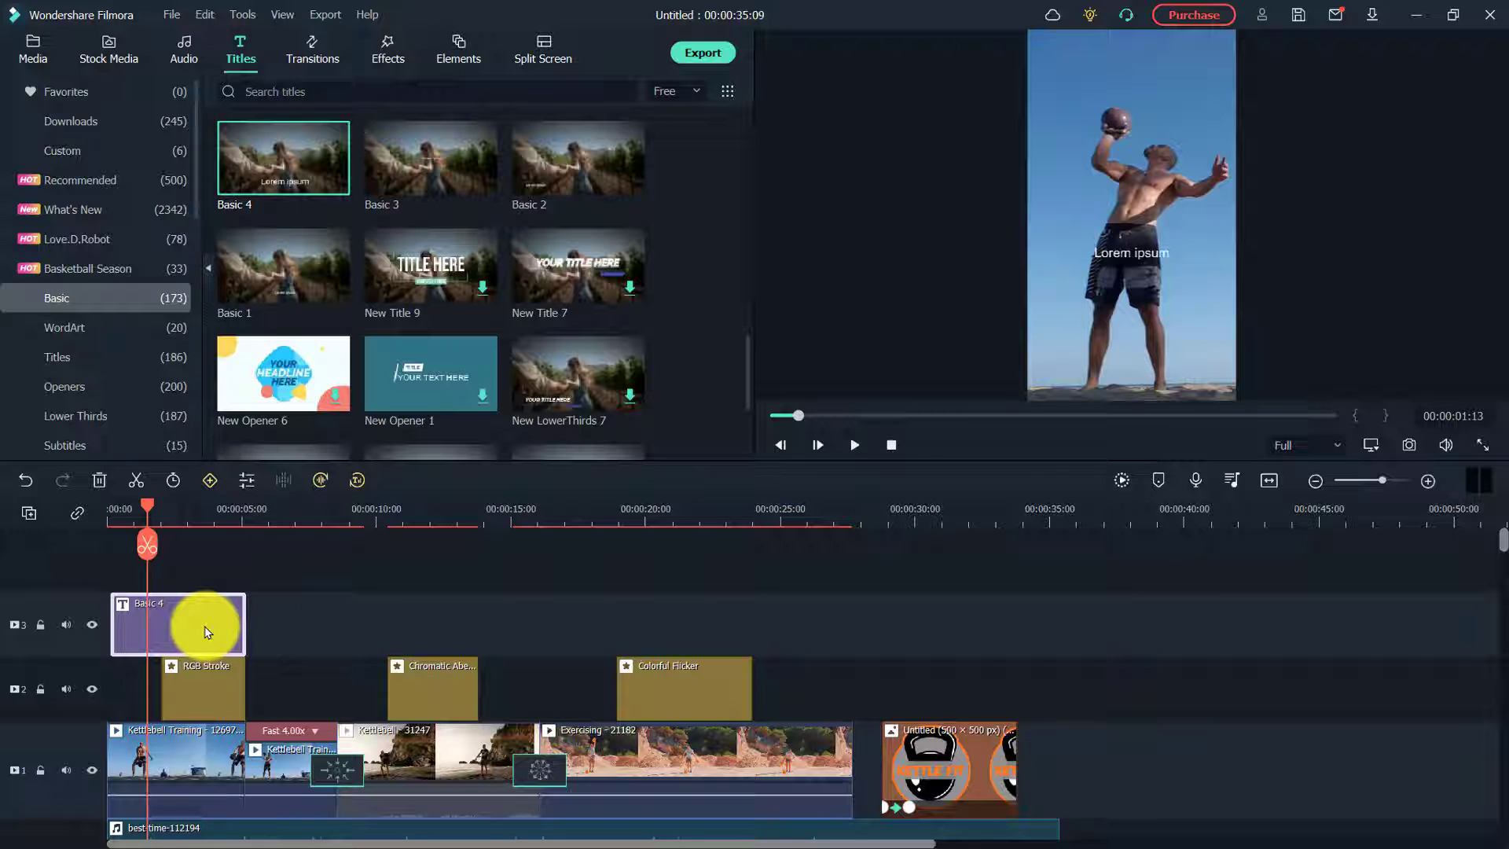
Retype the title as 'This Summer...', move it to the top, and choose a bold italic font at size 90
double_click(178, 624)
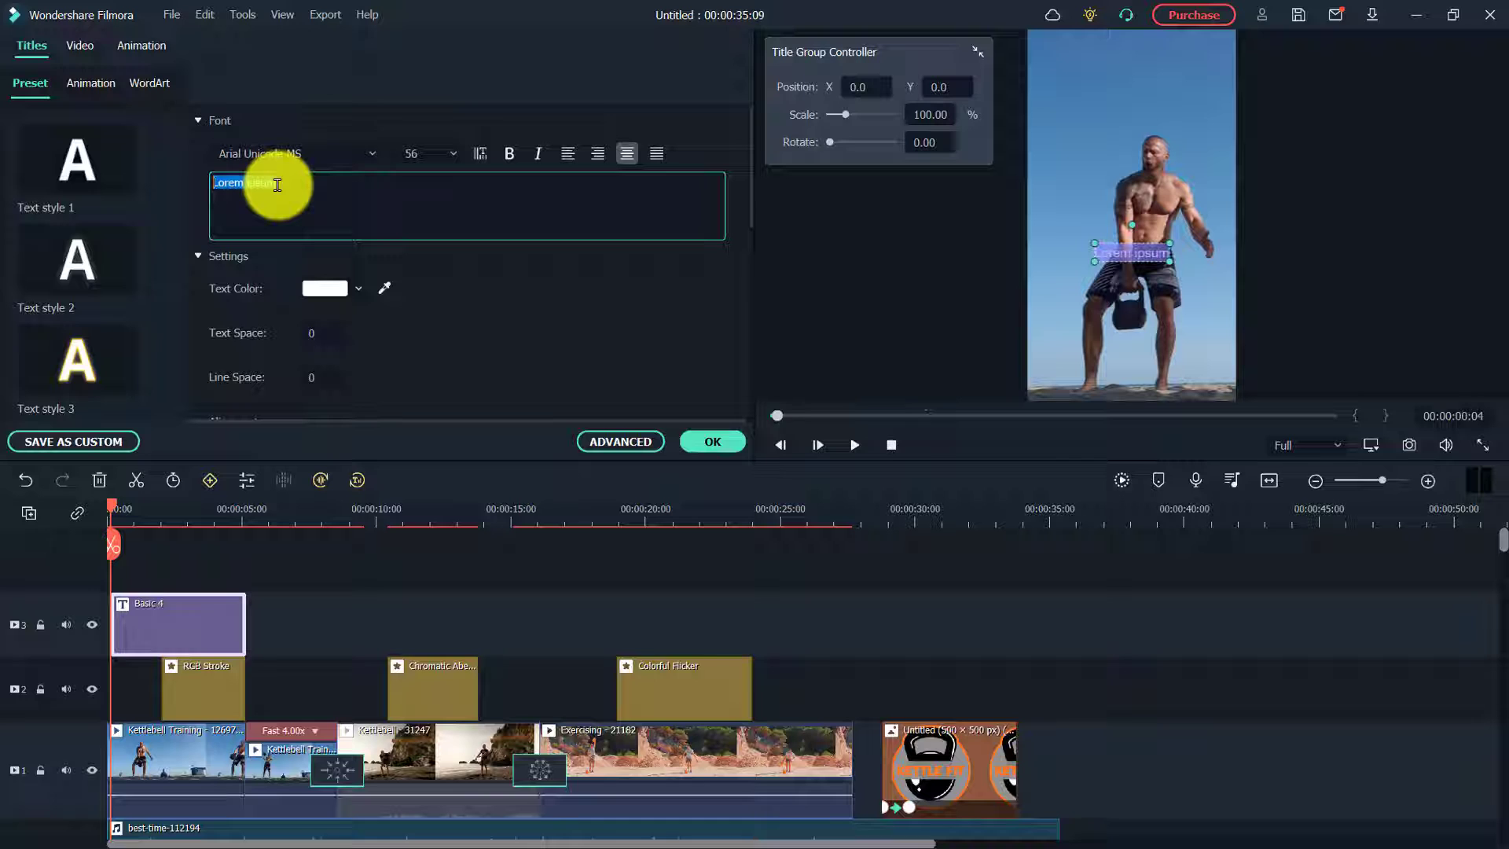
text(This)
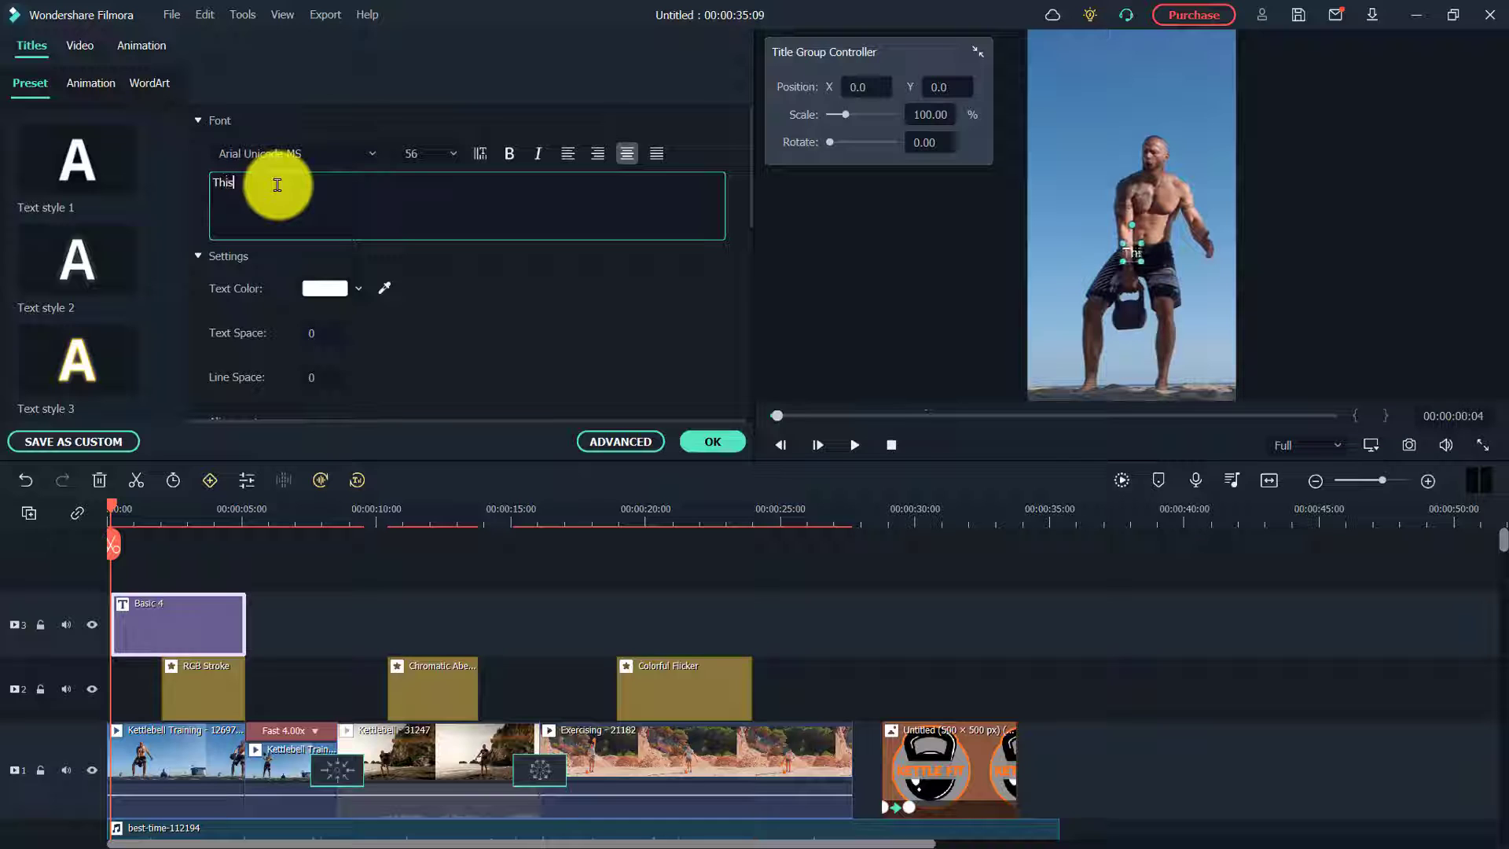
text(Summer...)
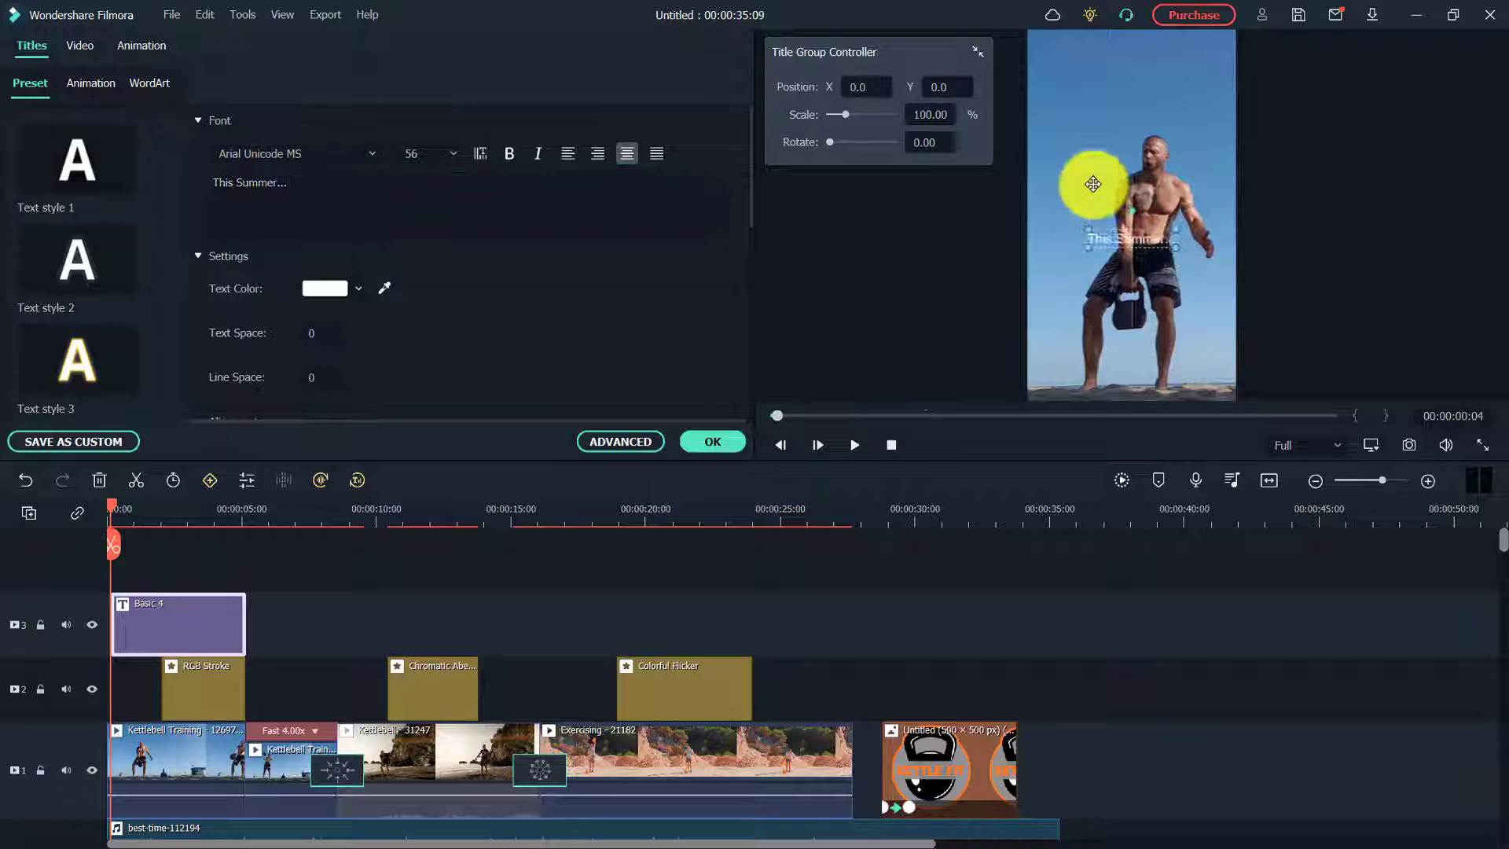
drag(1092, 184, 1065, 52)
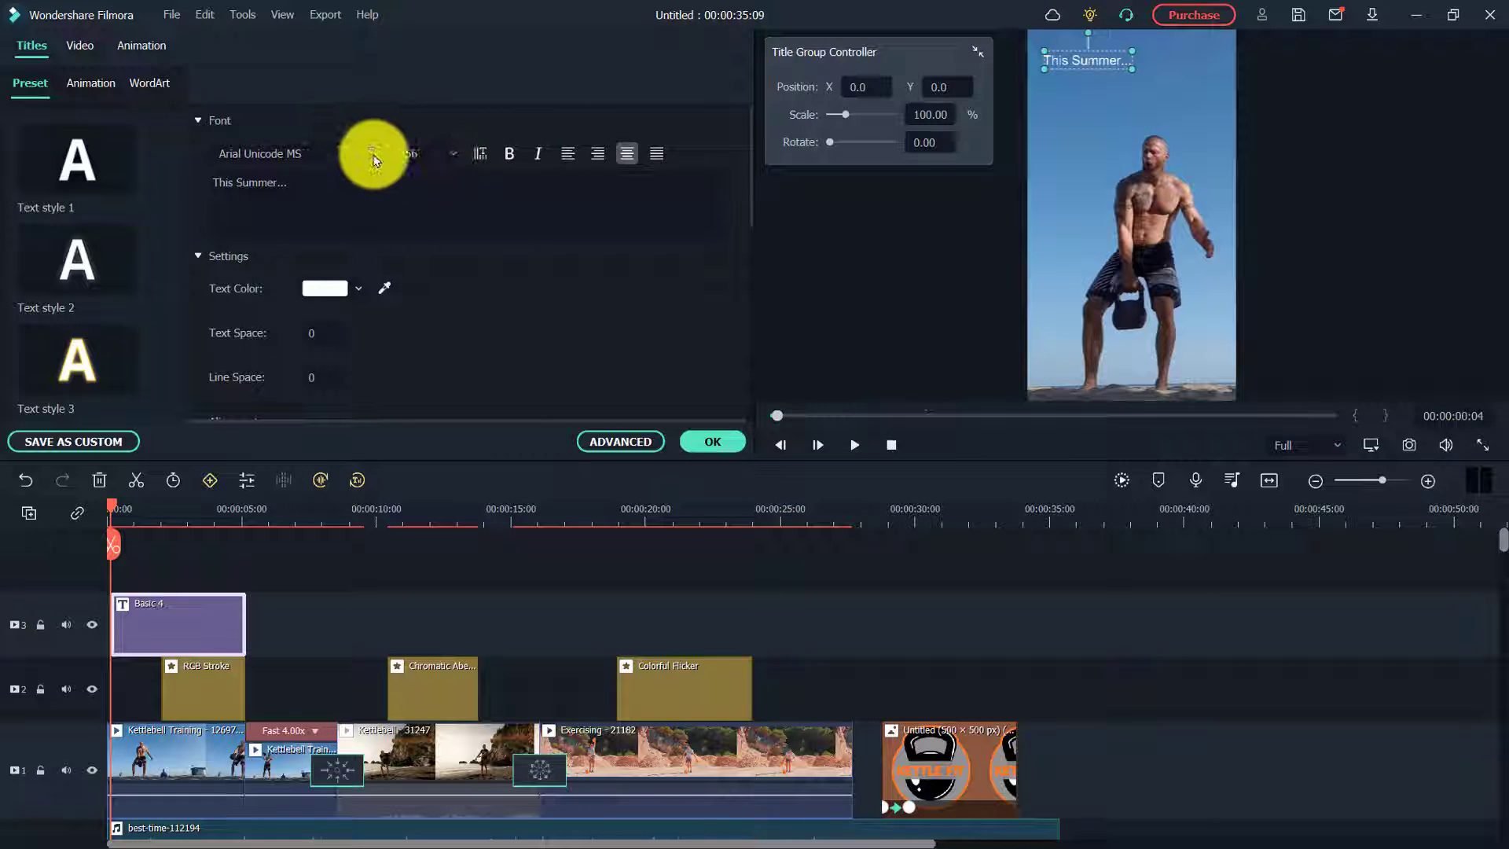
click(250, 183)
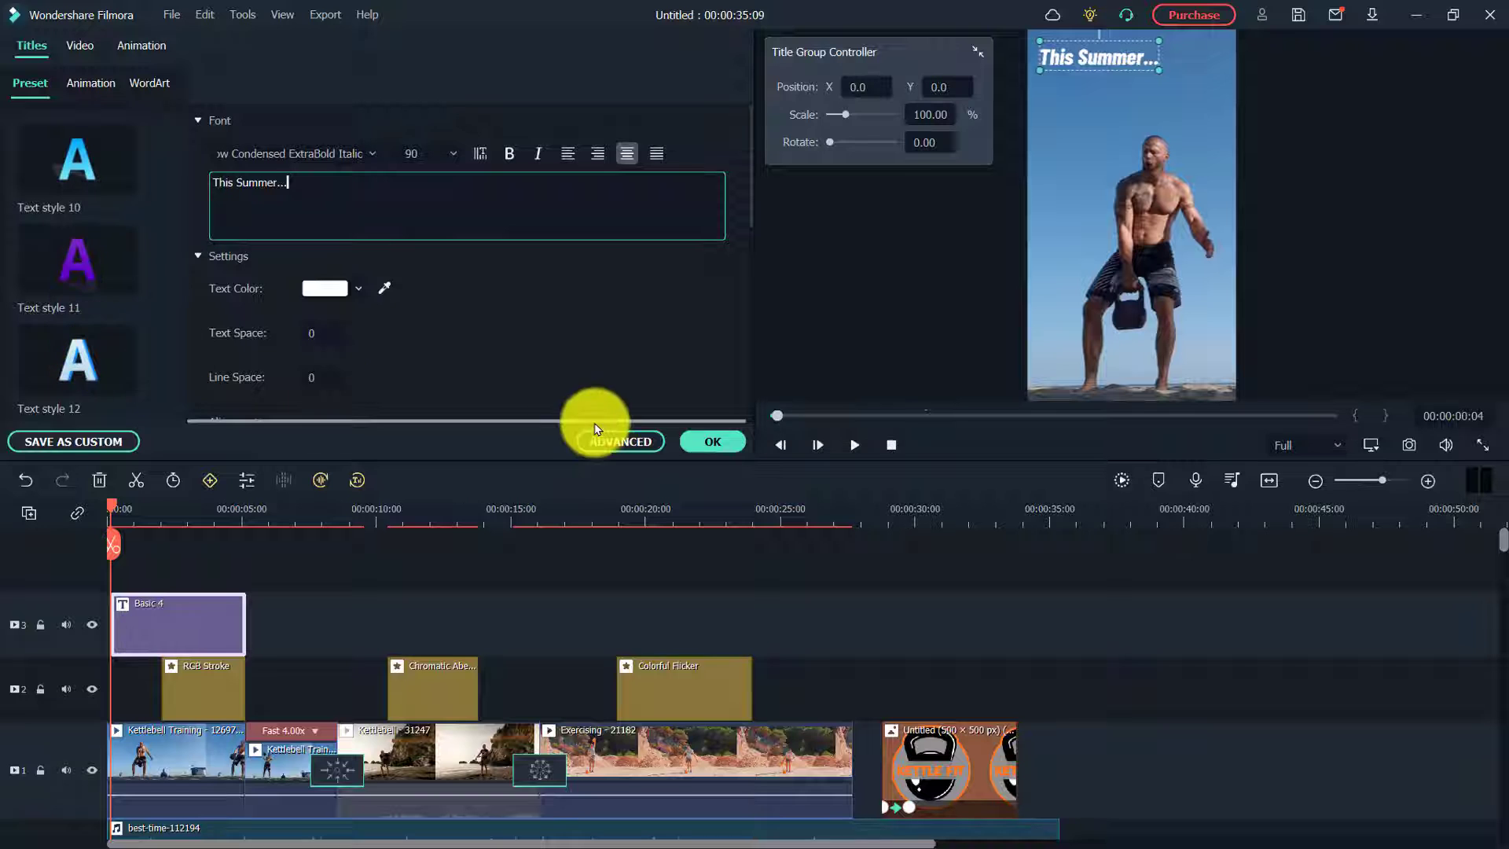
In Advanced editing, add a Shadow and the Left Dir Insert animation to the title
click(622, 440)
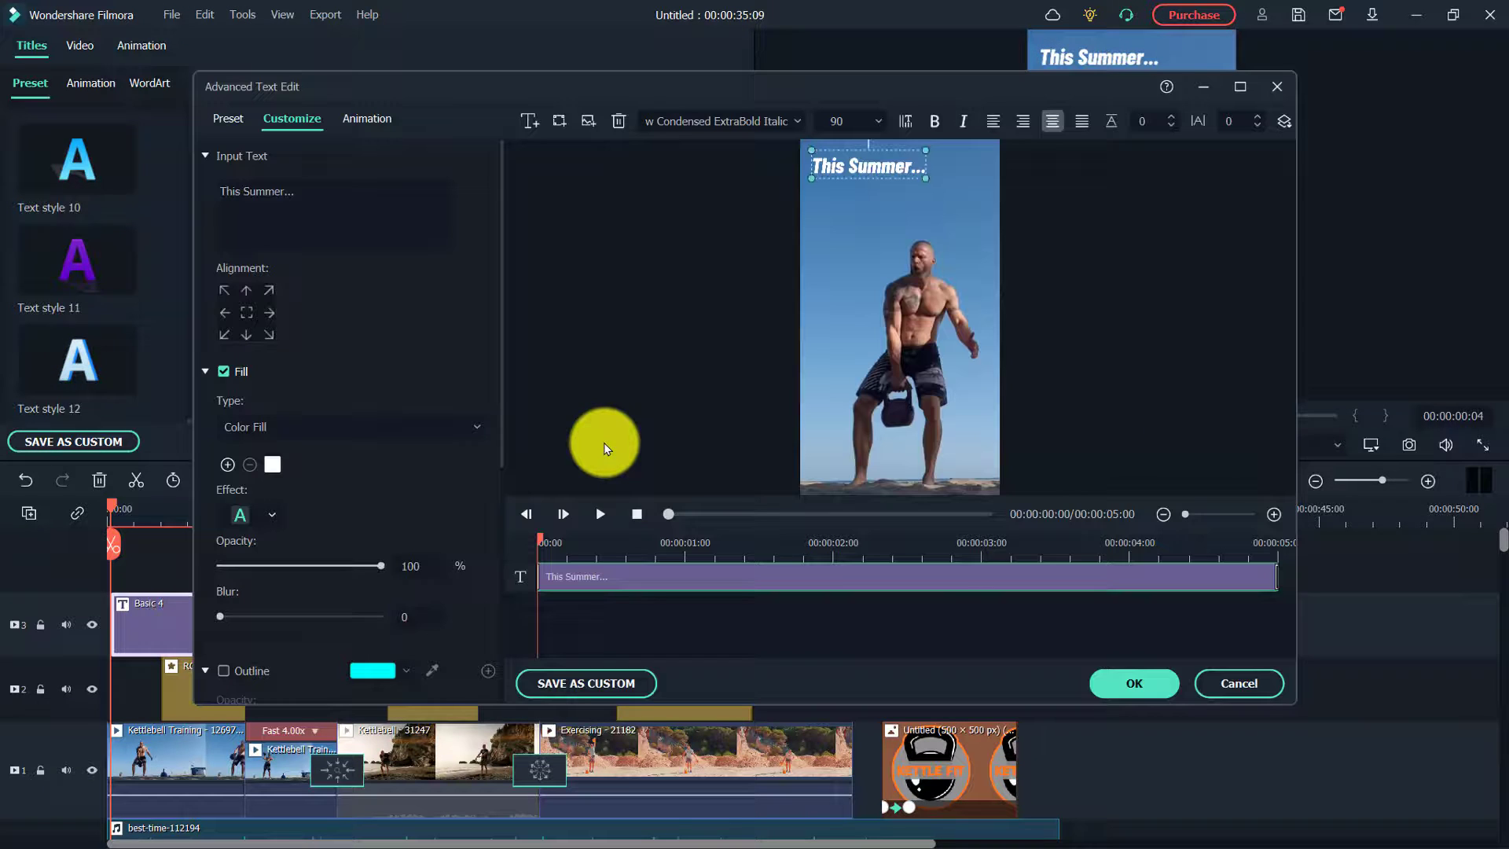
scroll(down, 3)
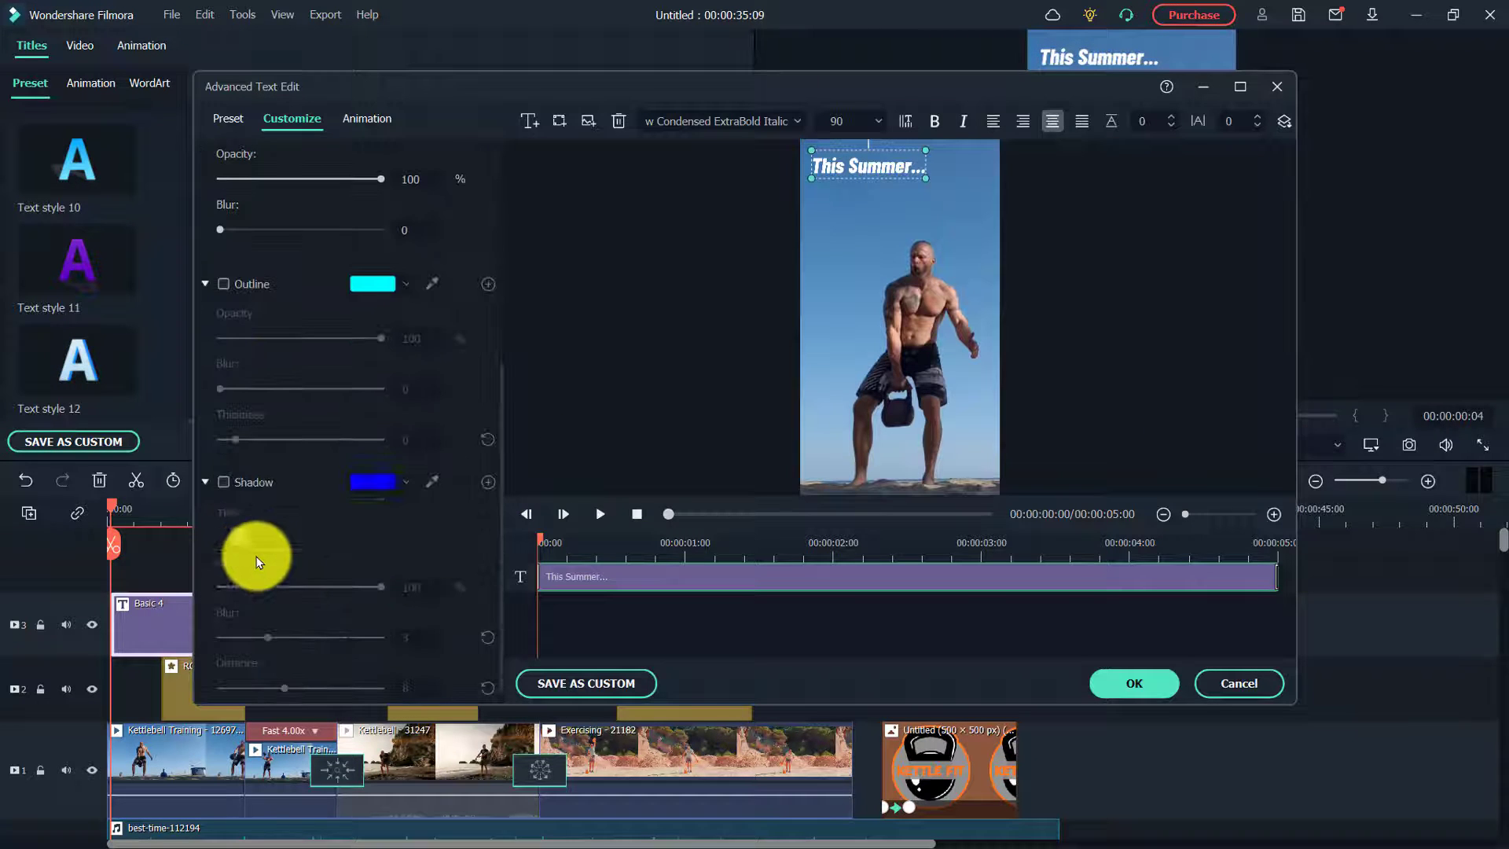
click(223, 483)
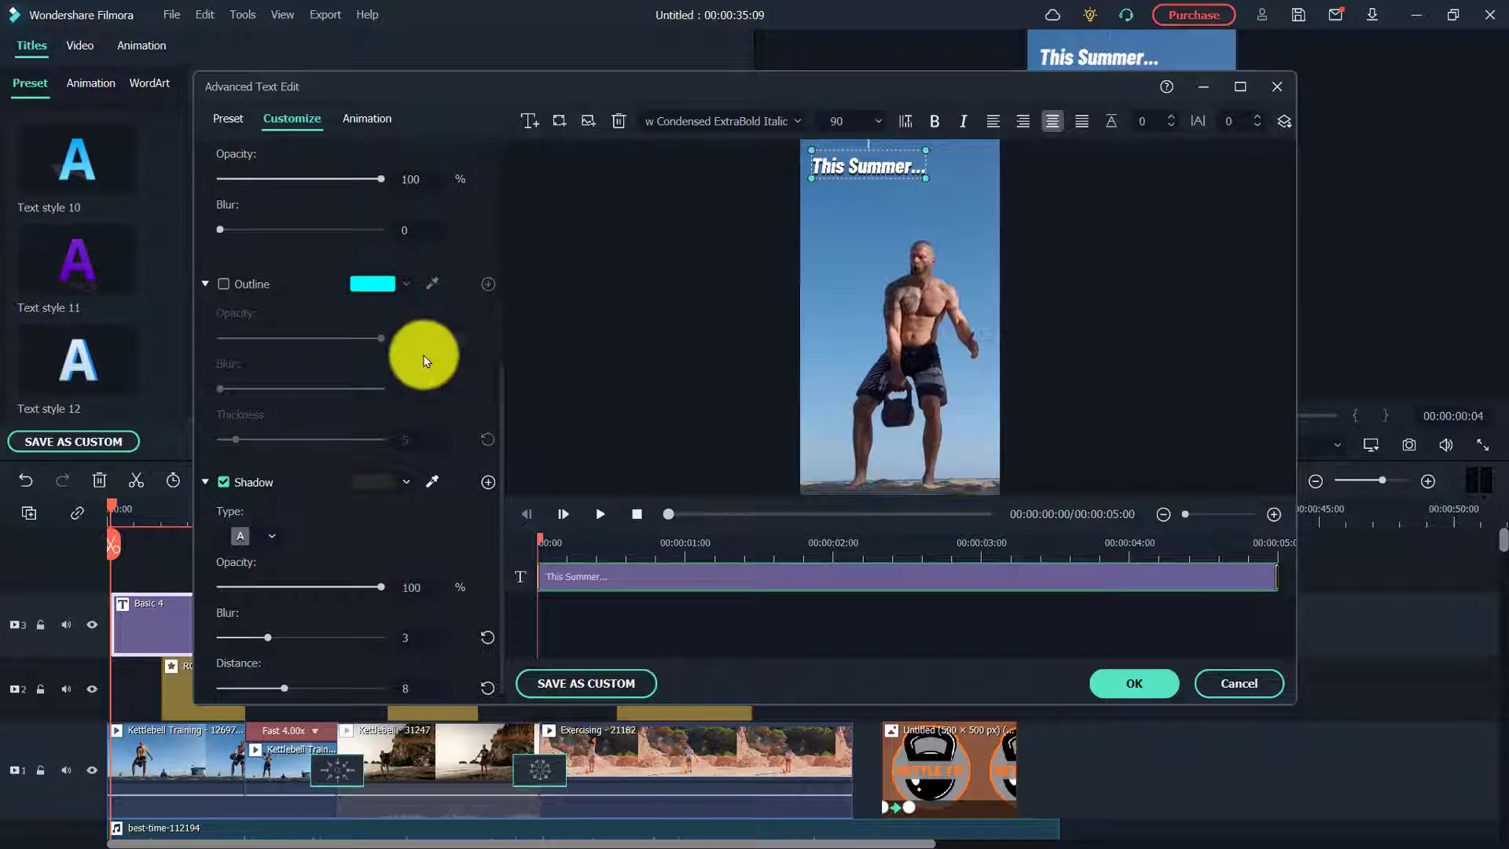
click(366, 118)
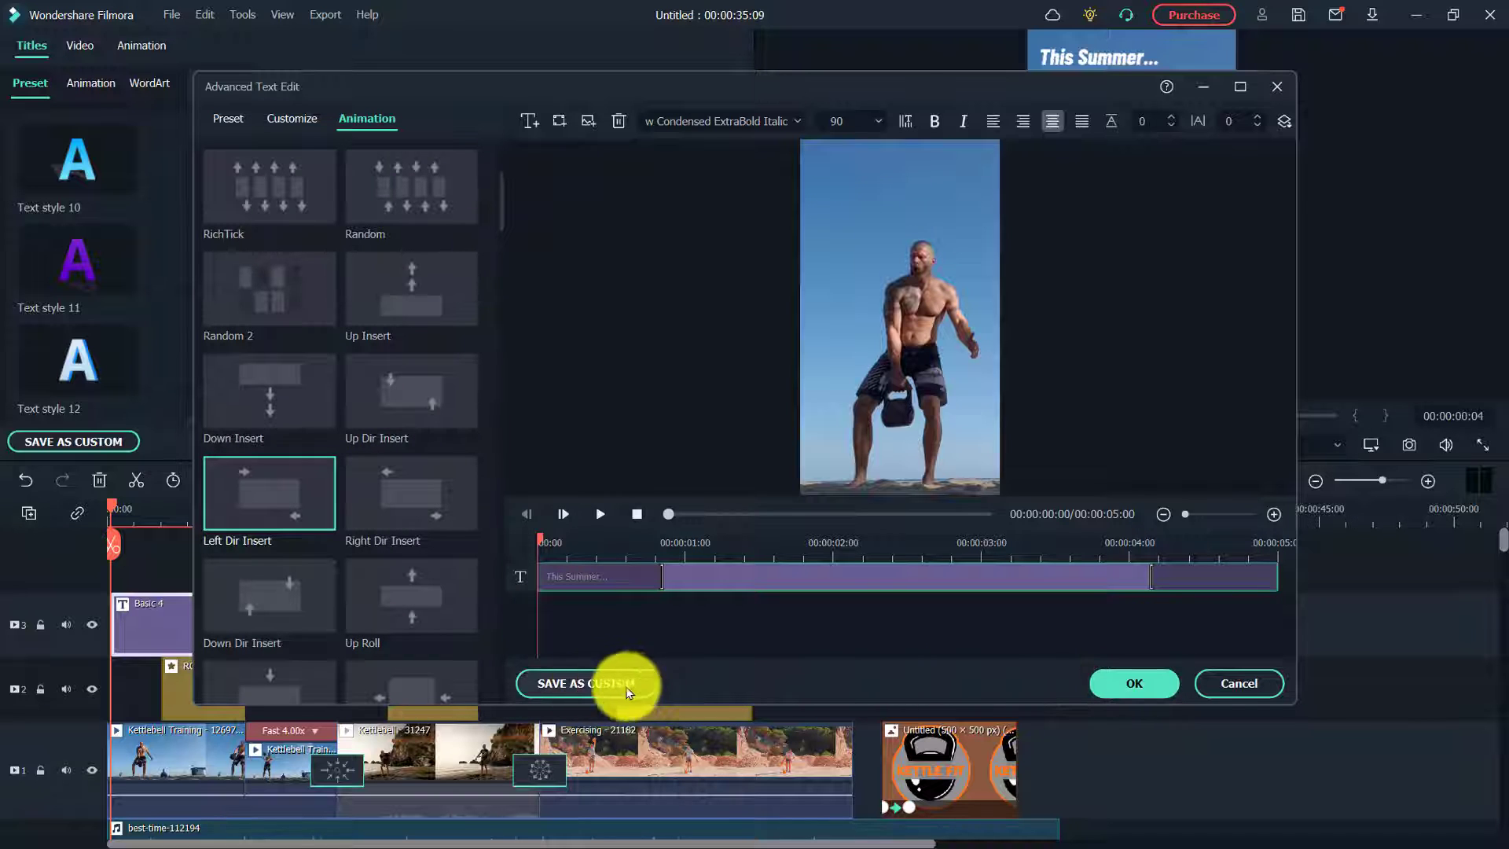
Save the styled title as custom preset 'Fitness Title 1' and apply the edits
click(586, 684)
text(Fitness Title 1)
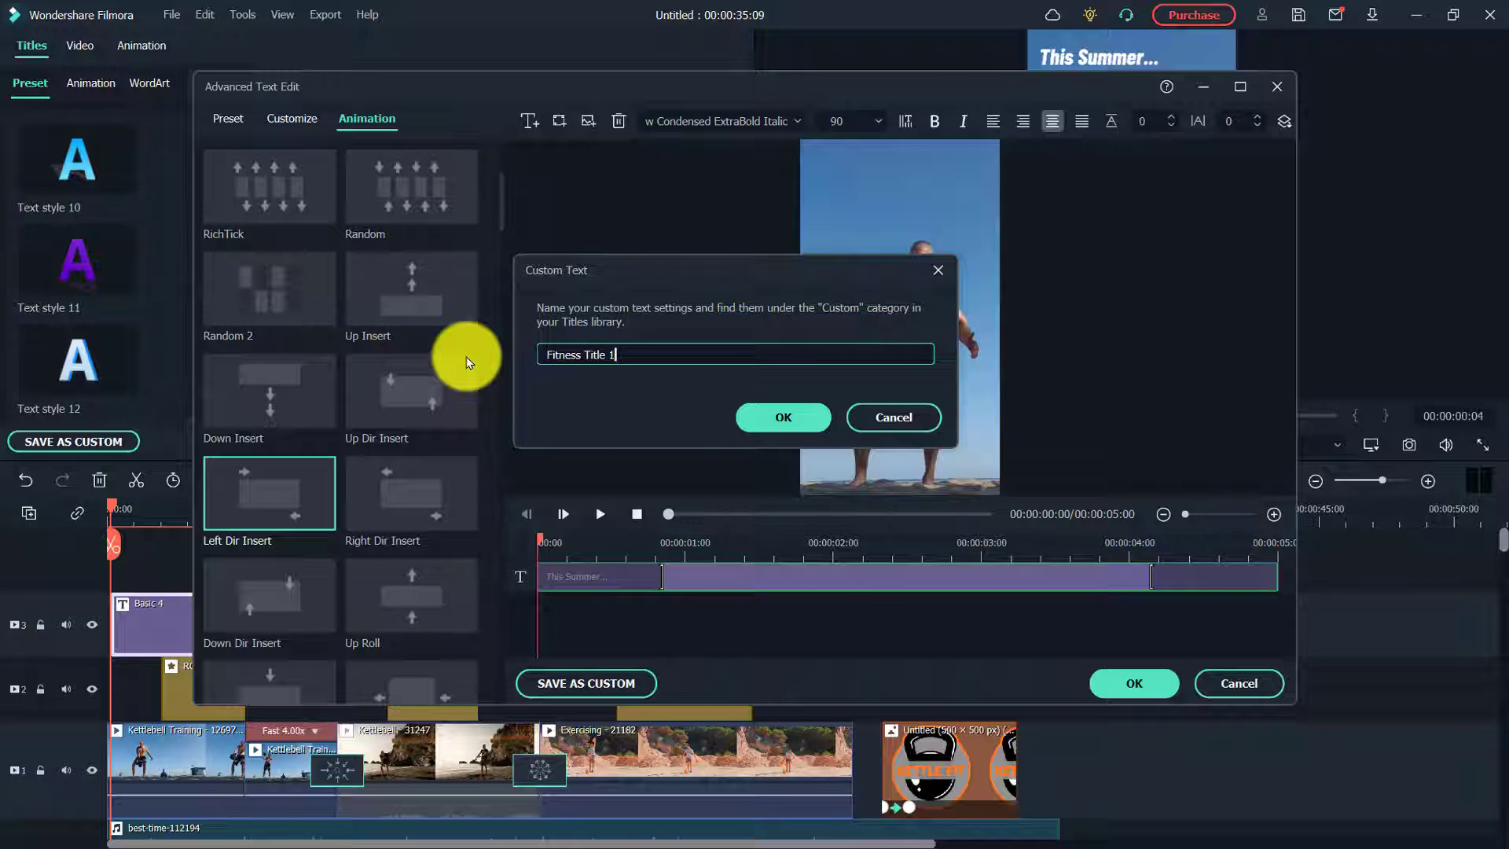
click(783, 416)
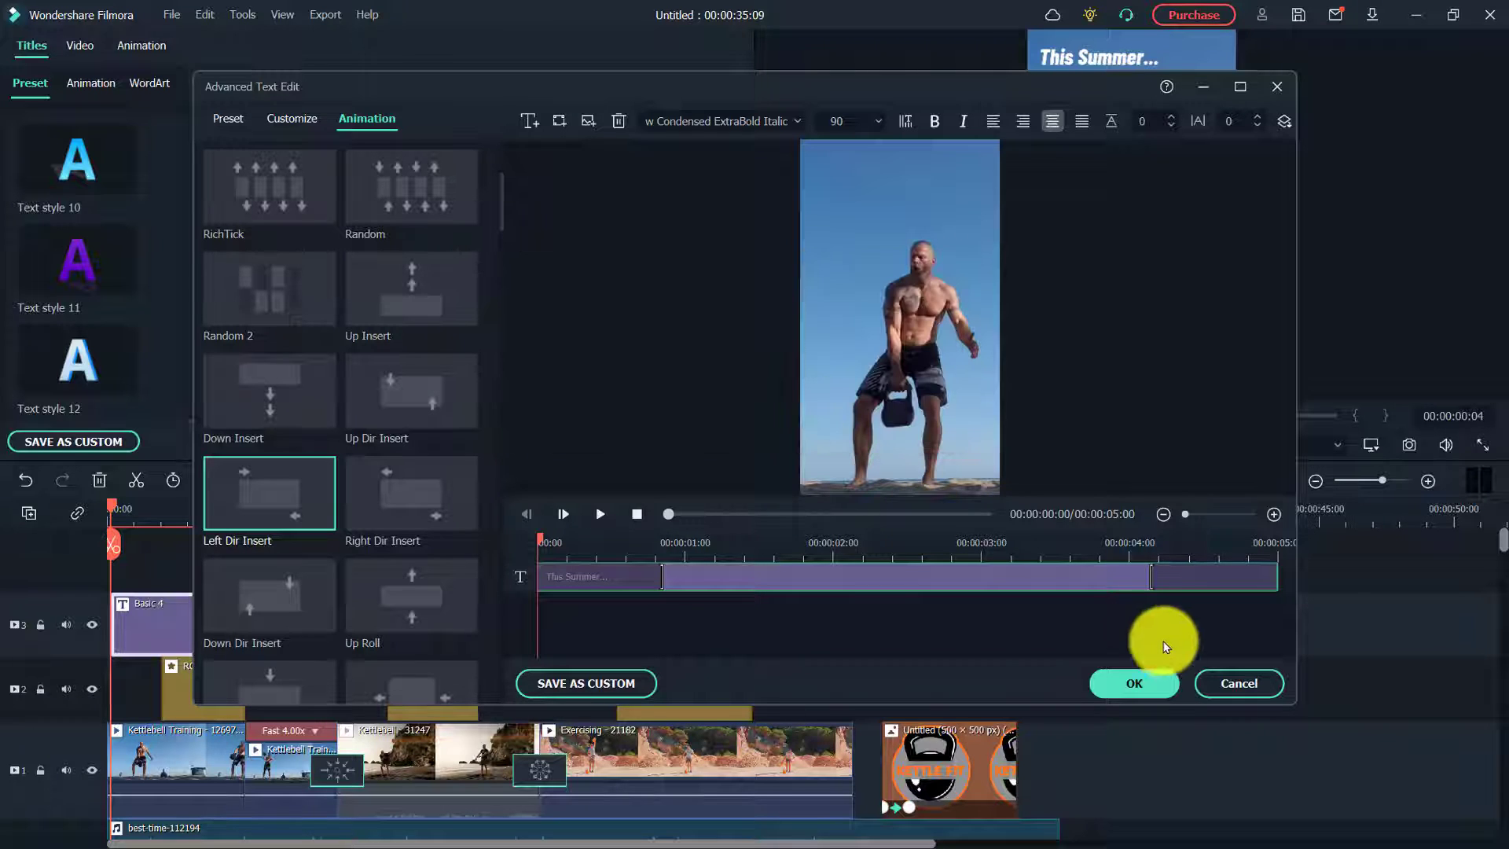
click(1133, 684)
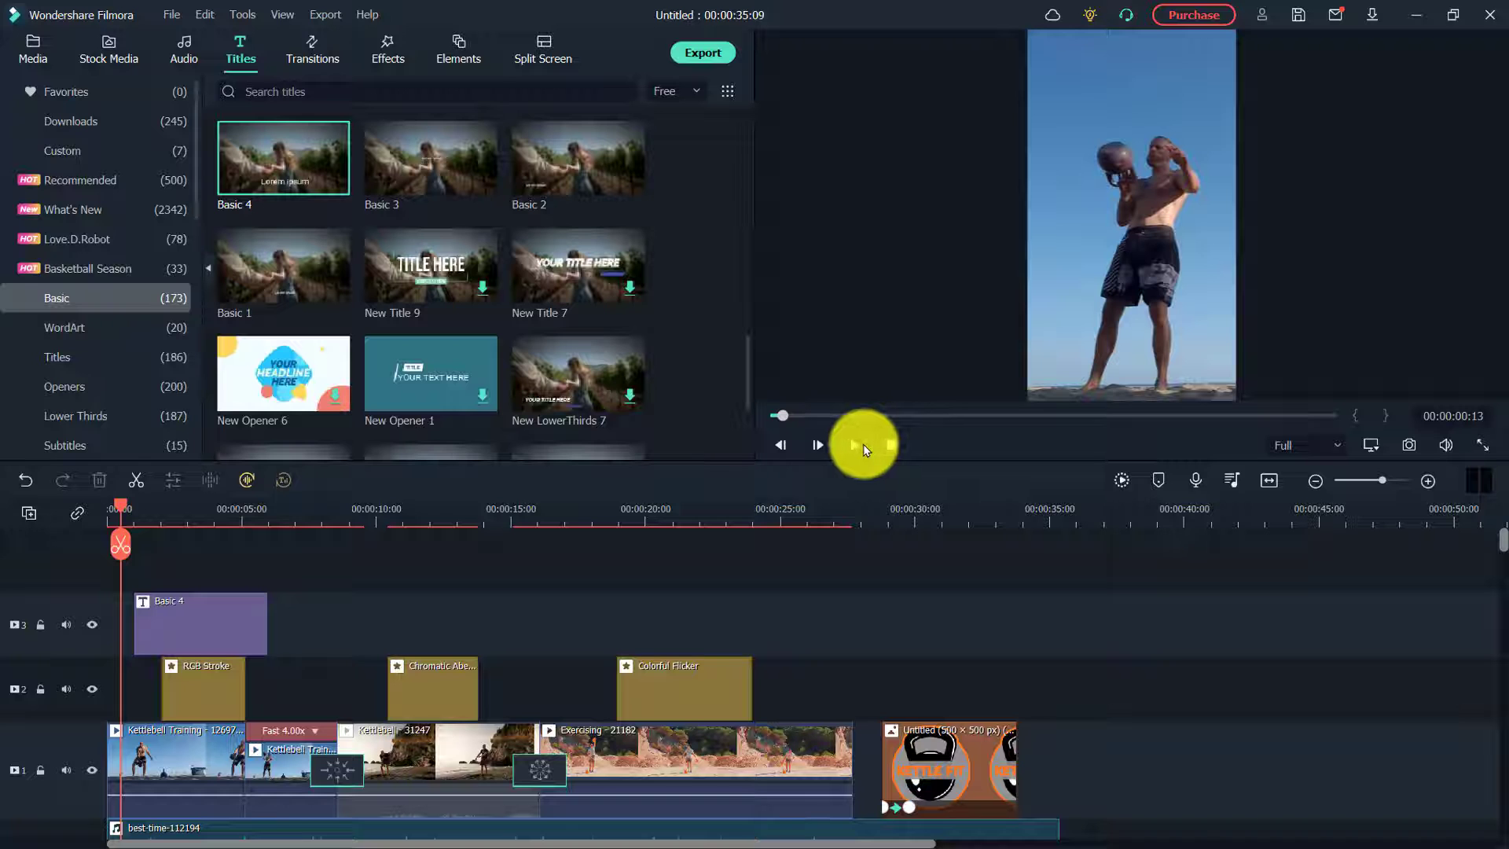
Drop custom Fitness Title 1 onto track 3 near 00:00:10 and nudge the Test Your Limits title
click(860, 445)
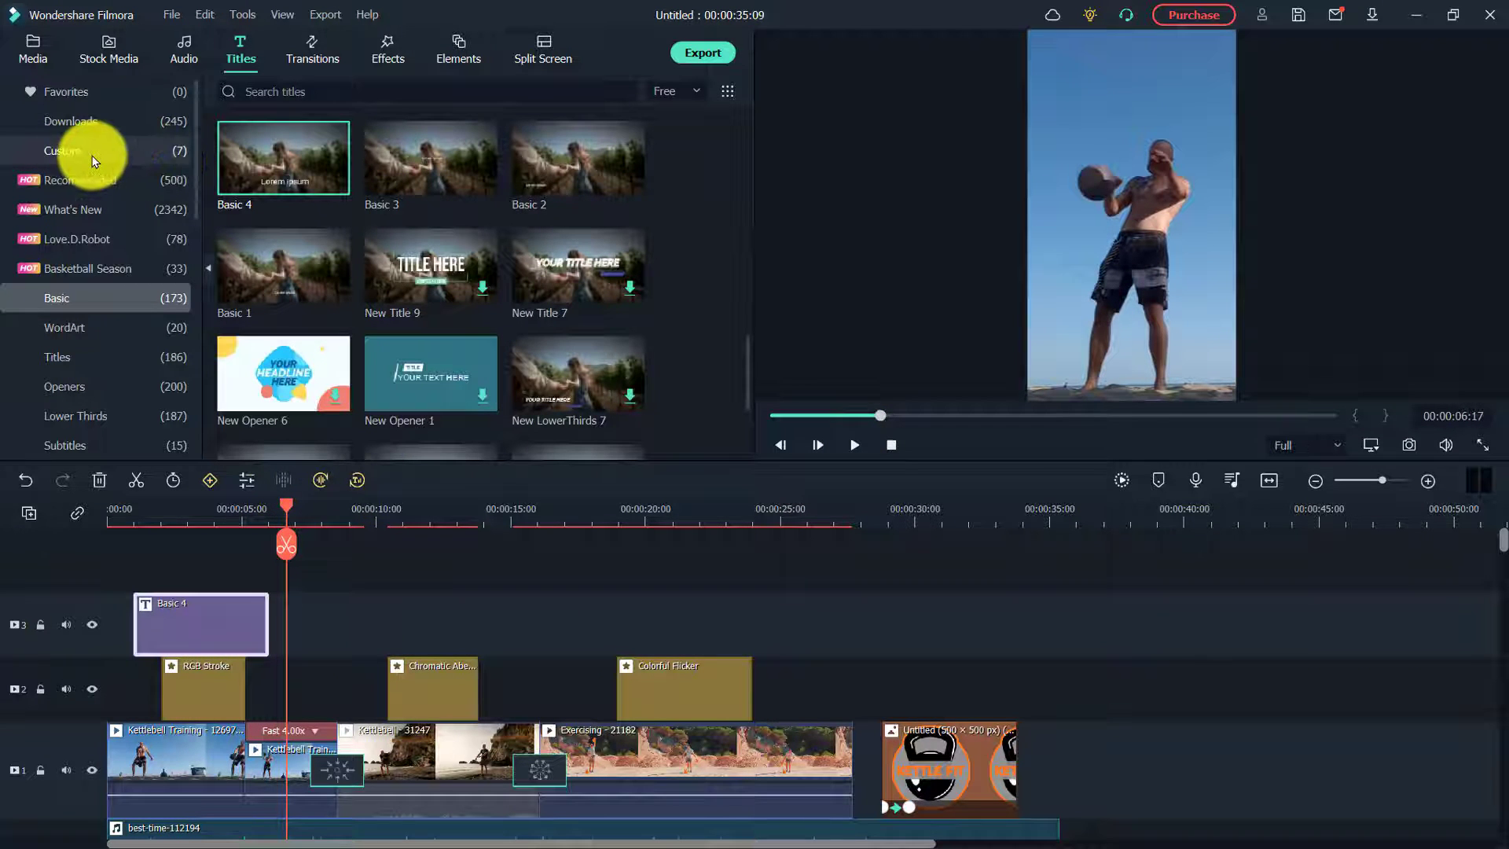
click(61, 150)
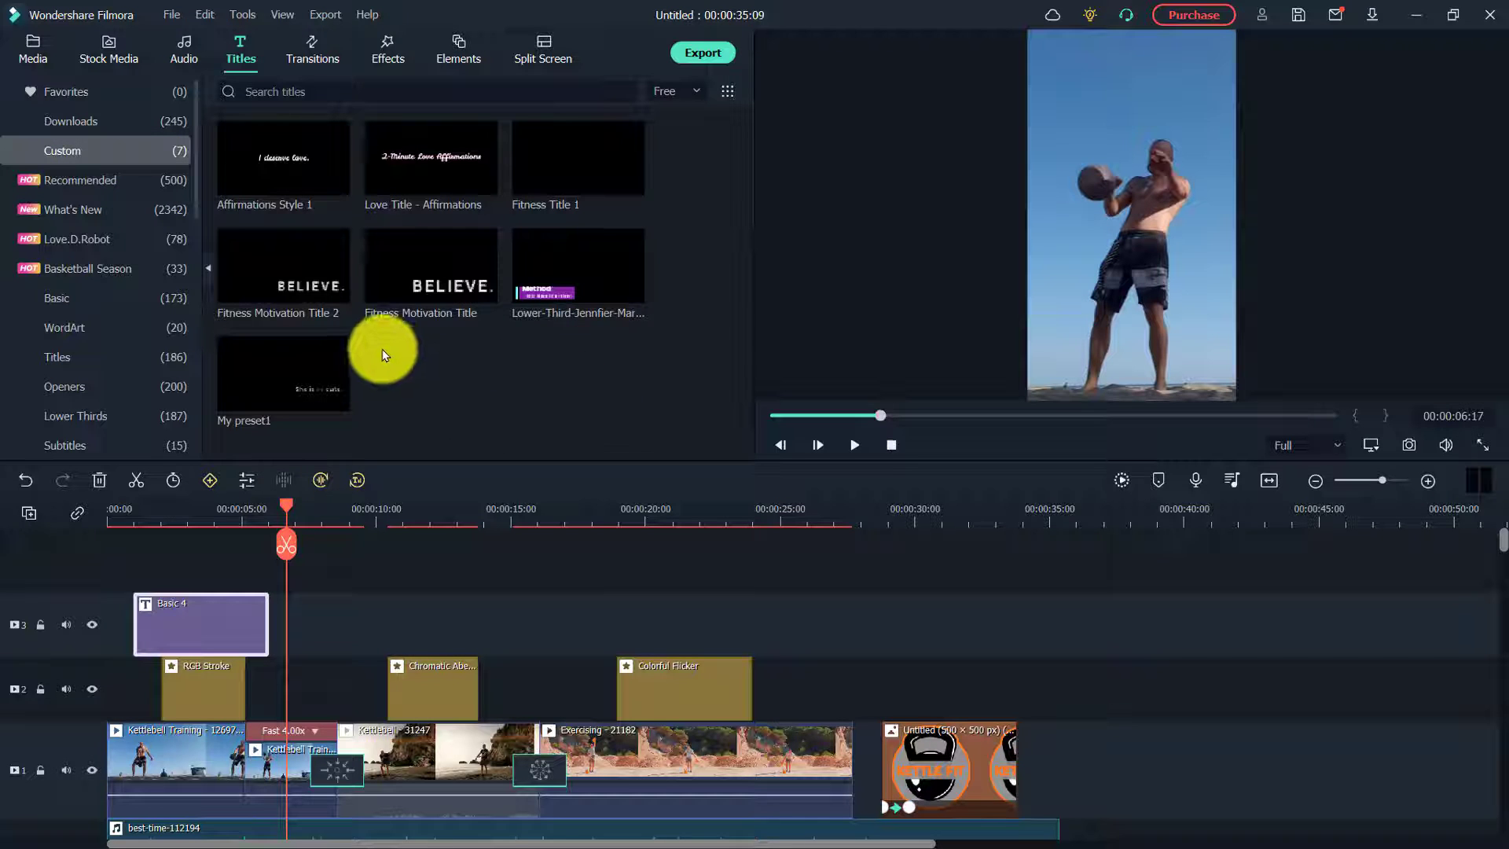
drag(577, 158, 452, 558)
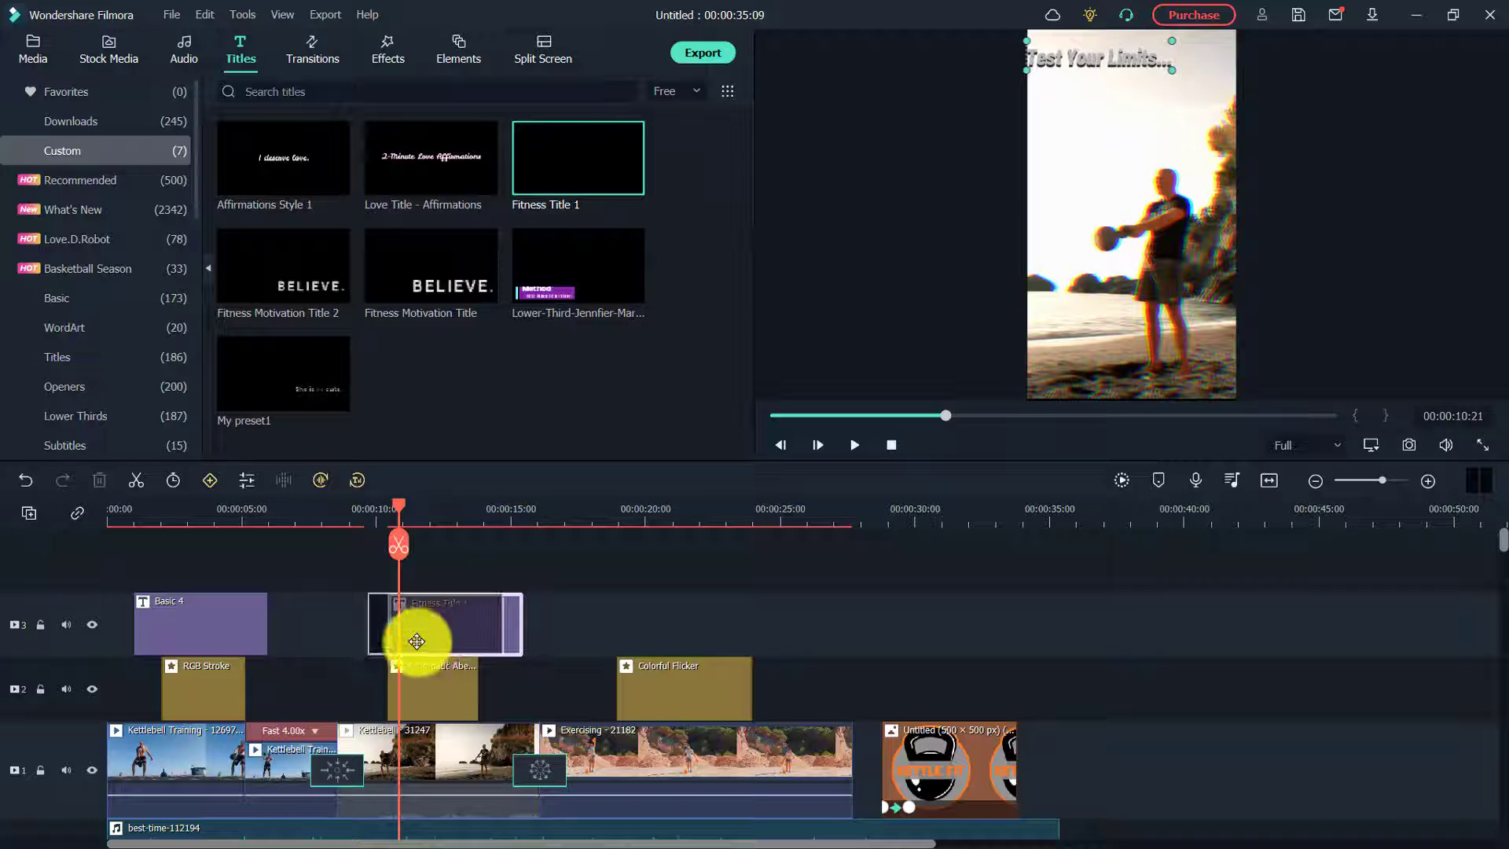
click(444, 624)
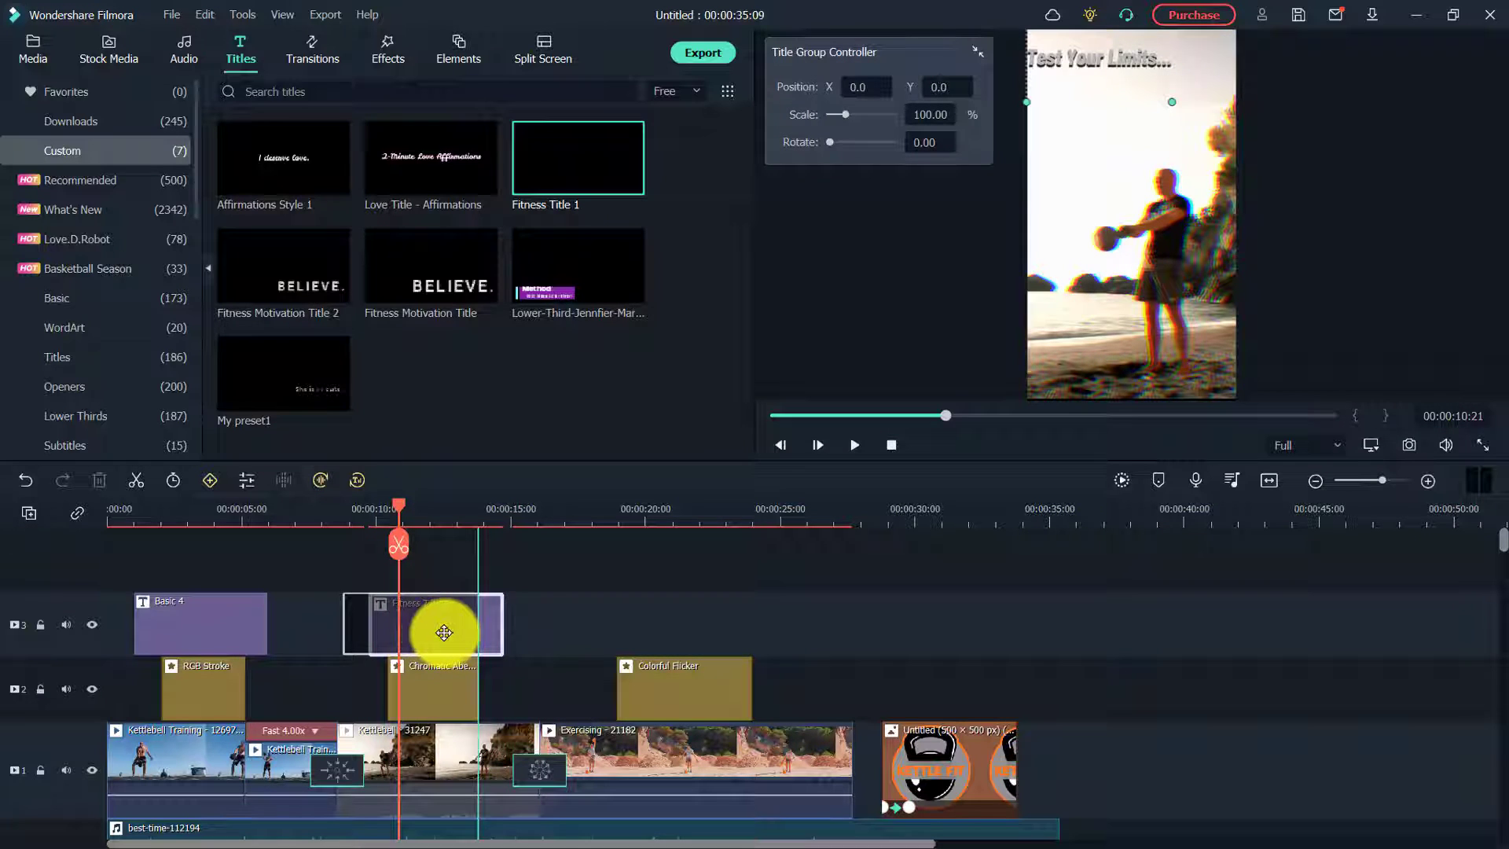
drag(444, 632, 500, 617)
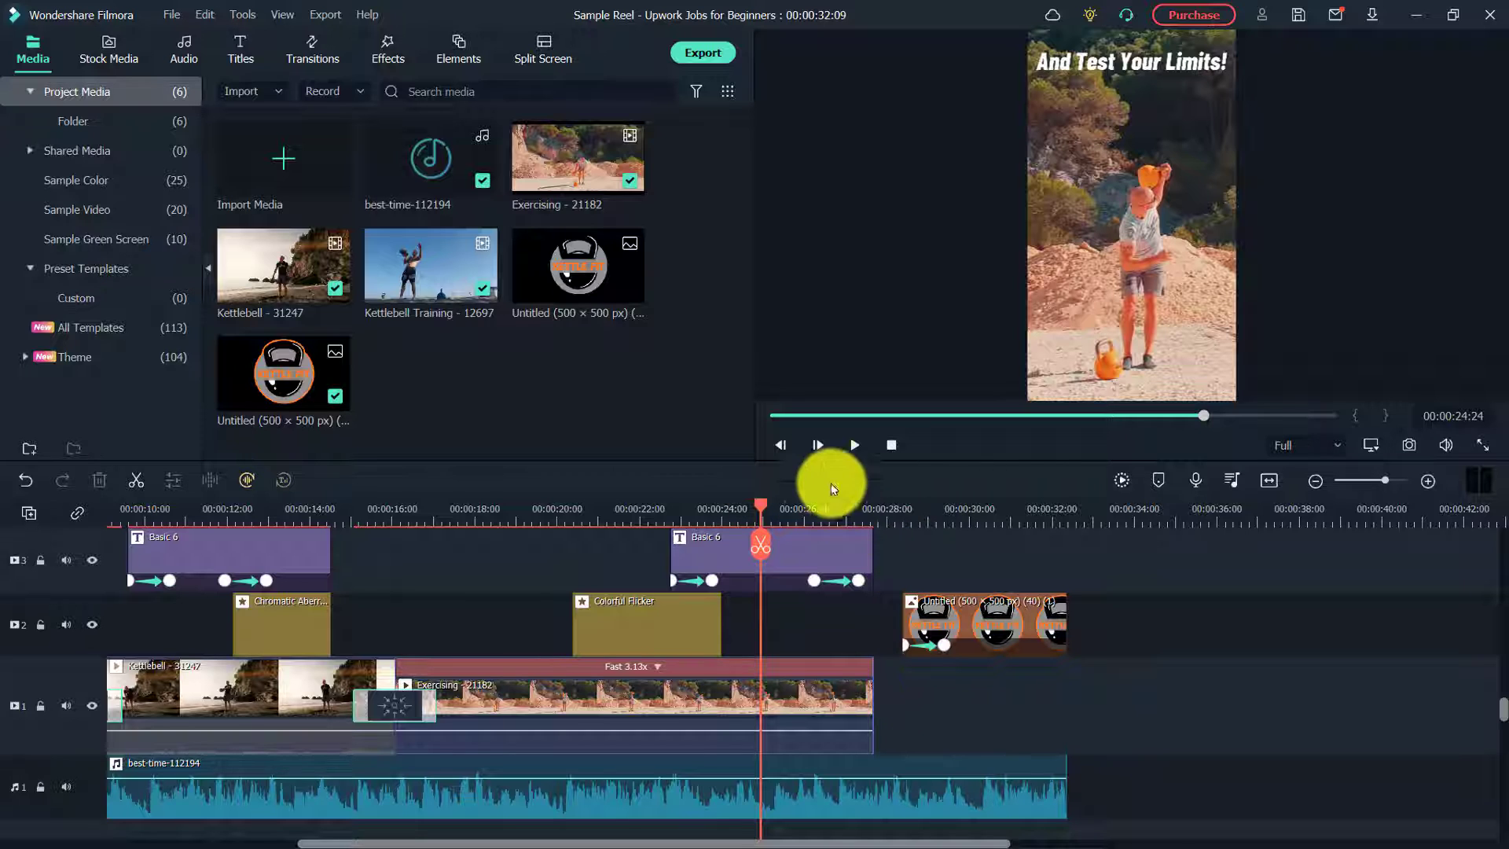
Drag the music's fade-out handle to about 2 seconds and preview the logo ending
click(854, 445)
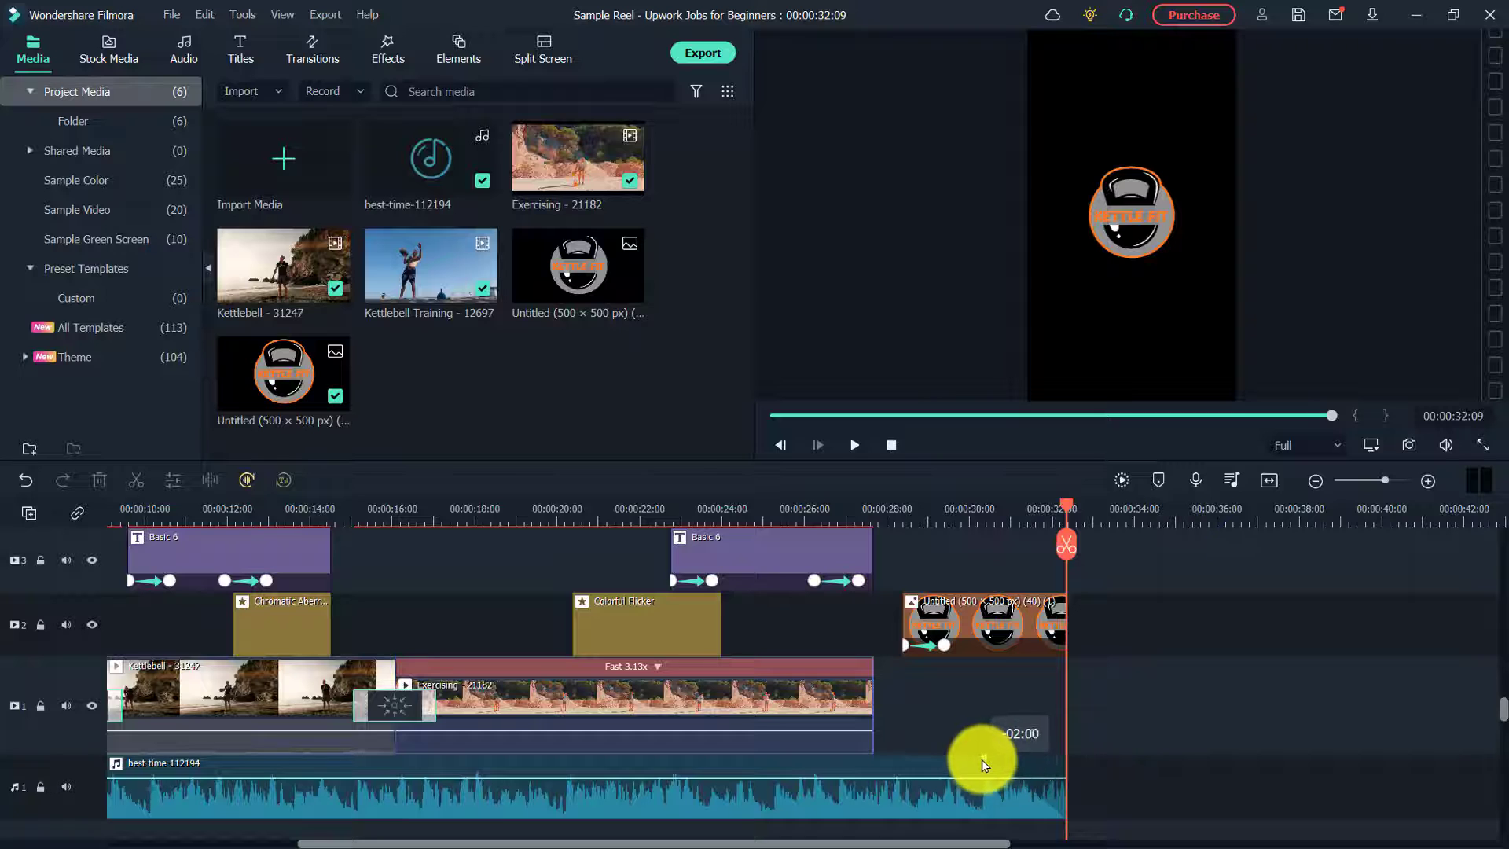
drag(980, 766, 942, 771)
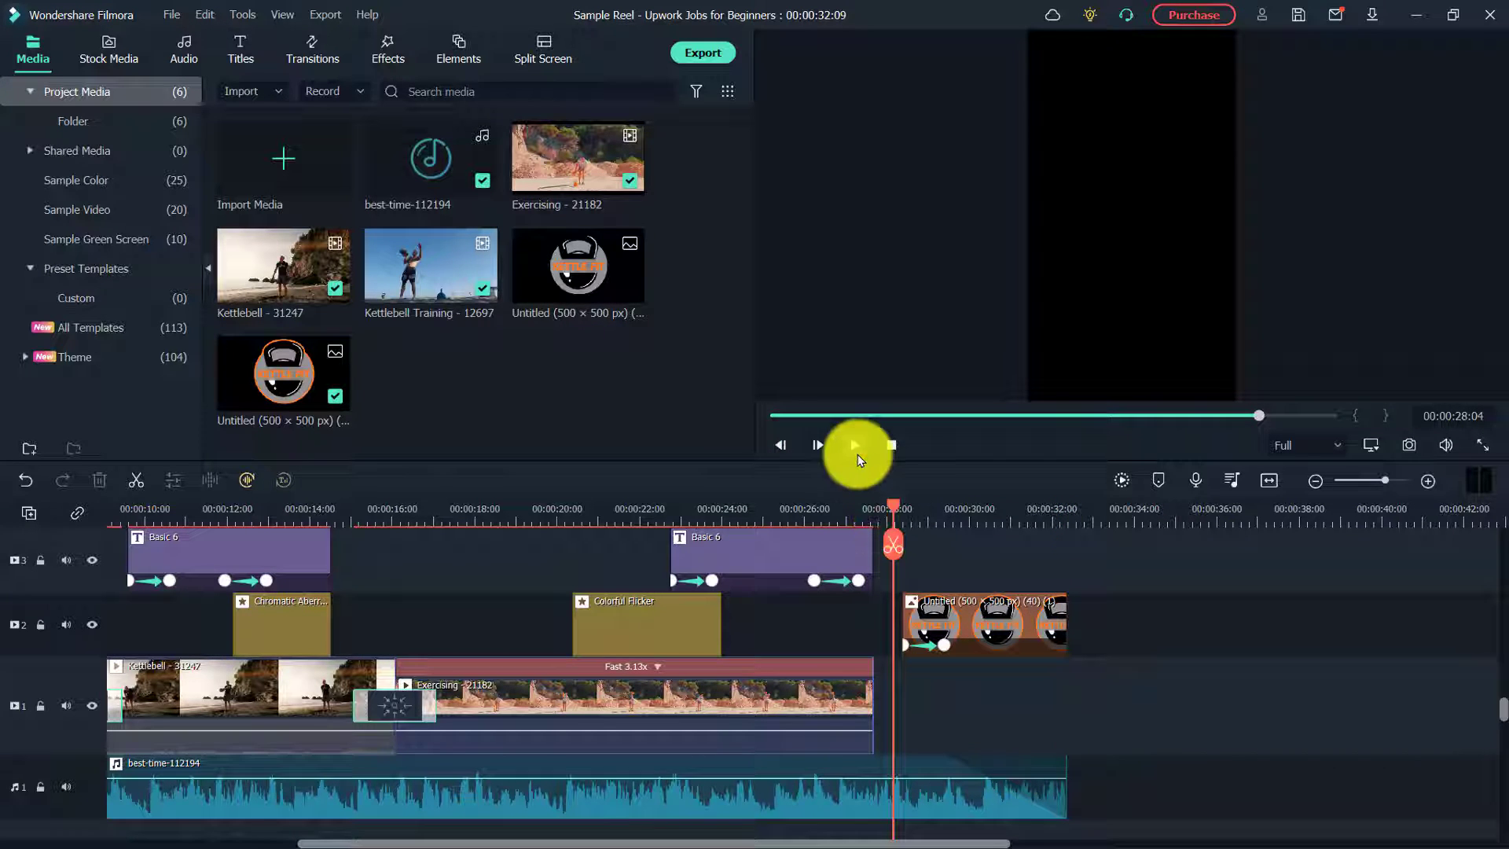
click(855, 445)
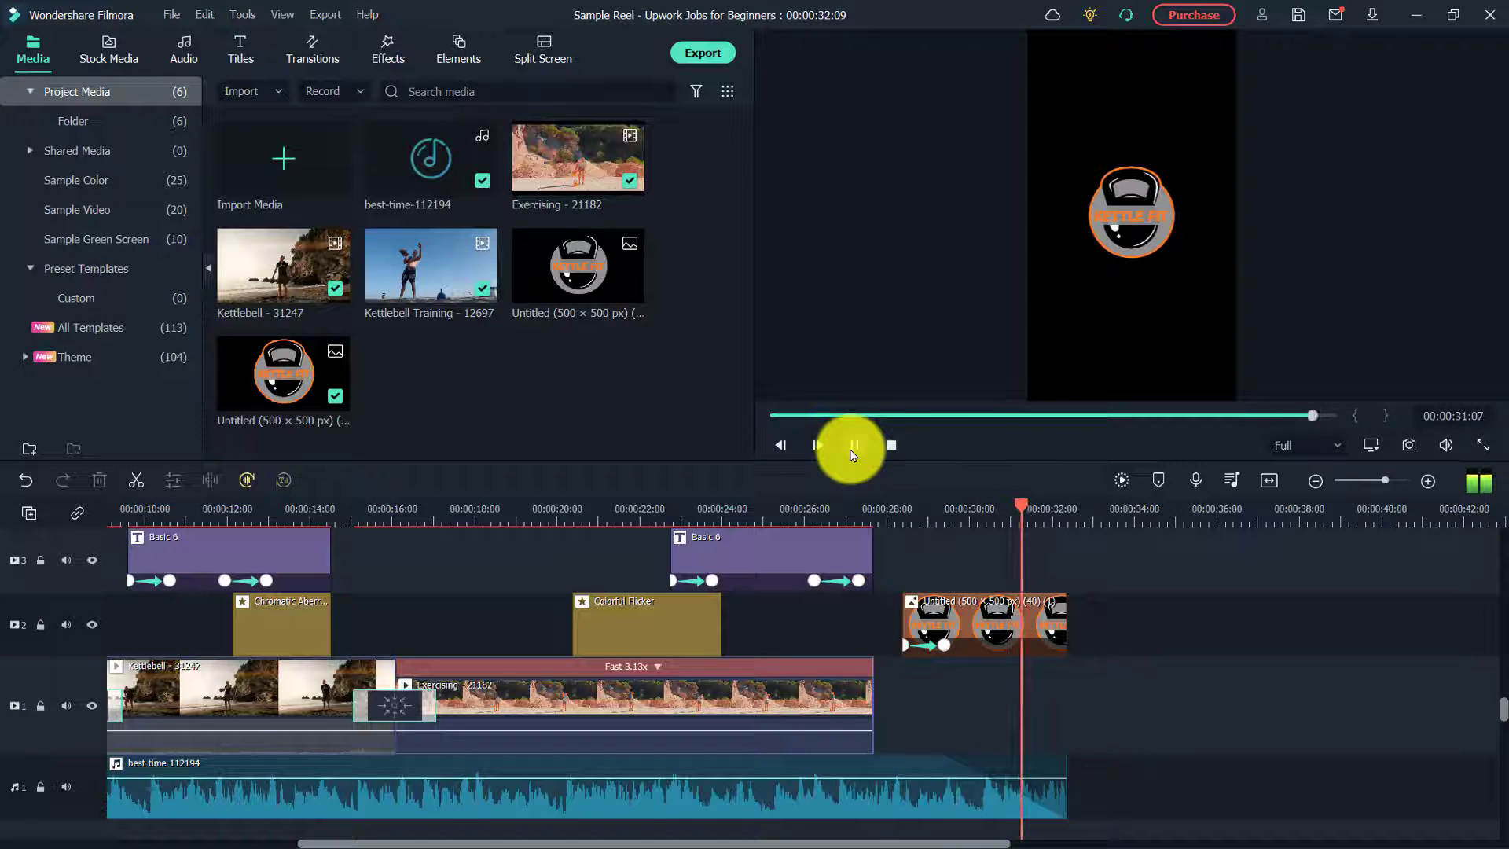
click(850, 445)
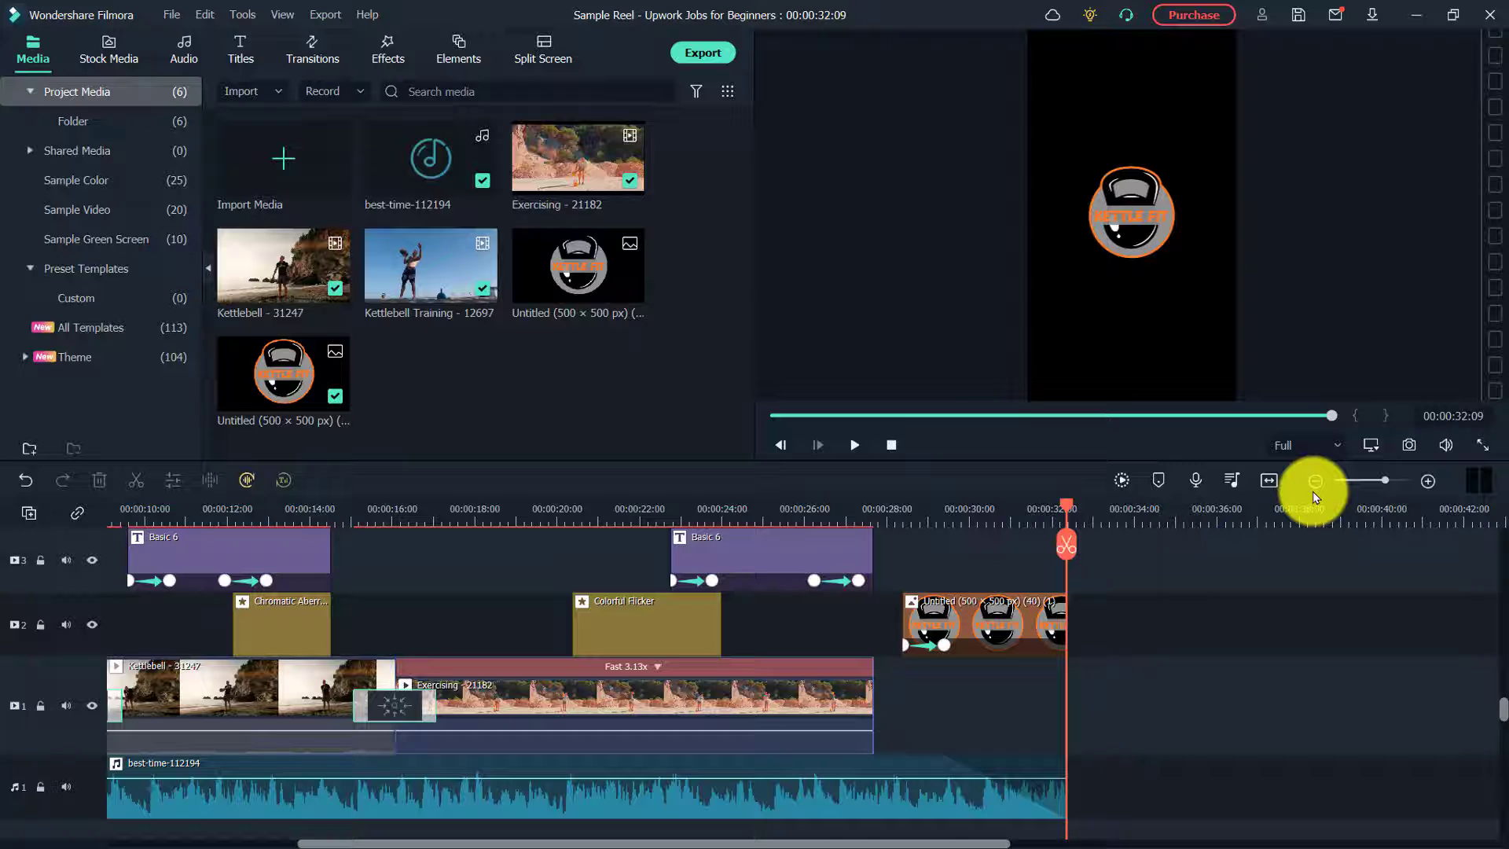
Export via Create Video as MP4 'Sample Reel - Fitness Video 1' with Auto Highlight unticked
click(326, 14)
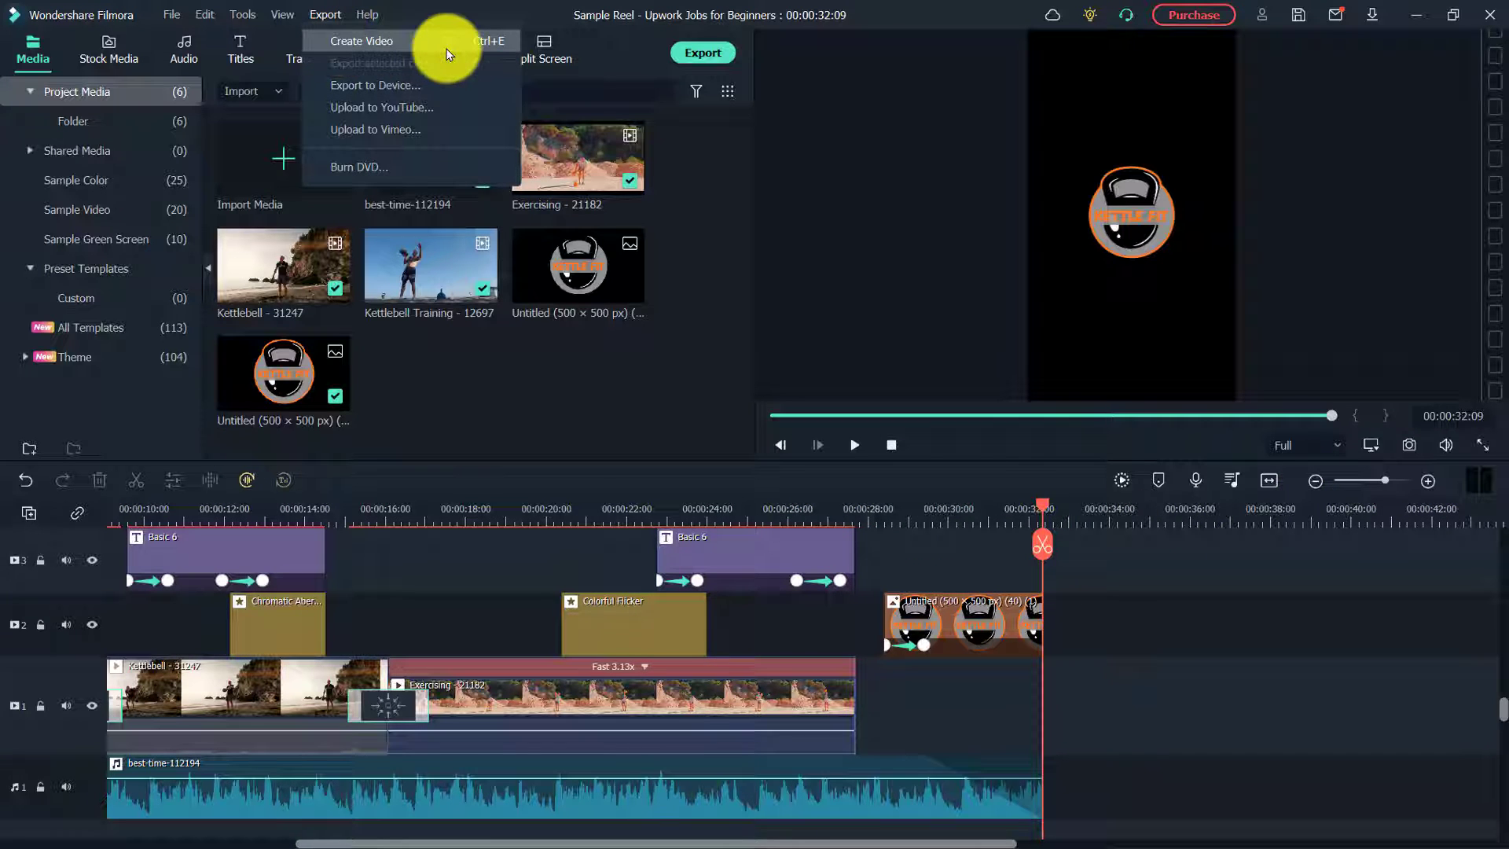
click(363, 41)
text(Sample Reel - Fitness Video 1)
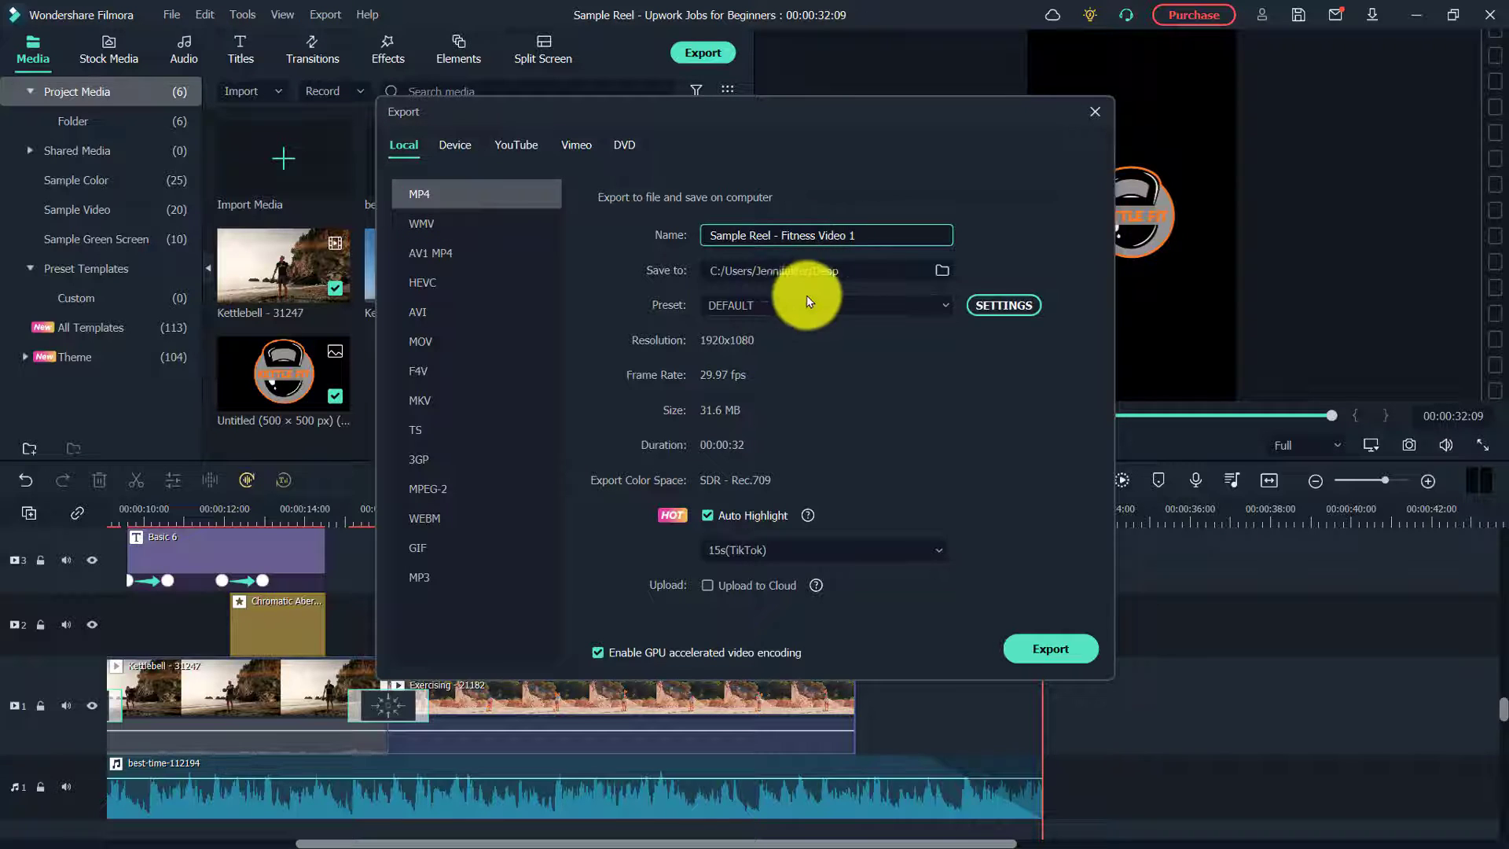
click(707, 516)
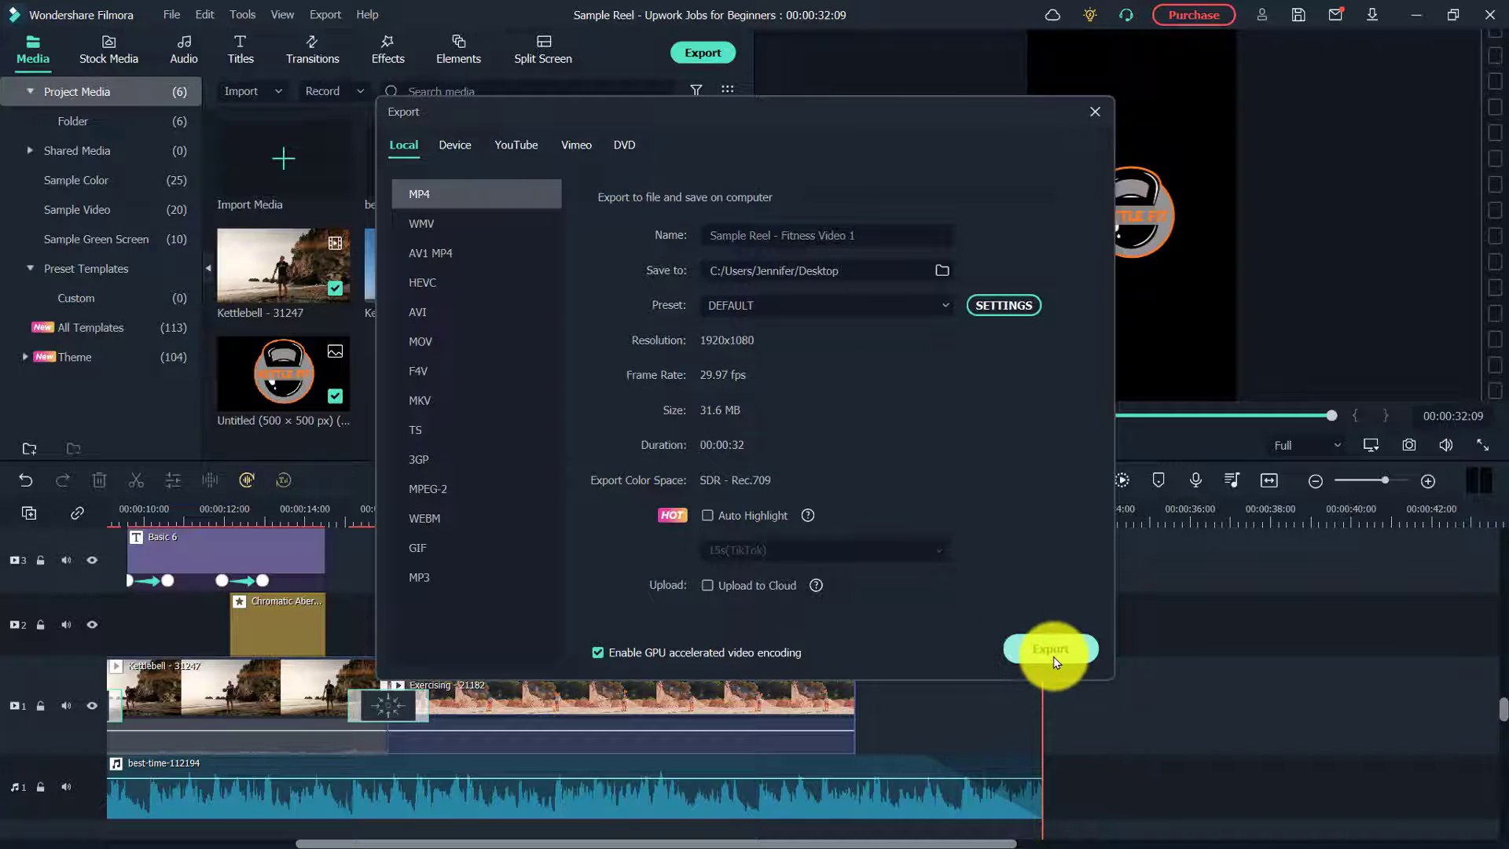
click(1049, 649)
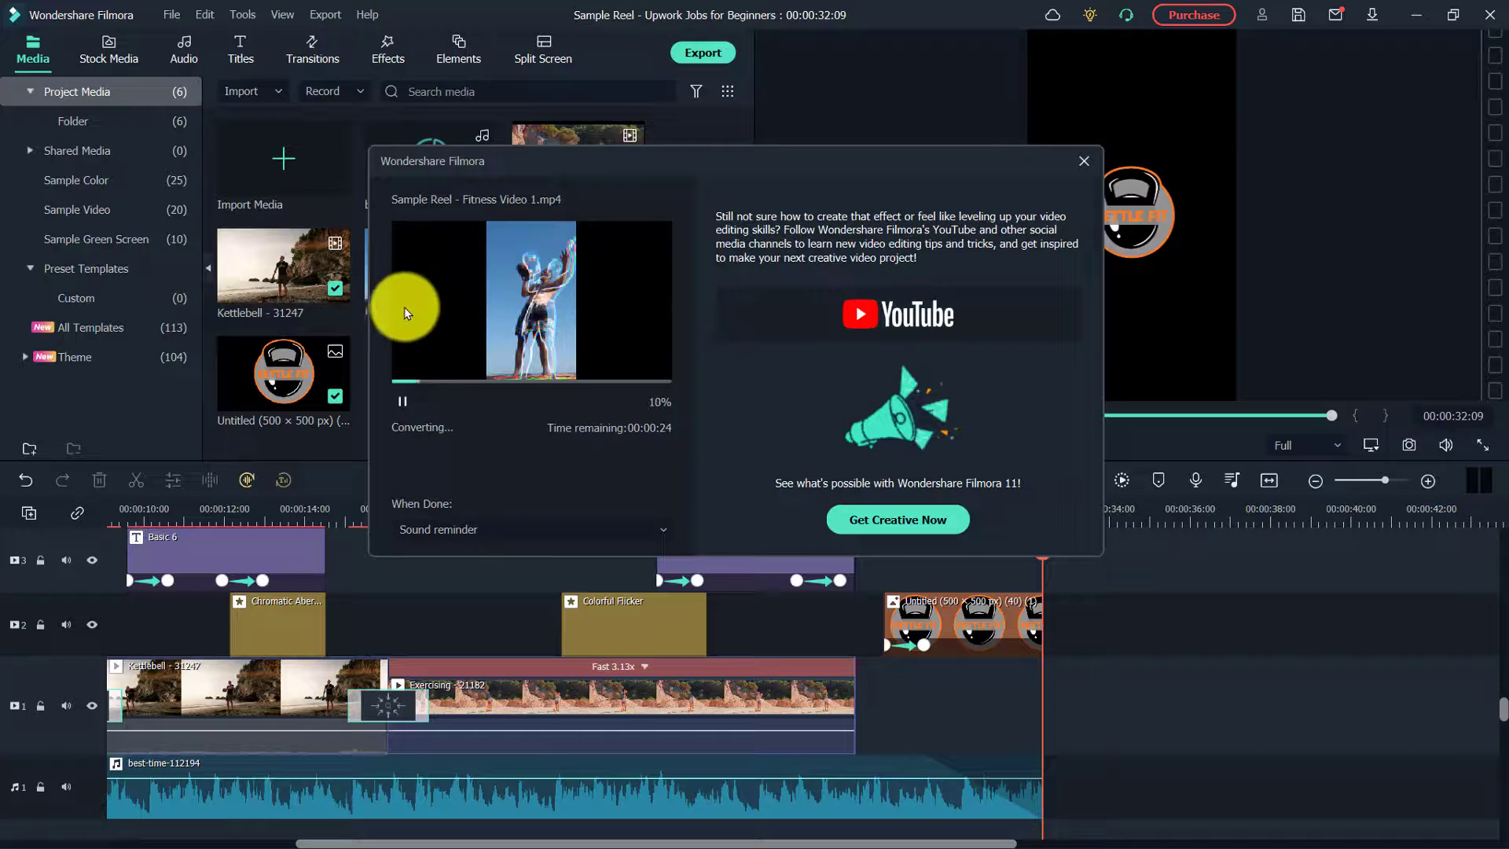